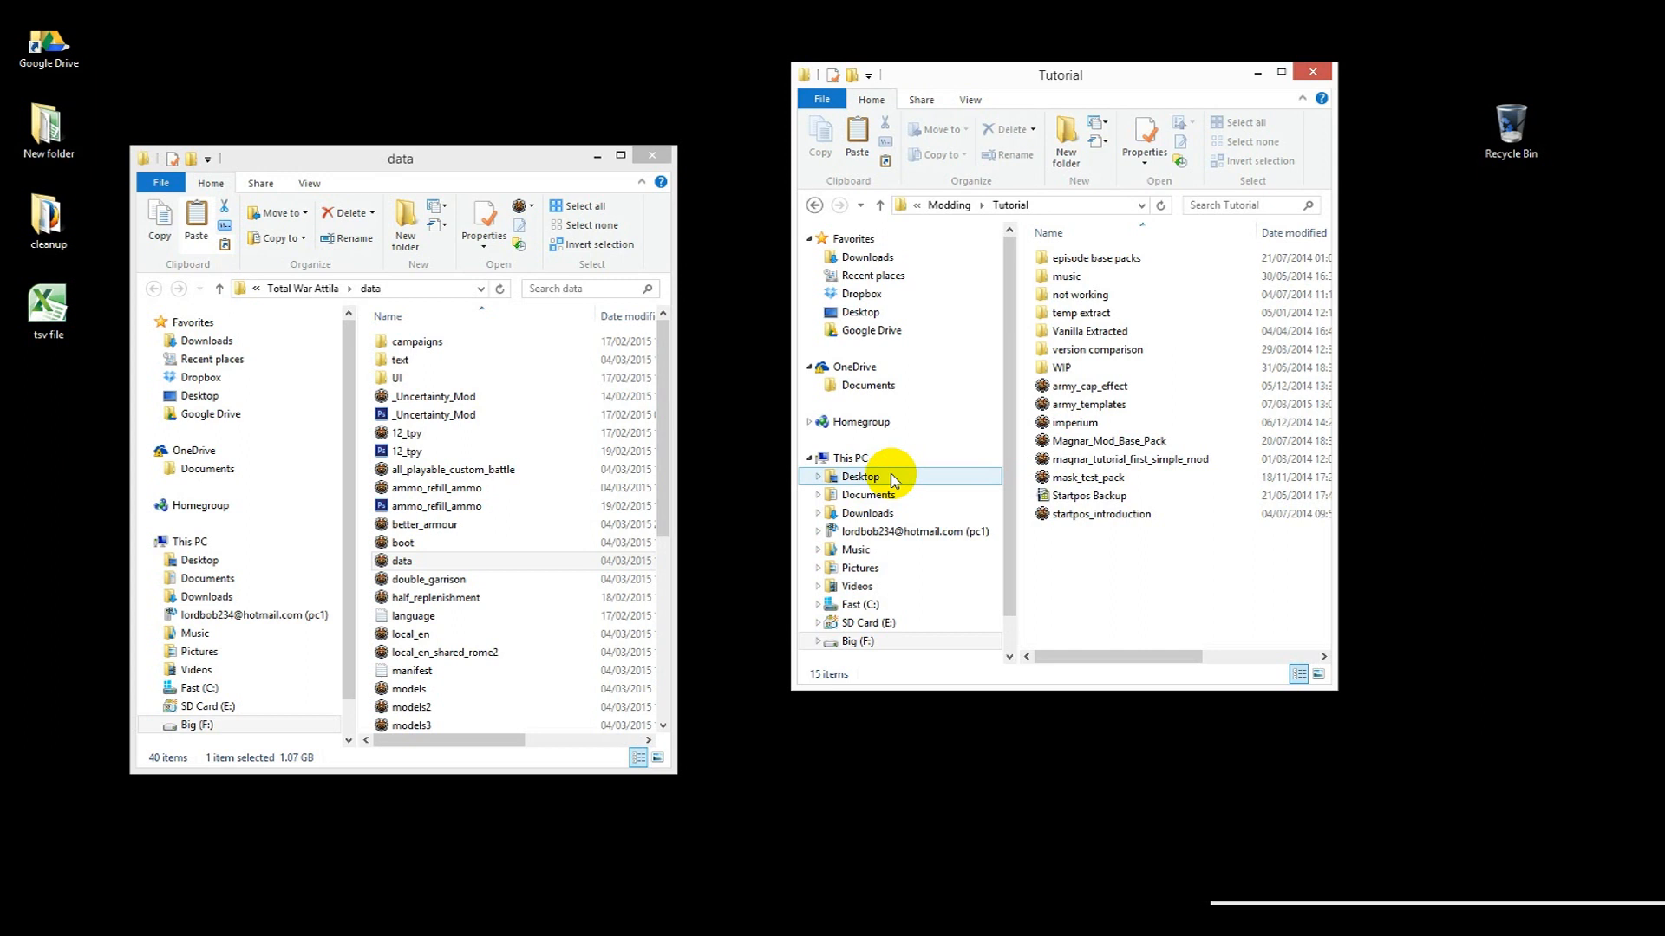
mouse_move(902, 477)
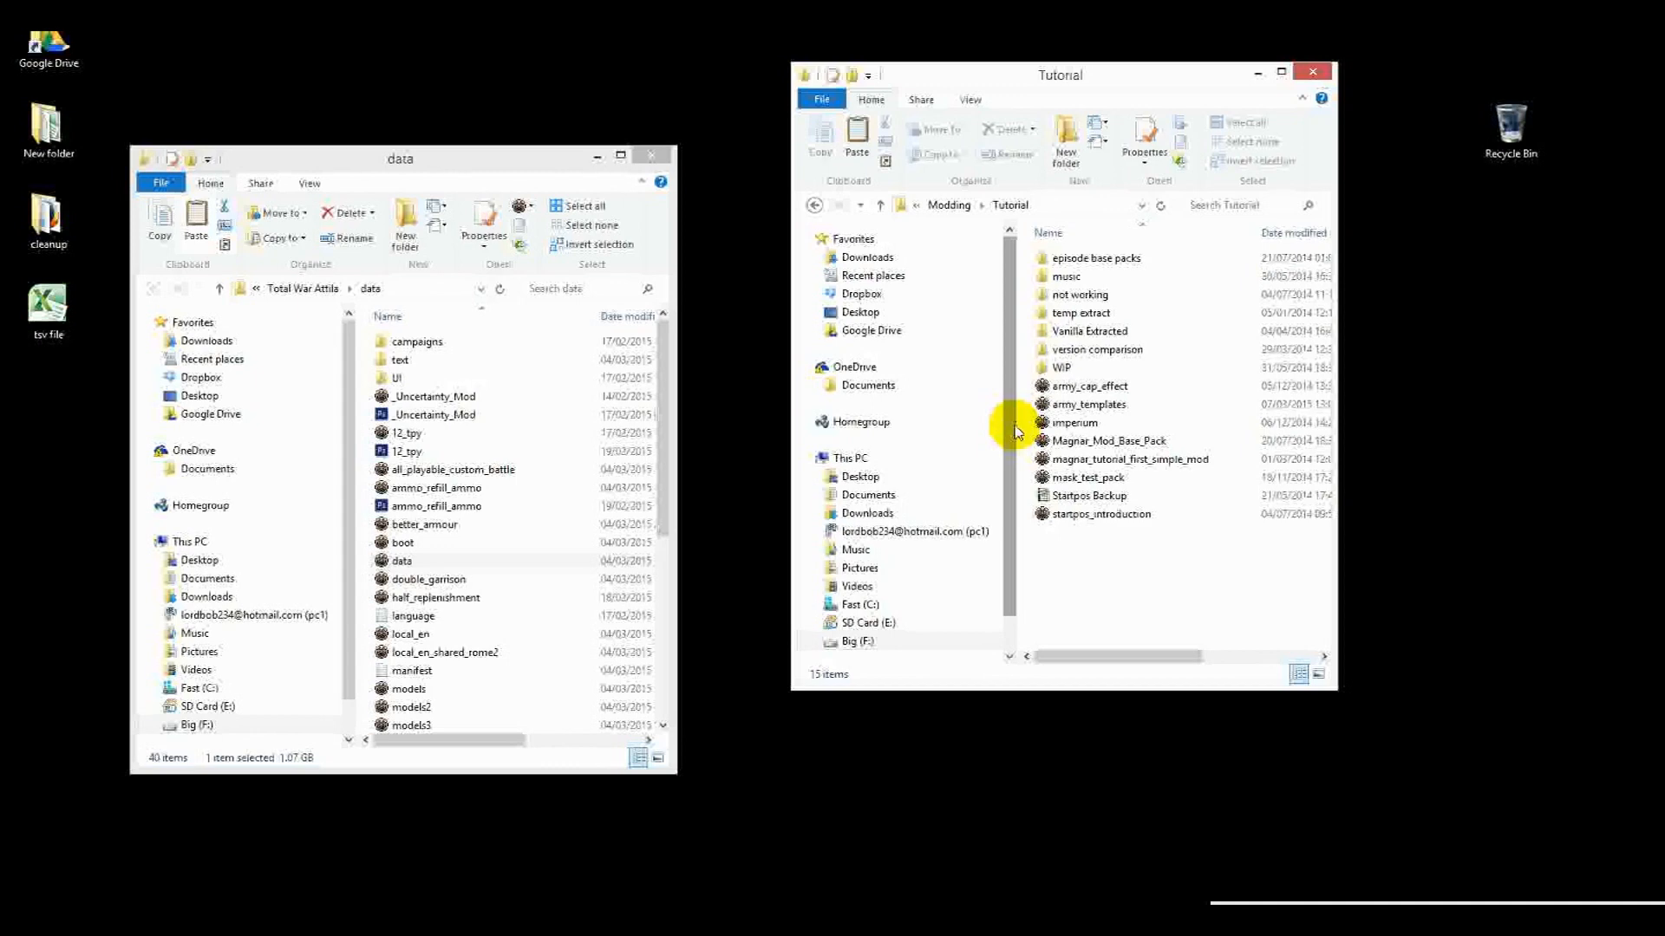
Open army_templates.pack in Pack File Manager to browse its db tables
click(1087, 405)
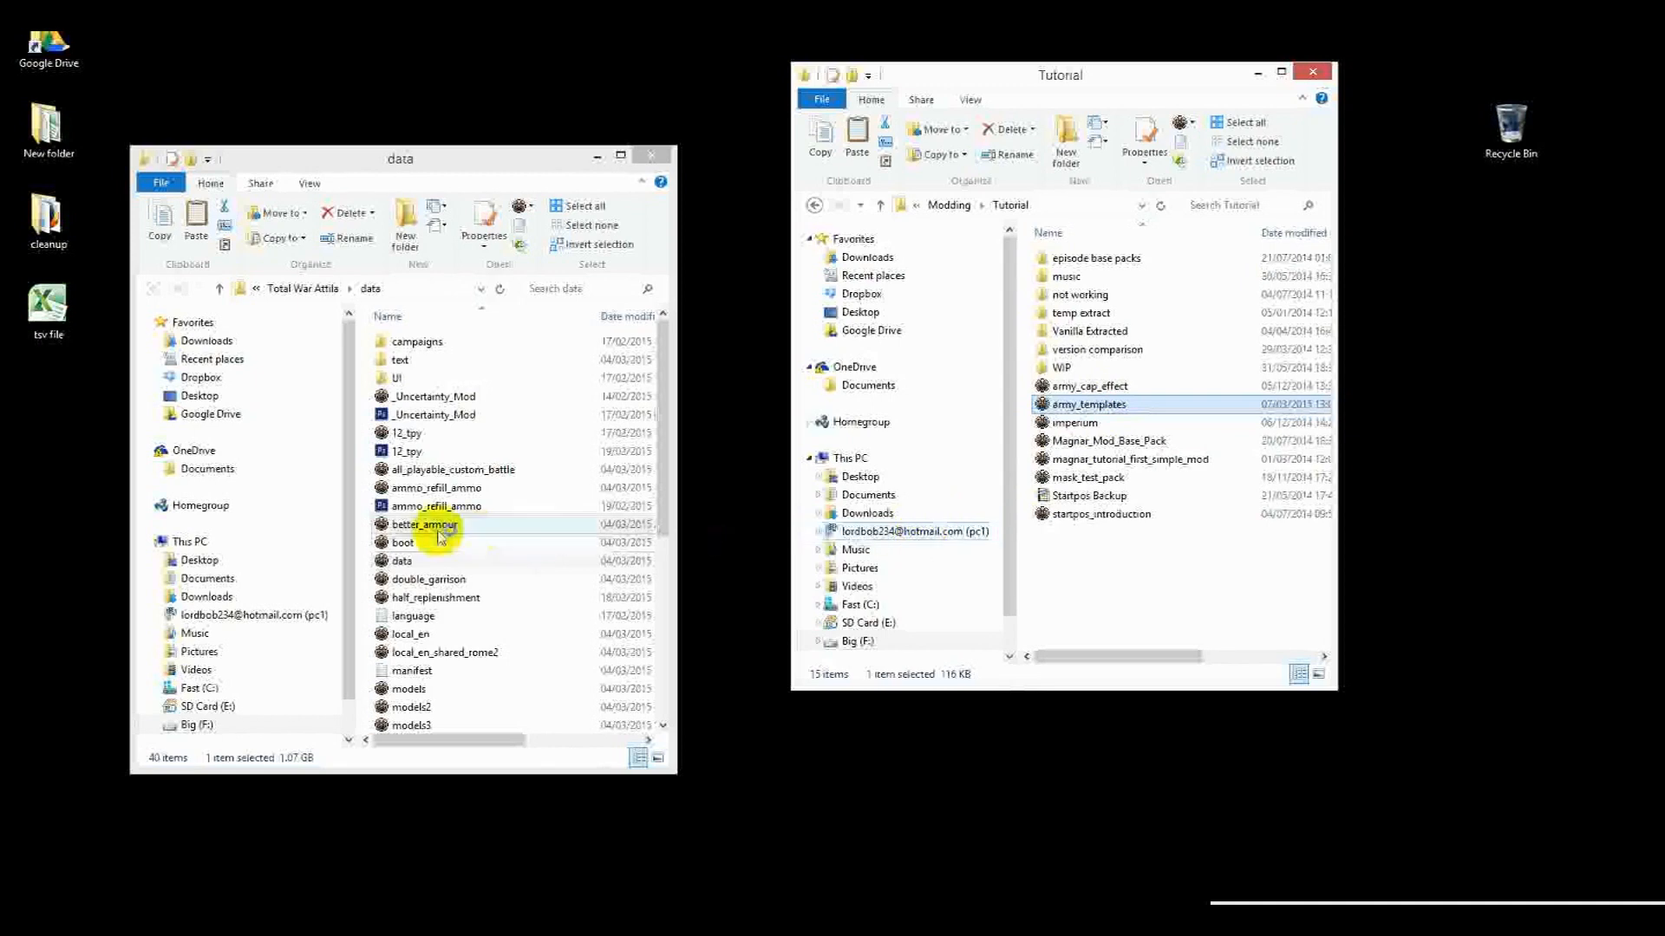
double_click(1087, 405)
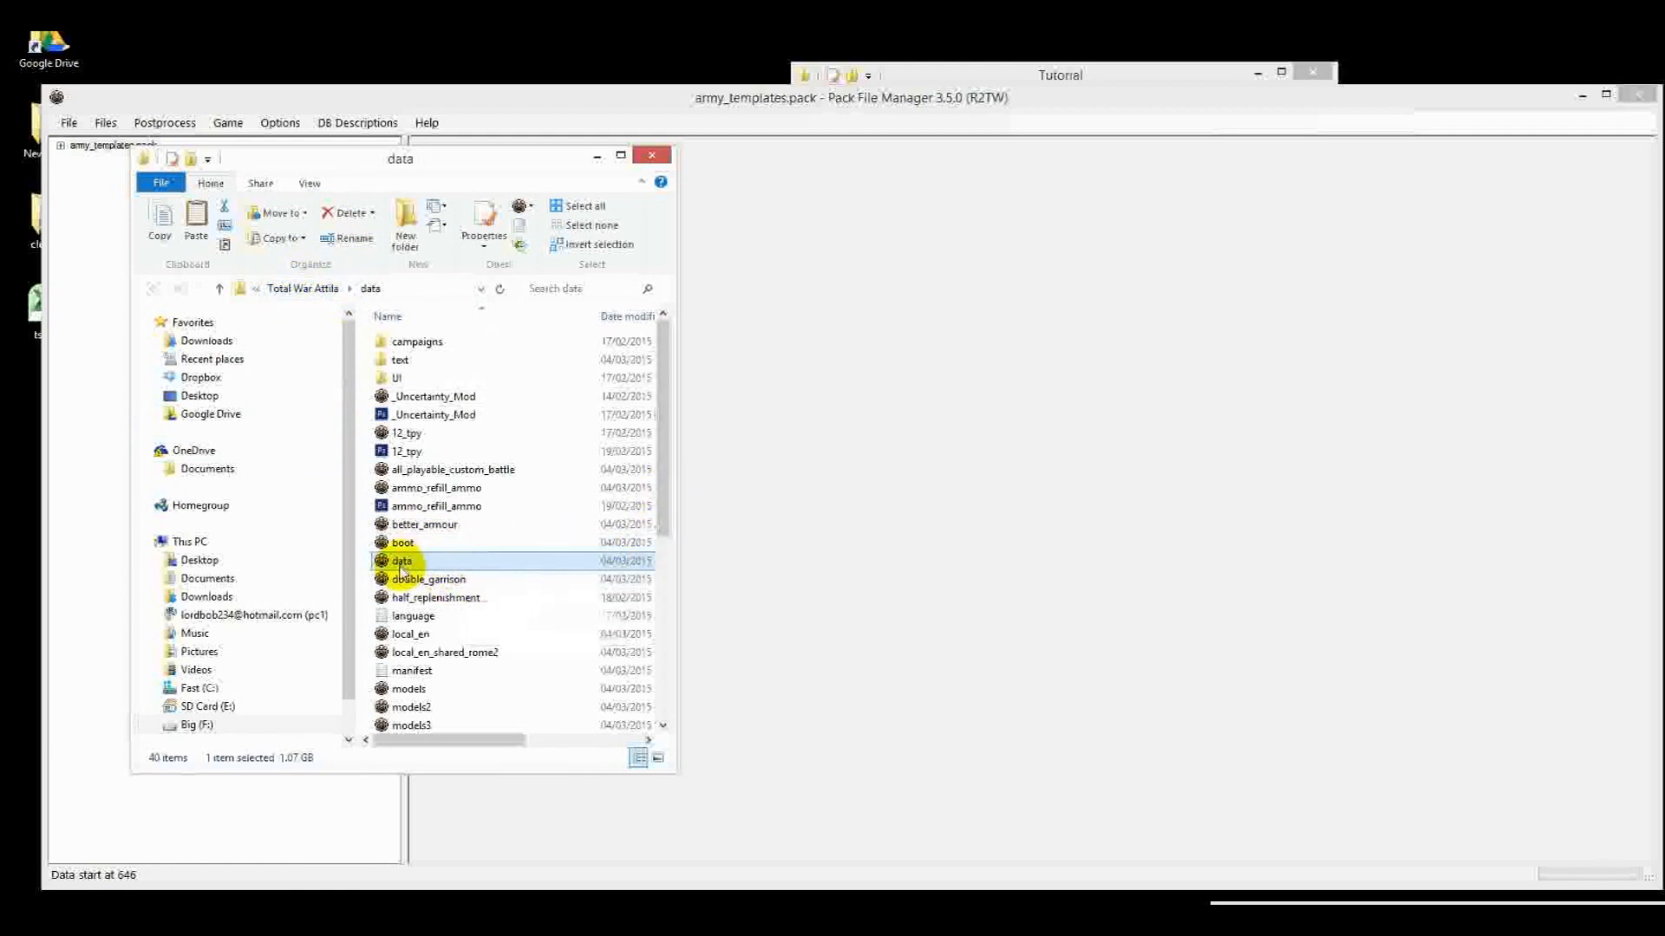
mouse_move(404, 561)
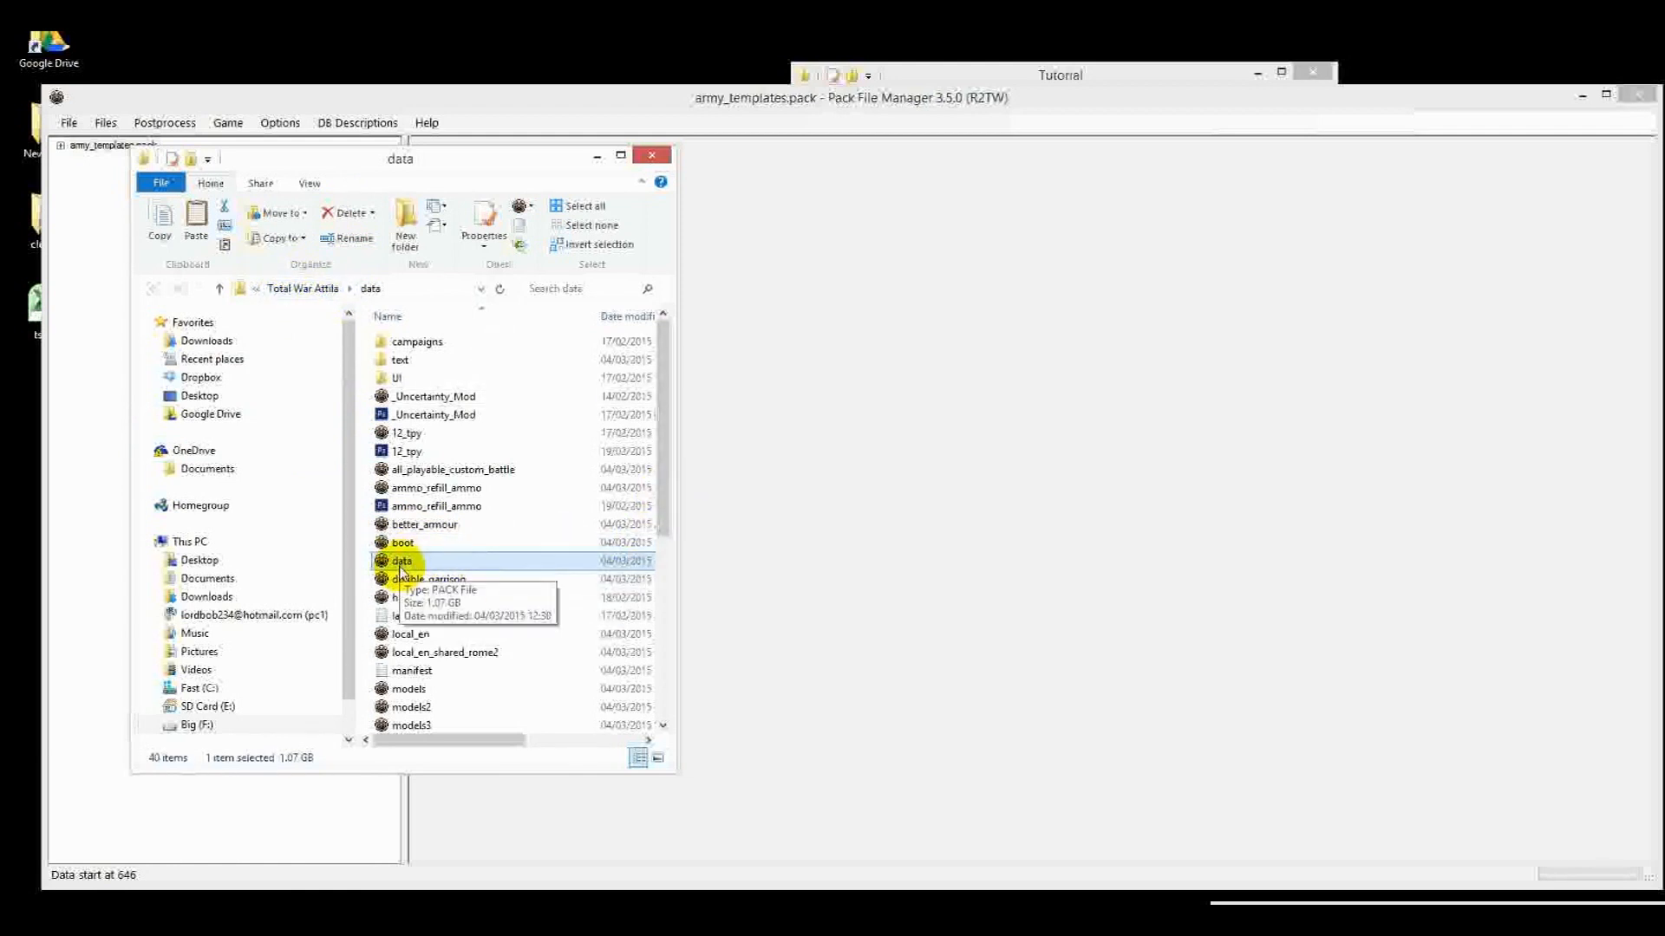
mouse_move(935, 288)
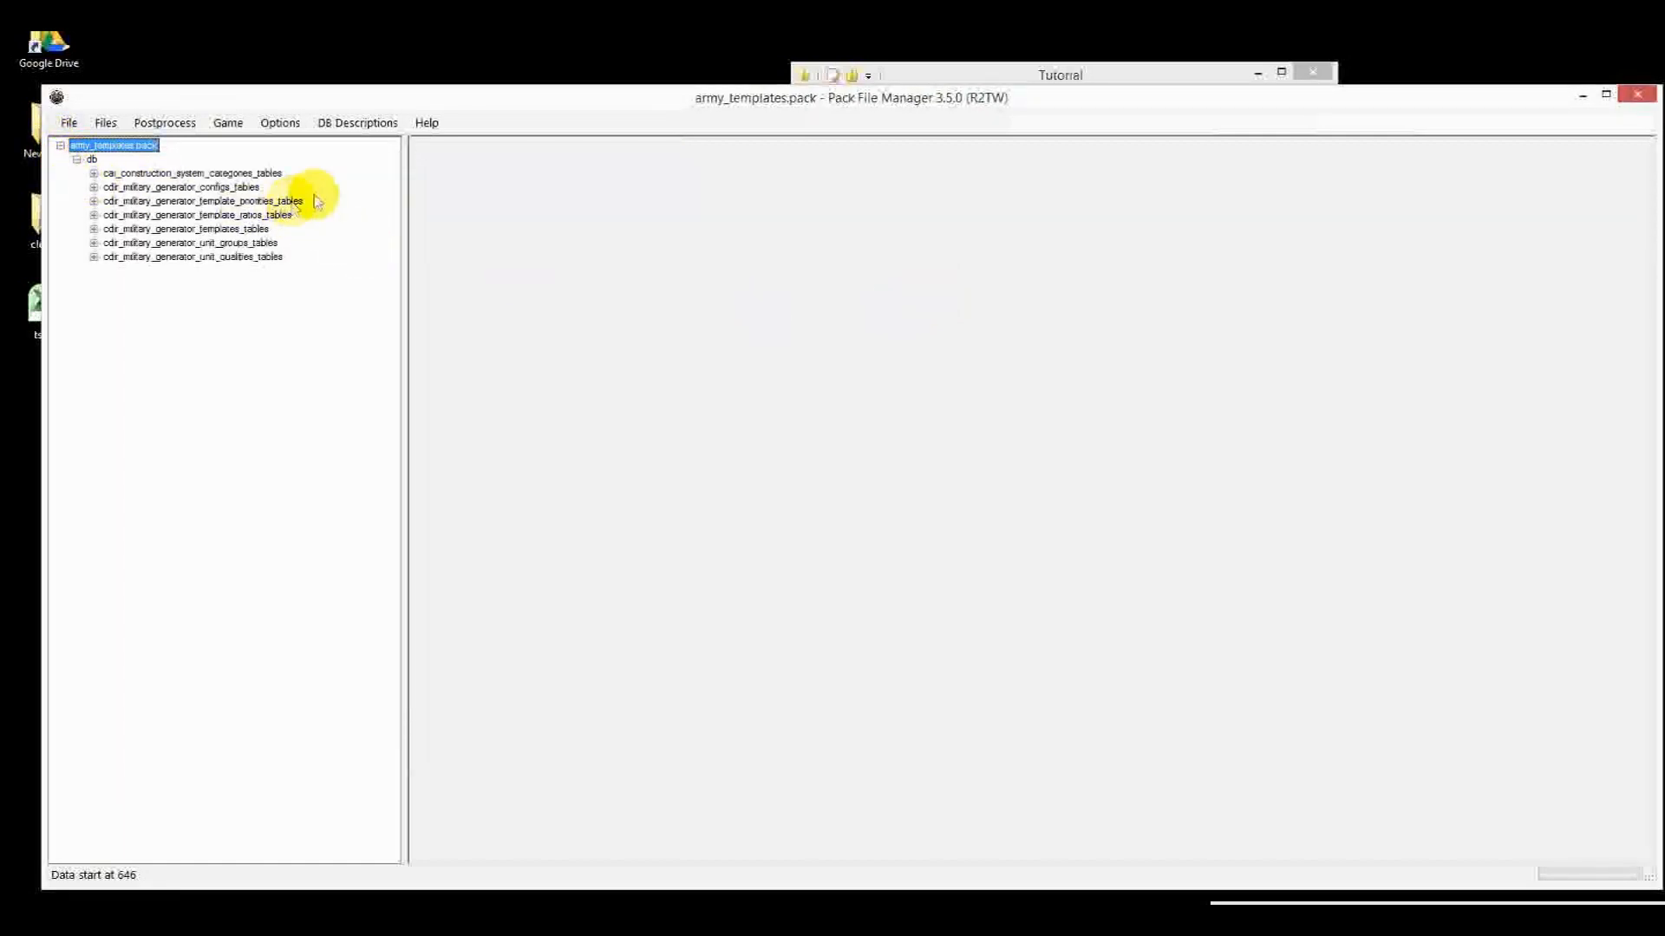
Expand the unit_qualities_tables folder to reveal cdir_military_generator_unit_qualities
click(191, 174)
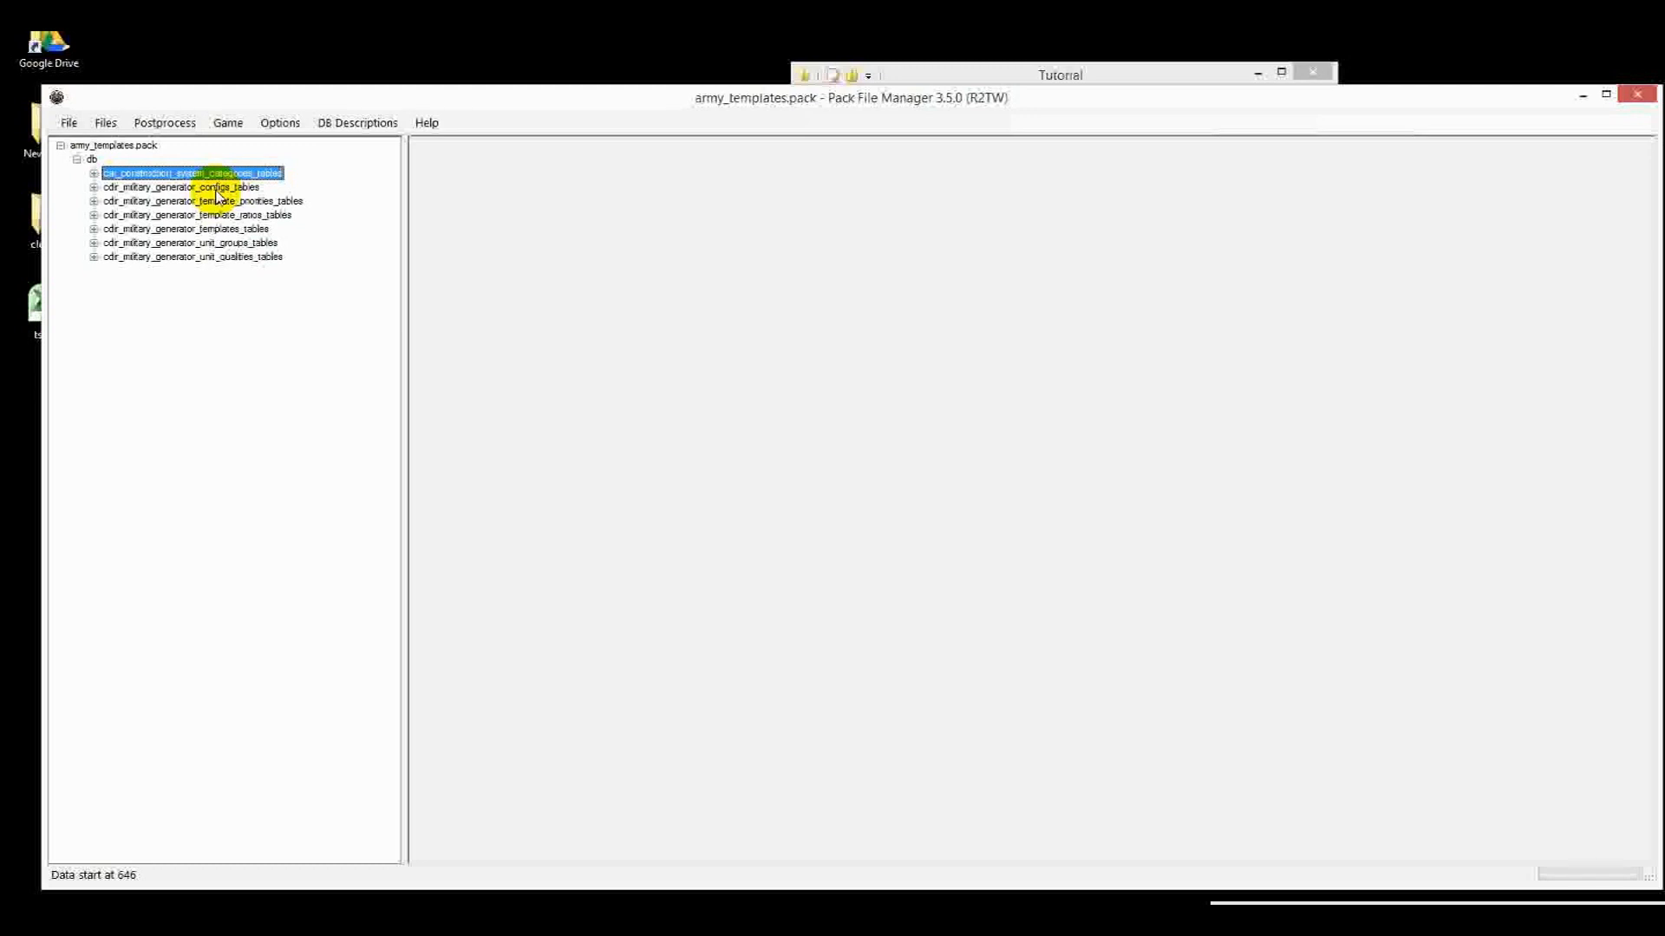
mouse_move(193, 293)
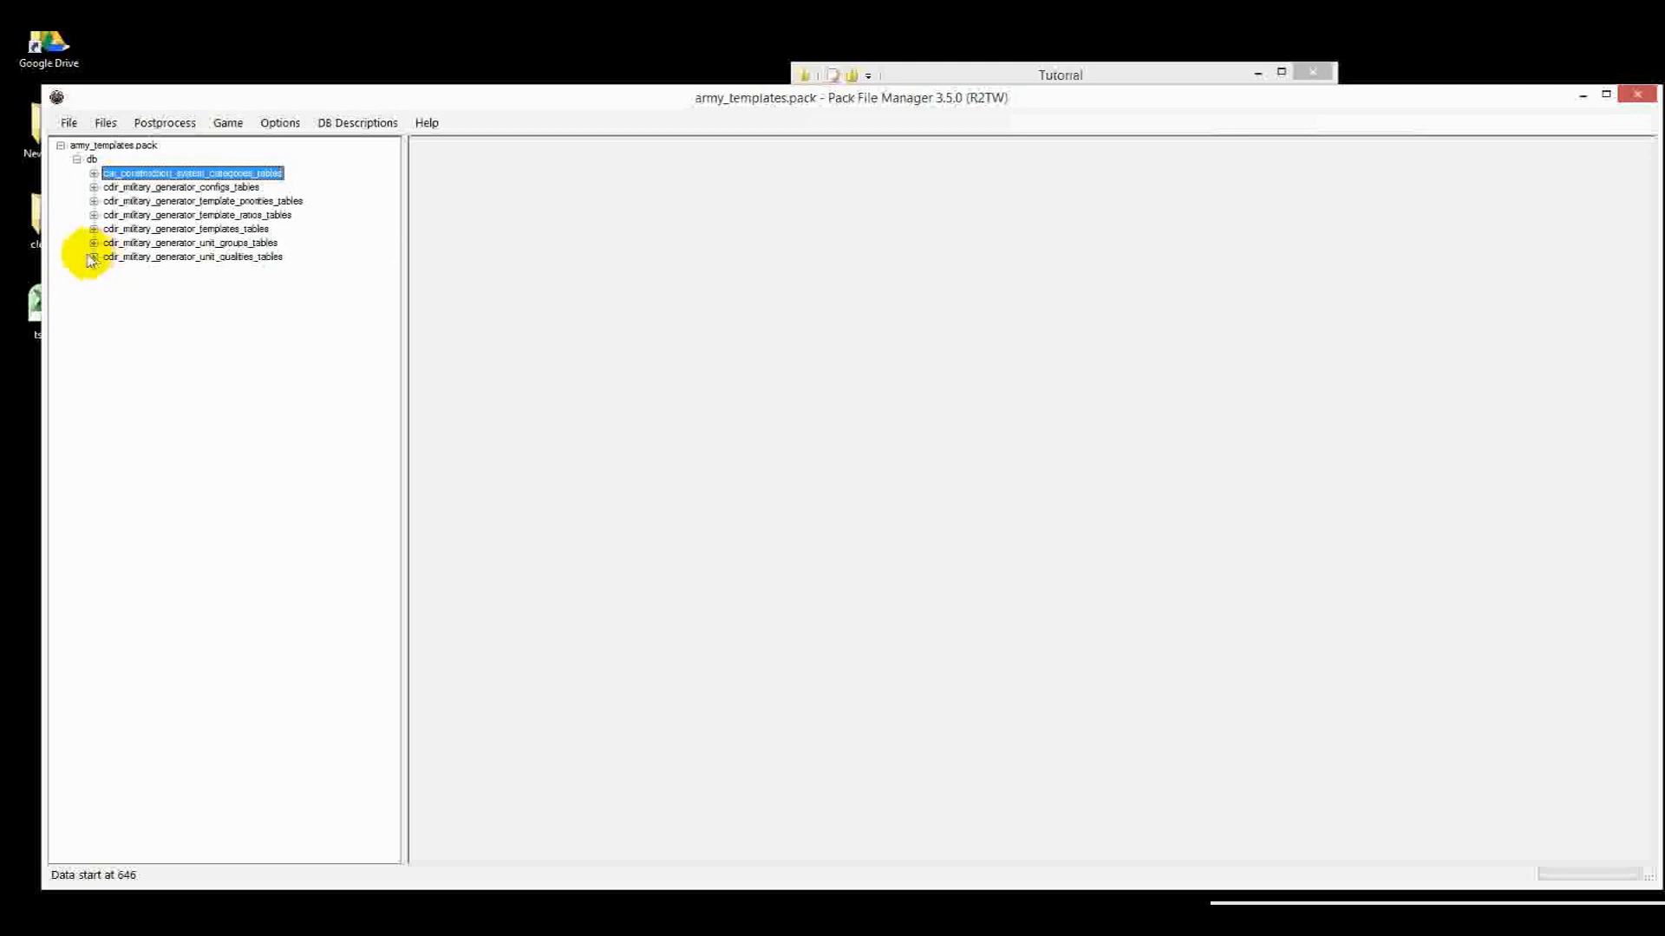
click(93, 256)
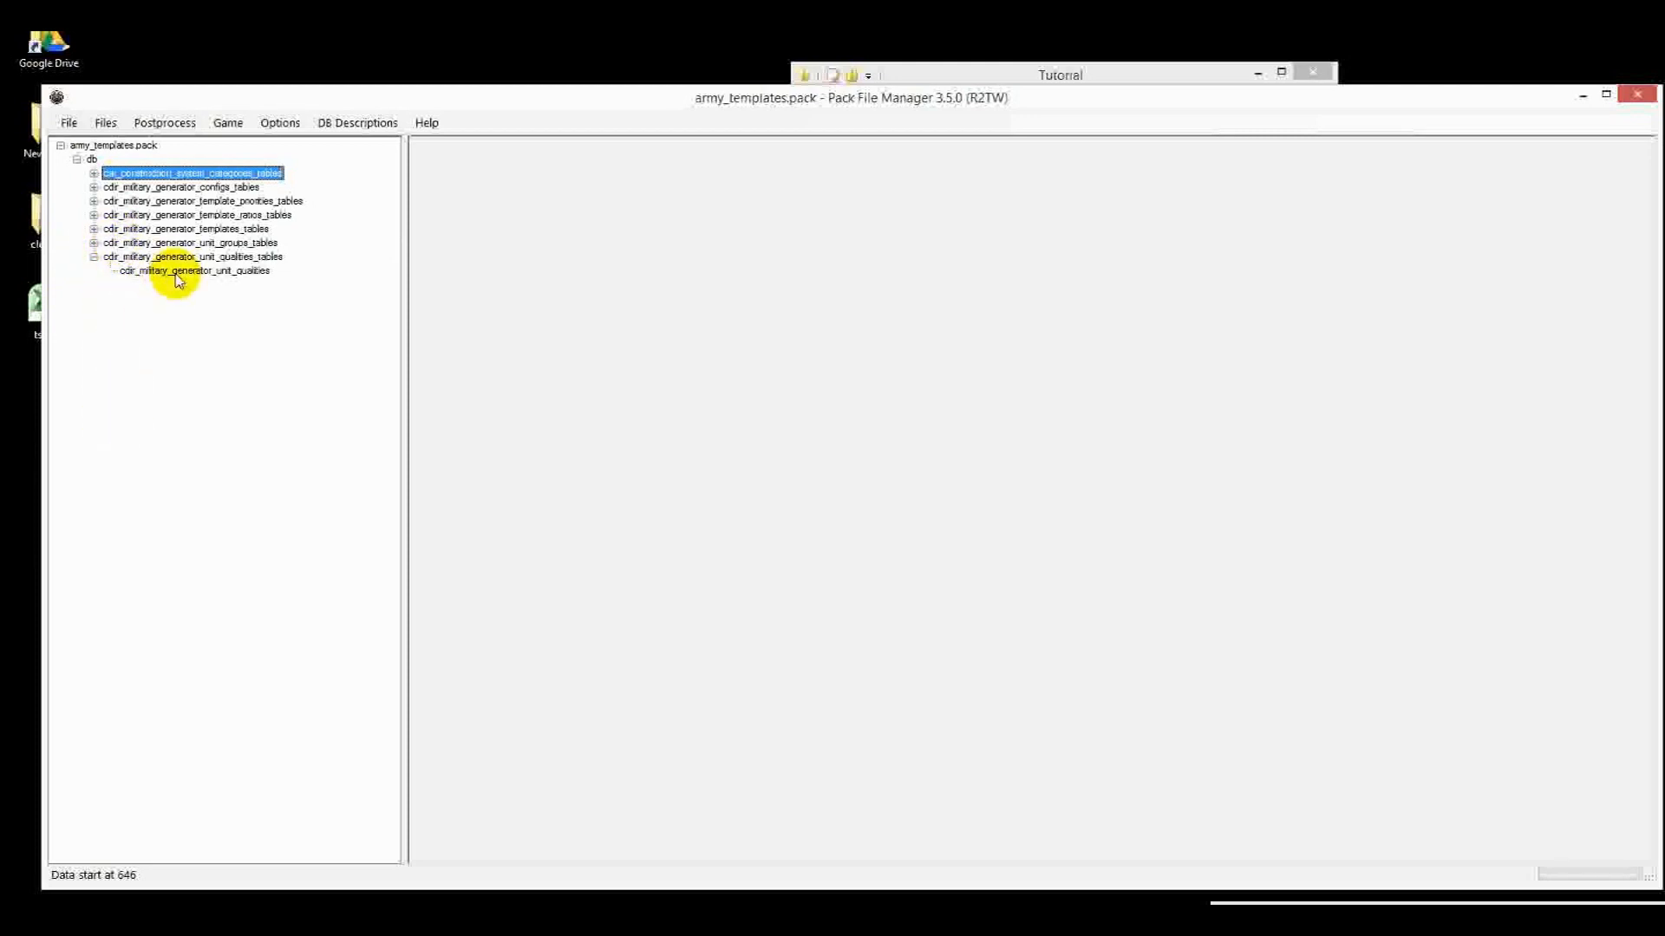
mouse_move(165, 278)
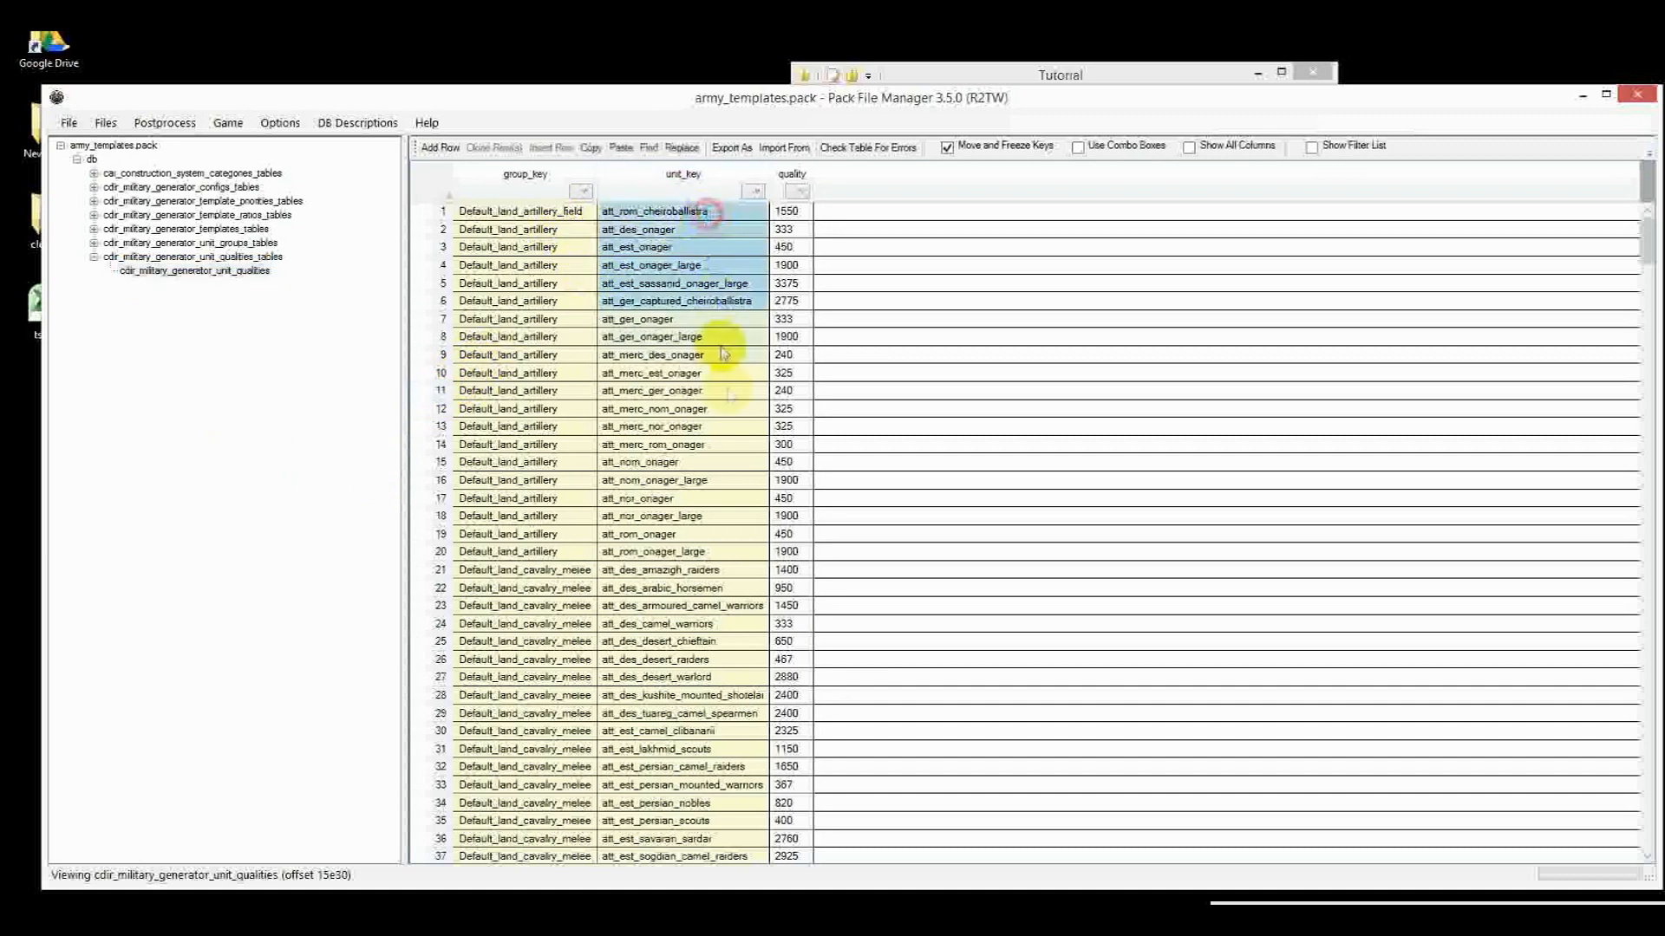
click(536, 210)
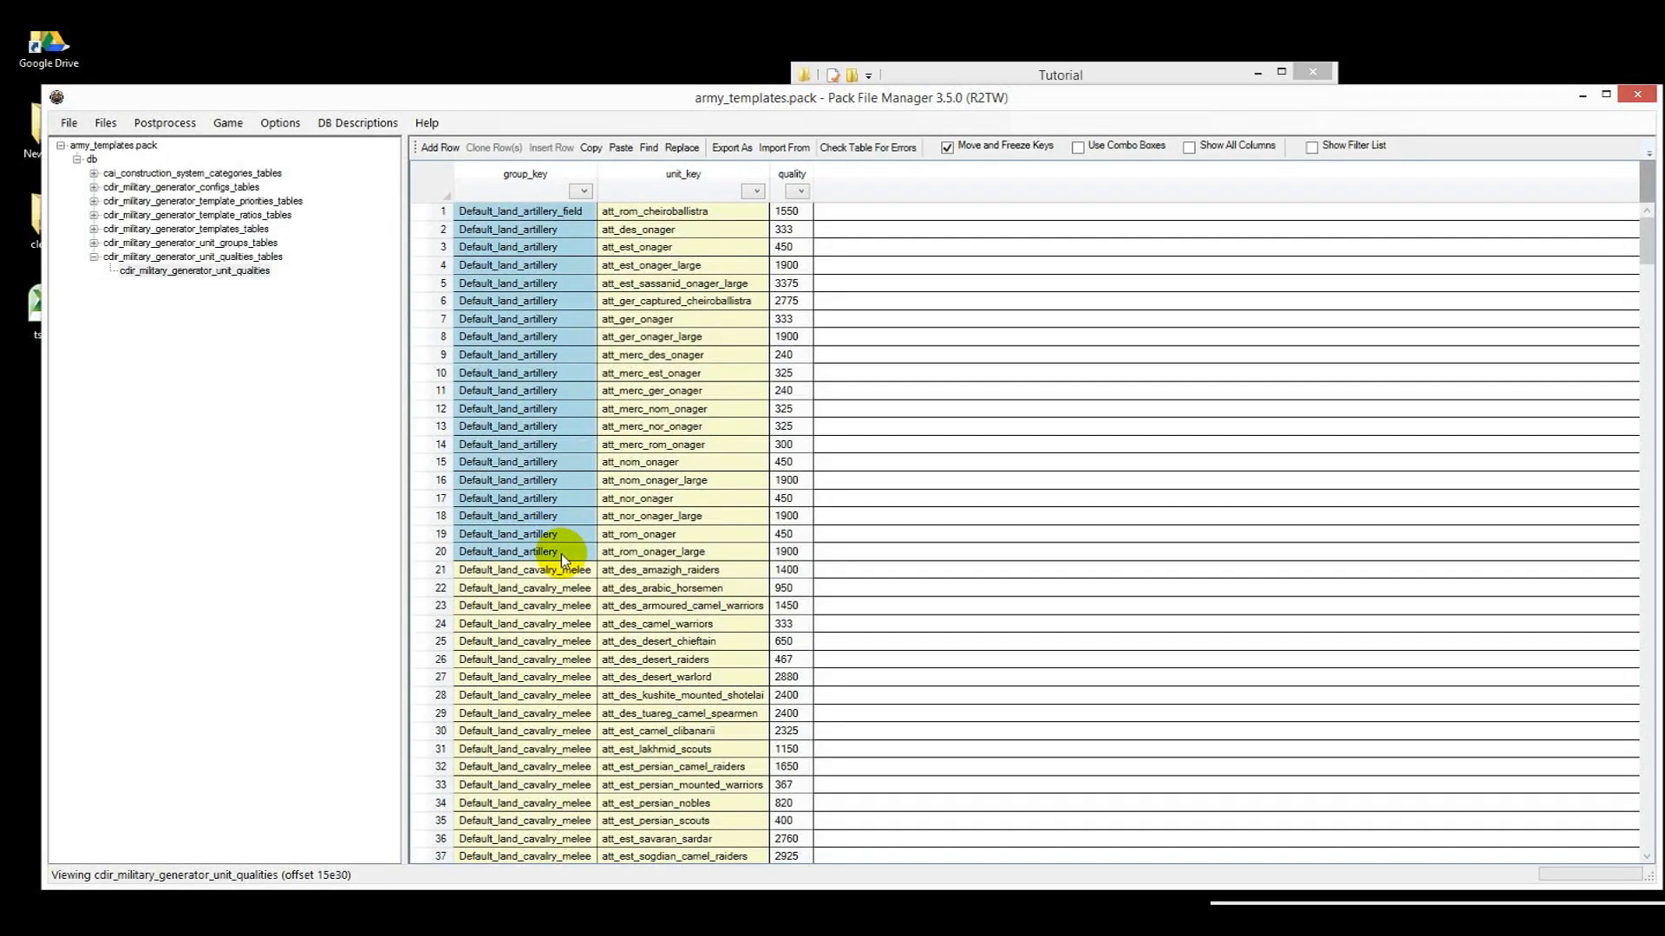
mouse_move(730, 259)
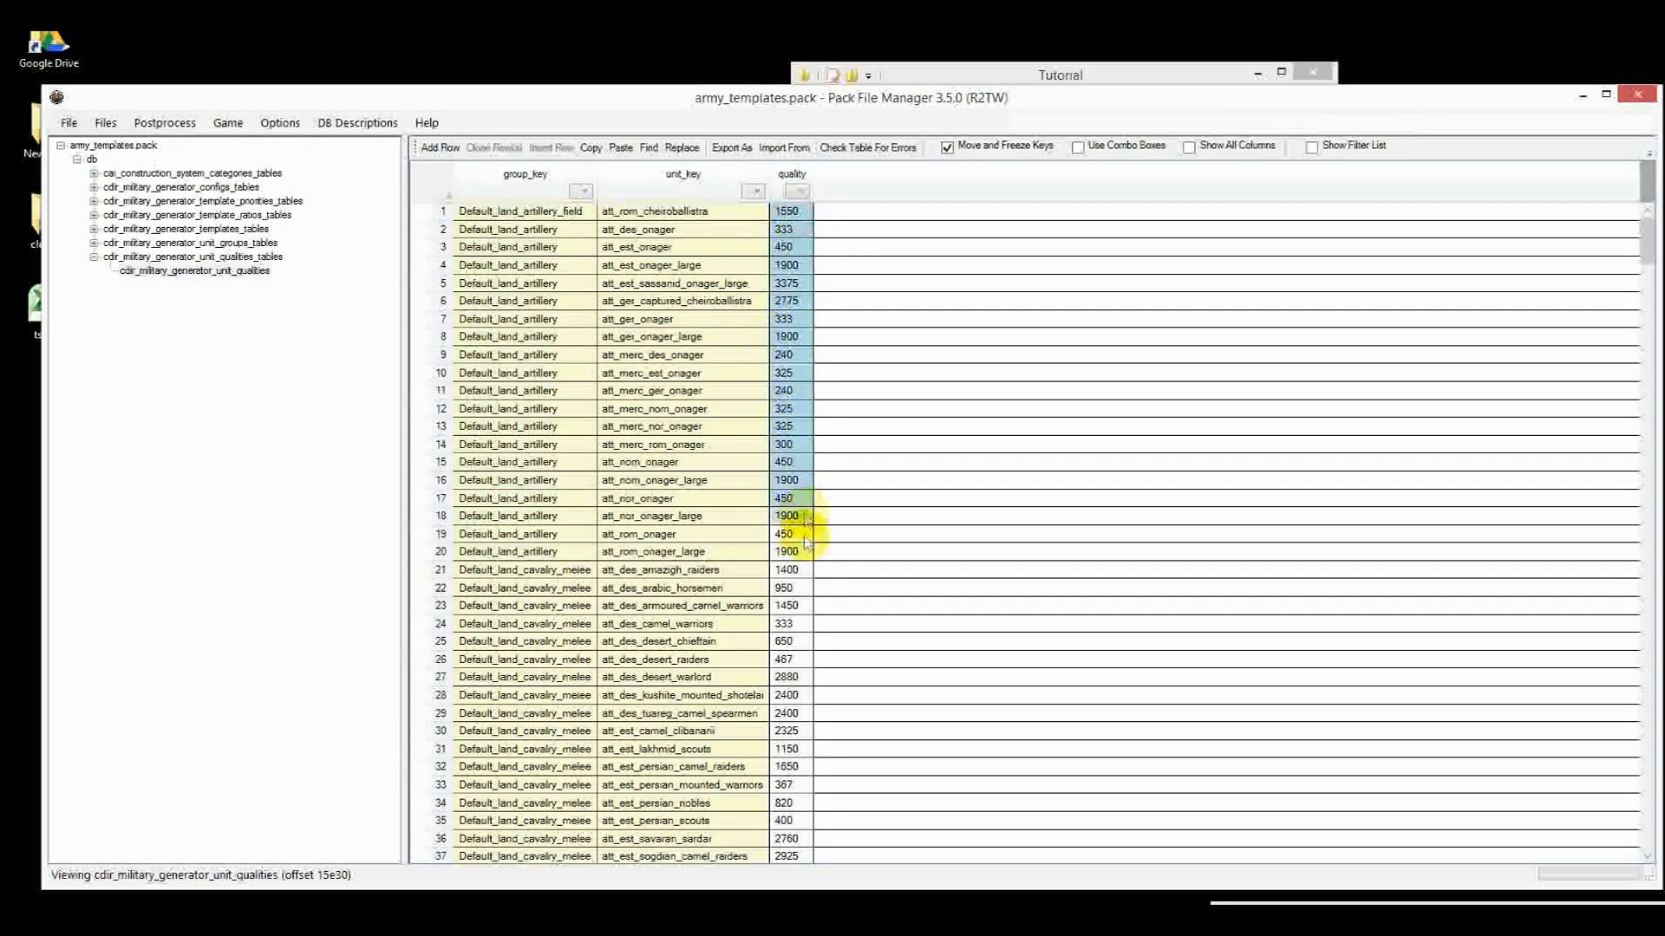
click(786, 551)
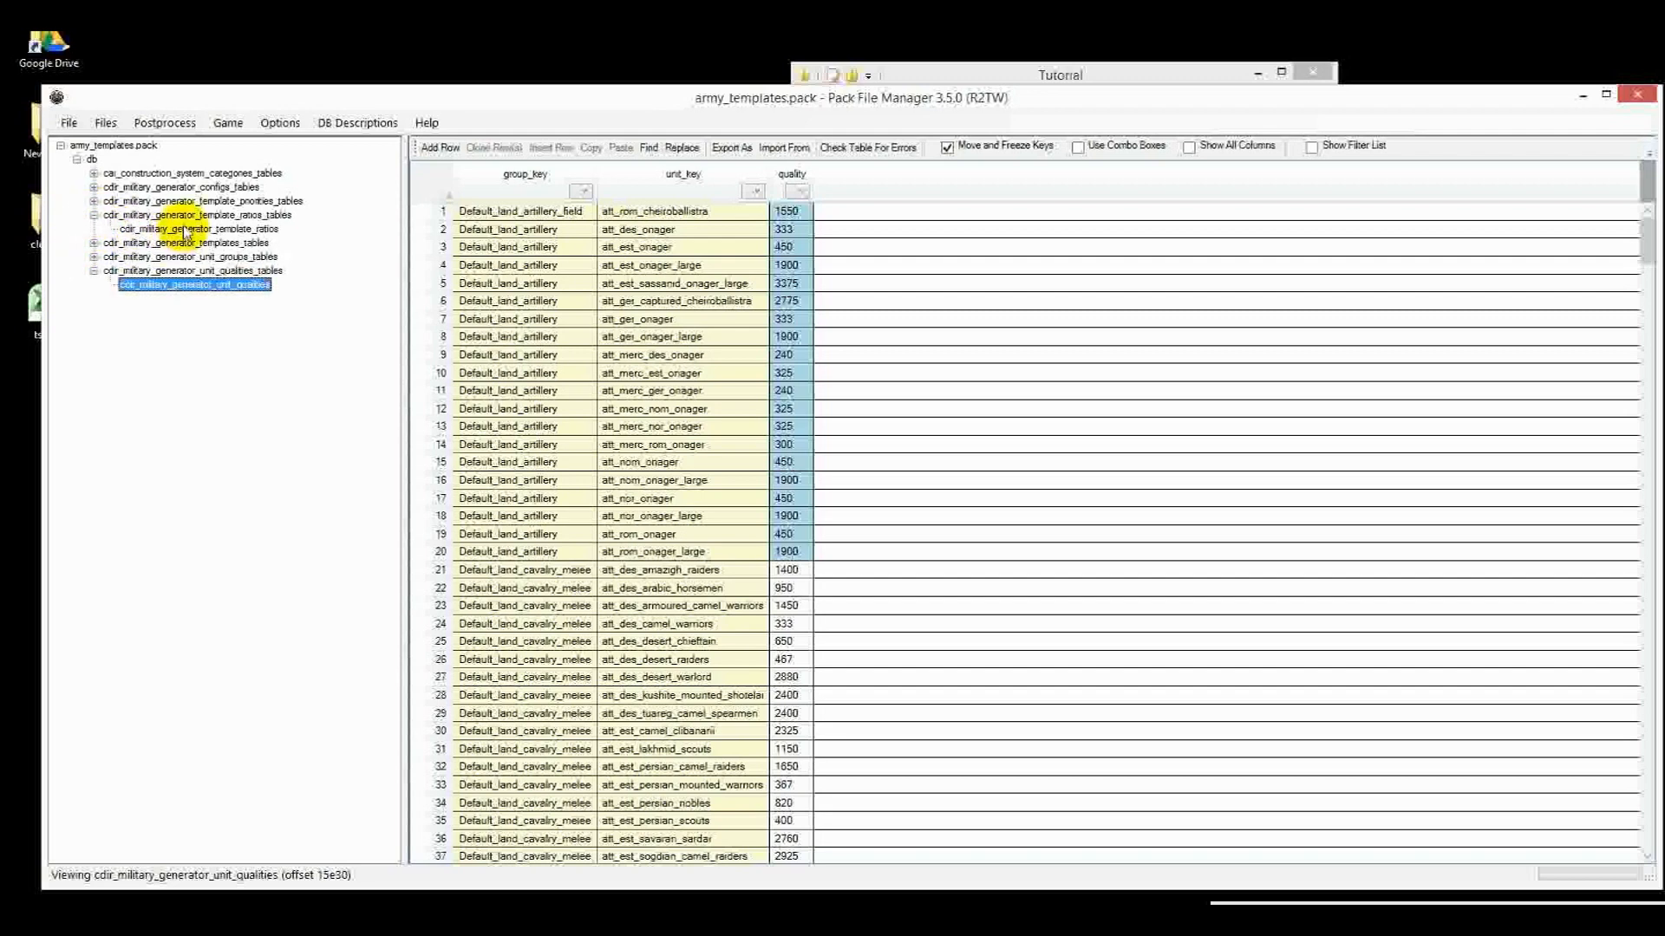
Open cdir_military_generator_template_ratios and highlight the att_default_land ratio rows
click(196, 228)
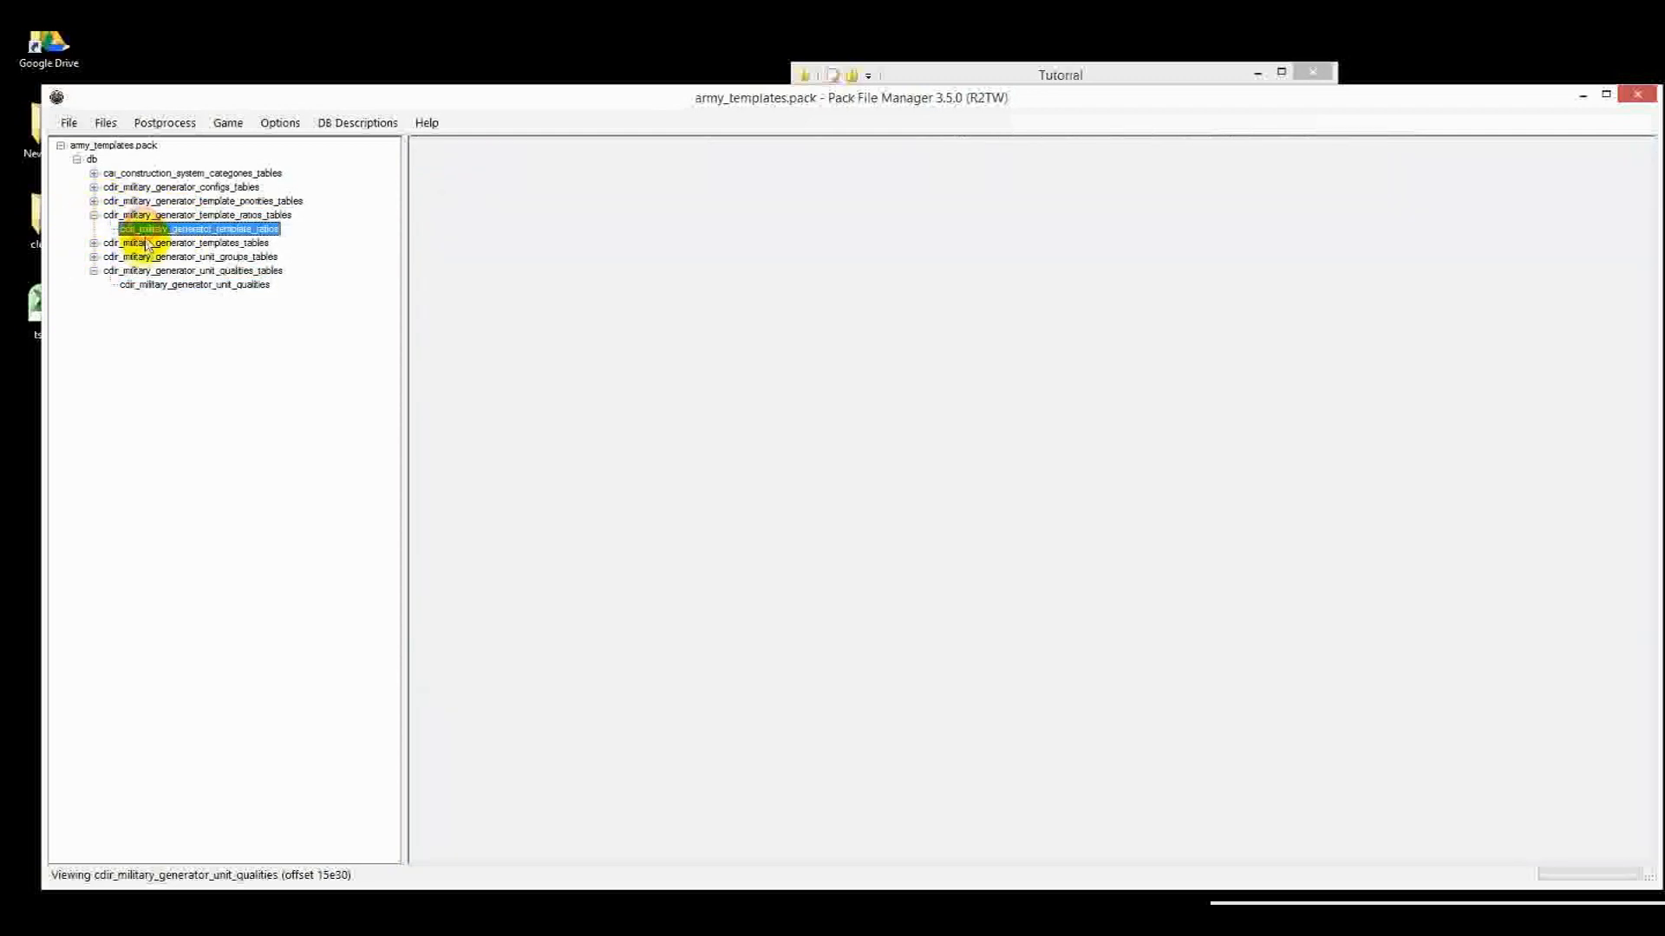
click(198, 228)
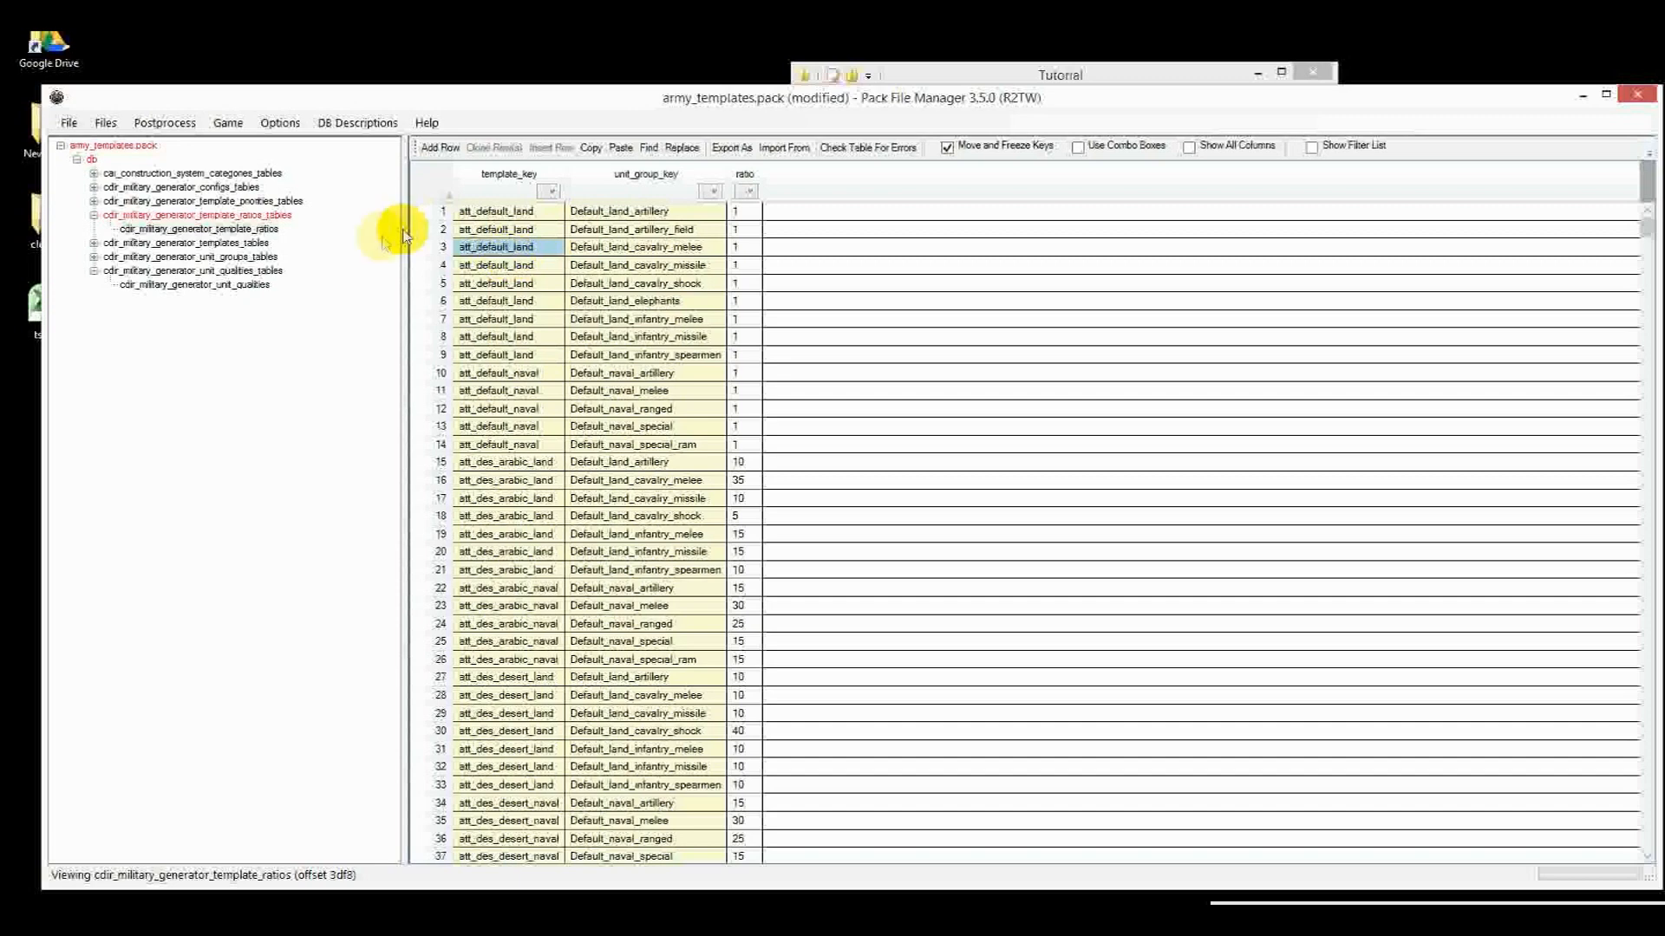
click(193, 284)
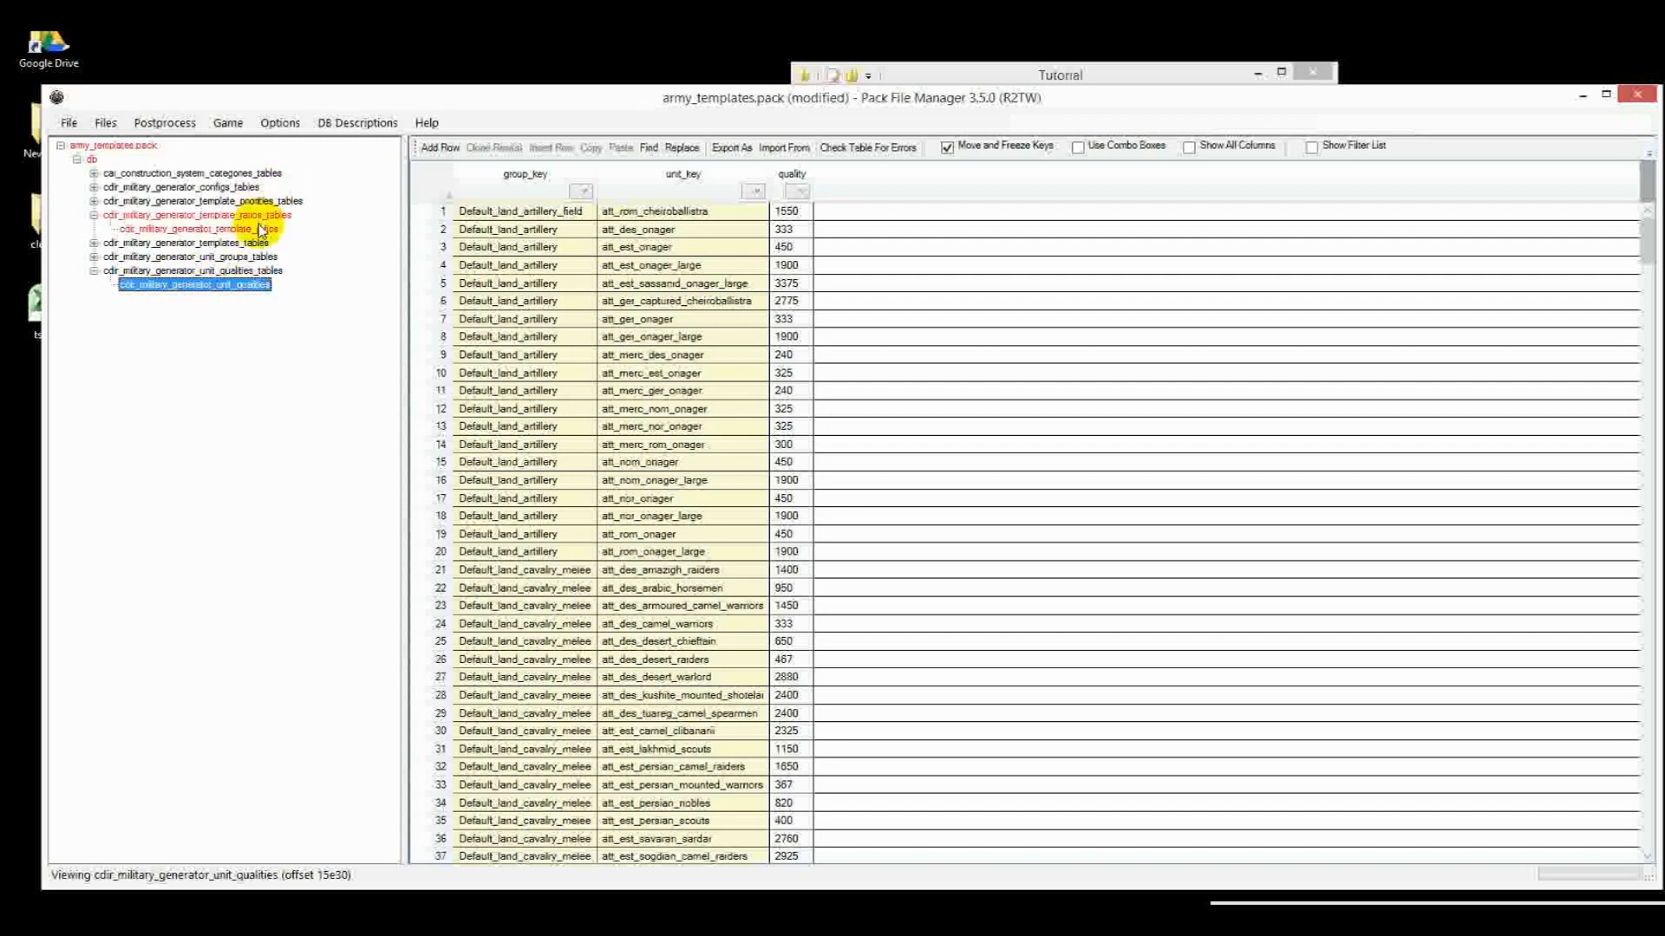
click(197, 229)
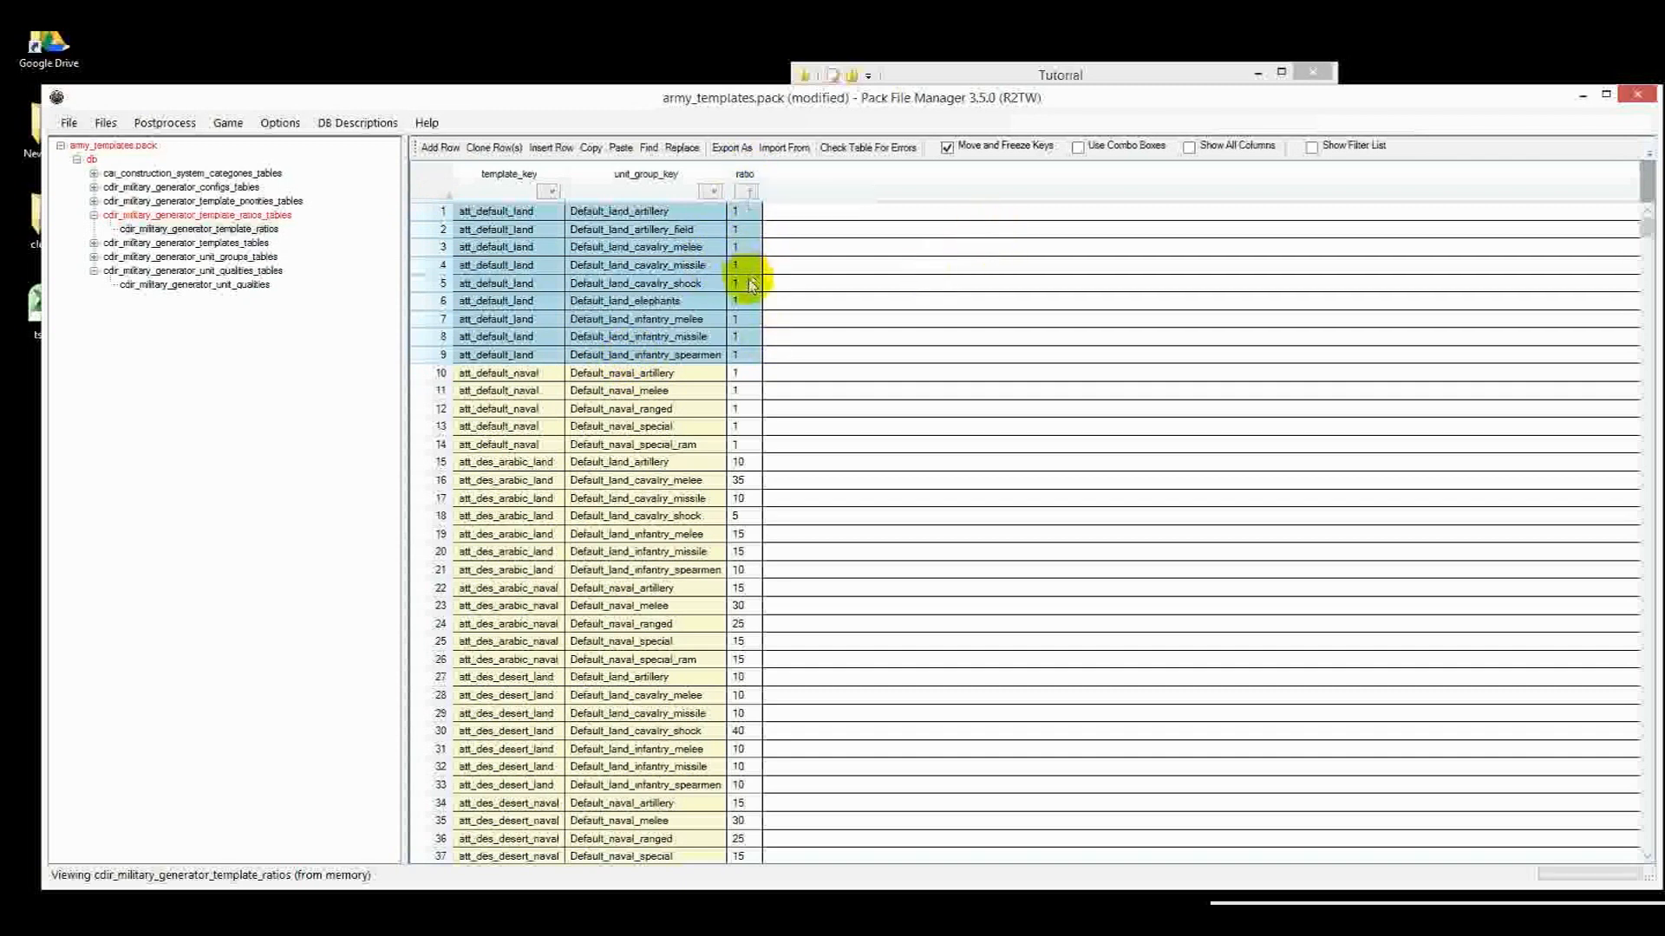
click(499, 373)
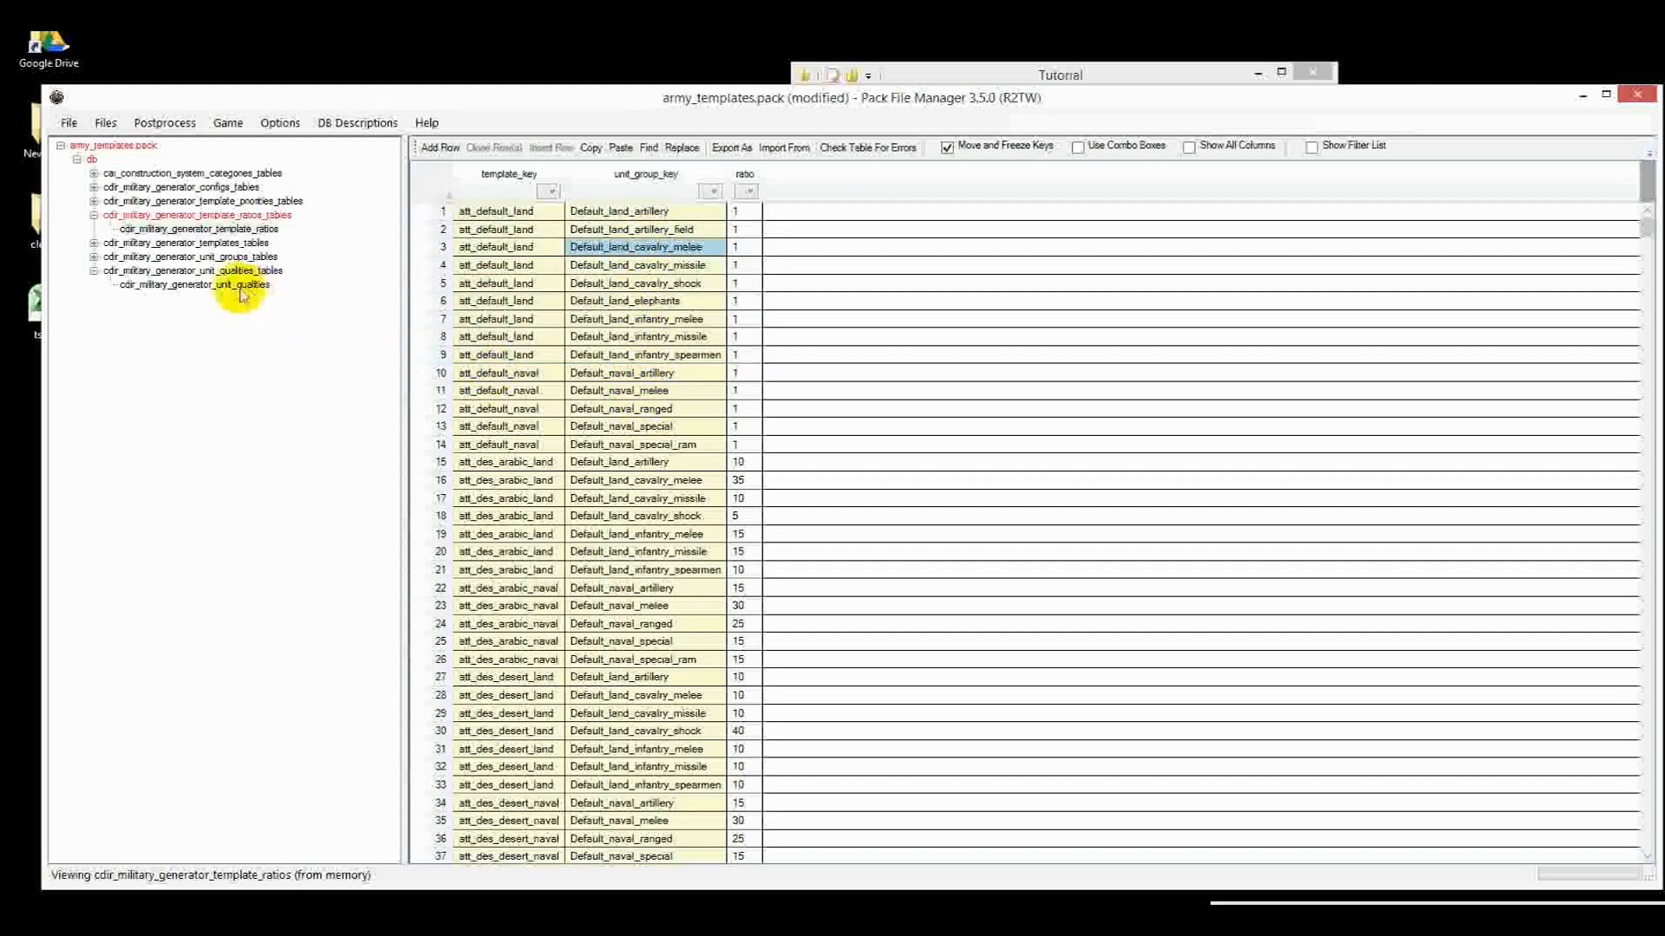
Reopen unit_qualities, select Default_land_artillery rows, widen unit_key, and inspect onager quality values
click(194, 284)
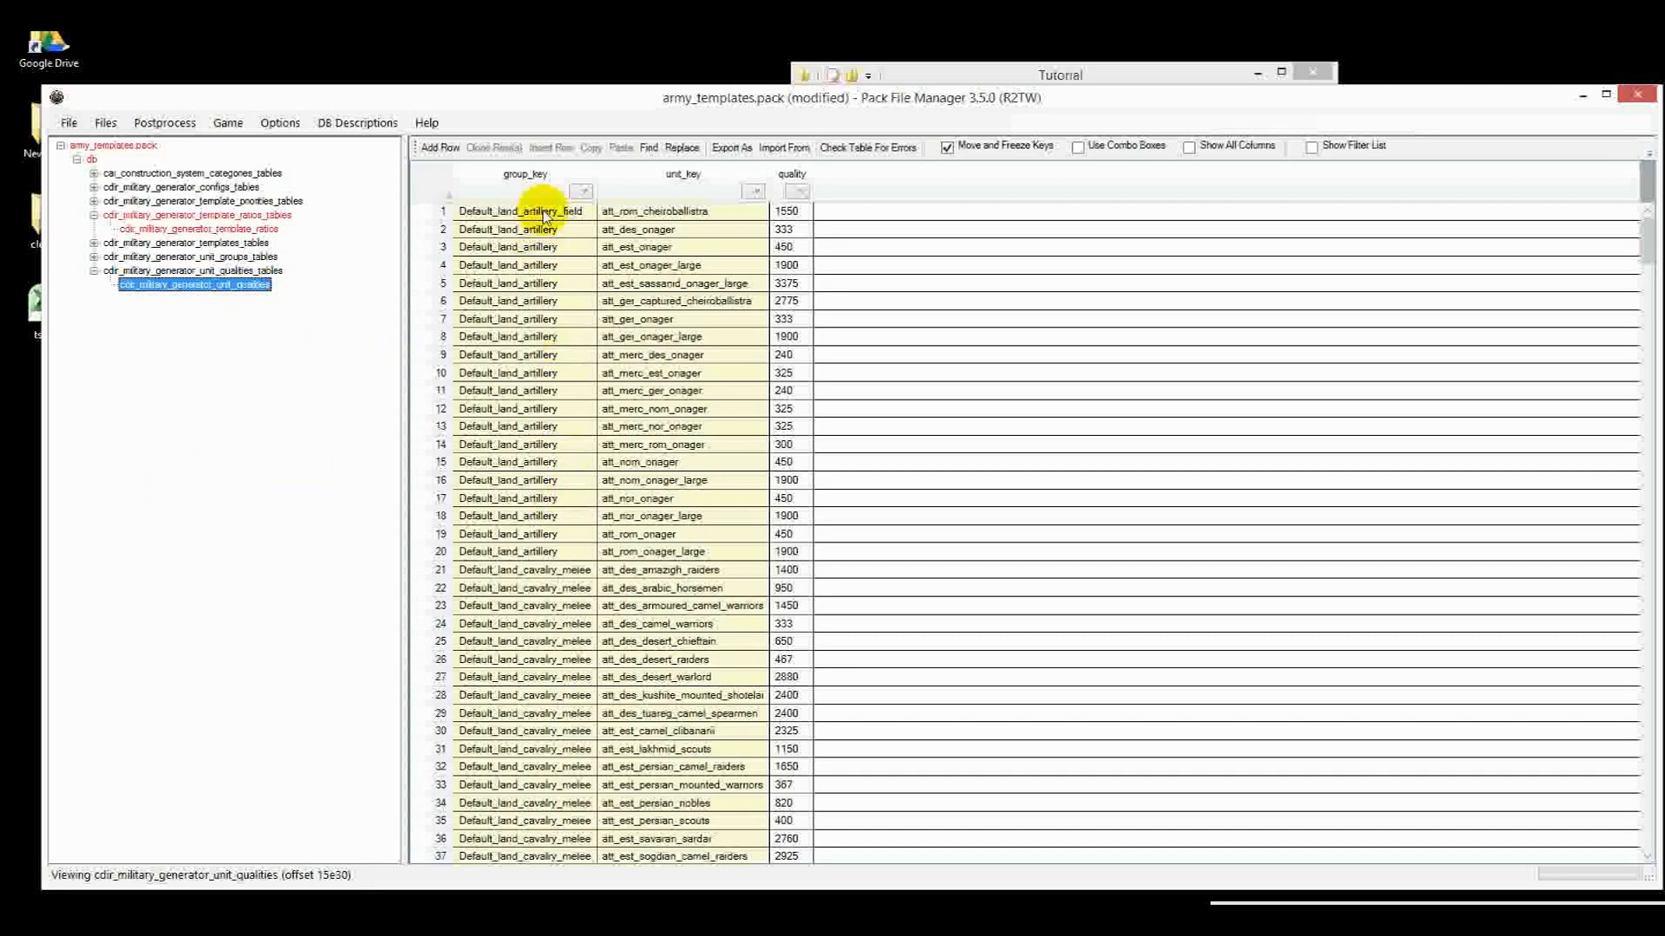
drag(541, 210, 525, 534)
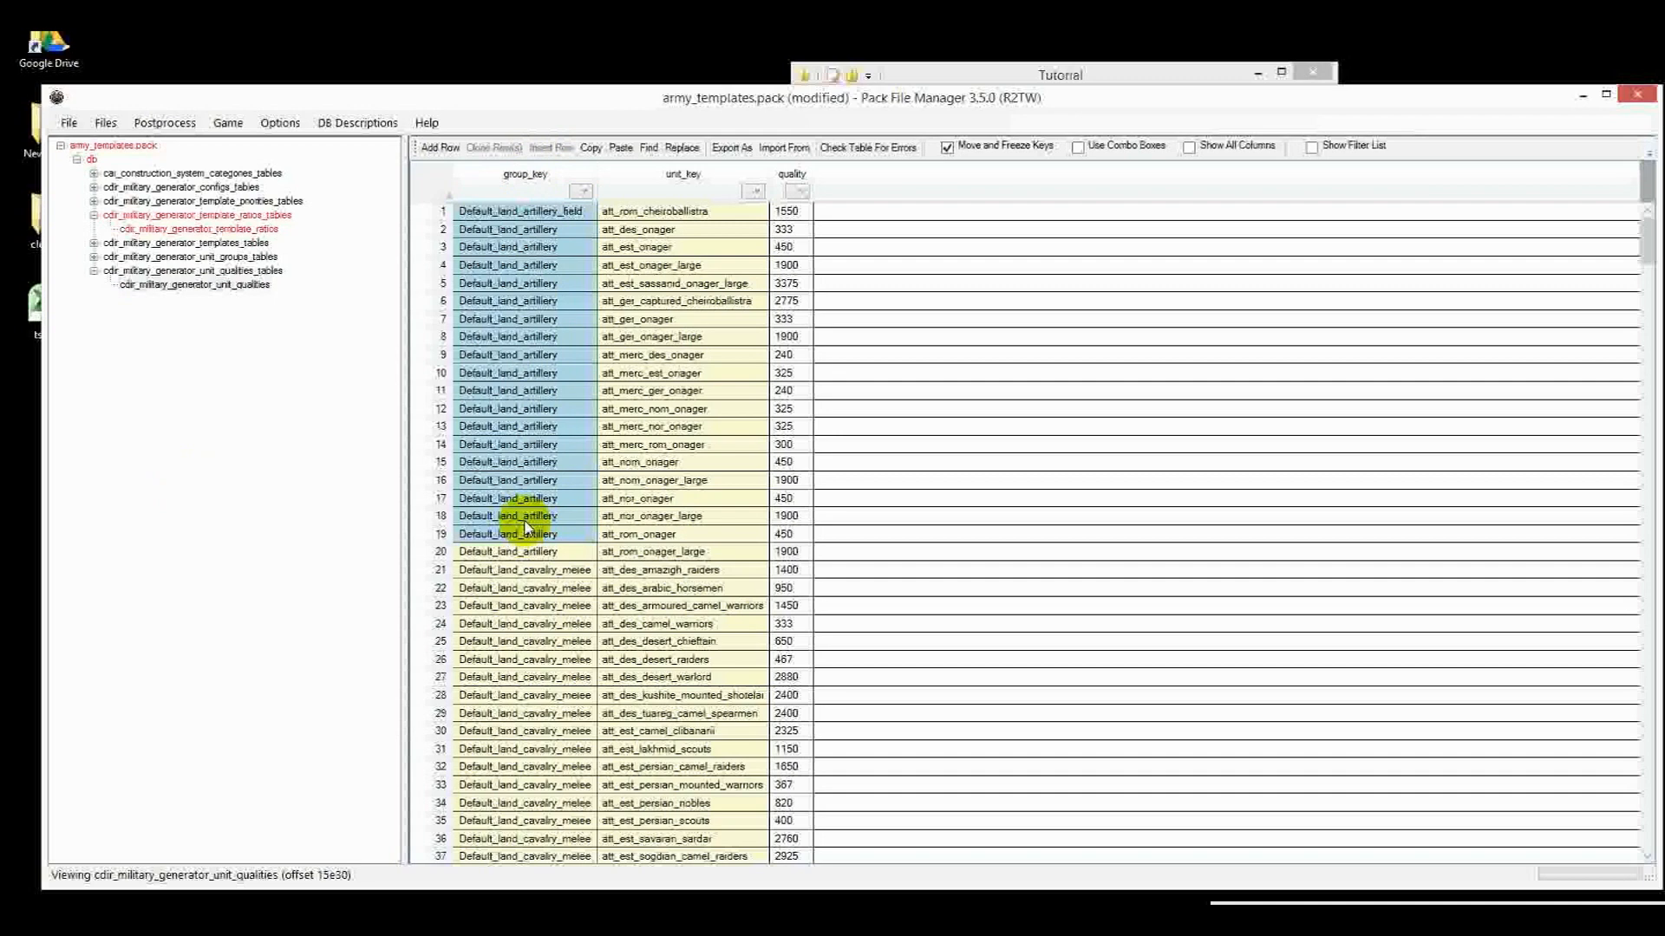
click(655, 211)
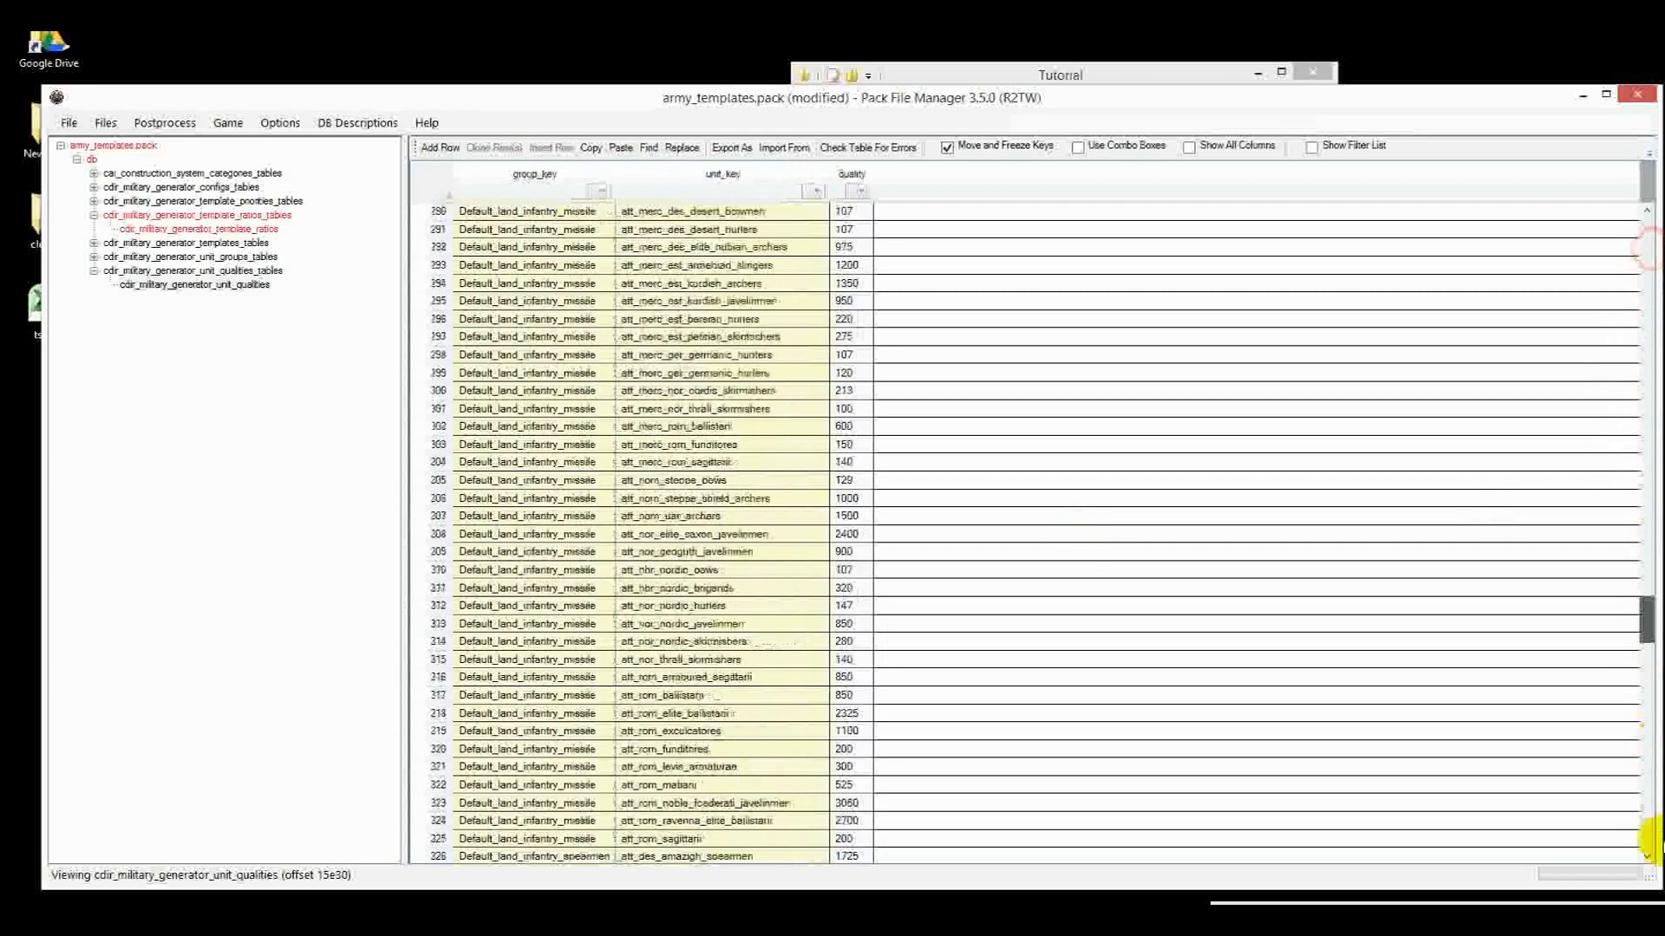
scroll(down, 3)
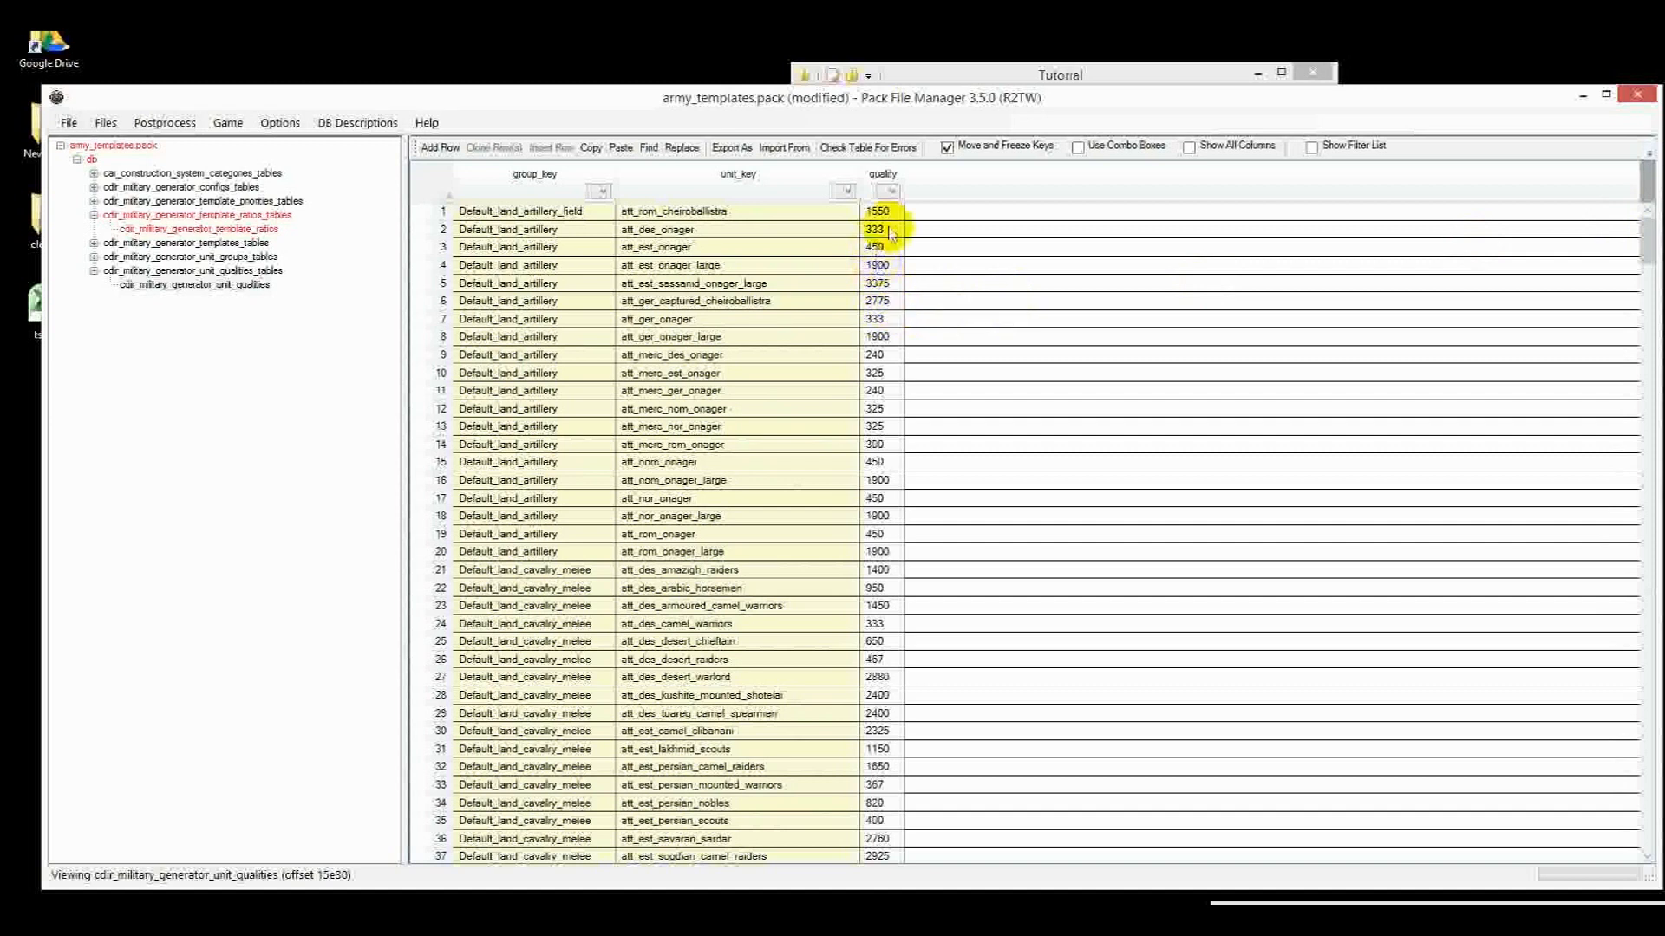
click(873, 534)
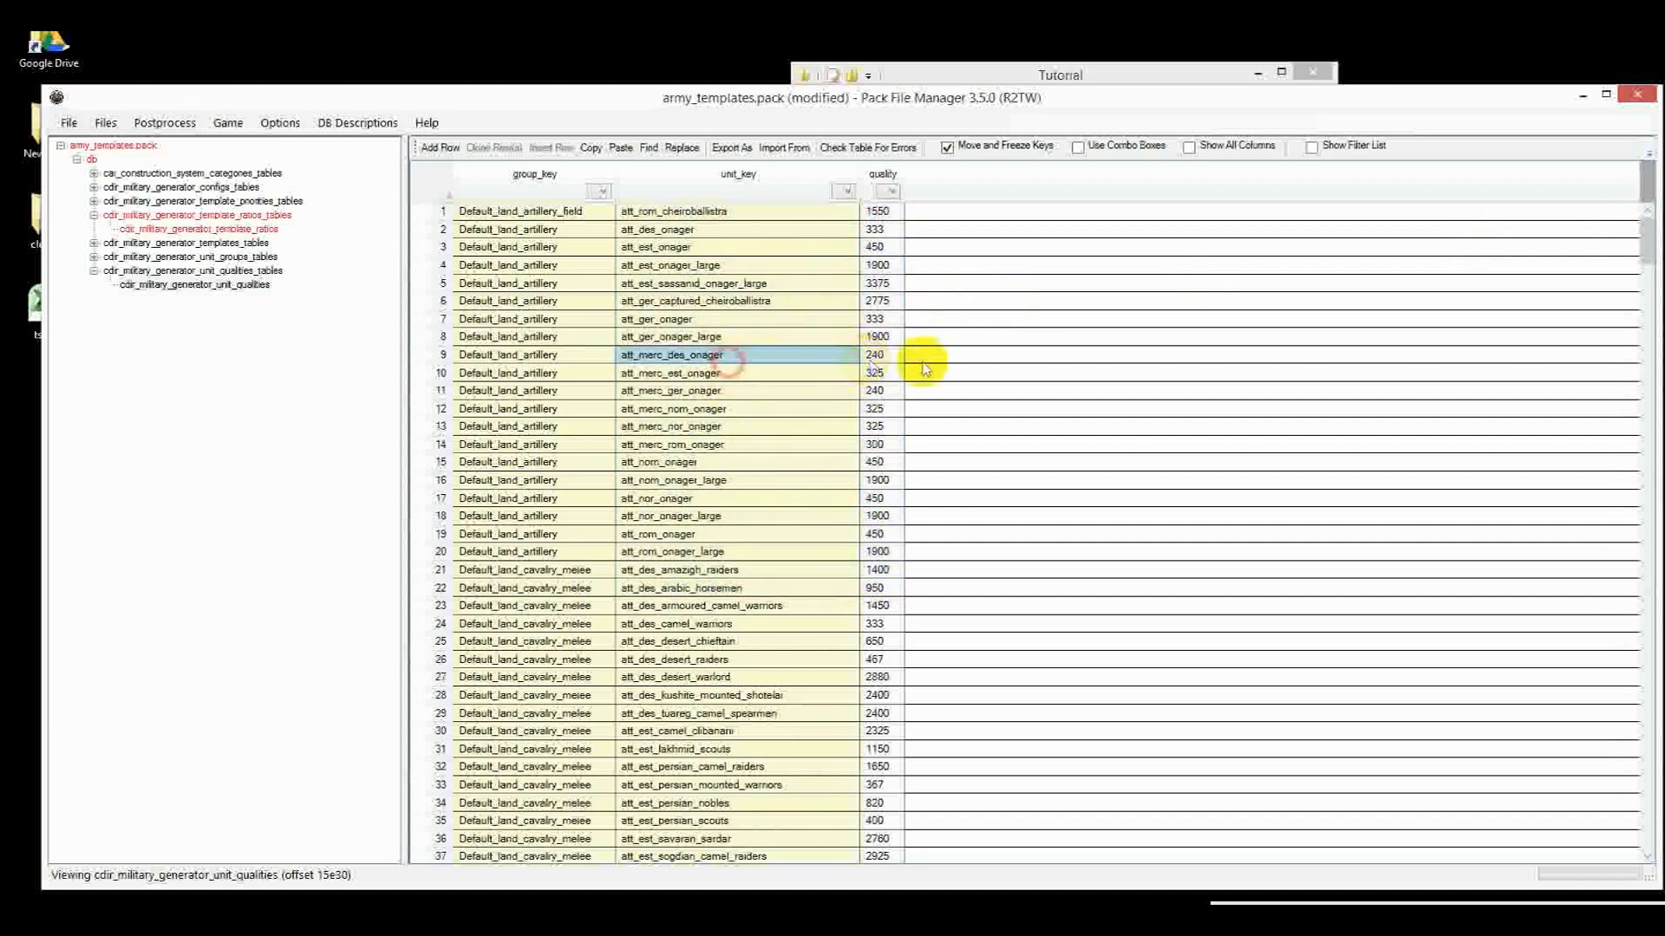
click(876, 337)
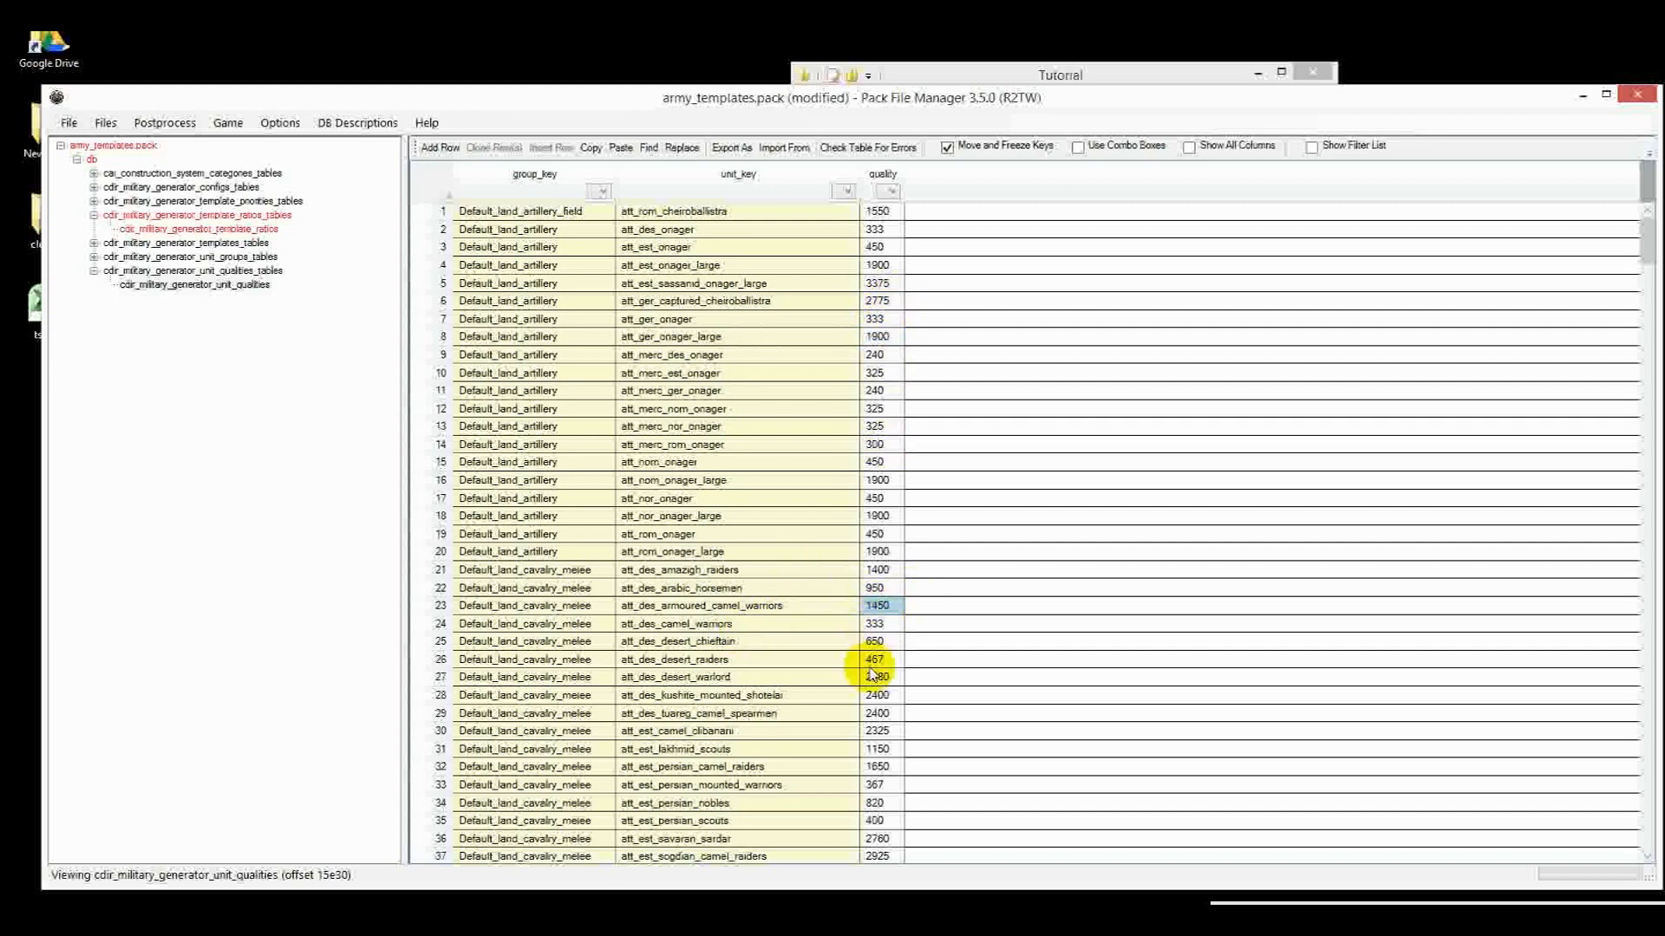
mouse_move(758, 670)
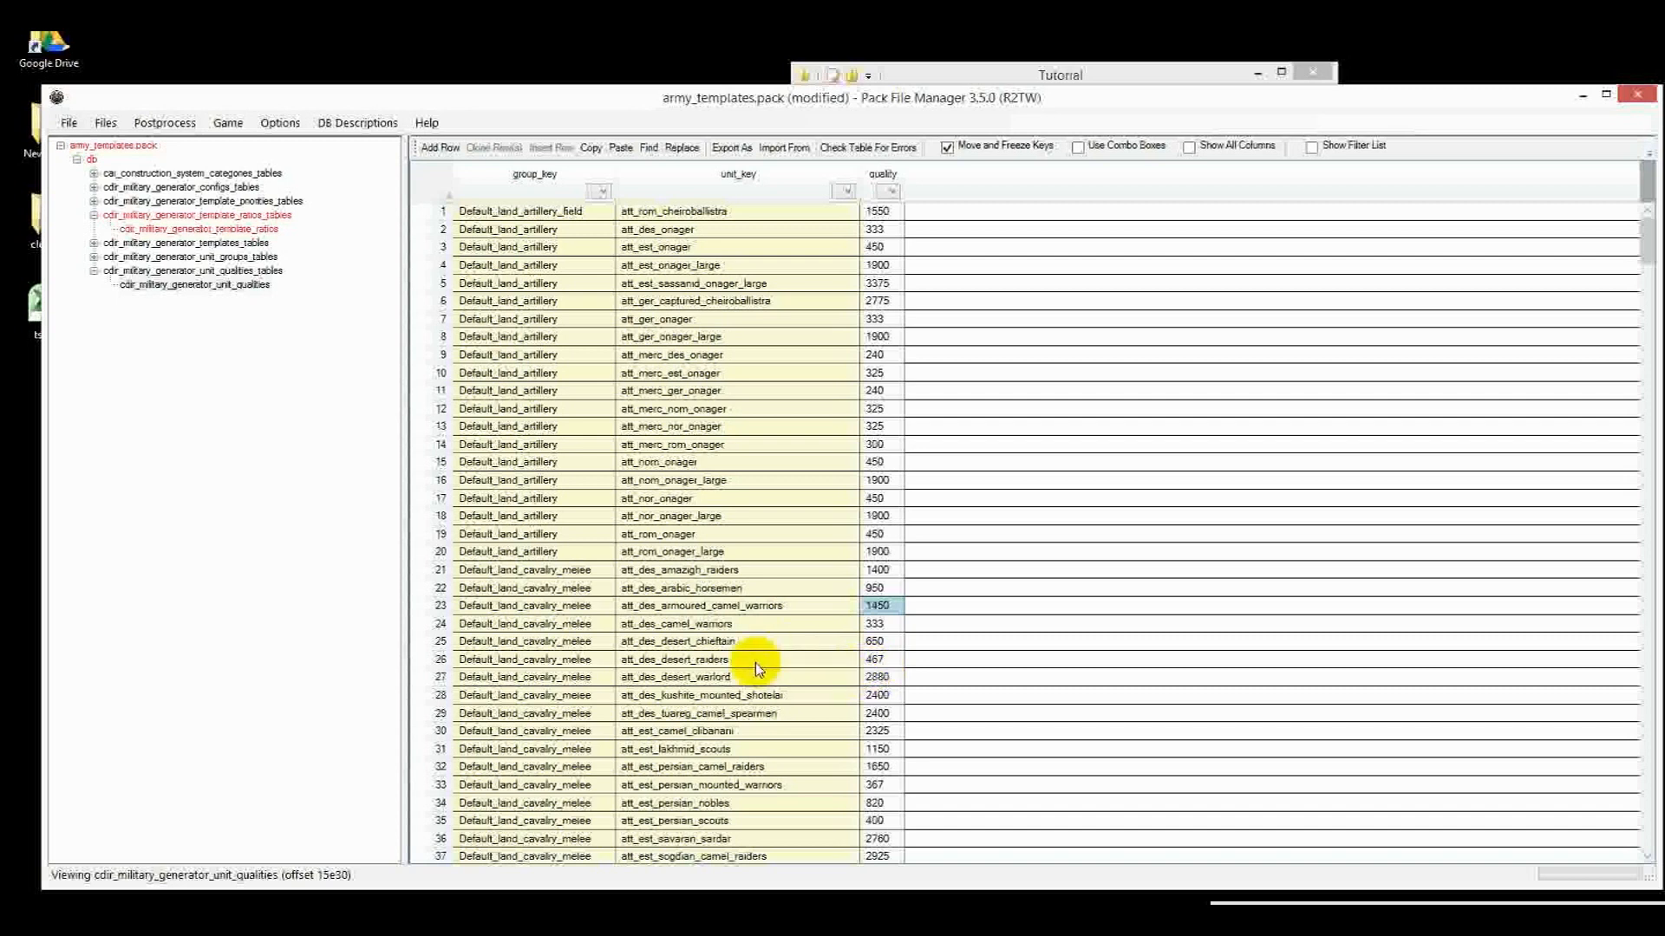
mouse_move(774, 644)
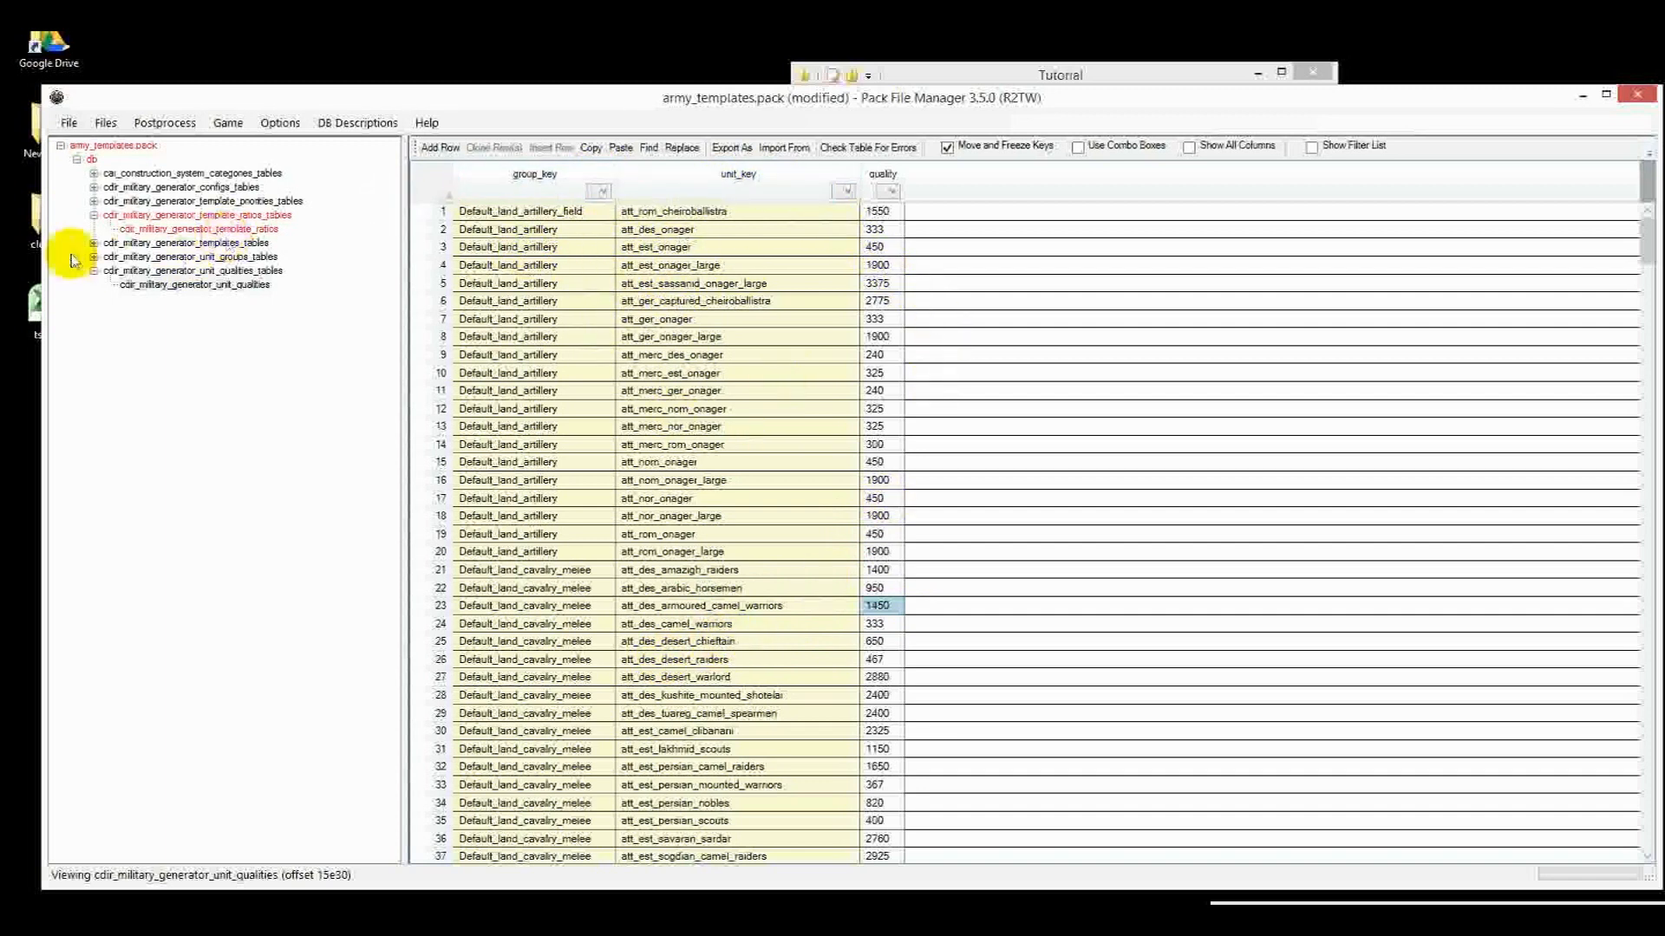
Reduce unit_groups to one new_group row, rename it with a new_ prefix, and save
click(189, 256)
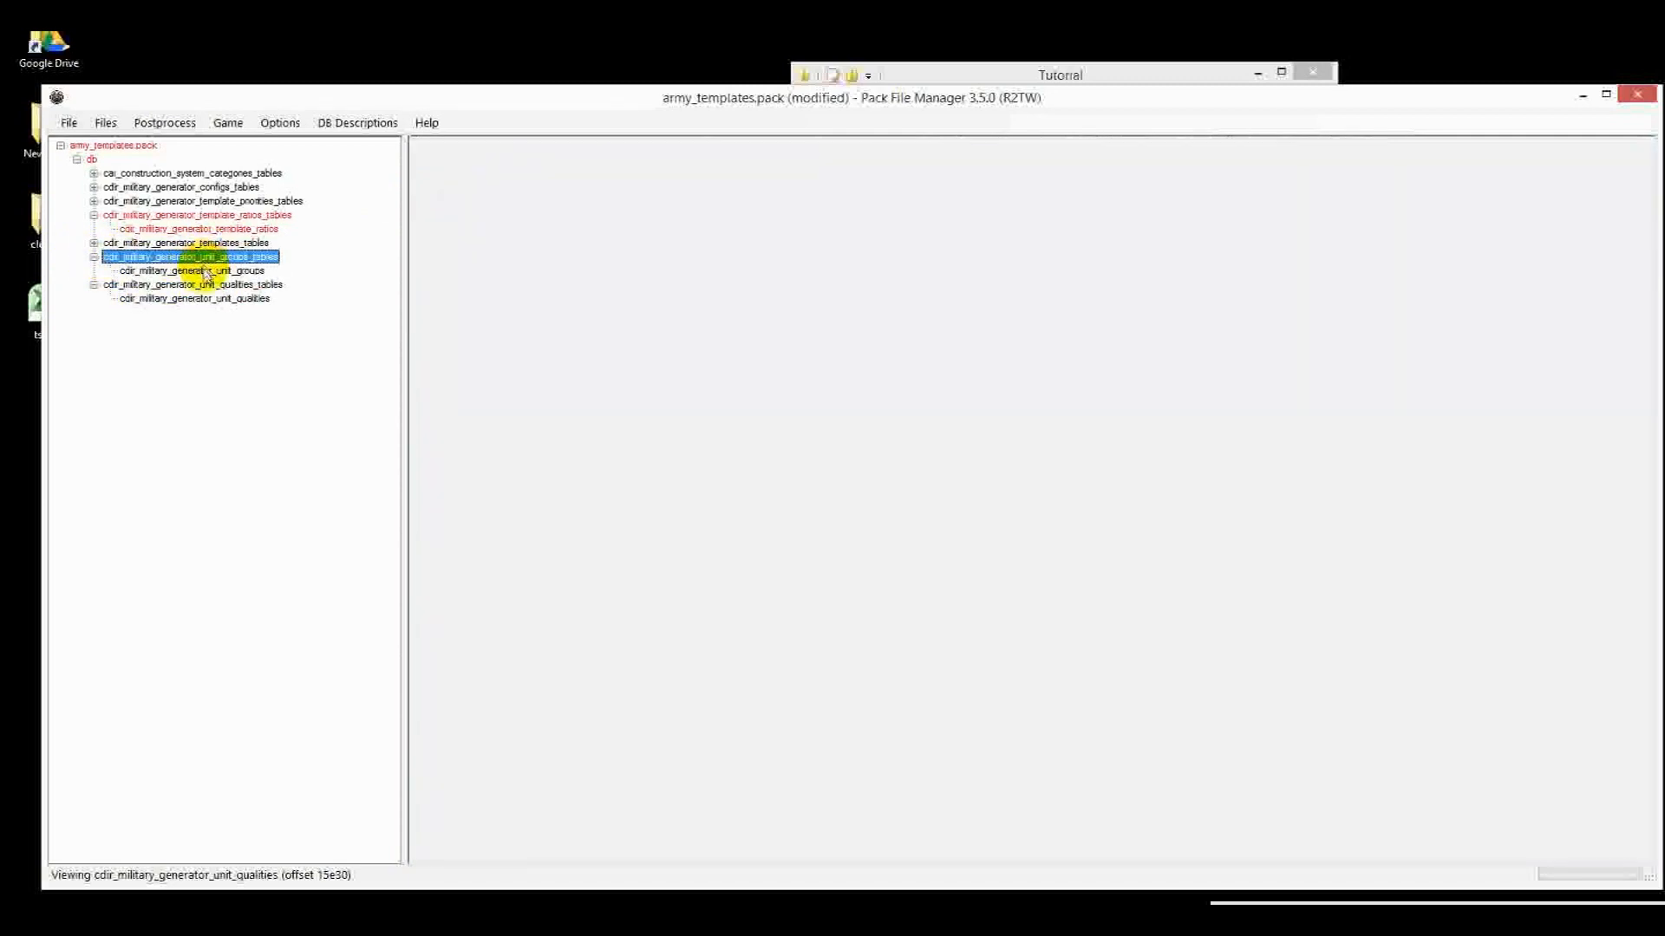
click(192, 271)
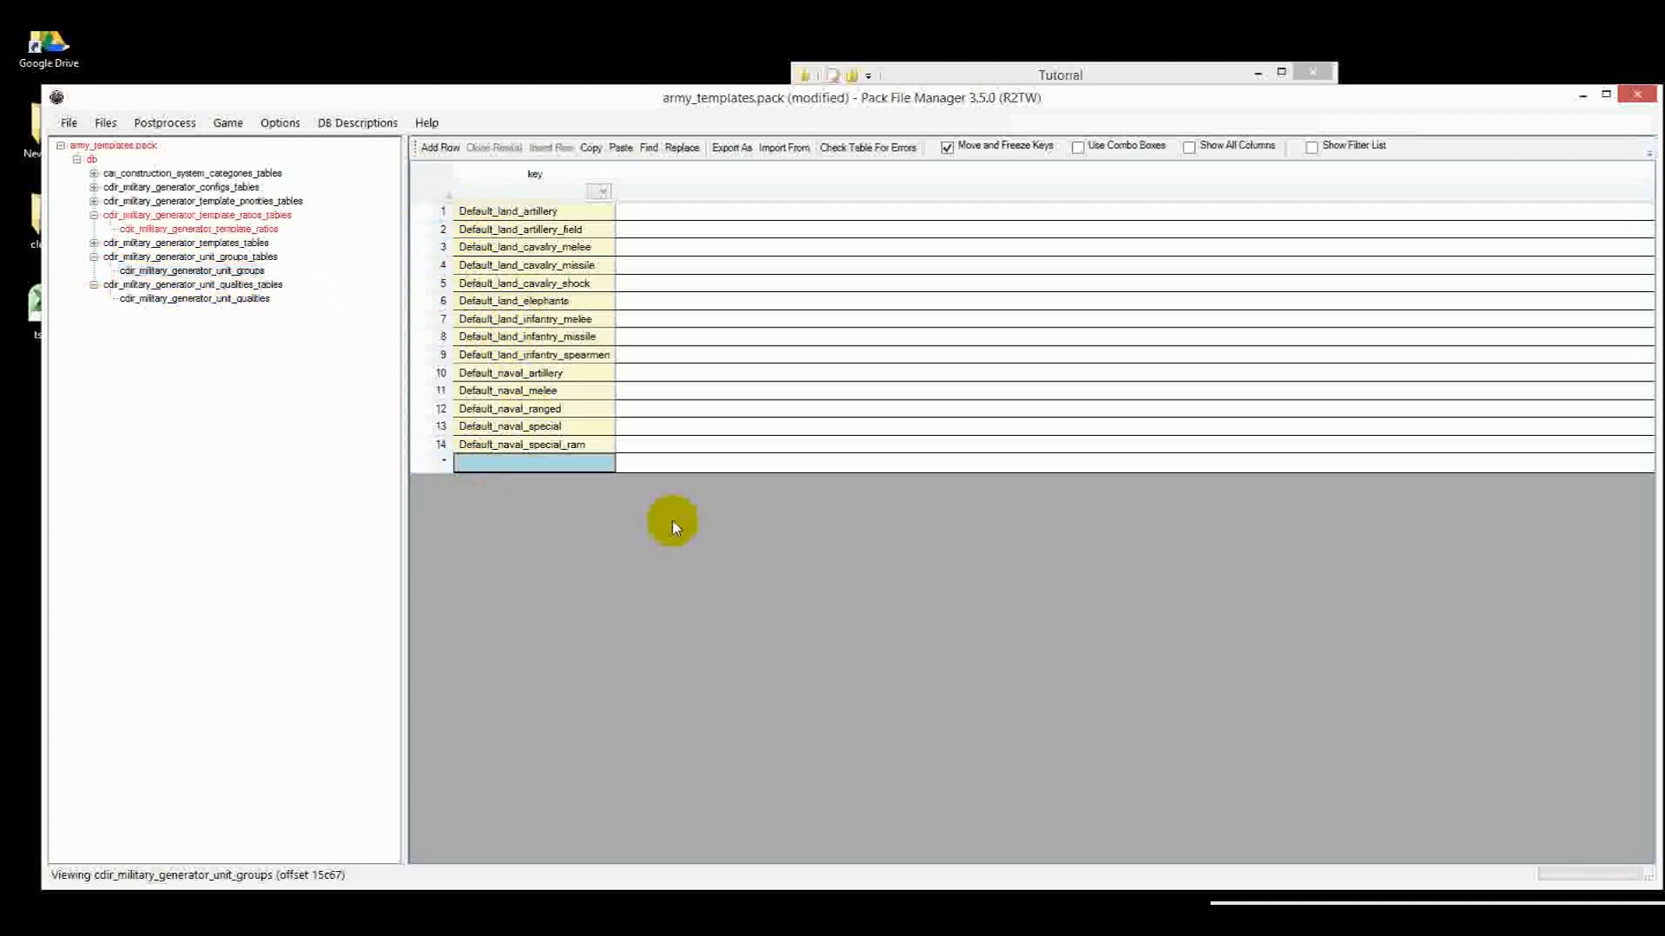
text(new_group)
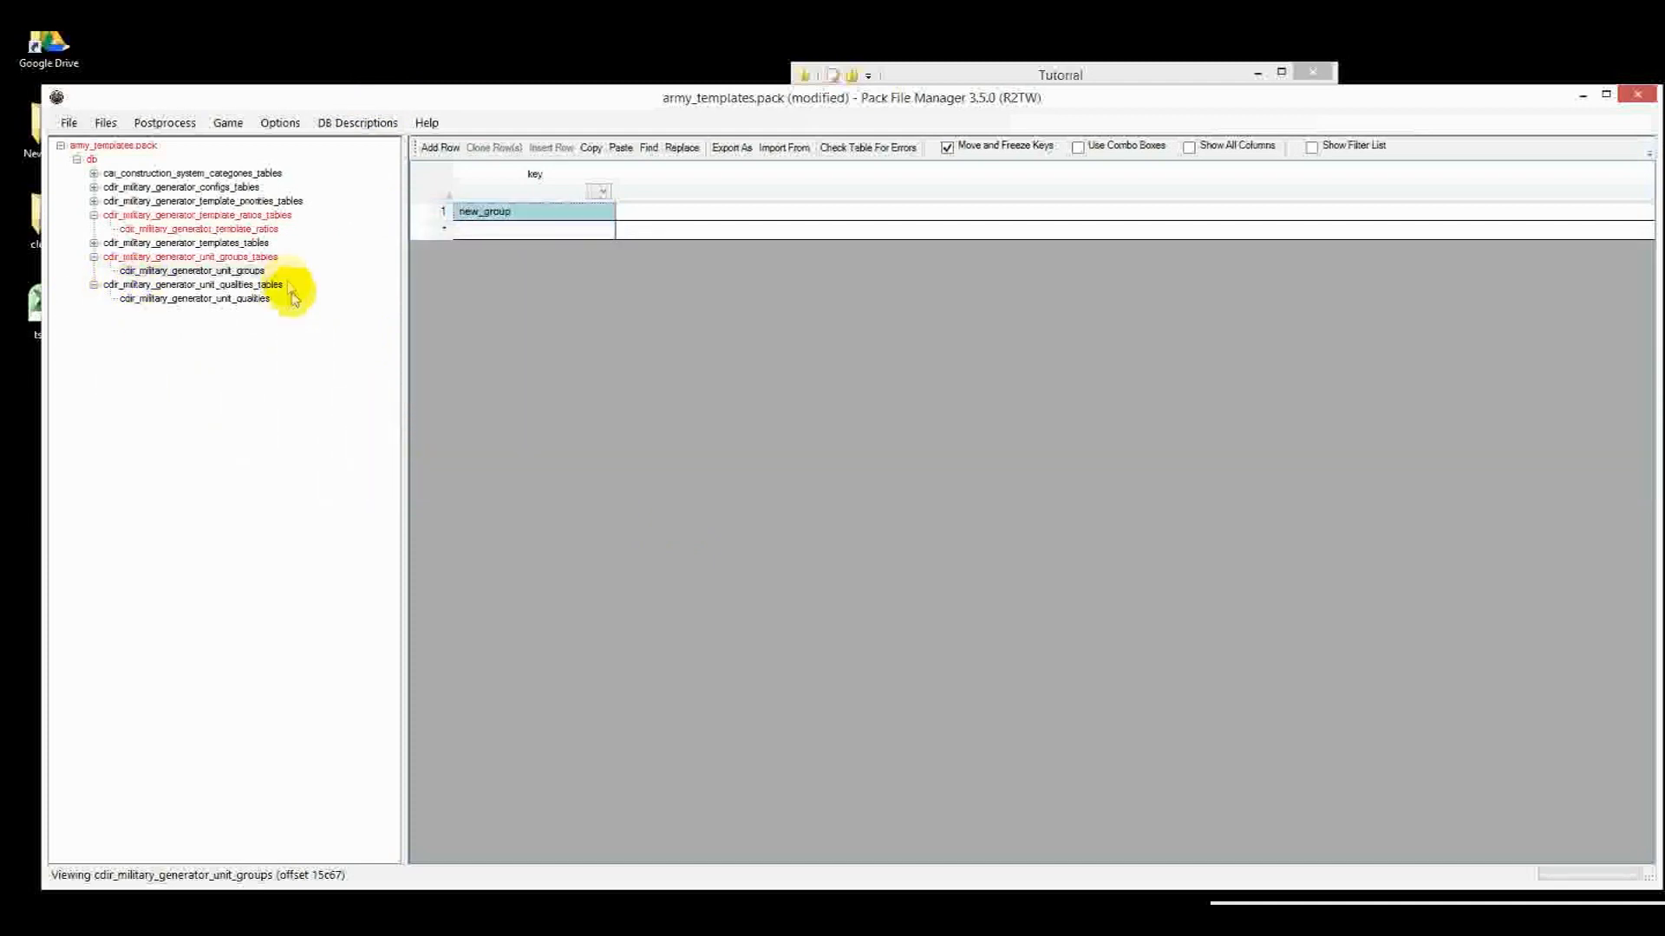
click(191, 271)
text(new_)
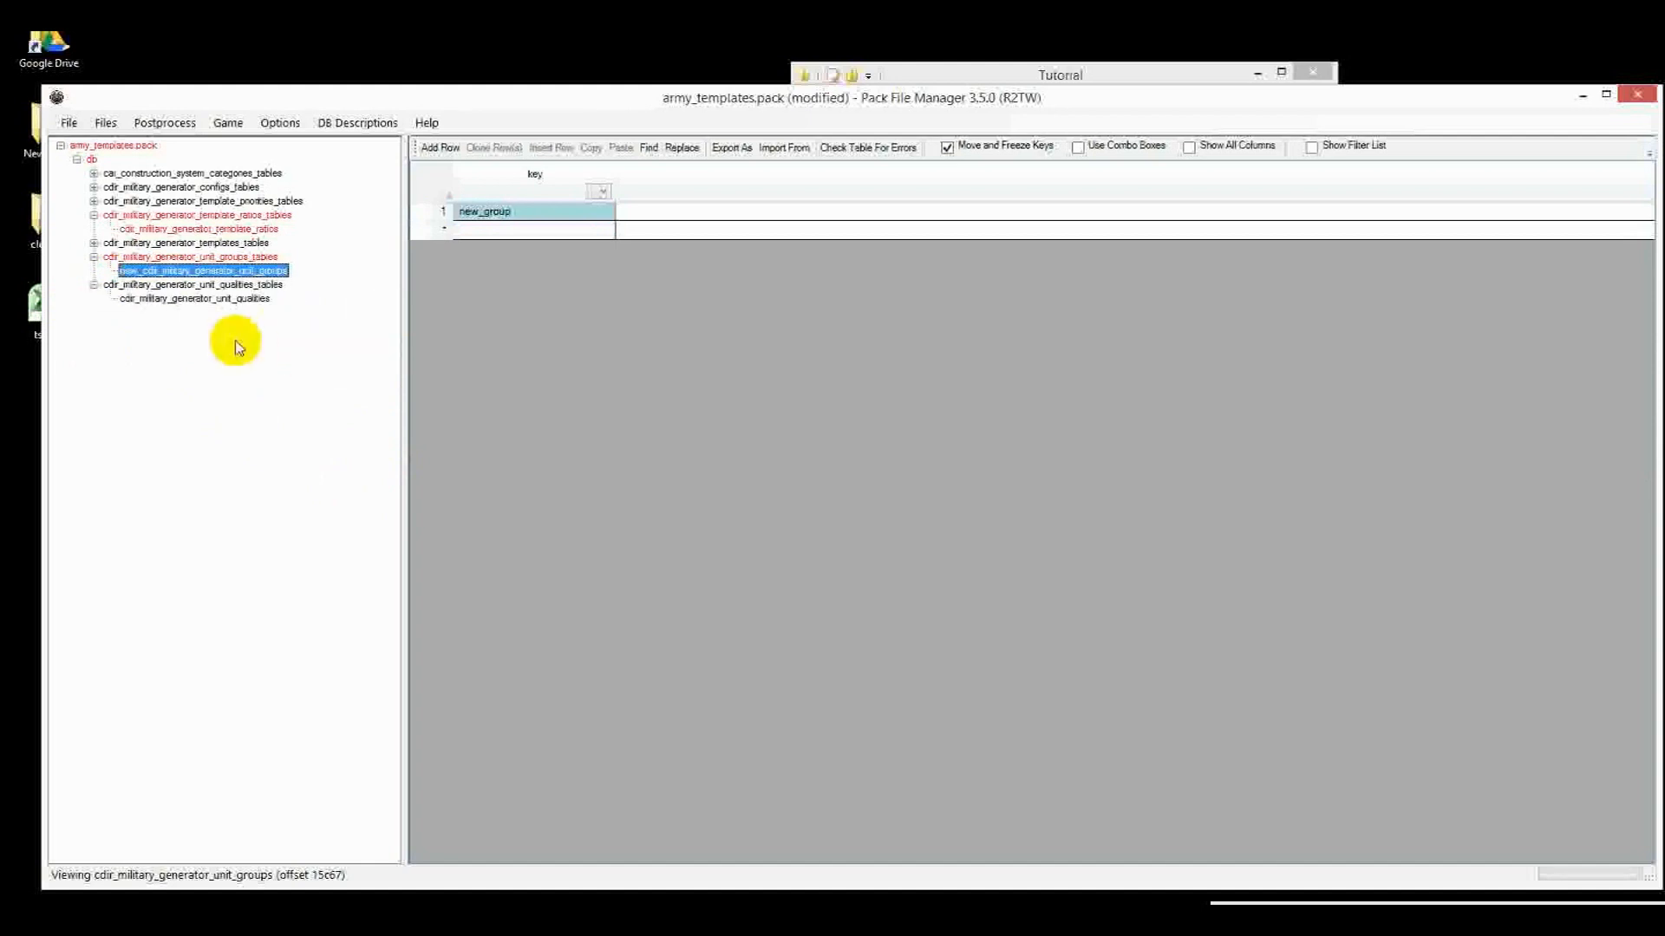
mouse_move(578, 226)
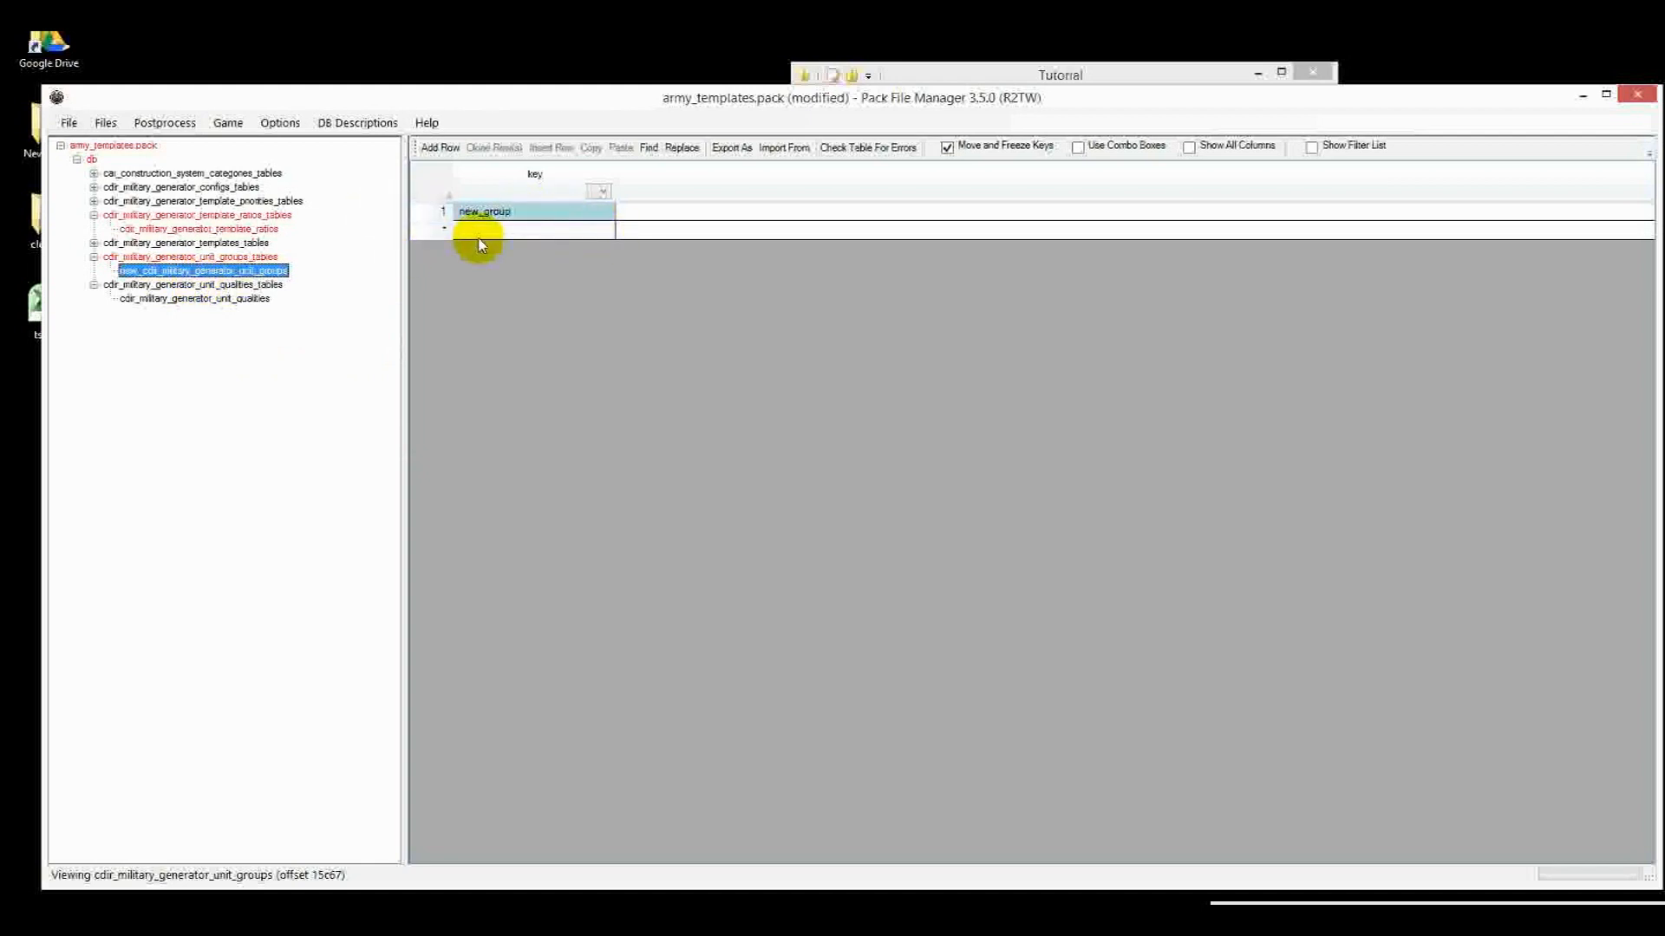
key(ctrl+s)
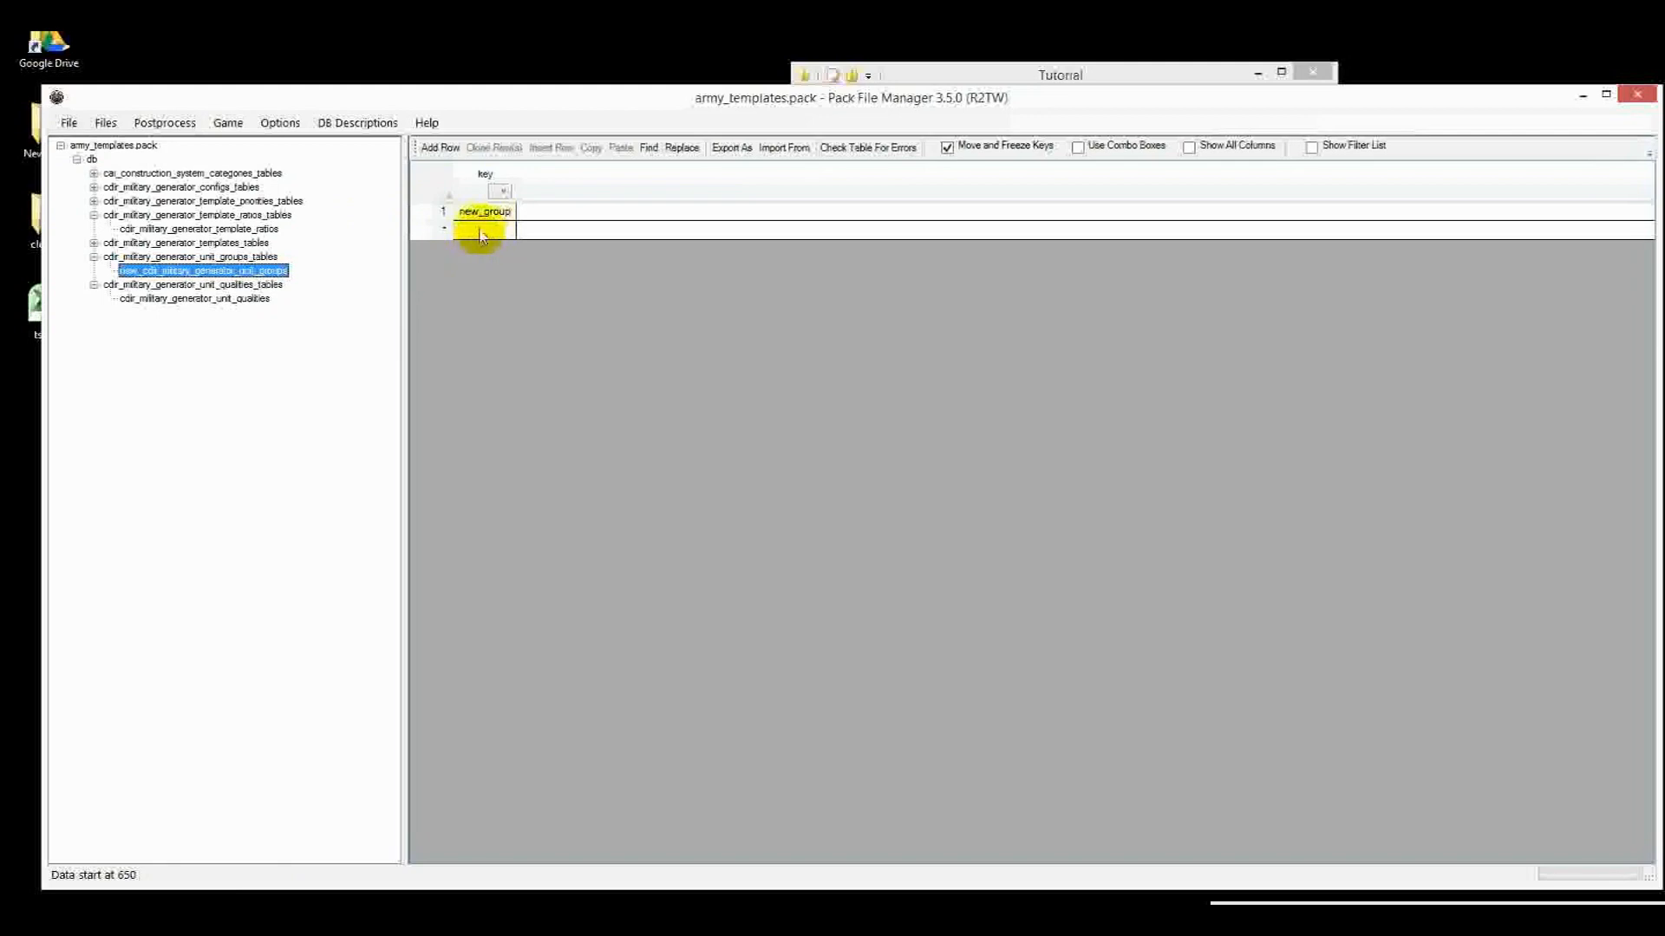
Assign the att_des_onager and att_est_onager rows to new_group and remove the other rows
click(194, 298)
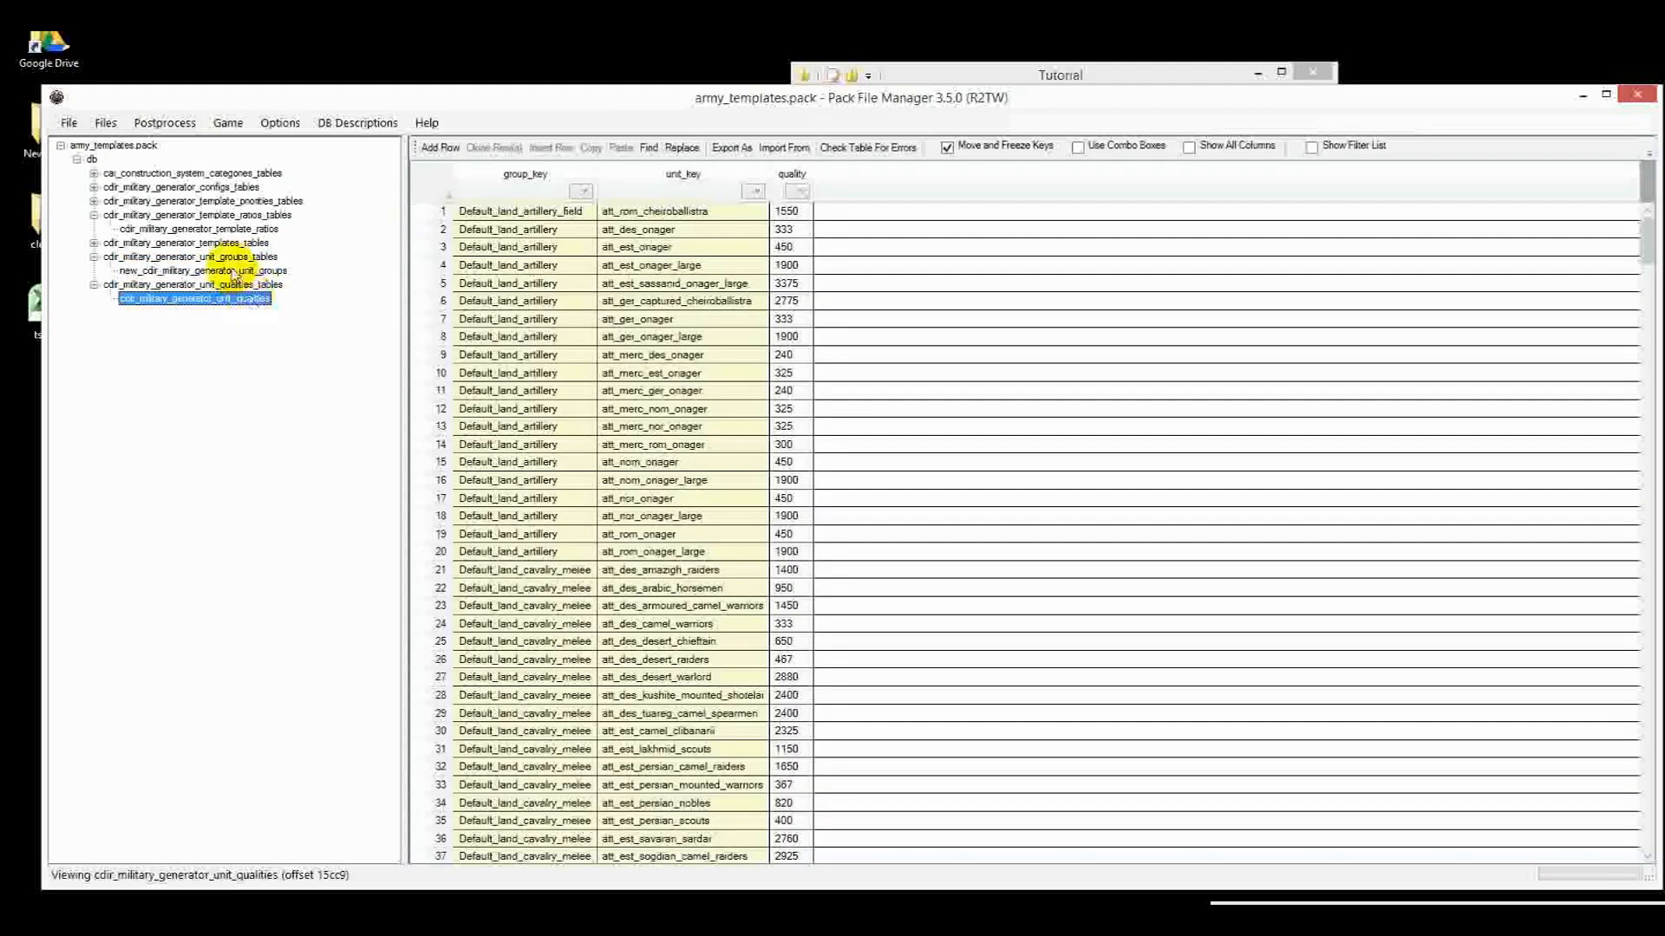
click(200, 269)
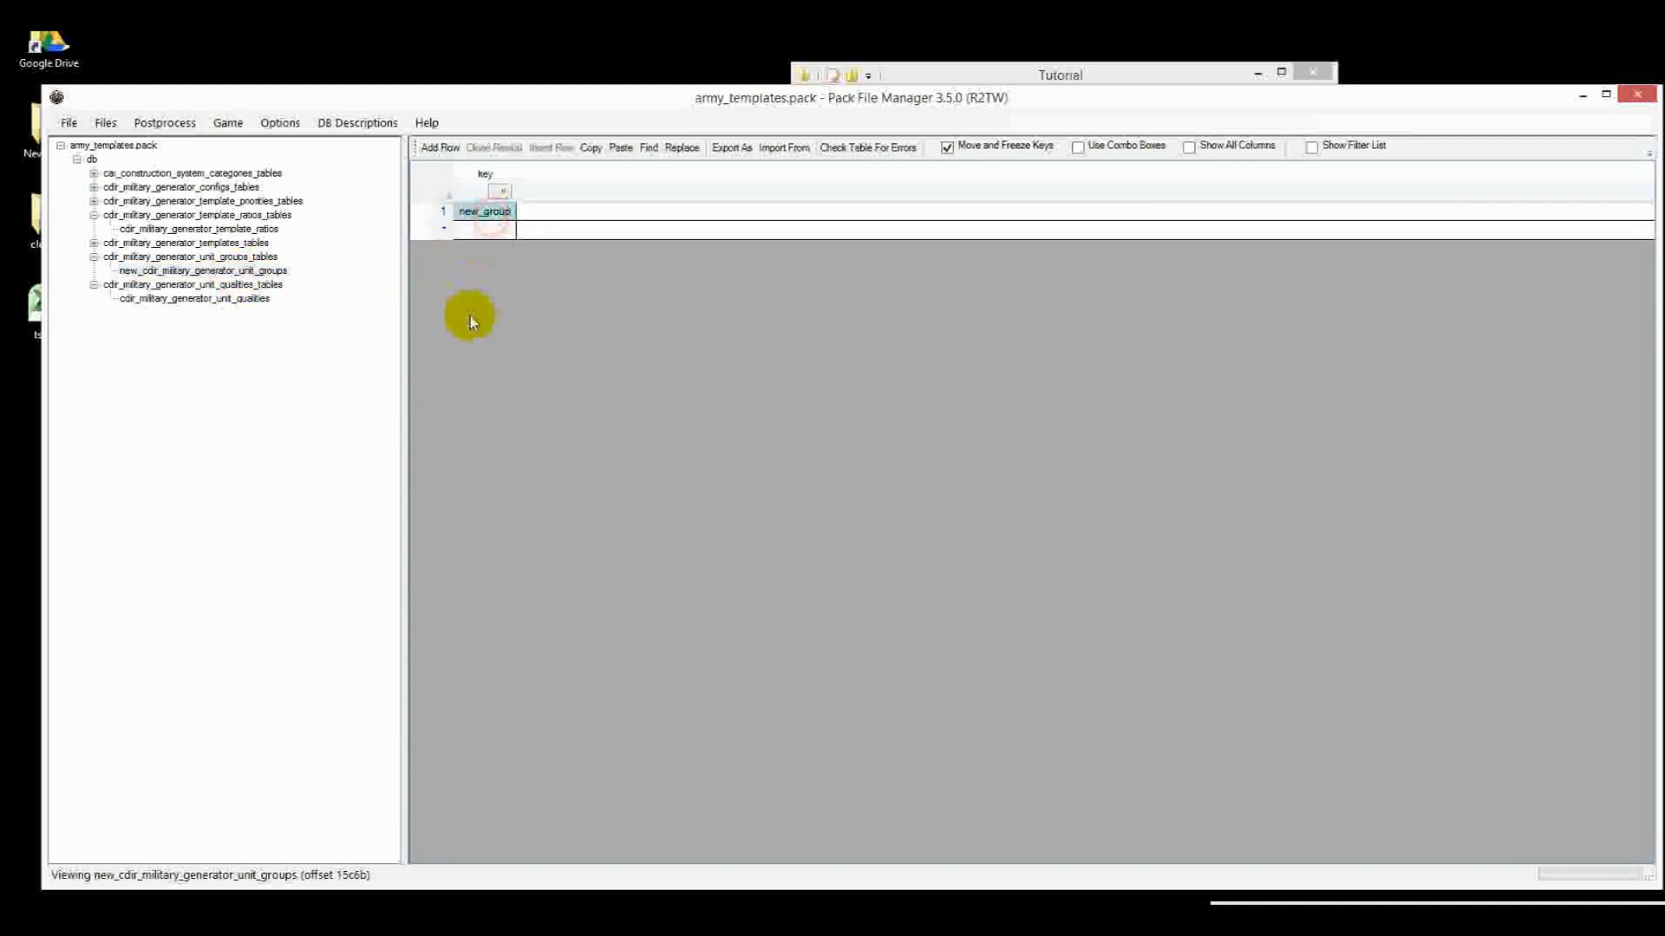
click(195, 298)
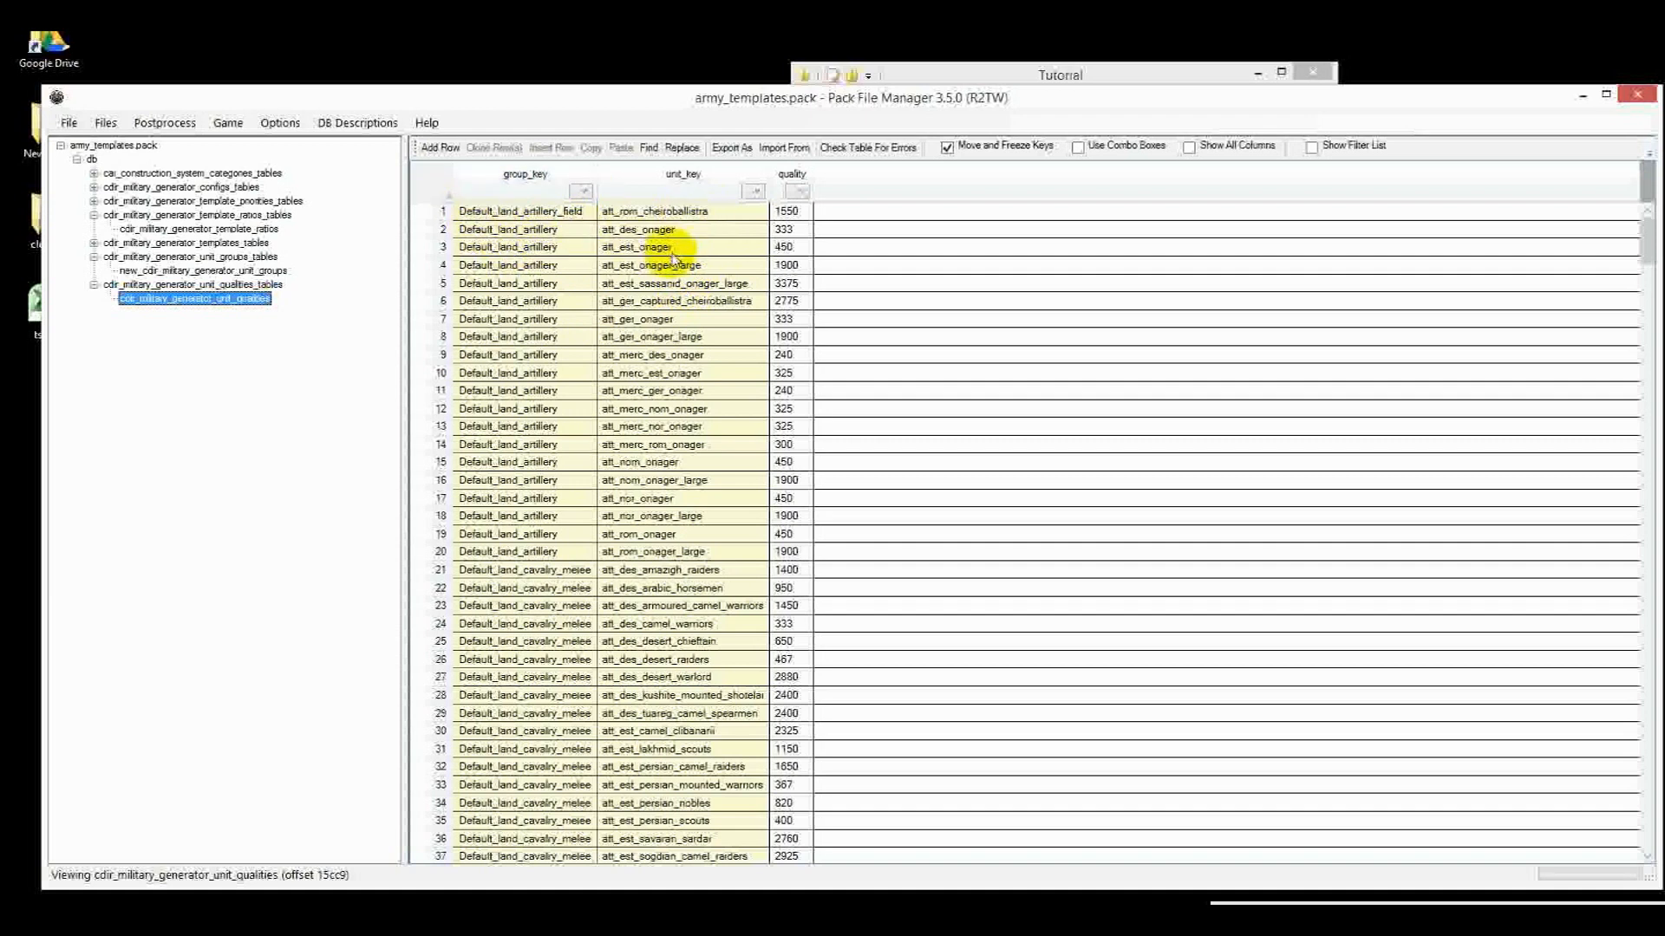
click(637, 229)
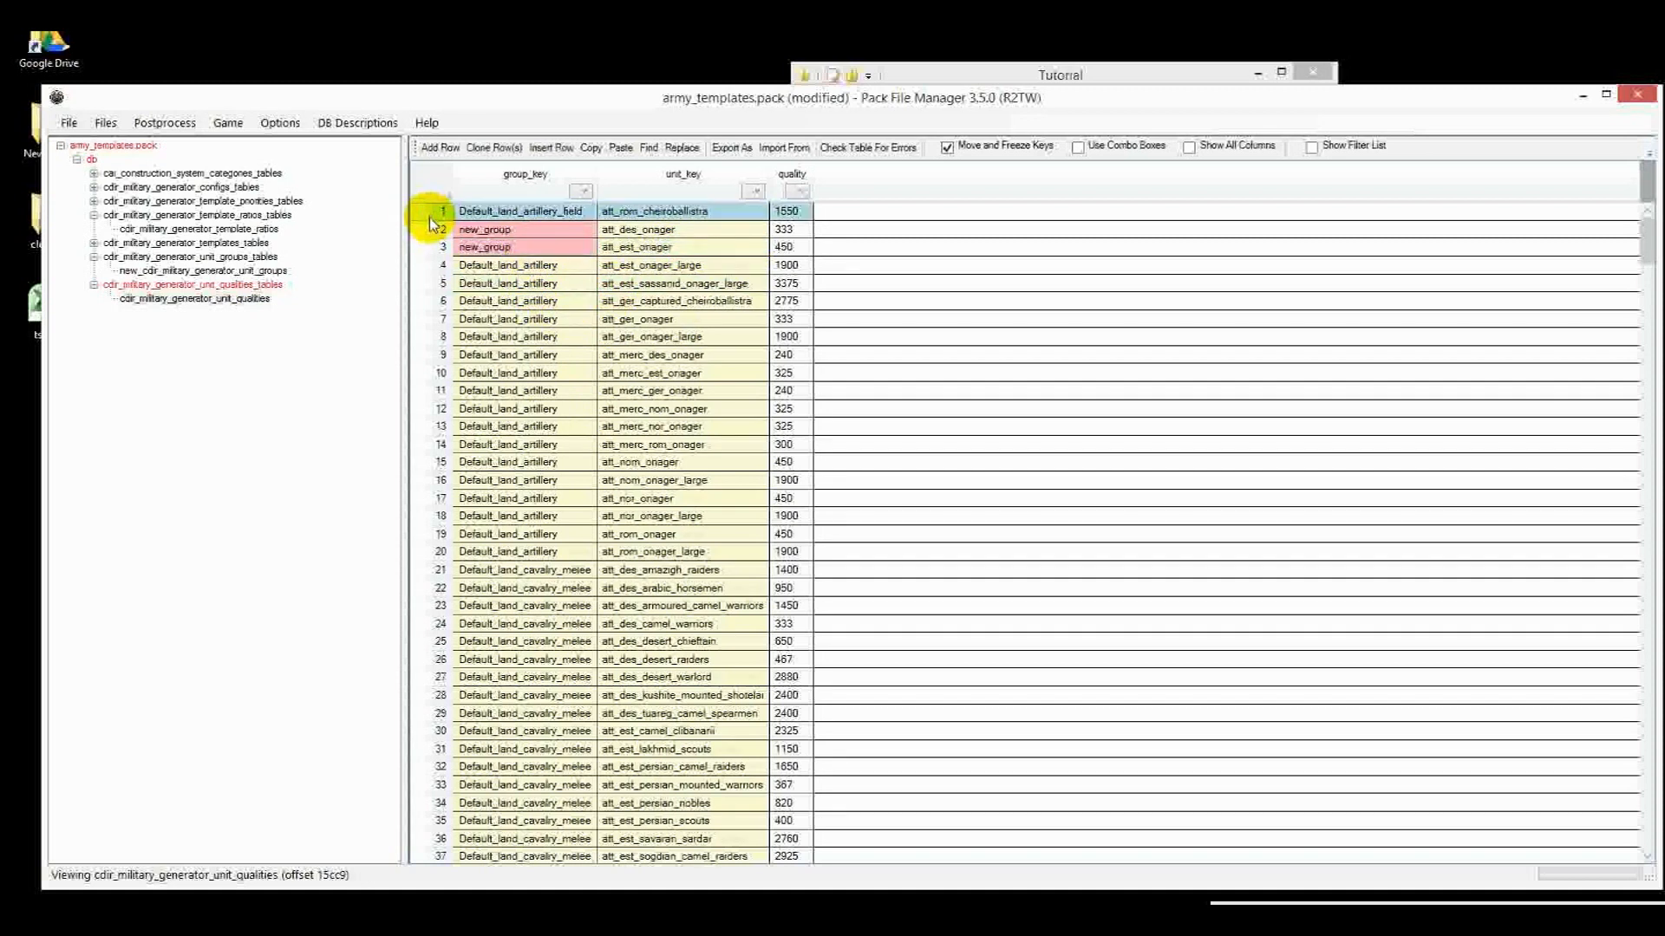
scroll(down, 3)
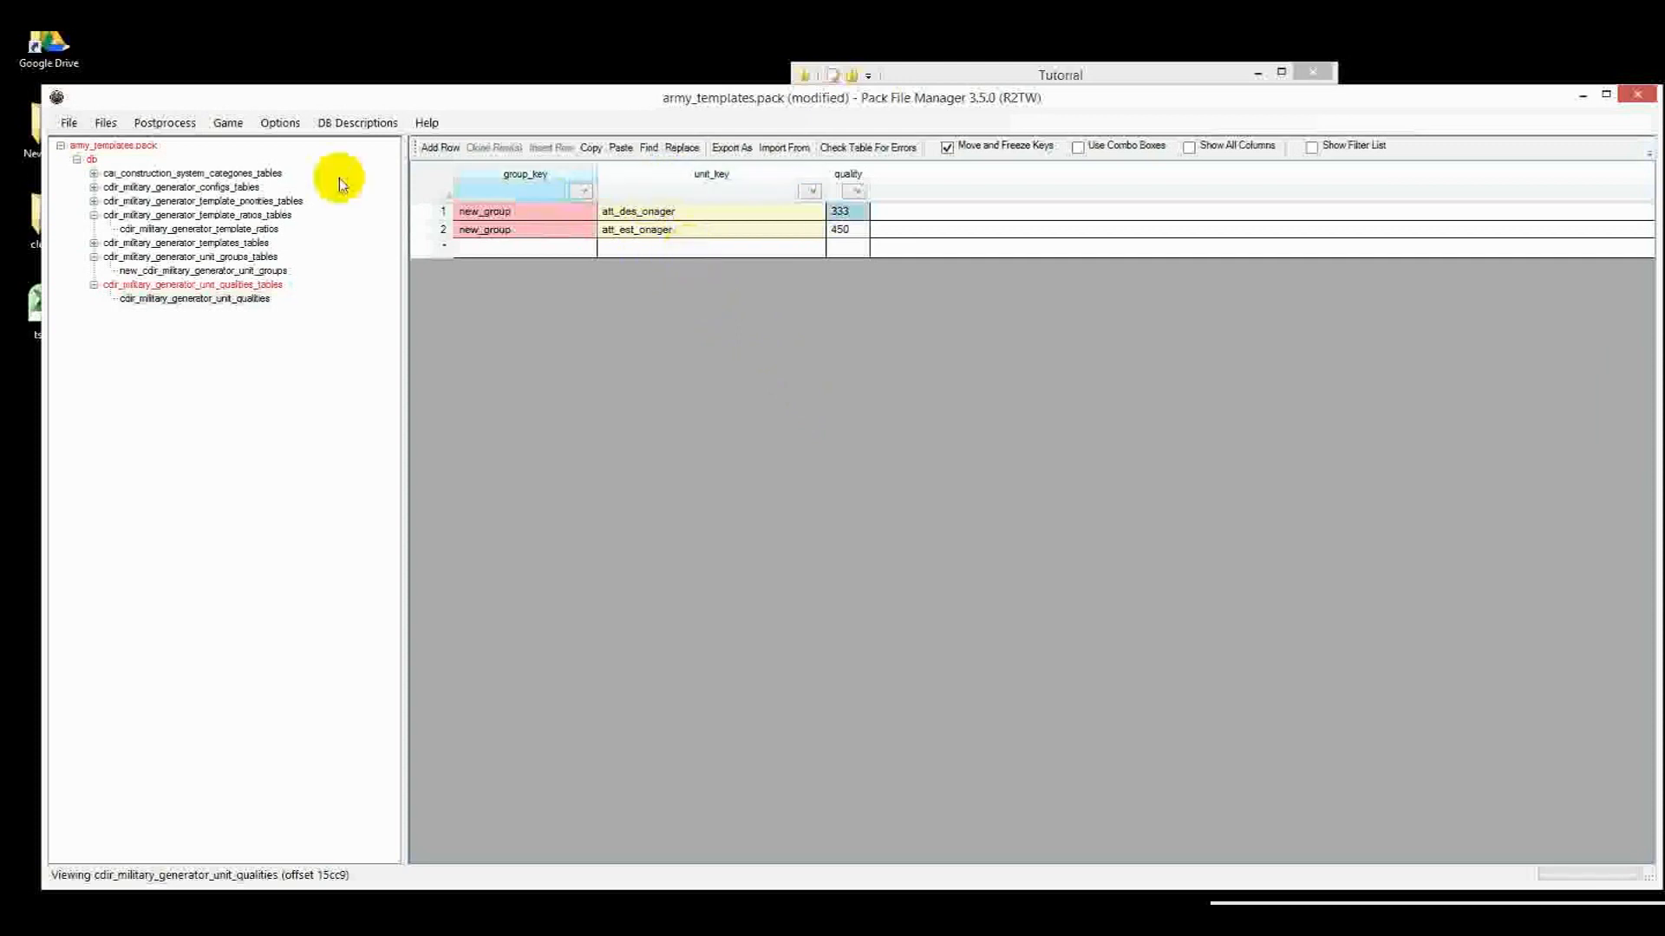
Rename the unit qualities table to new_cdir_military_generator_unit_qualities, then view new unit groups
right_click(191, 299)
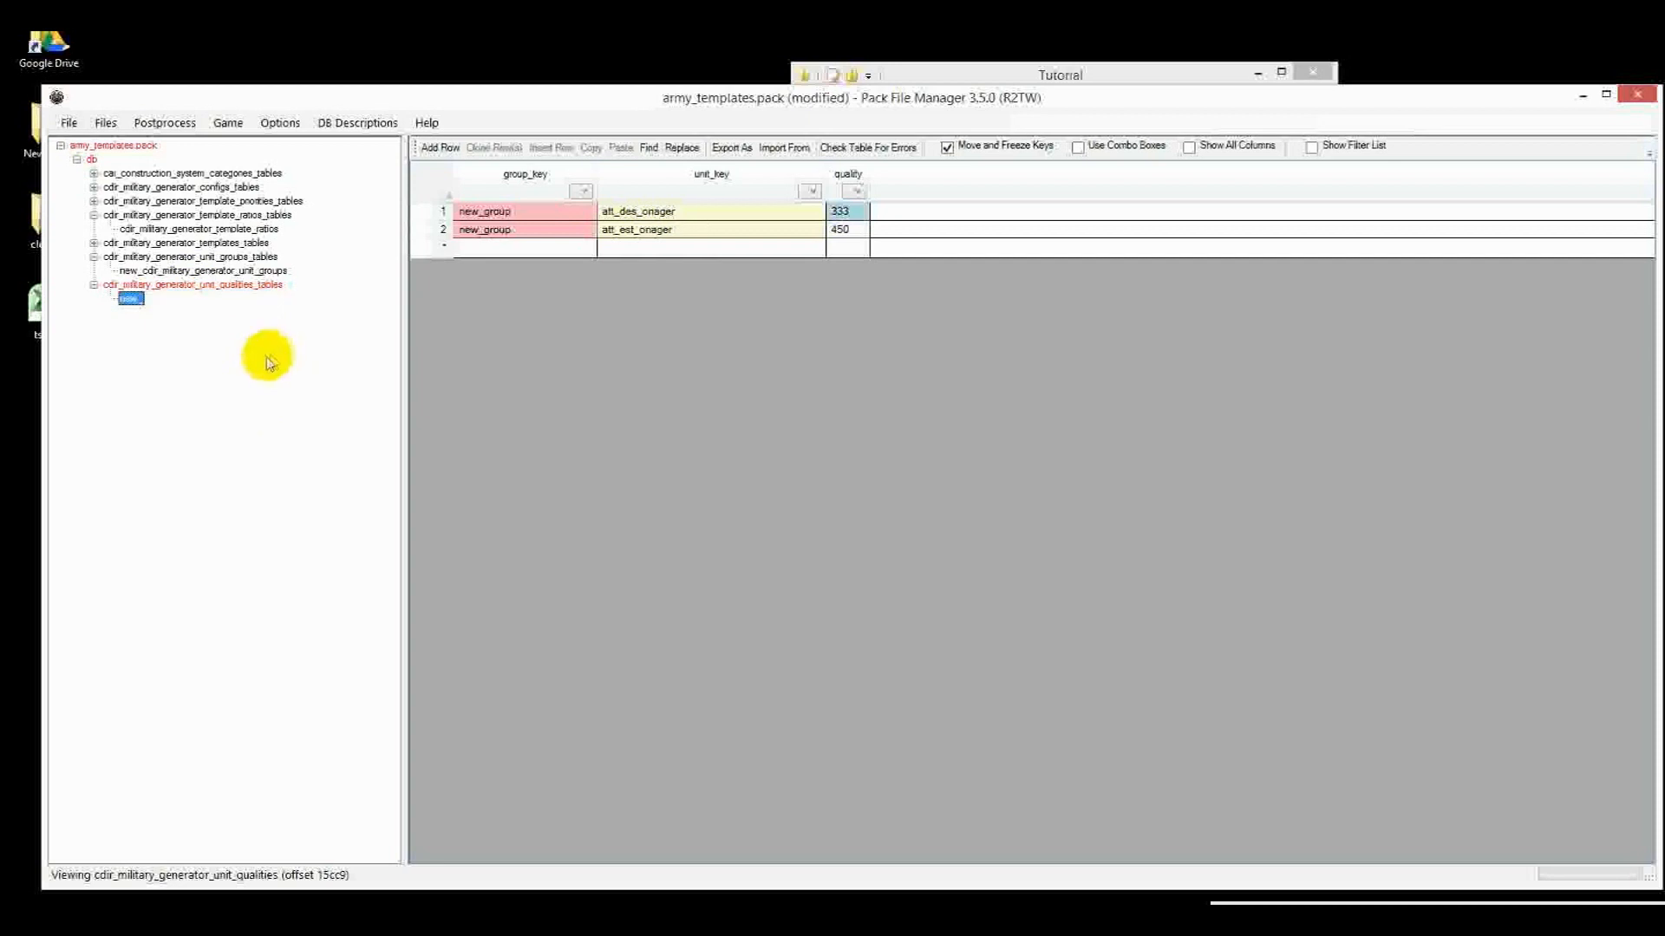
right_click(190, 283)
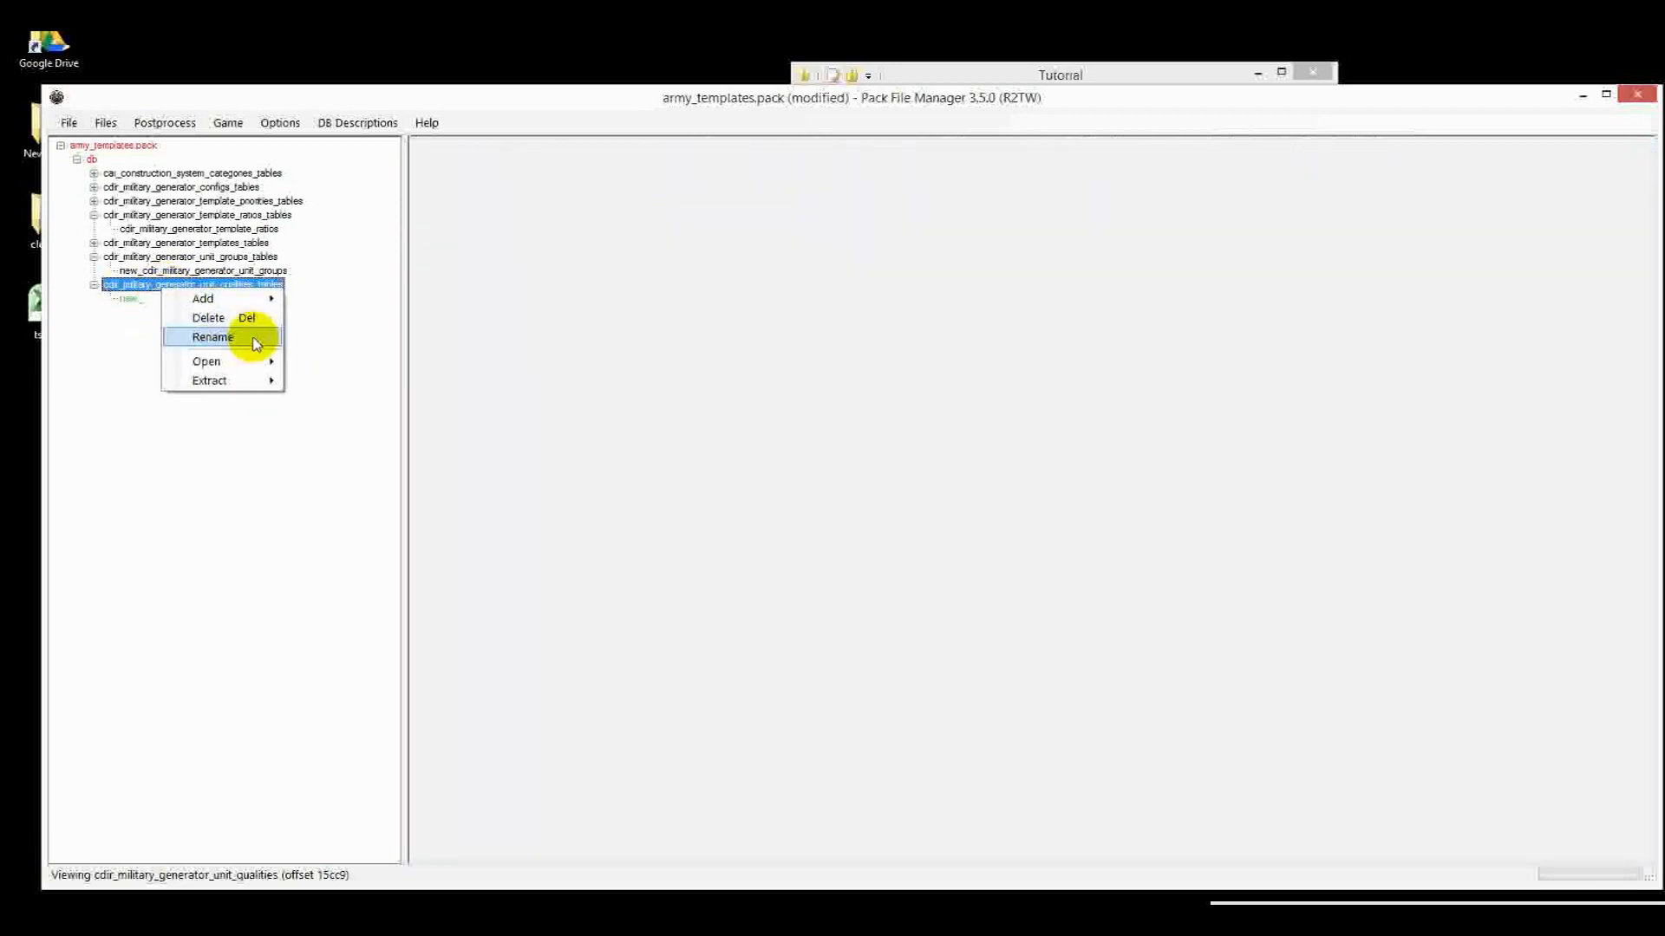
click(212, 336)
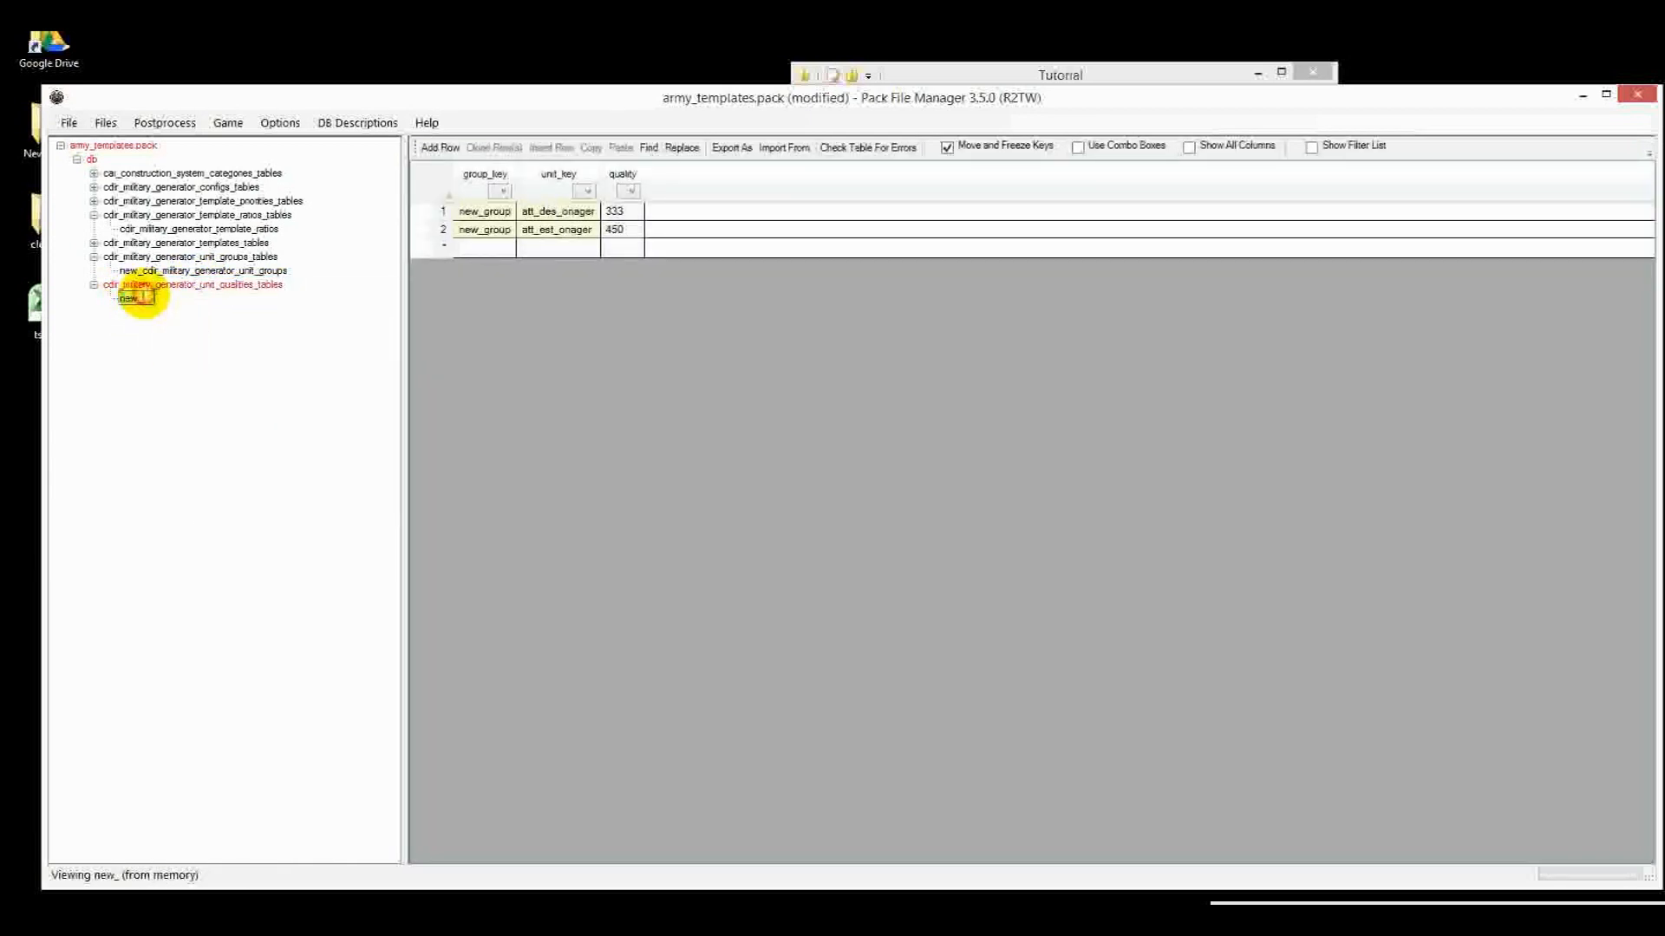
text(new_cdir_military_generator_unit_qualities_table)
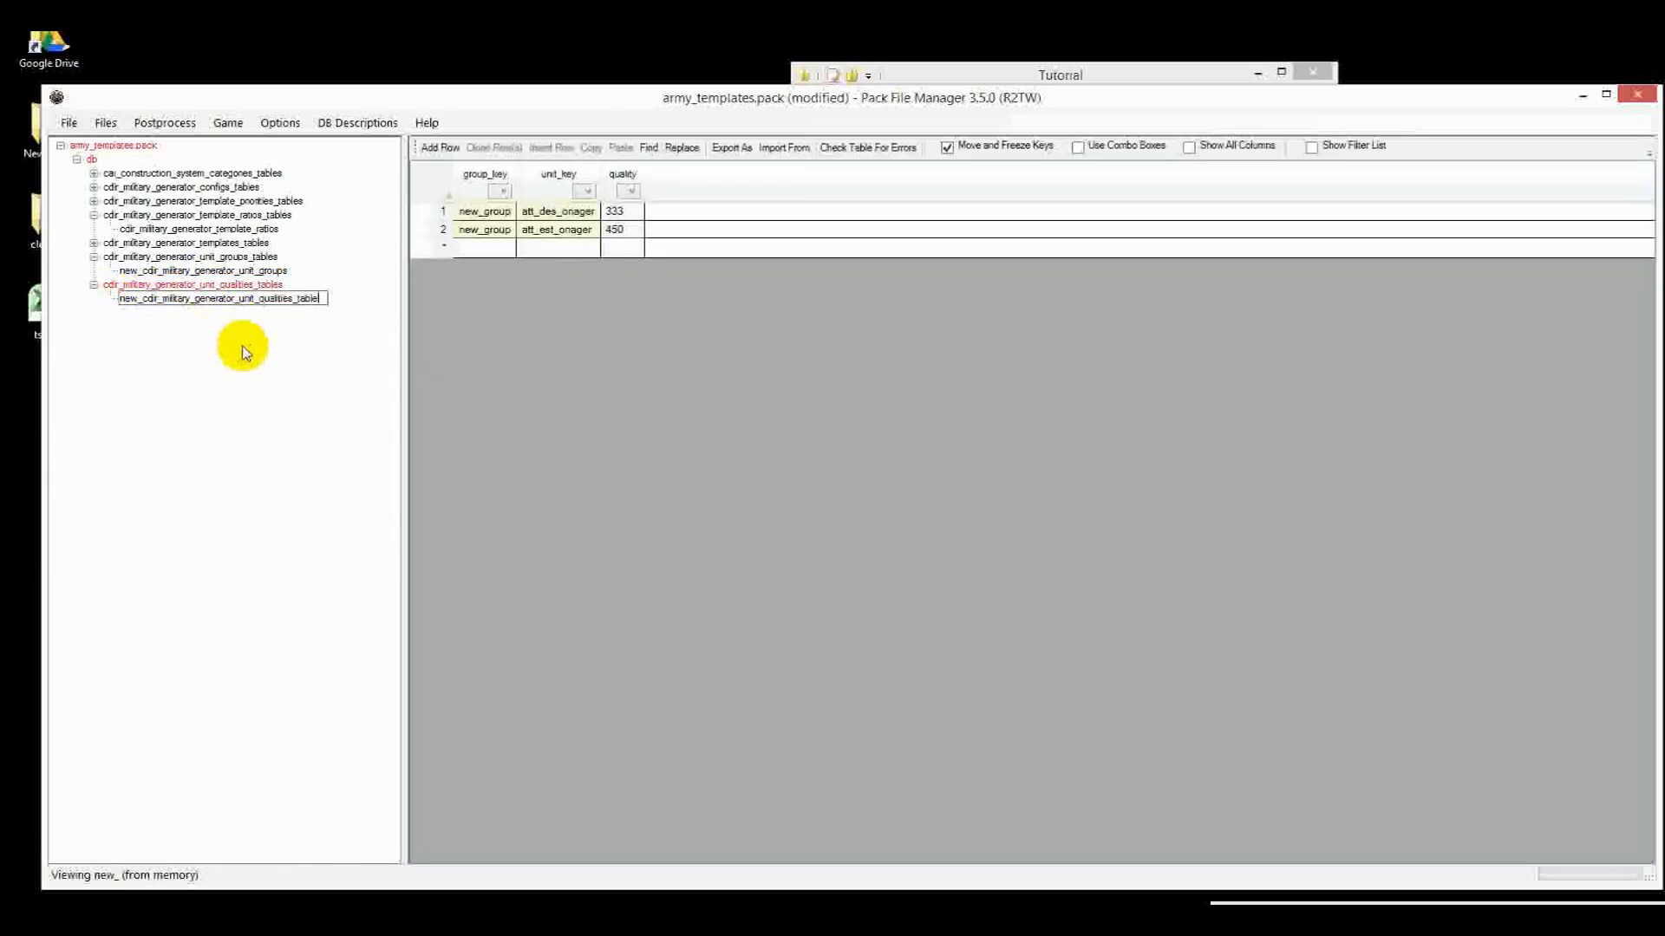
click(200, 269)
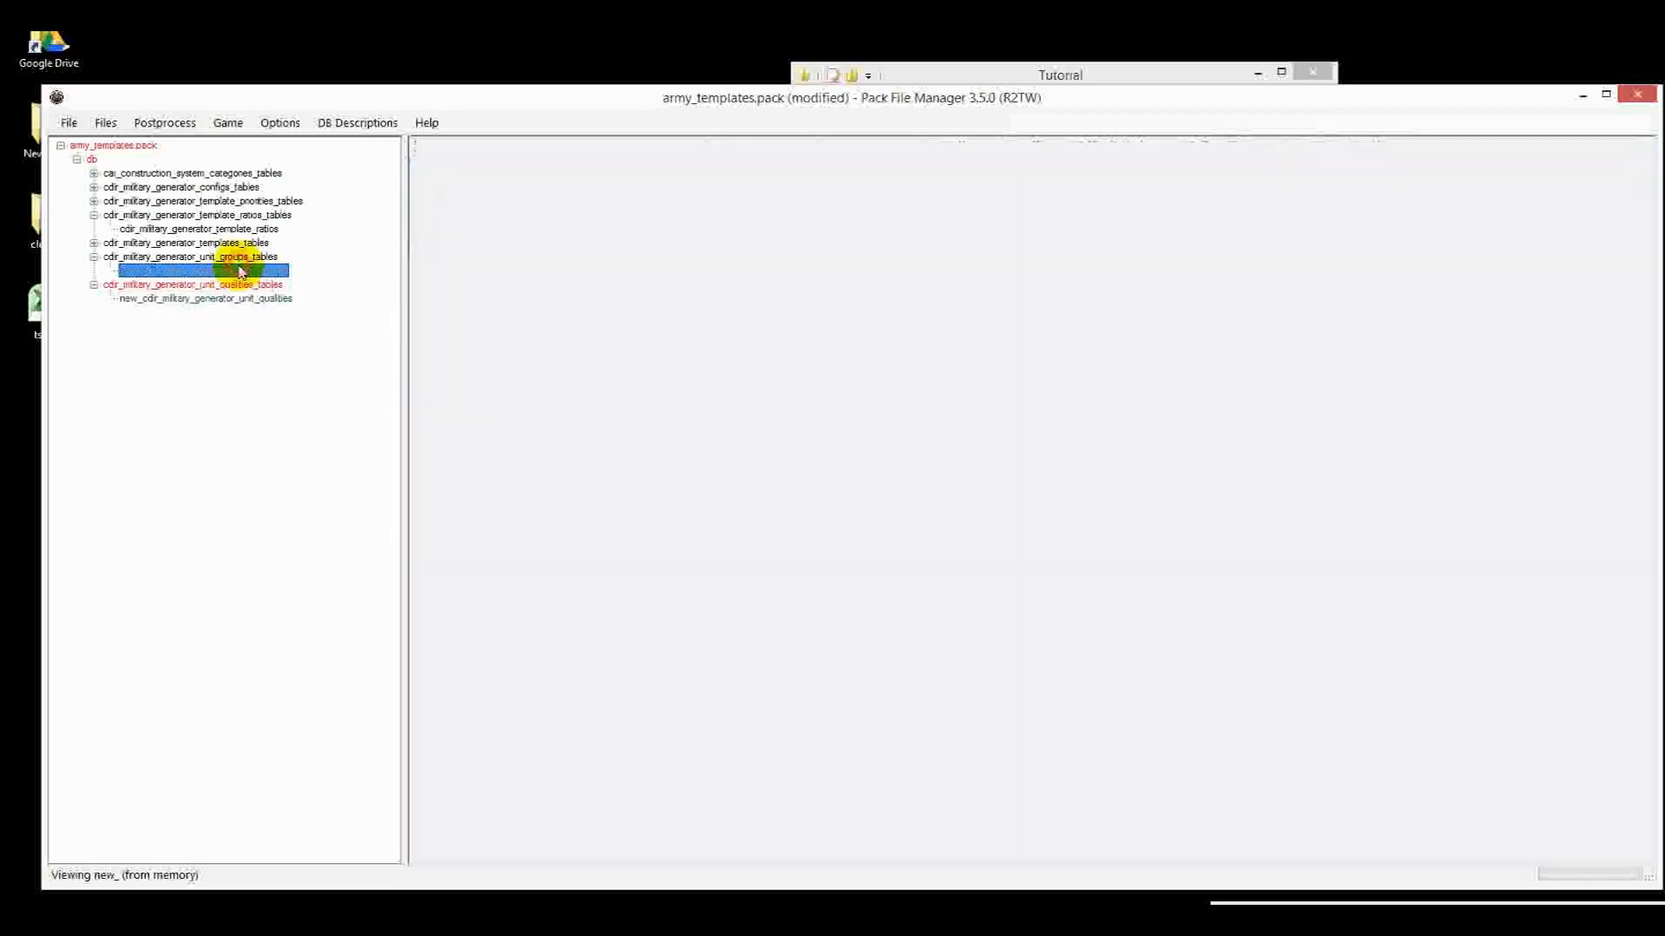
click(202, 270)
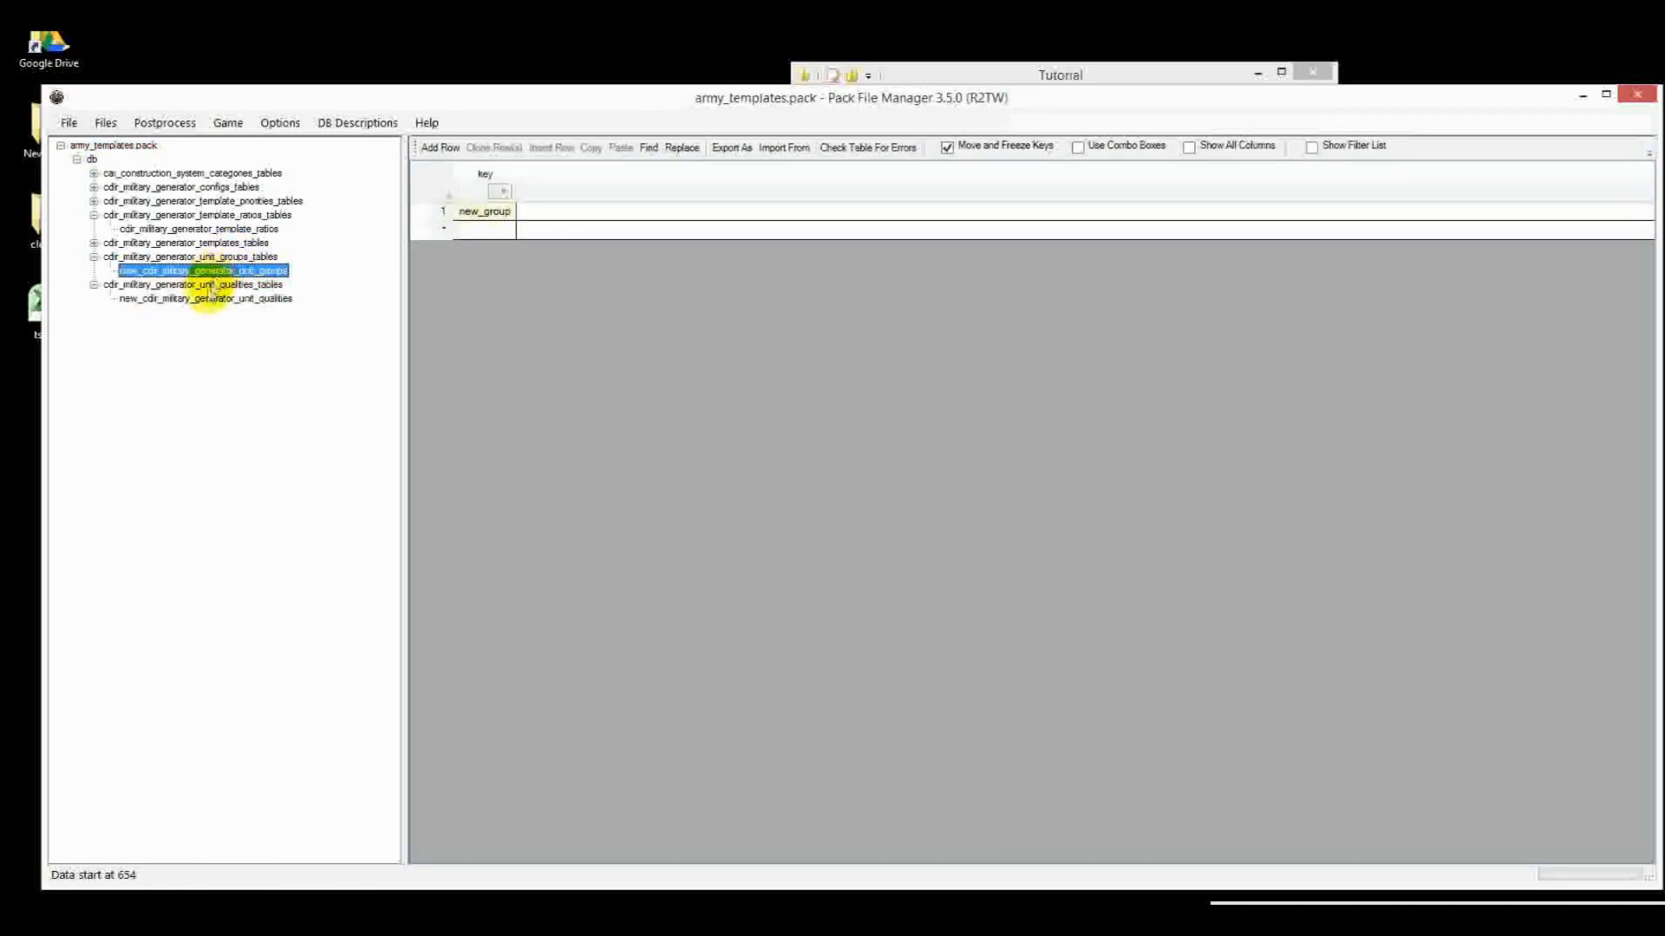
mouse_move(204, 307)
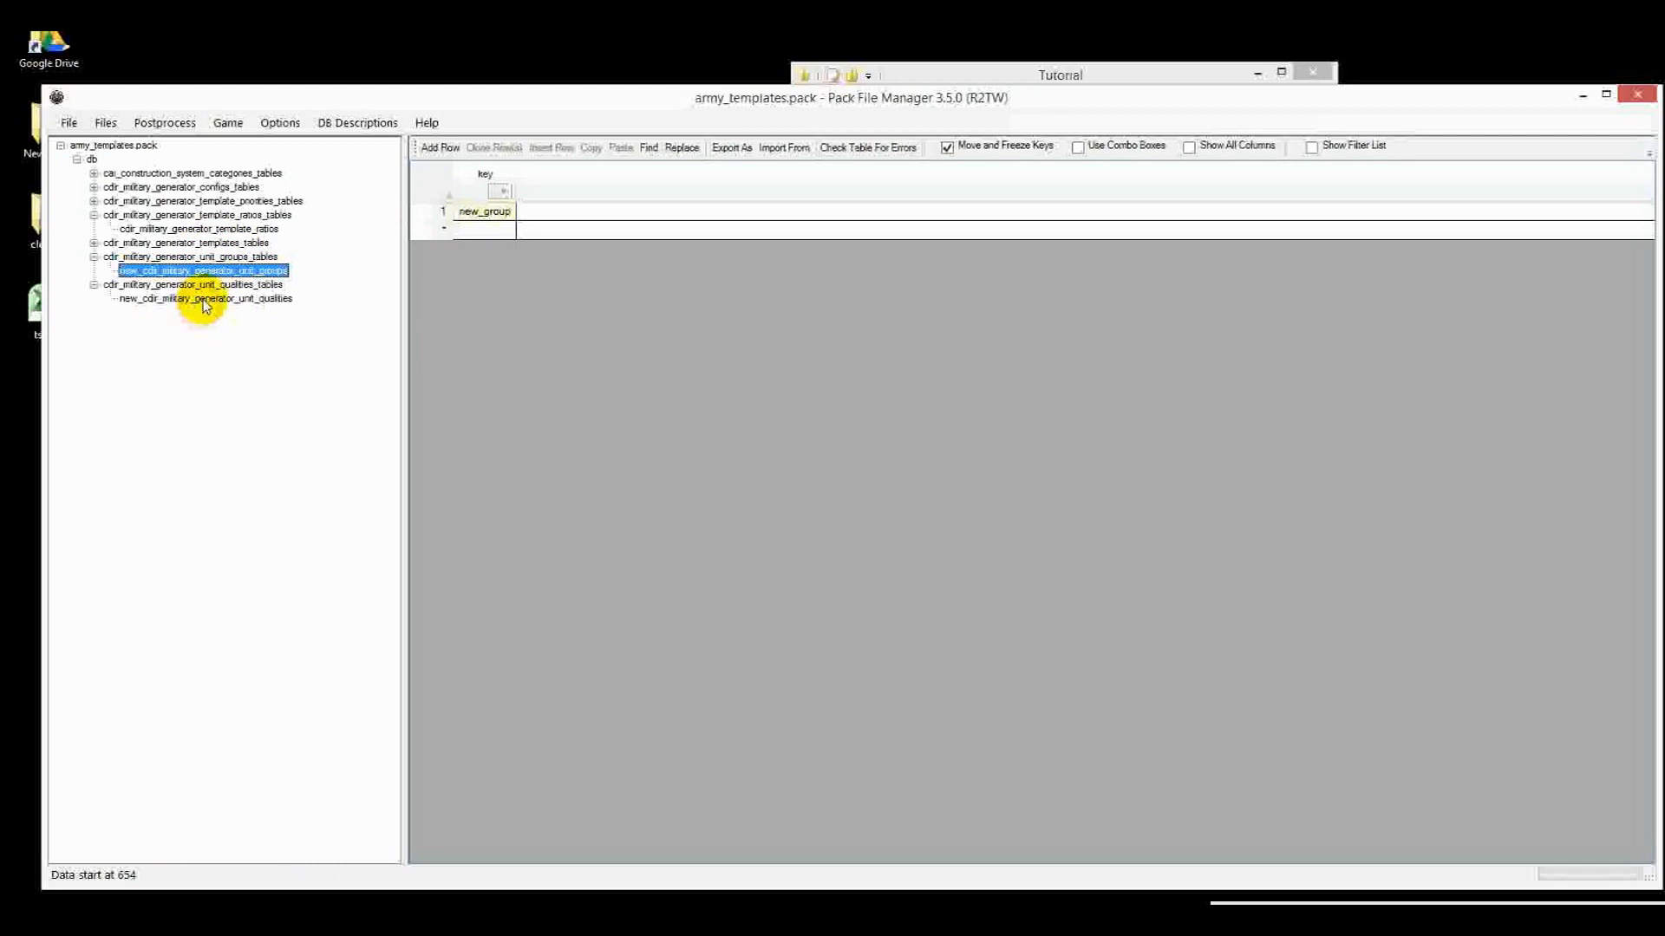
Open new_cdir_military_generator_unit_qualities and check the att_des_onager (333) and att_est_onager (450) rows
click(205, 298)
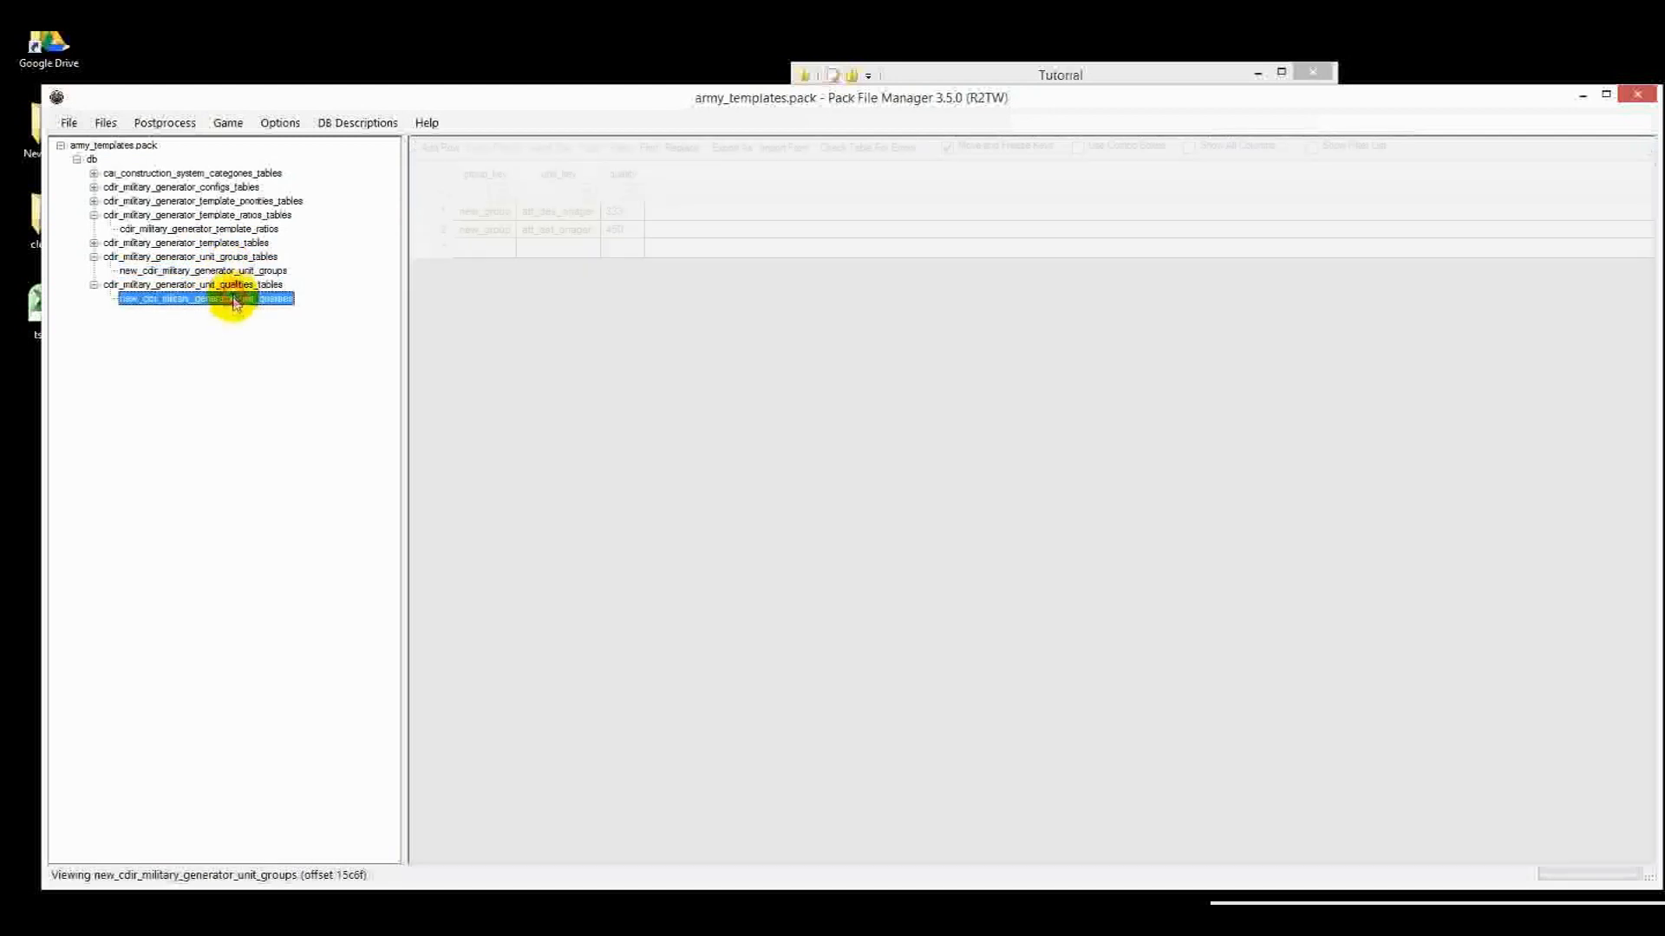
click(204, 298)
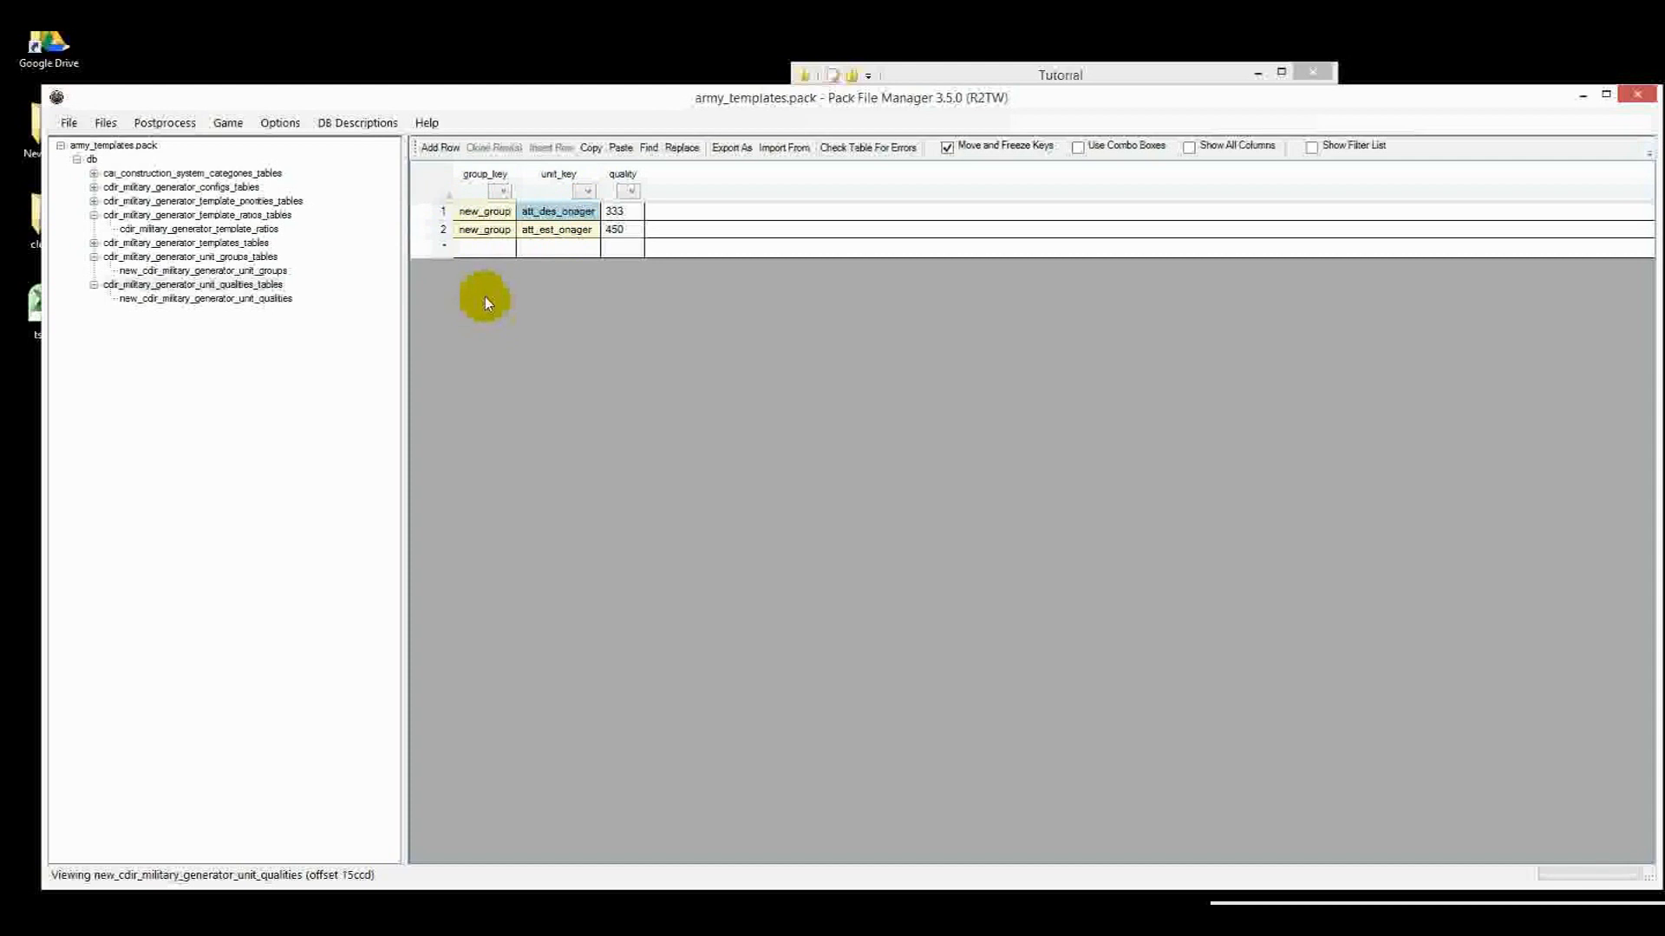
mouse_move(87, 250)
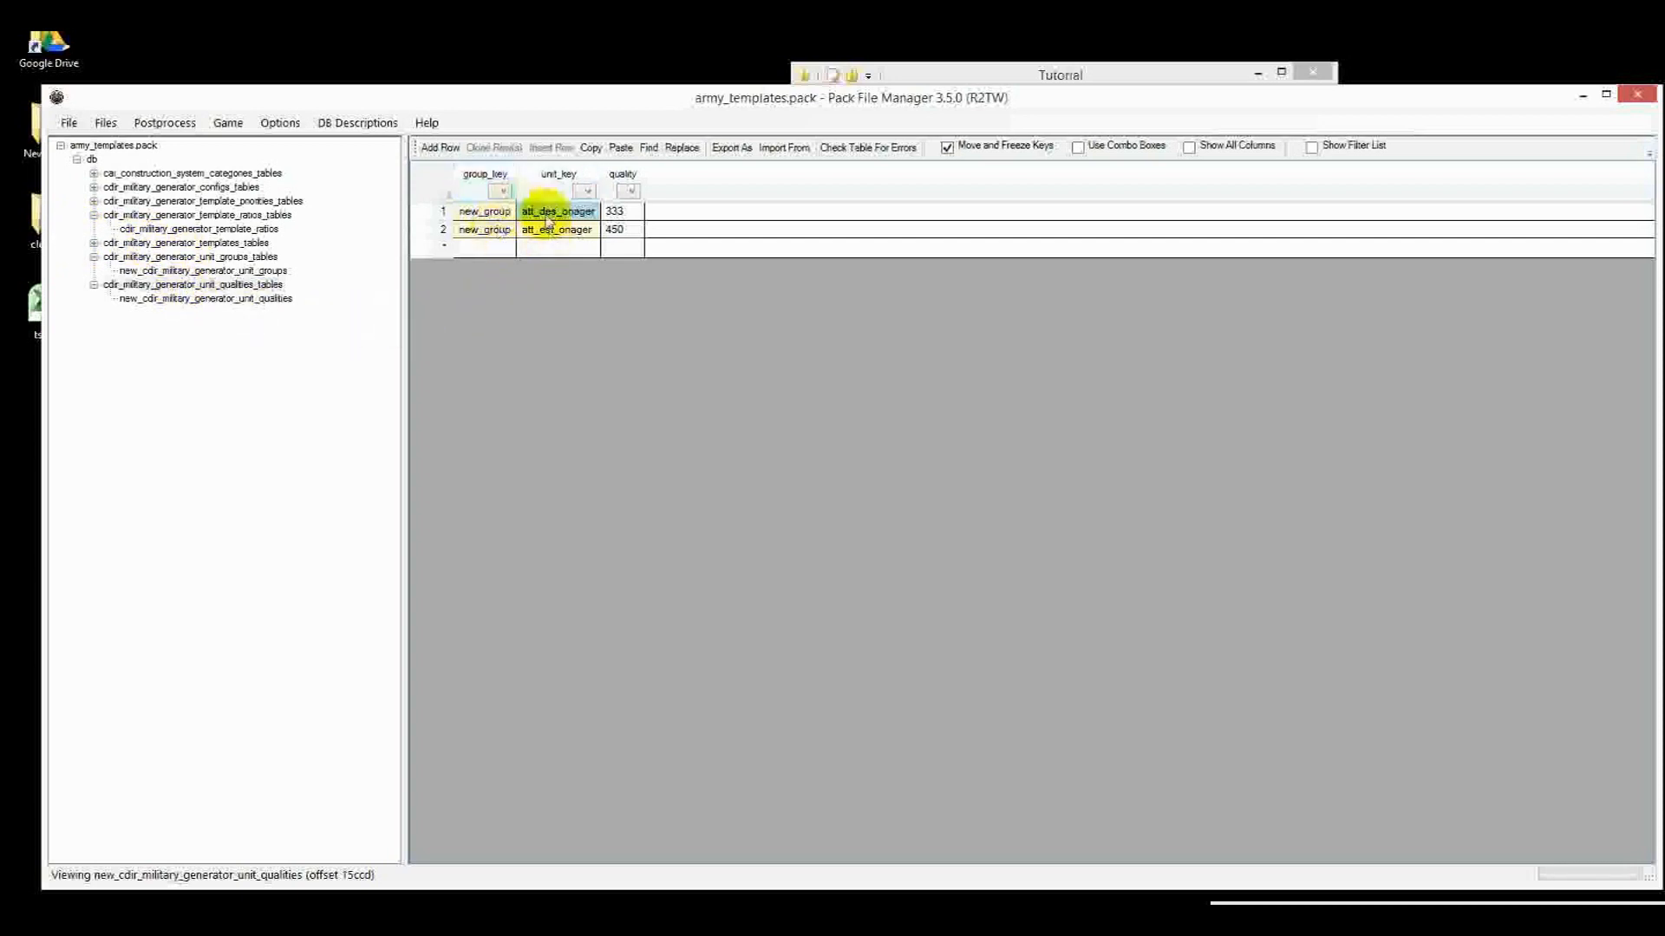
click(555, 229)
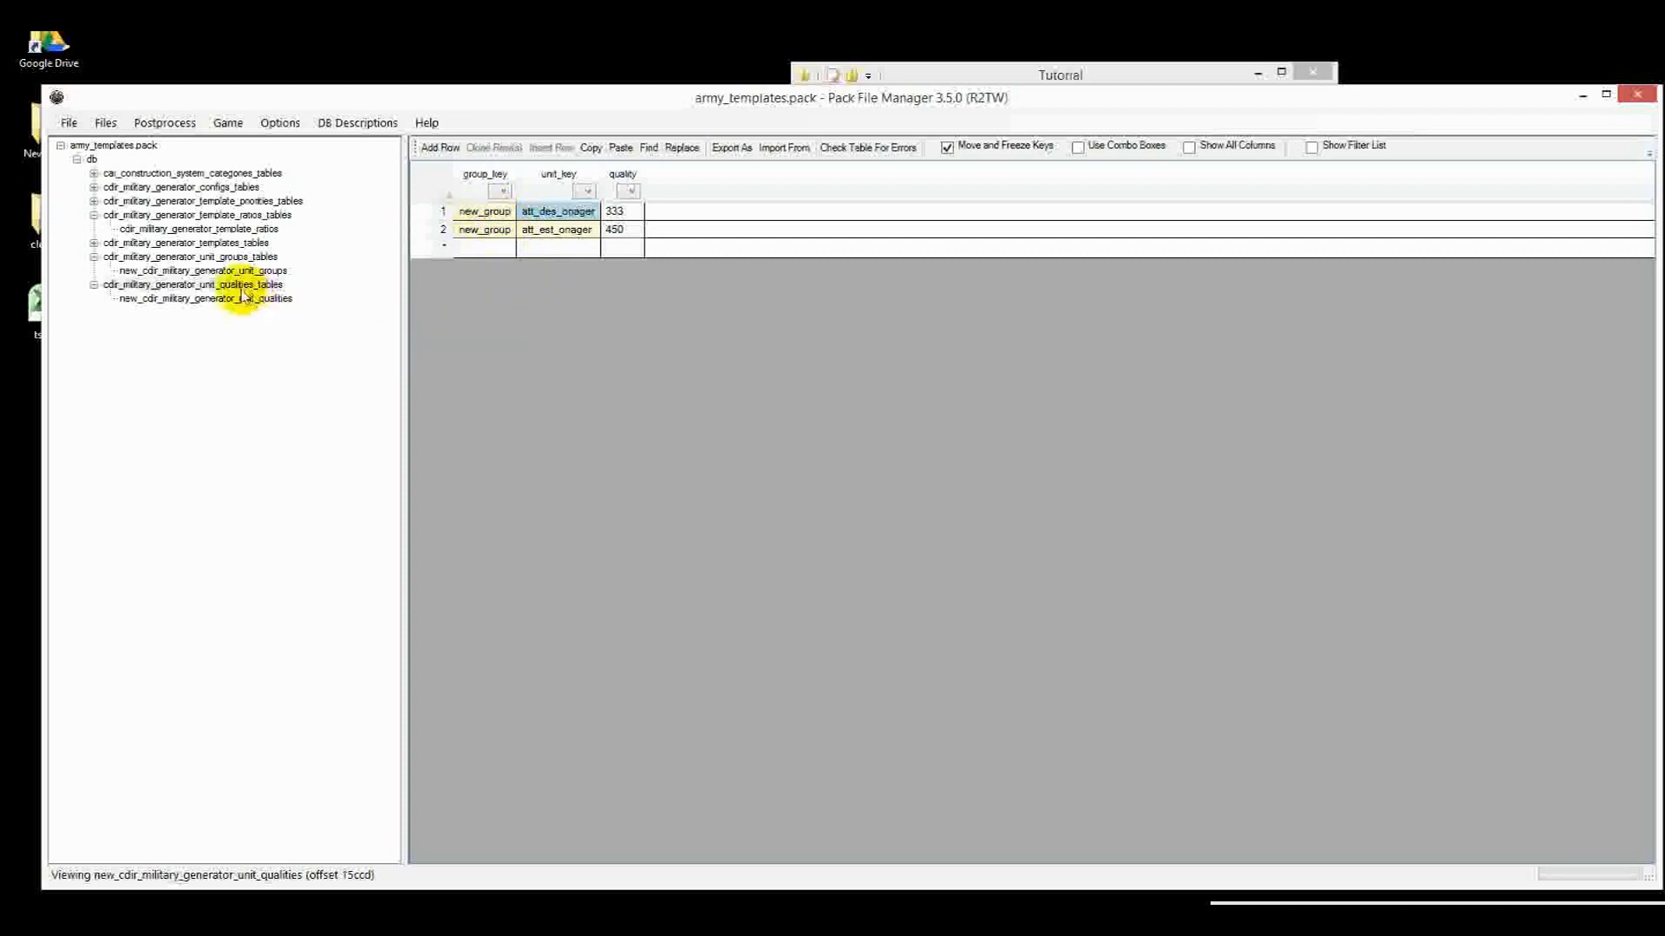
mouse_move(200, 352)
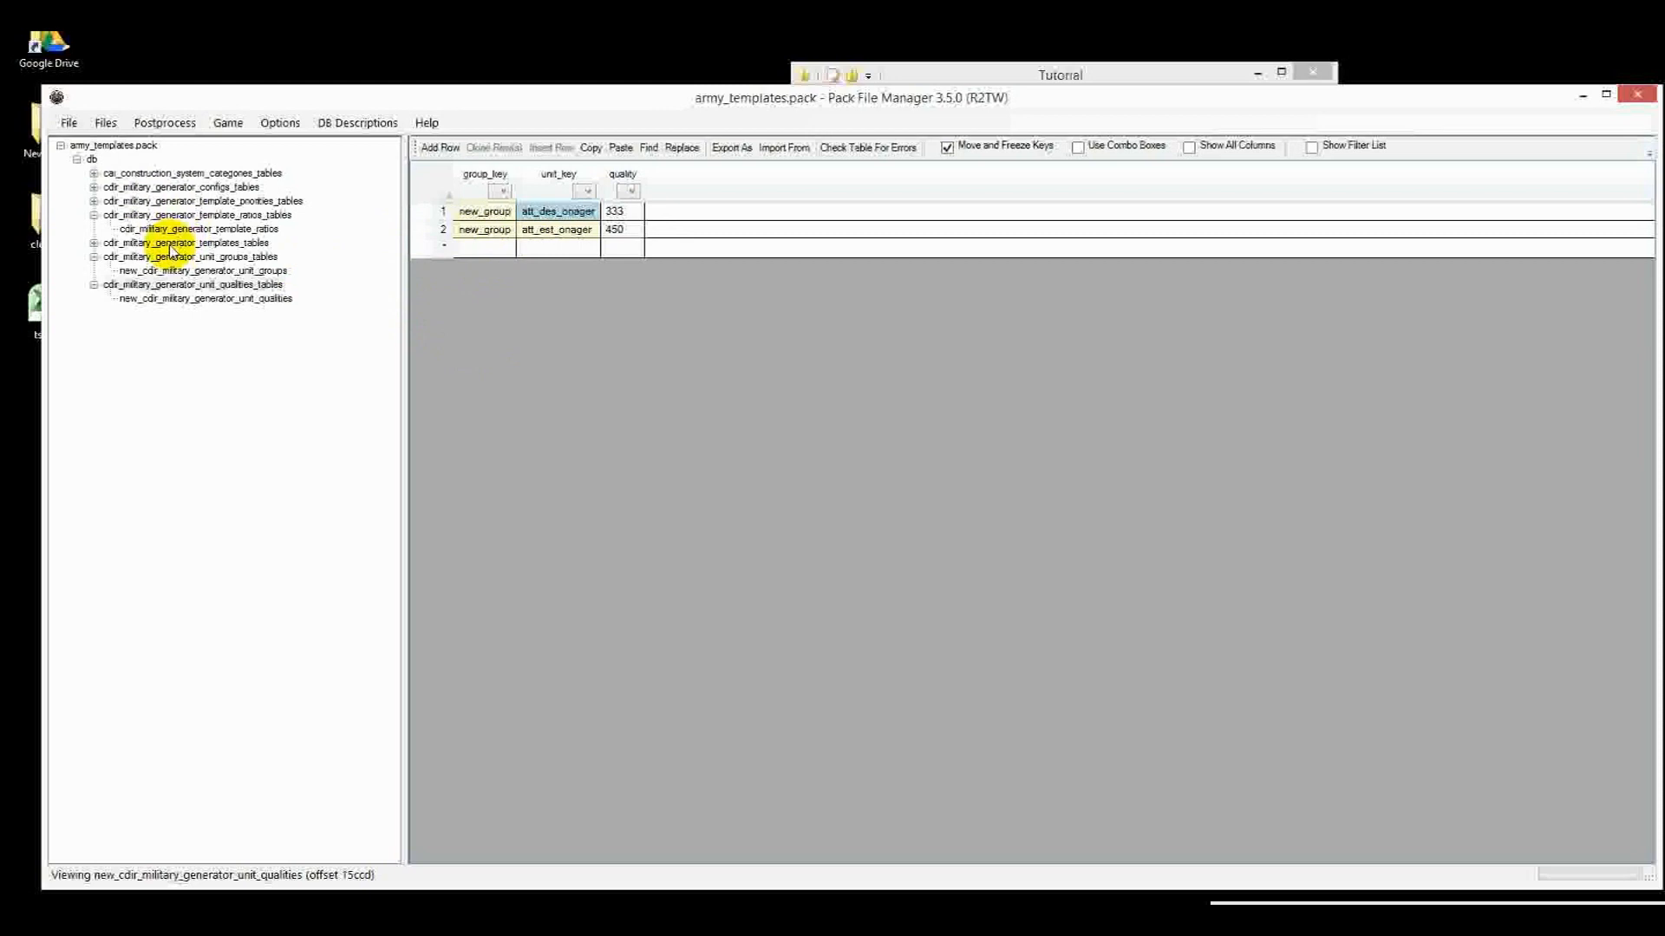
Copy new_group from the new unit groups table into row 1's unit_group_key in template_ratios
click(198, 228)
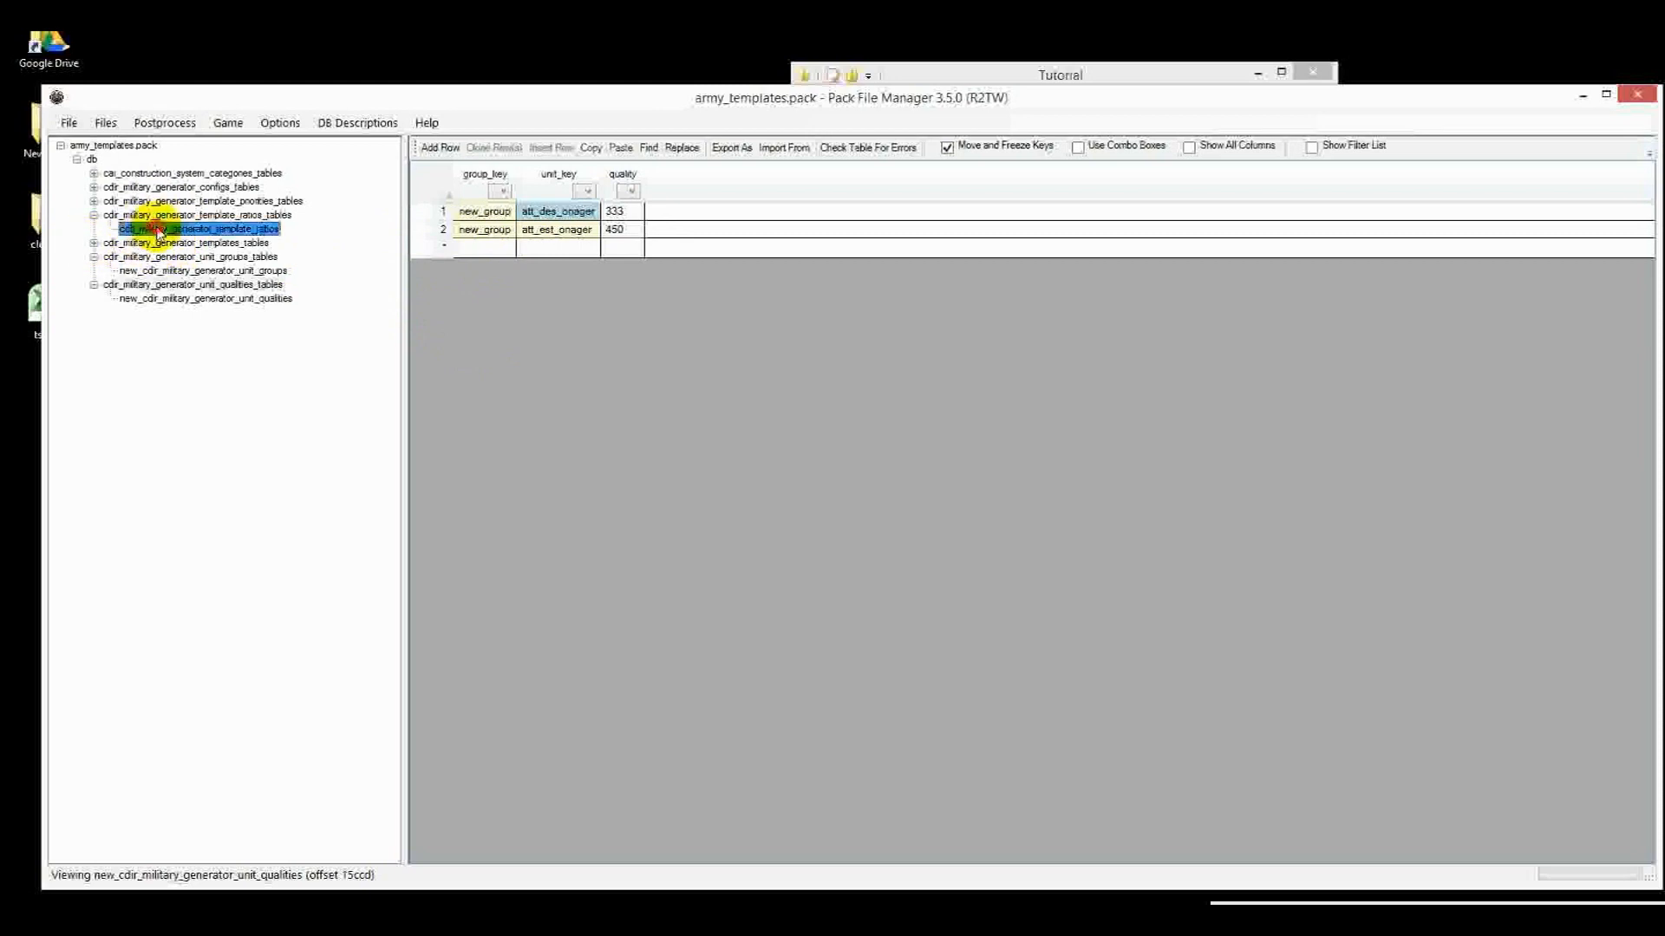
click(199, 228)
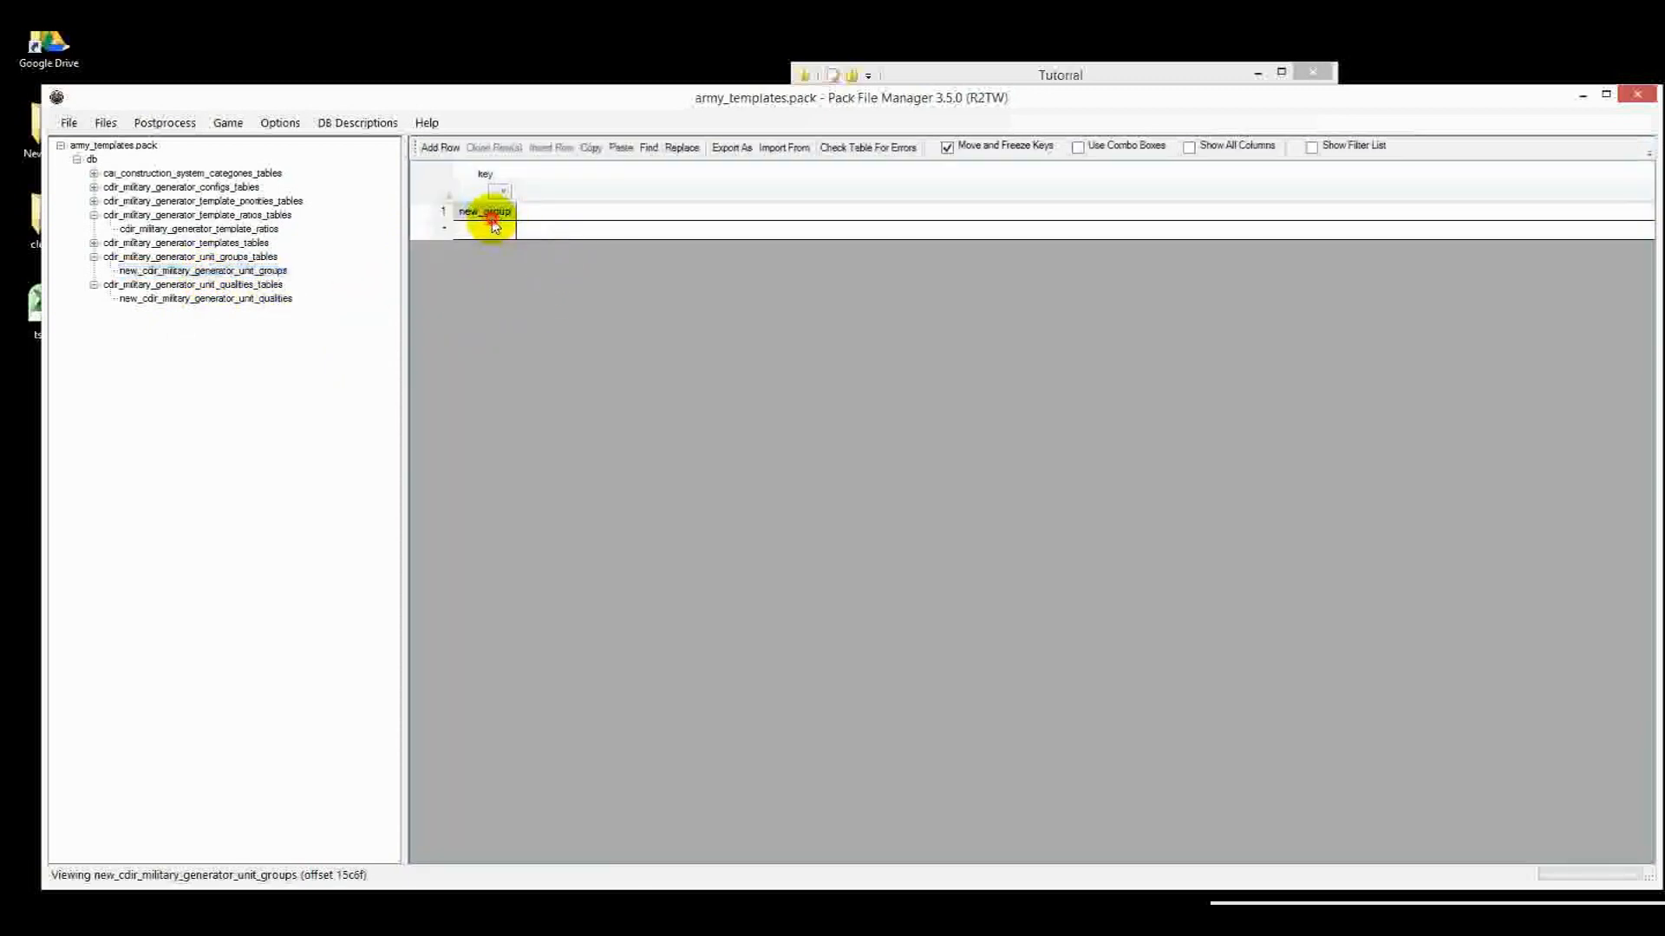
click(196, 228)
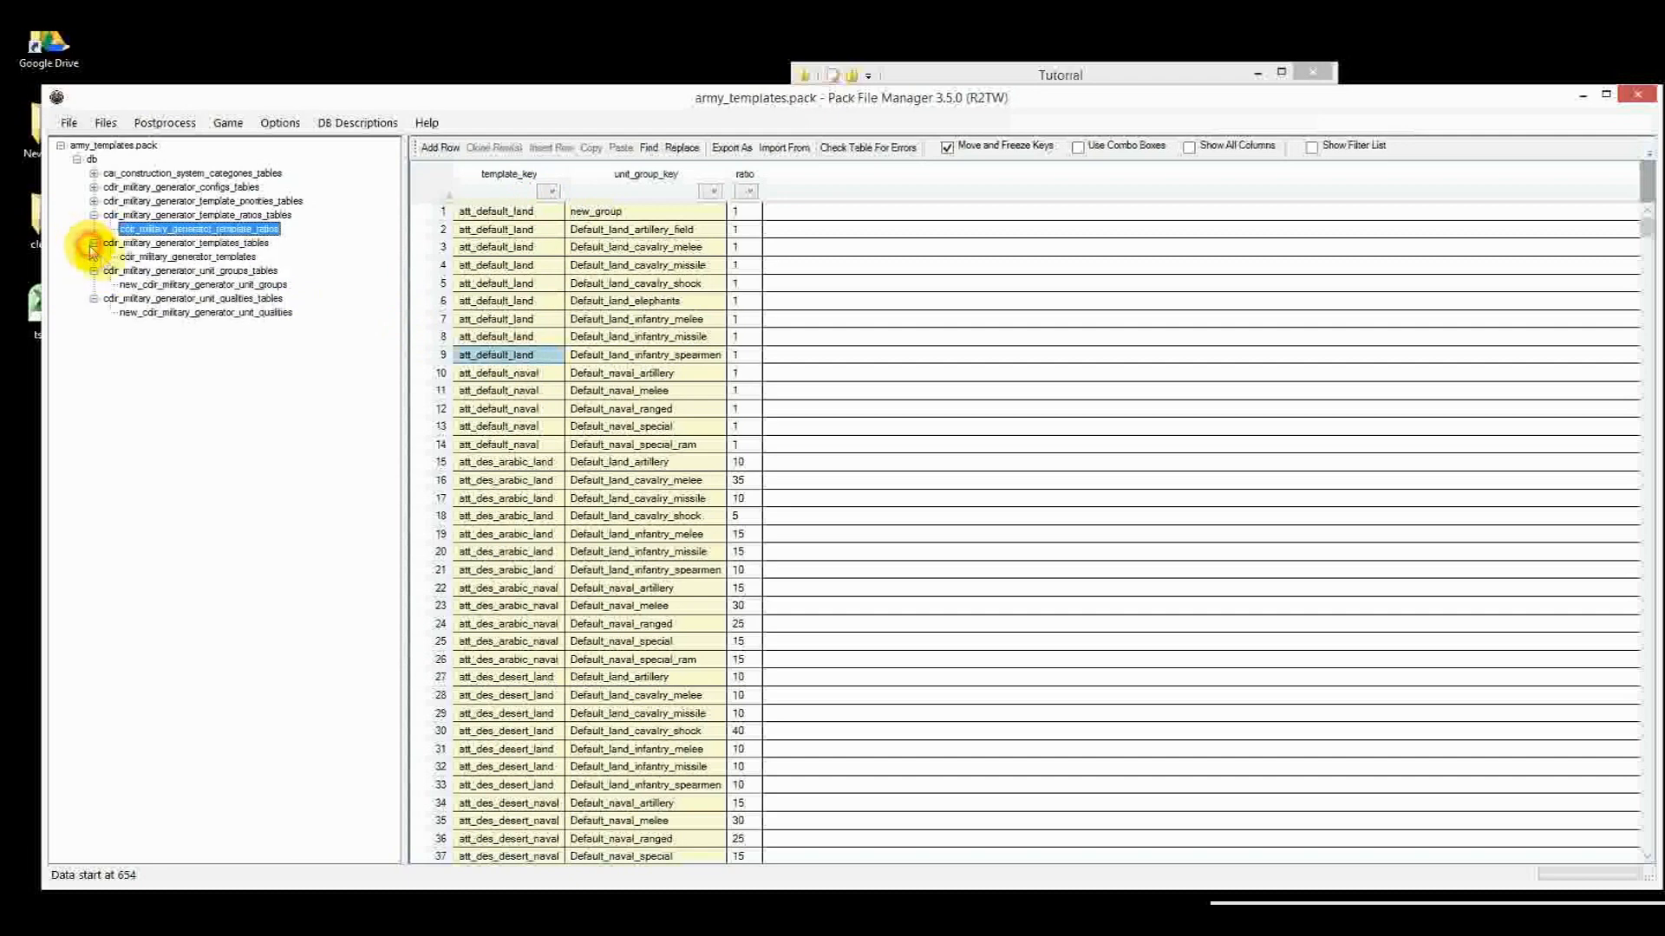
Set the templates key to new_template and cut template_ratios to two new_template rows
click(188, 257)
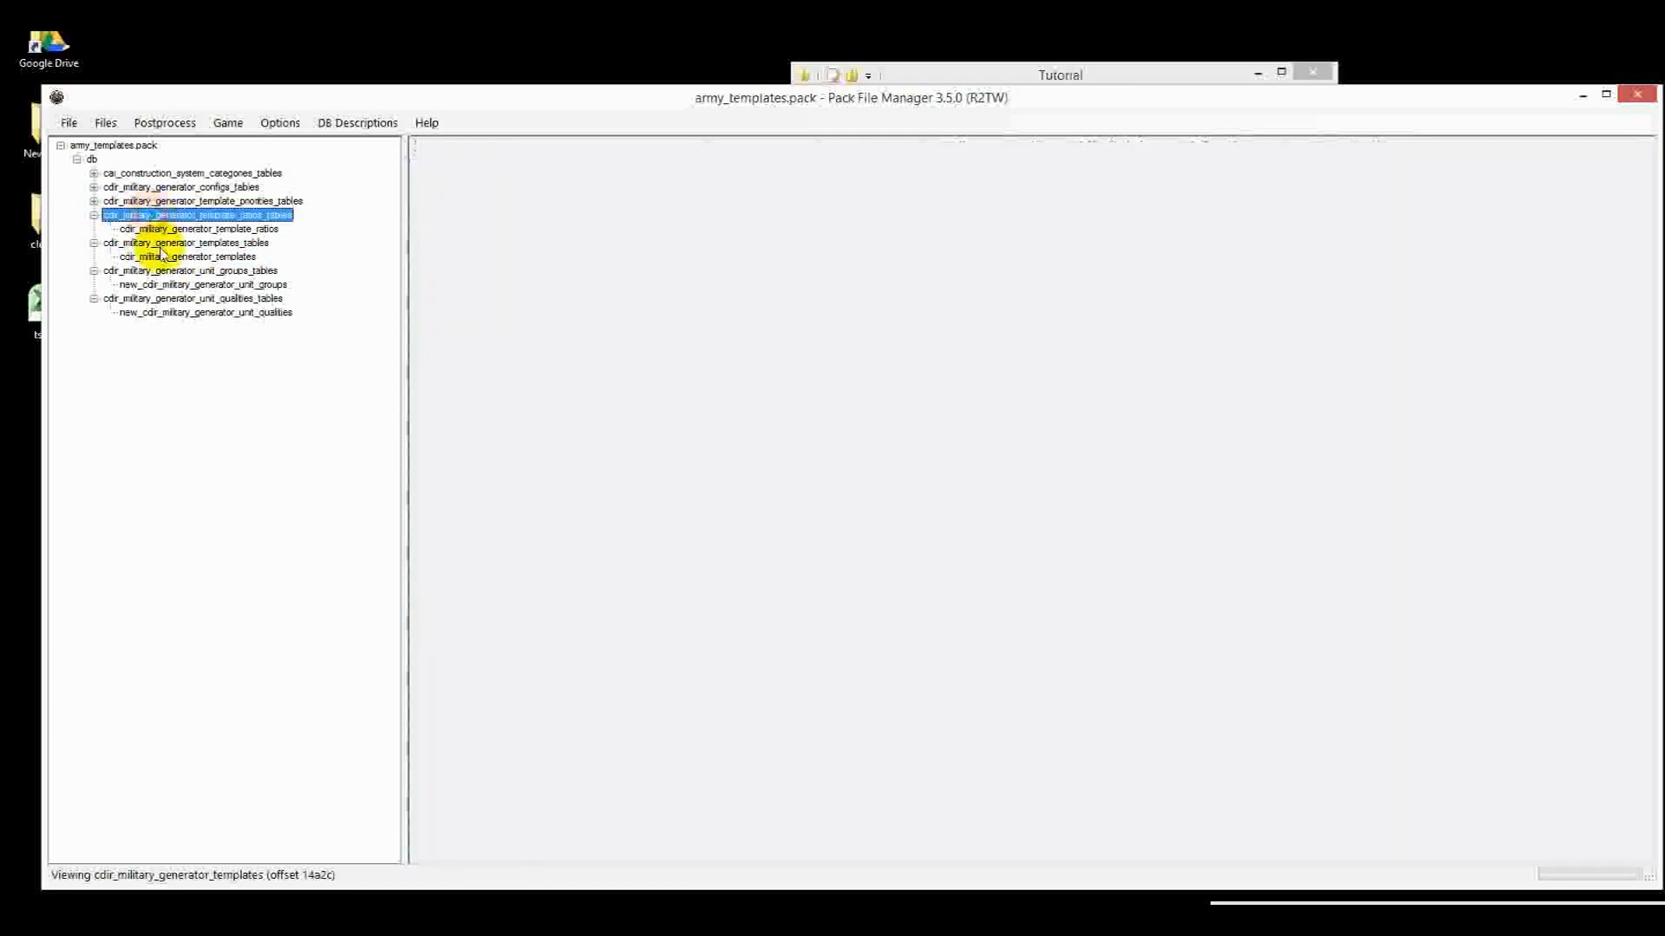
click(189, 256)
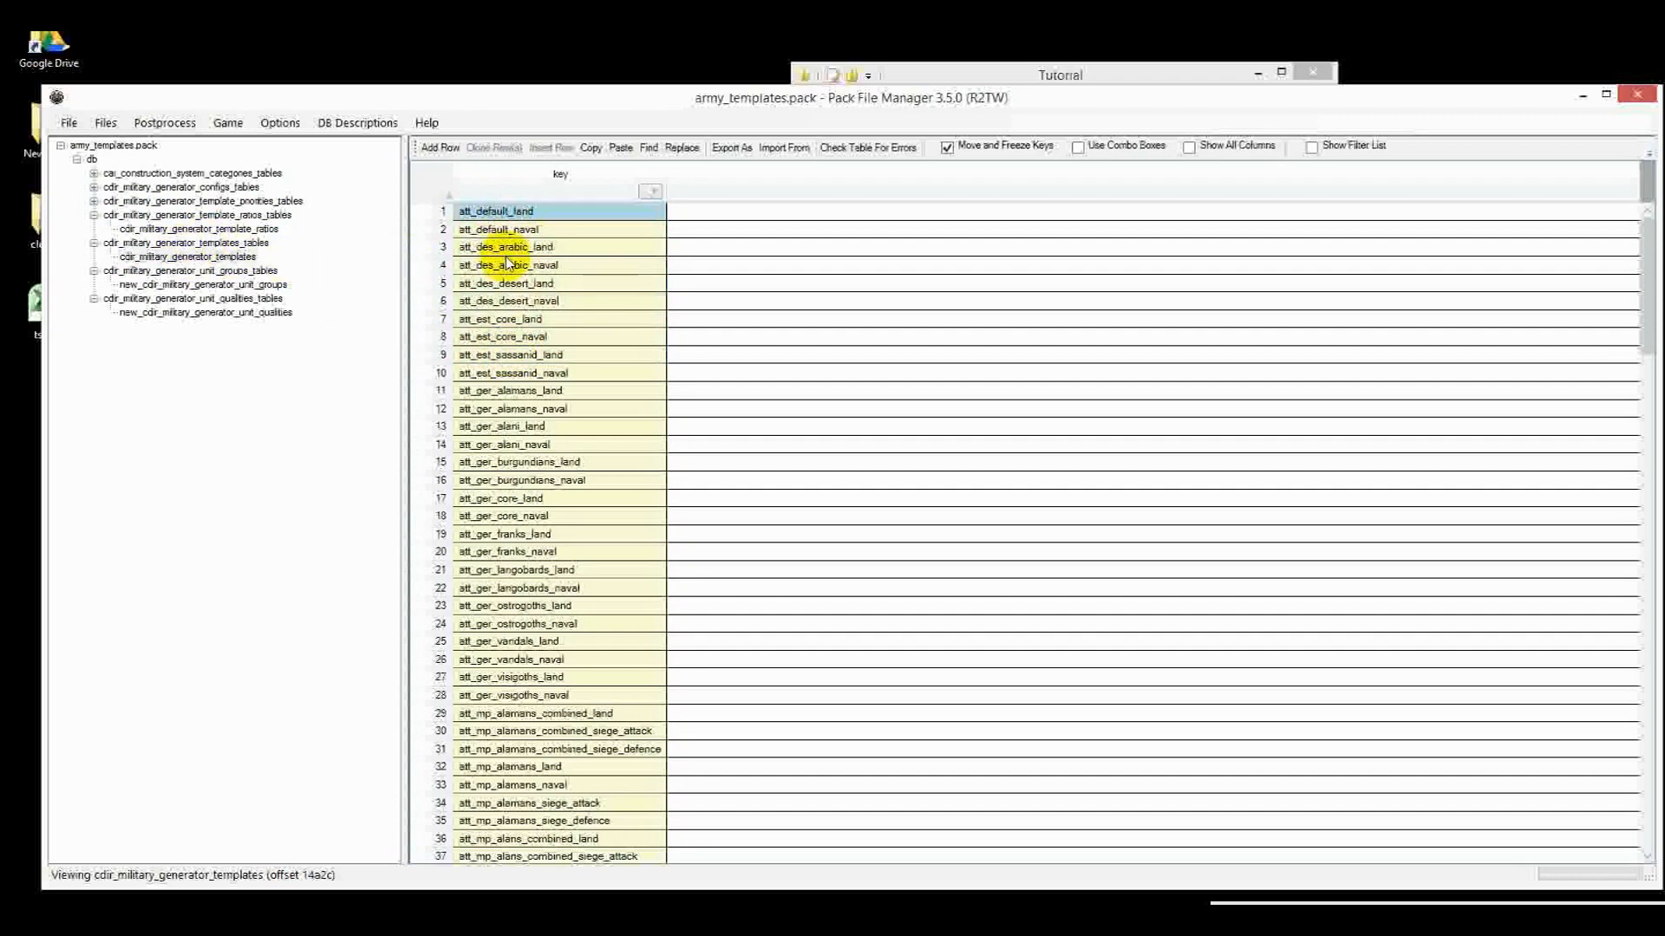
text(new_template)
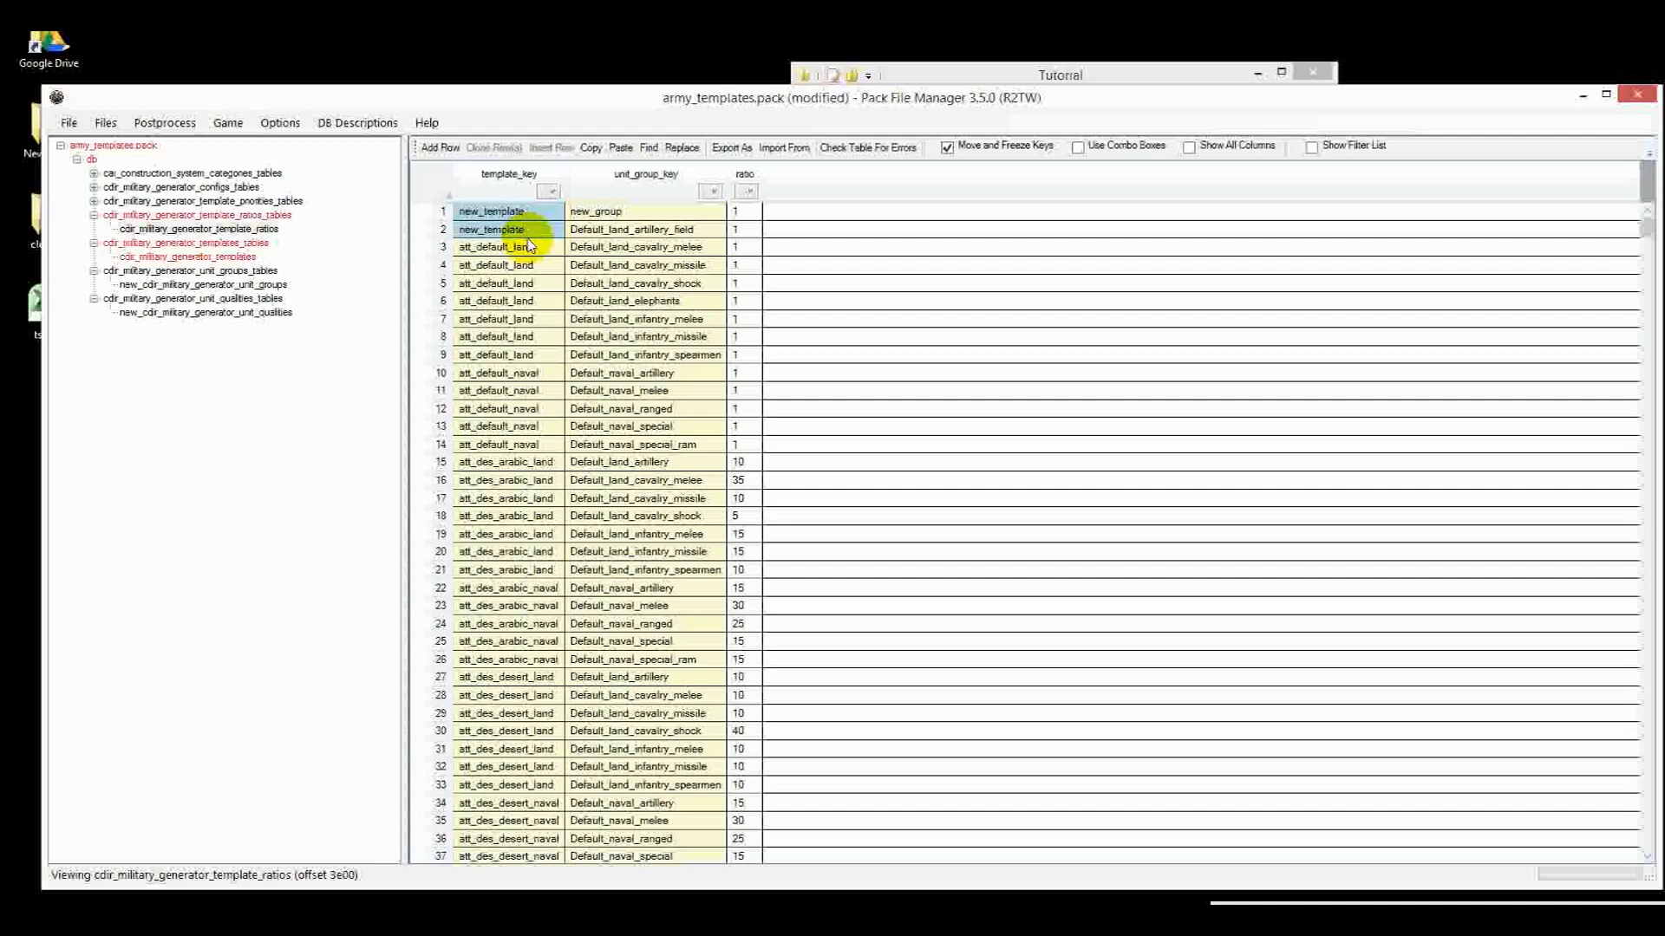
click(437, 246)
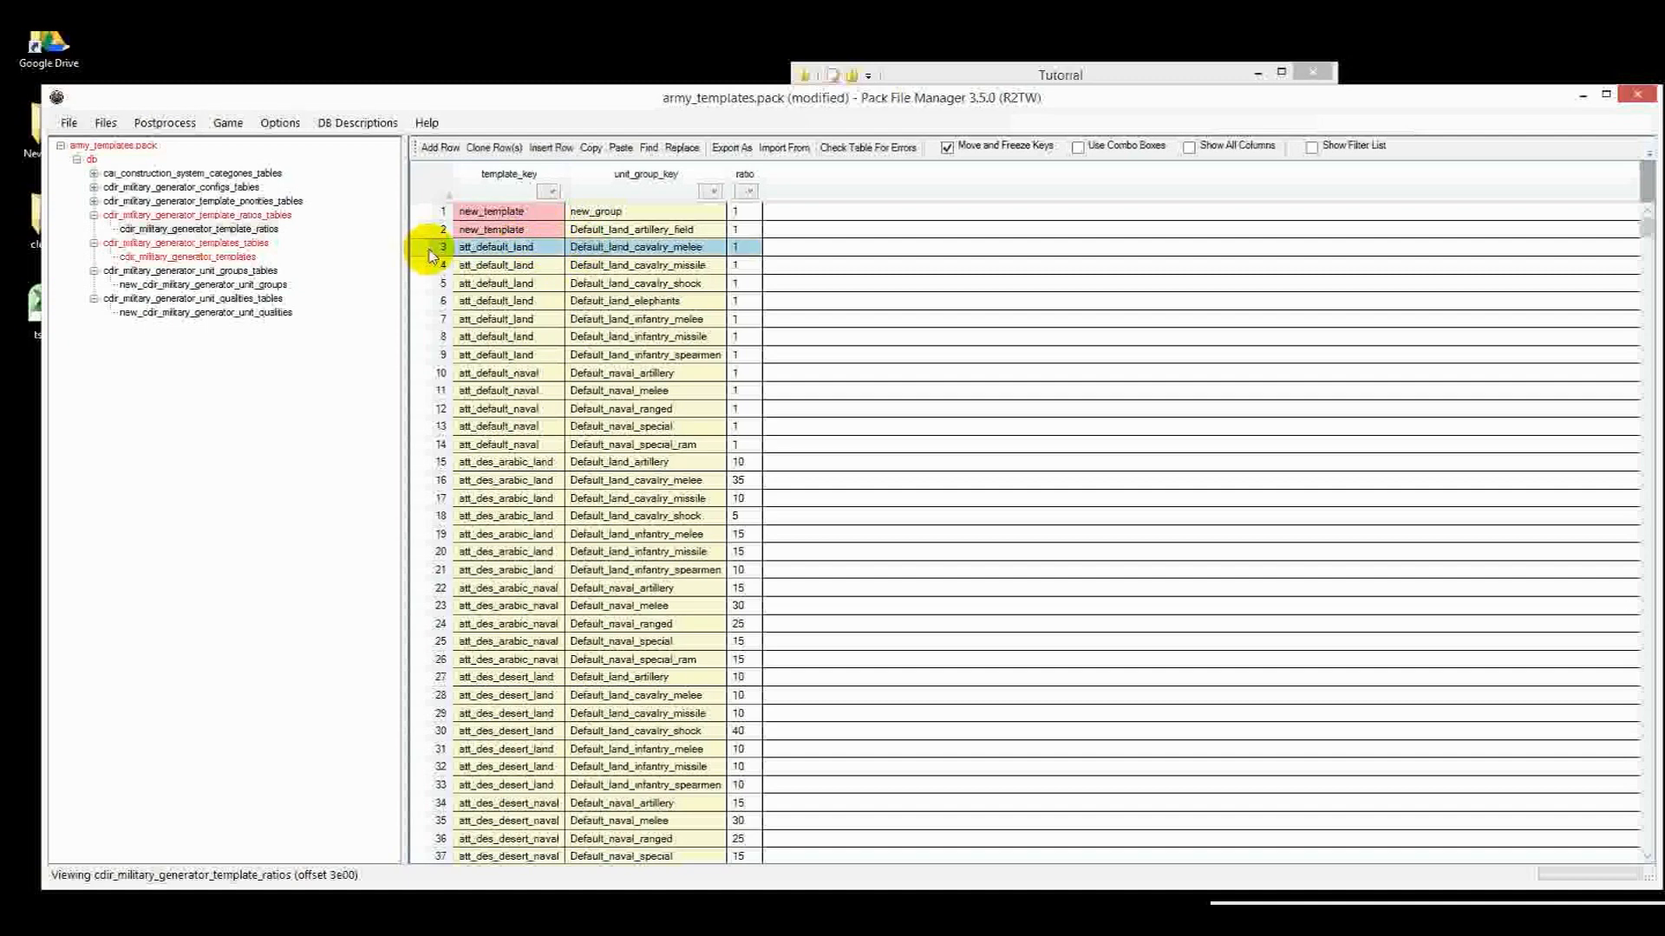
scroll(down, 3)
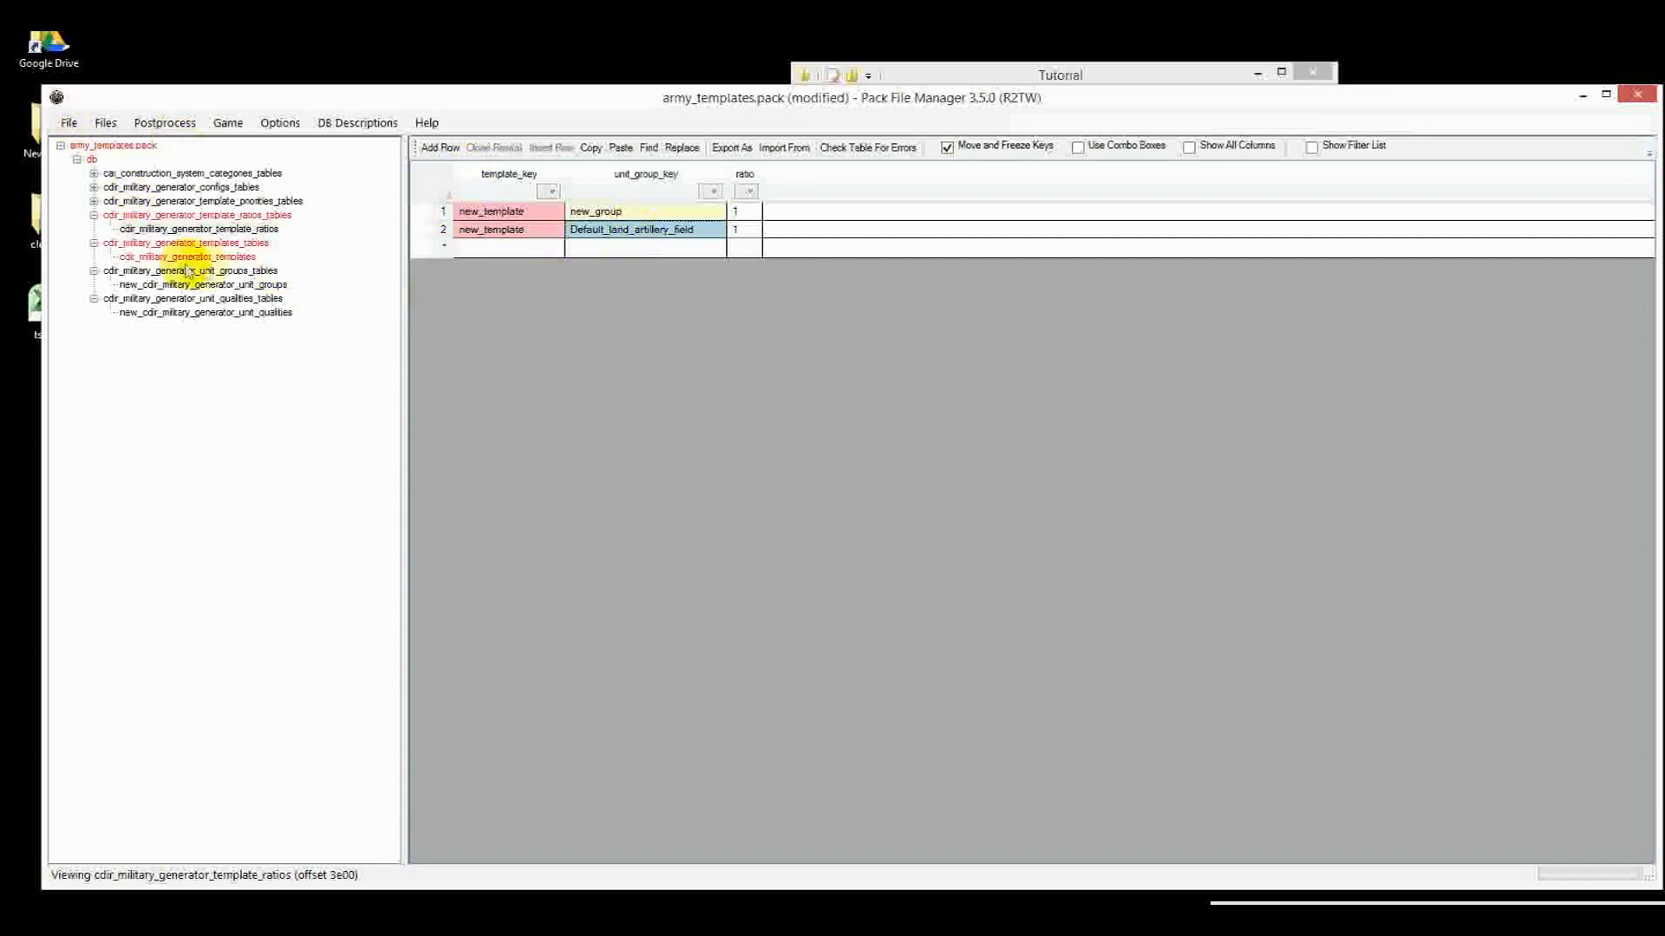
Rename the template ratios and templates tables with a new_ prefix
right_click(197, 228)
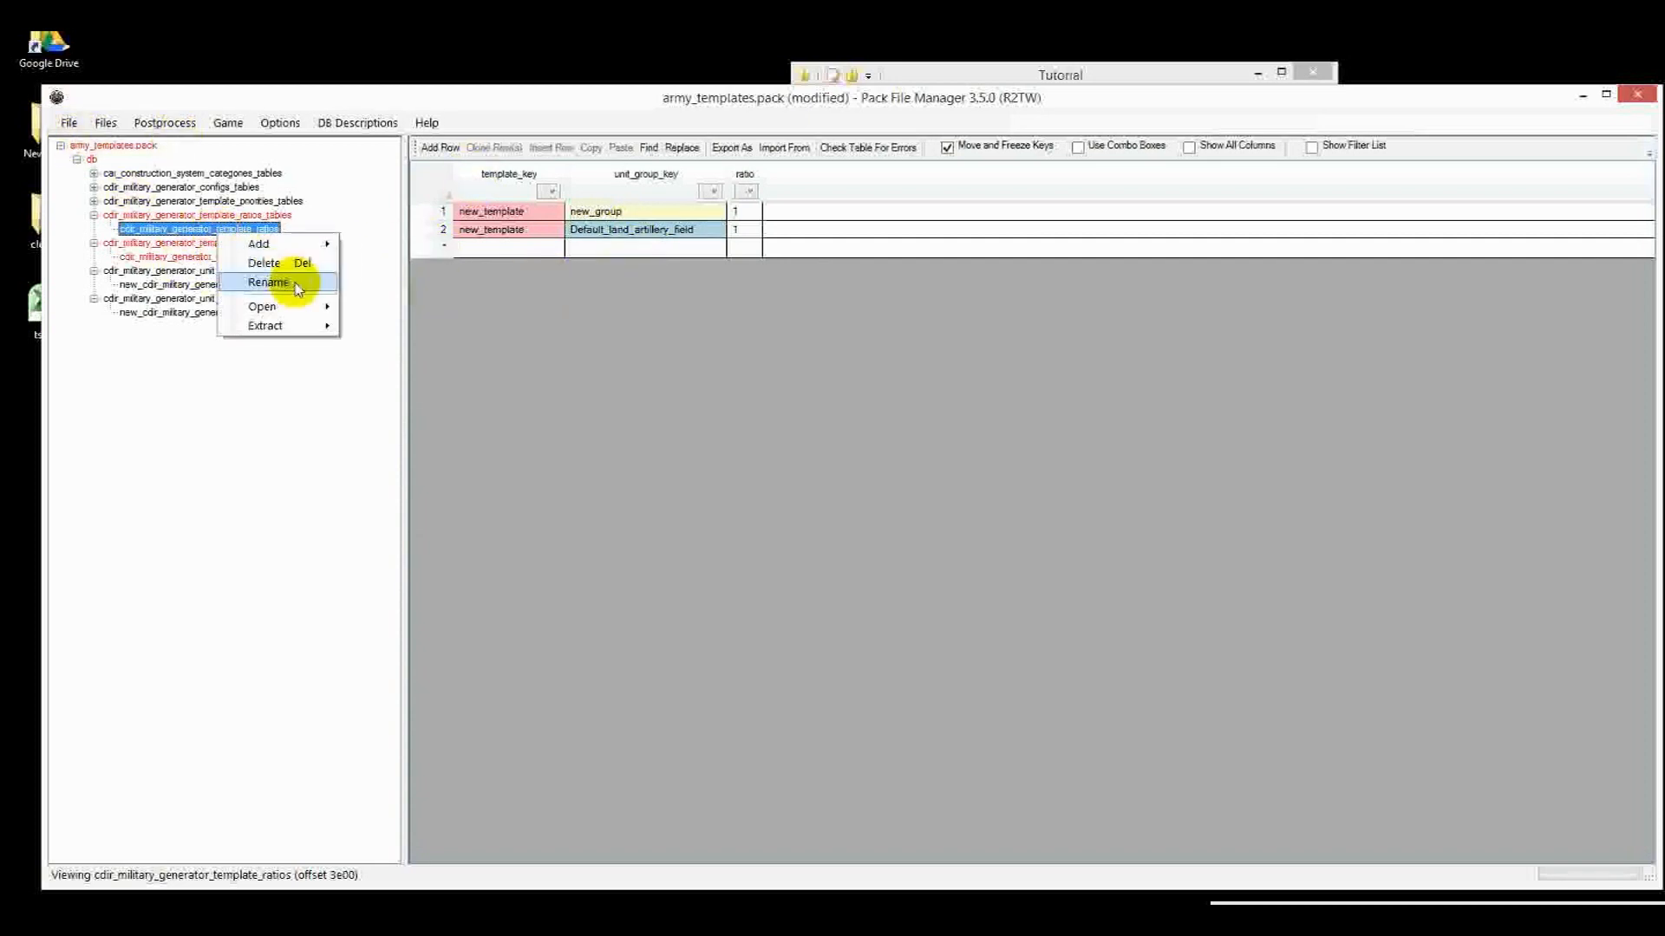
click(269, 282)
text(ne)
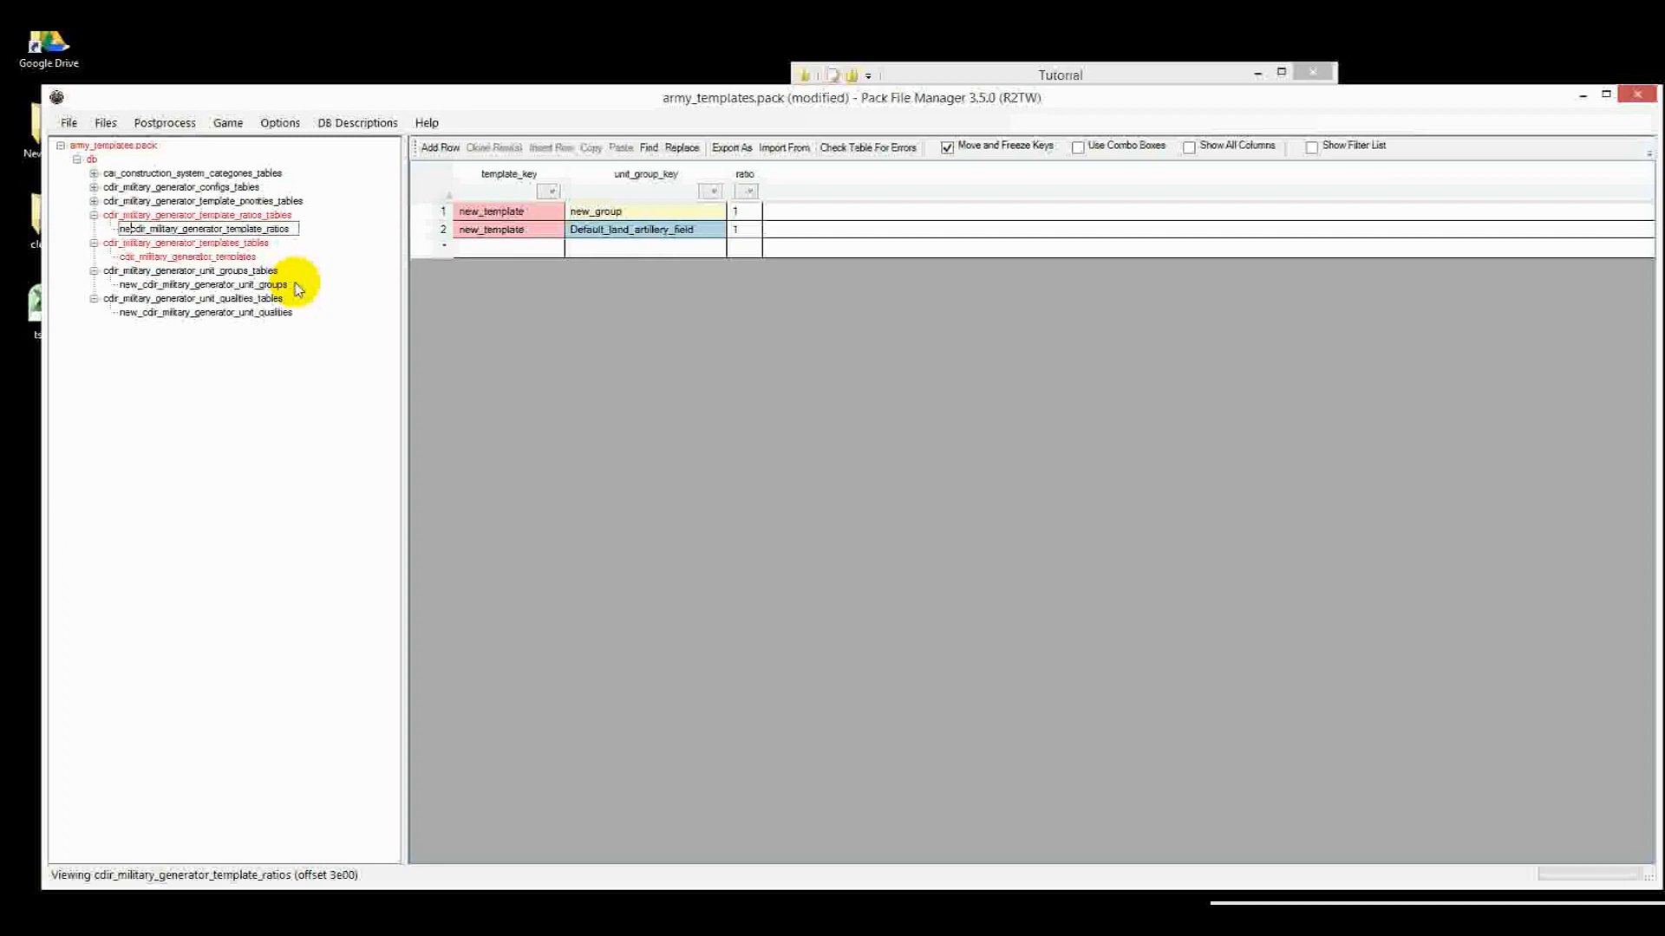
right_click(185, 256)
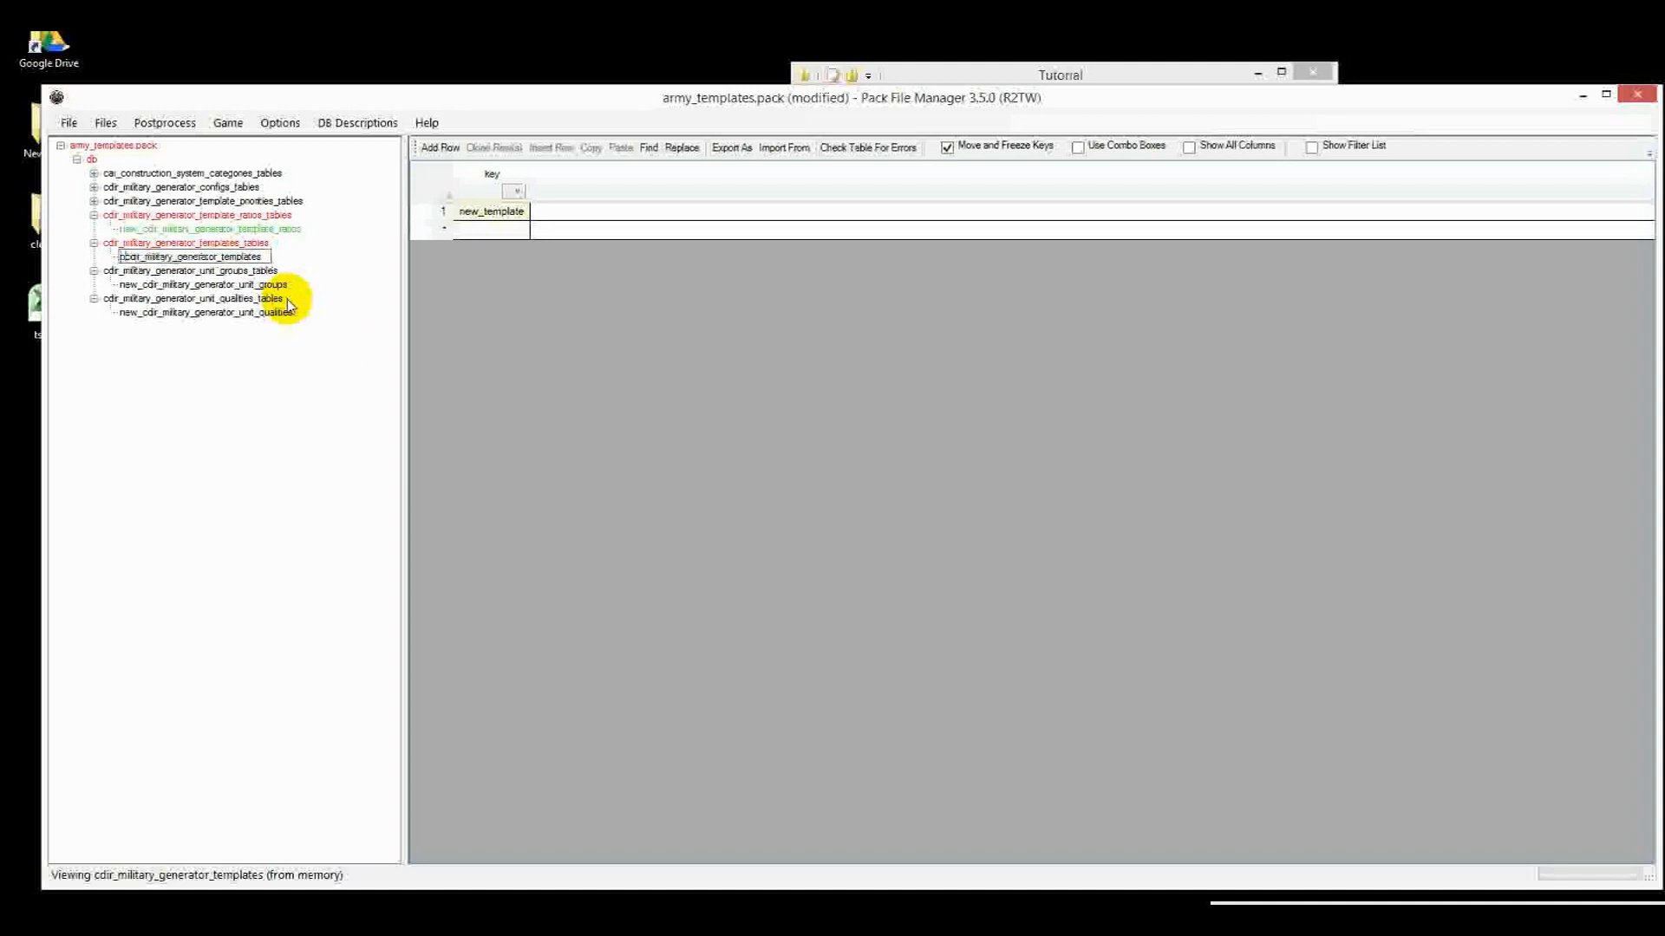
click(198, 255)
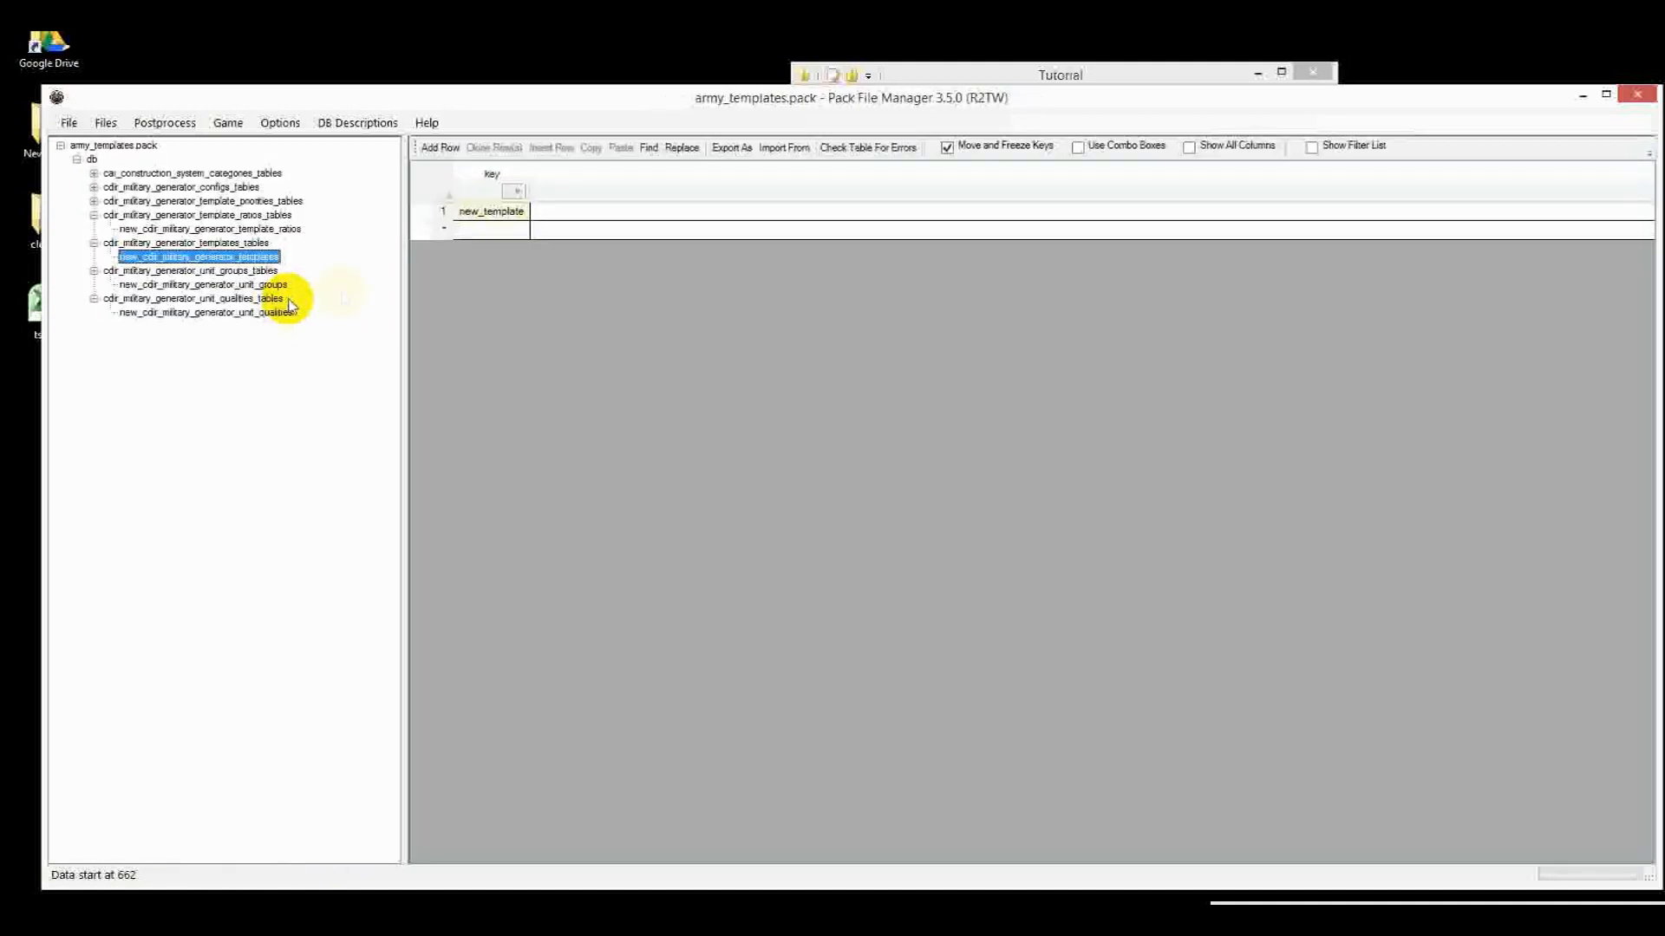
View the renamed template ratios and unit qualities tables and expand the template priorities folder
click(212, 228)
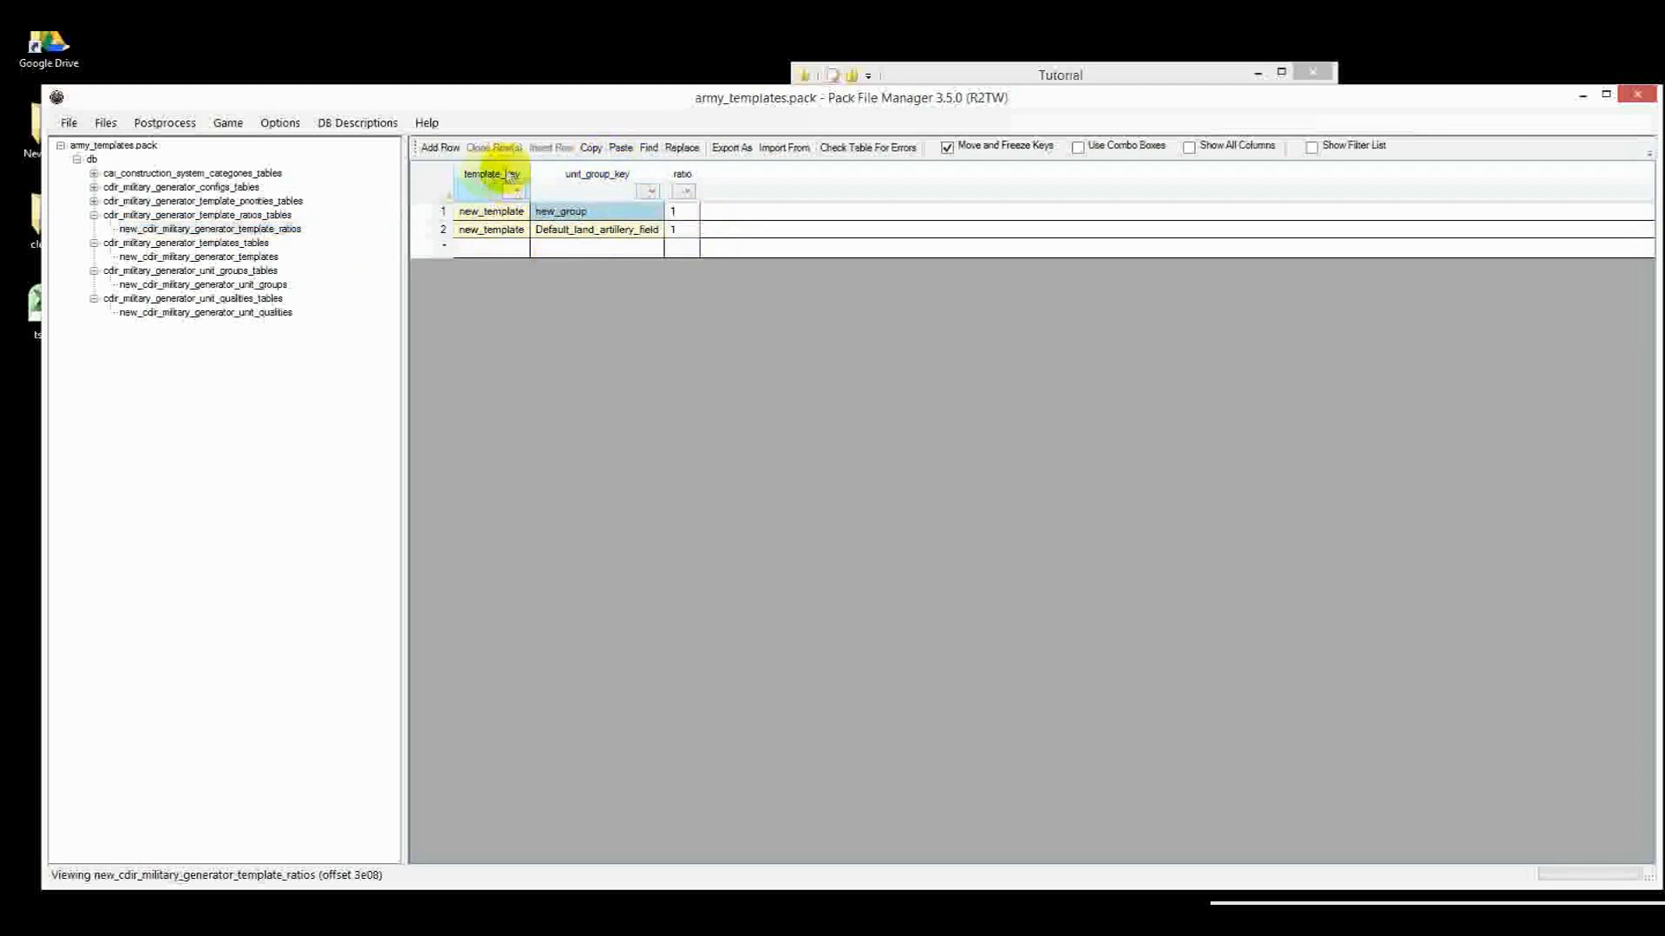
click(205, 312)
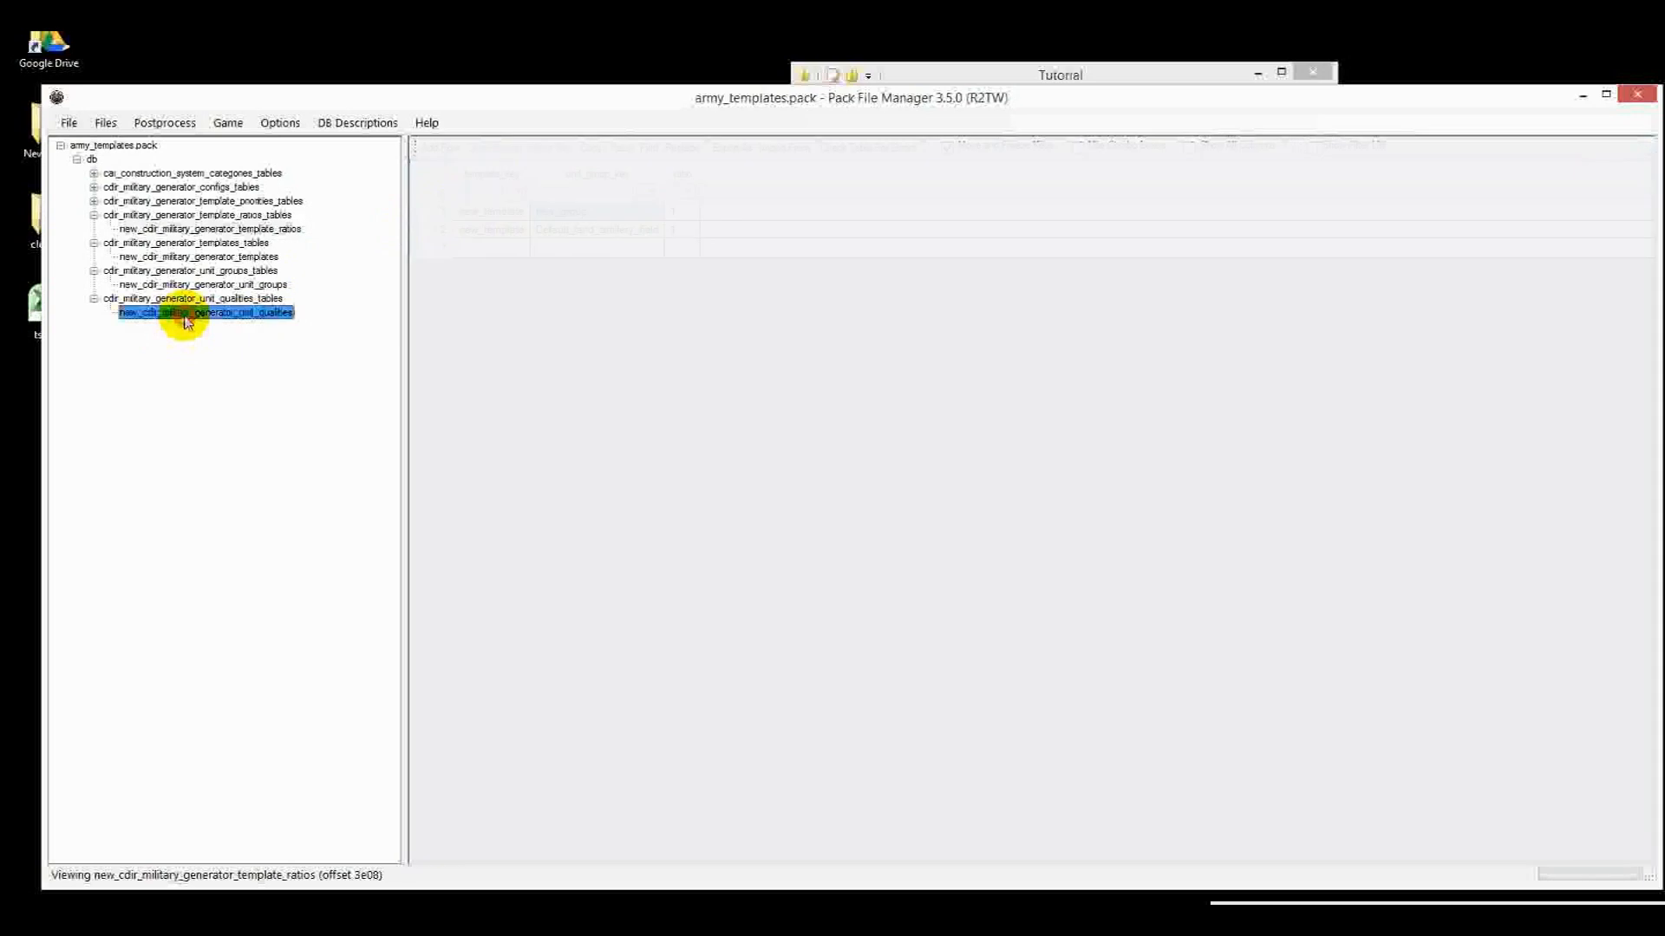
click(203, 312)
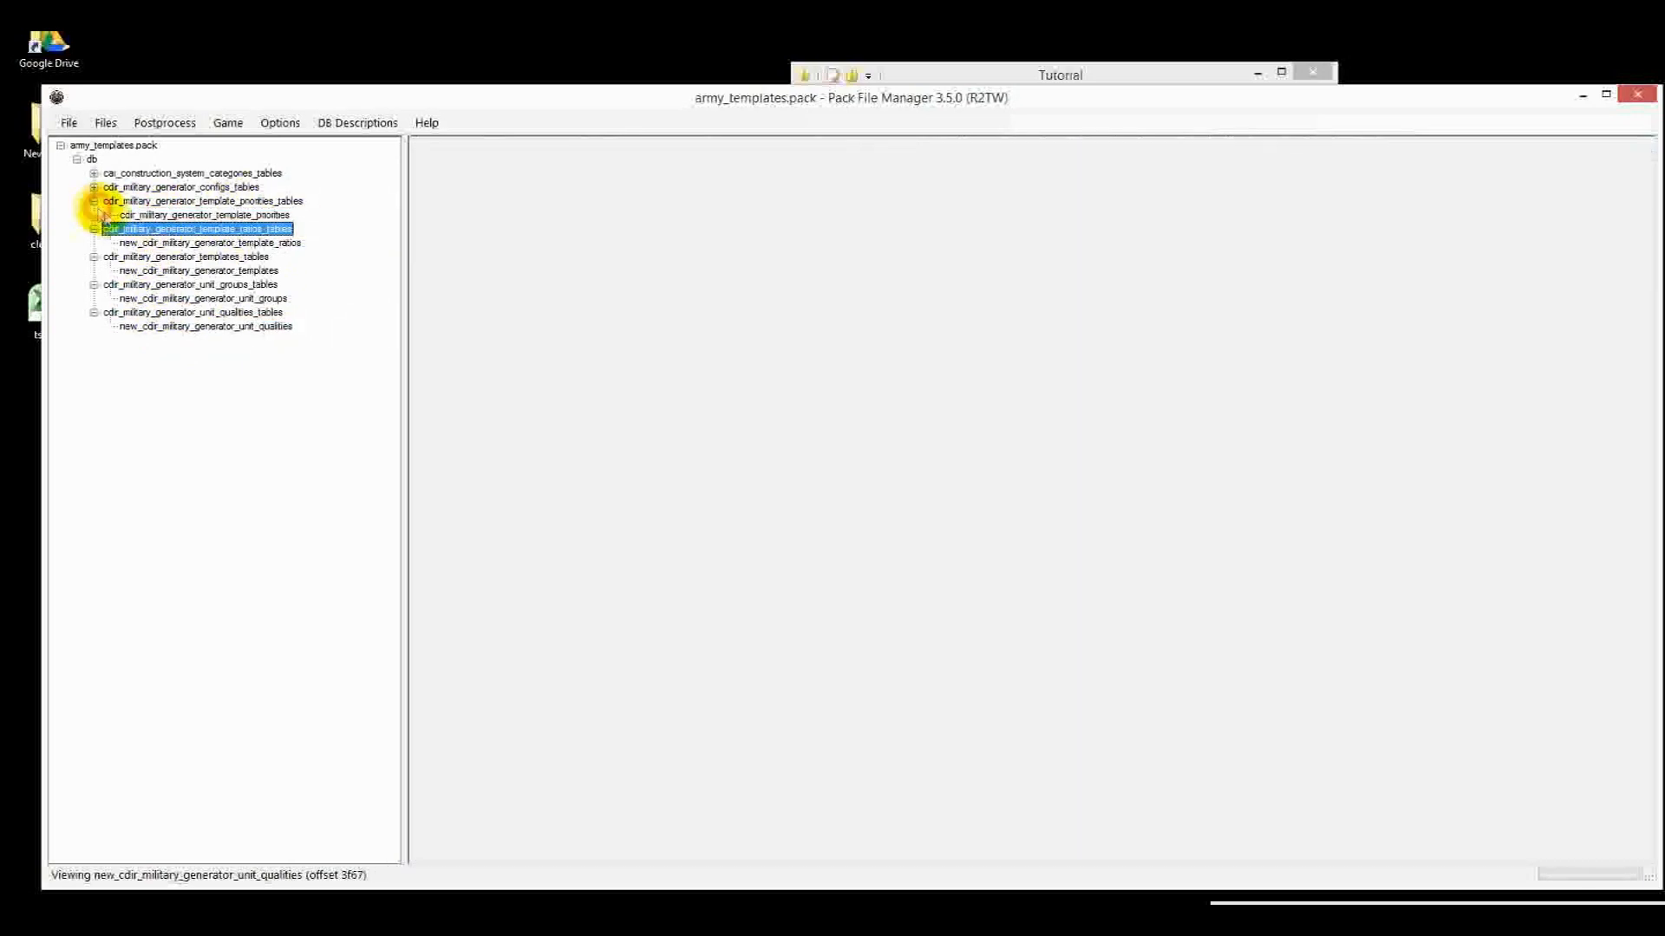
Review new_cdir_military_generator_template_ratios rows, then return to template_priorities with configs folder expanded
click(204, 200)
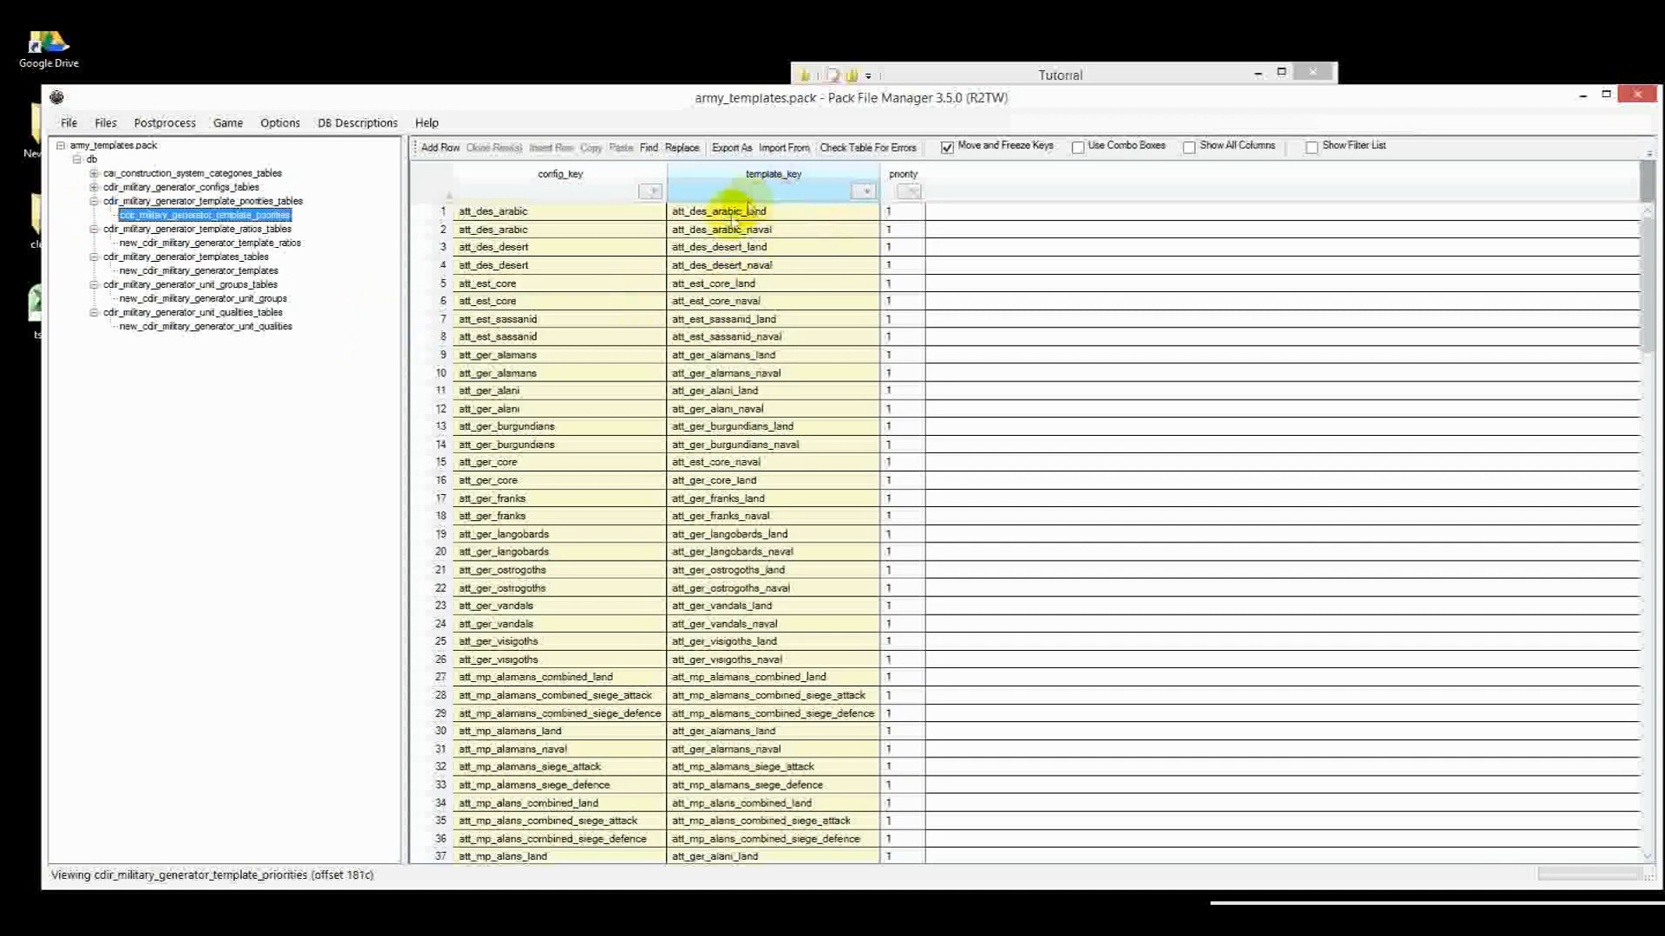
click(208, 242)
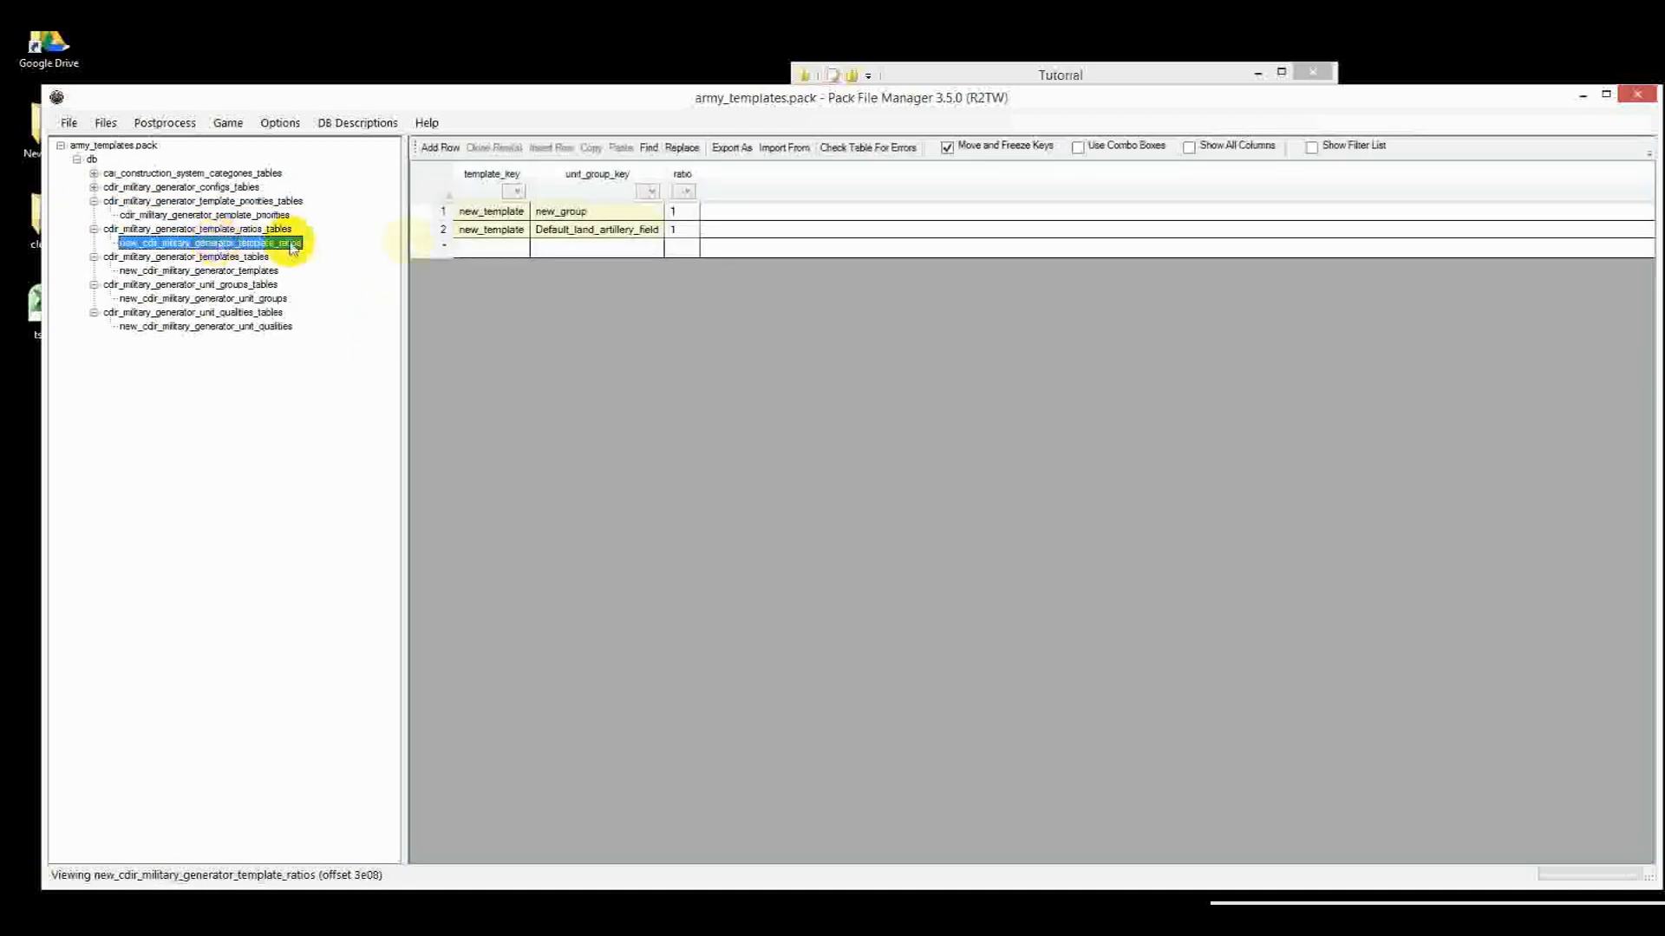
click(491, 210)
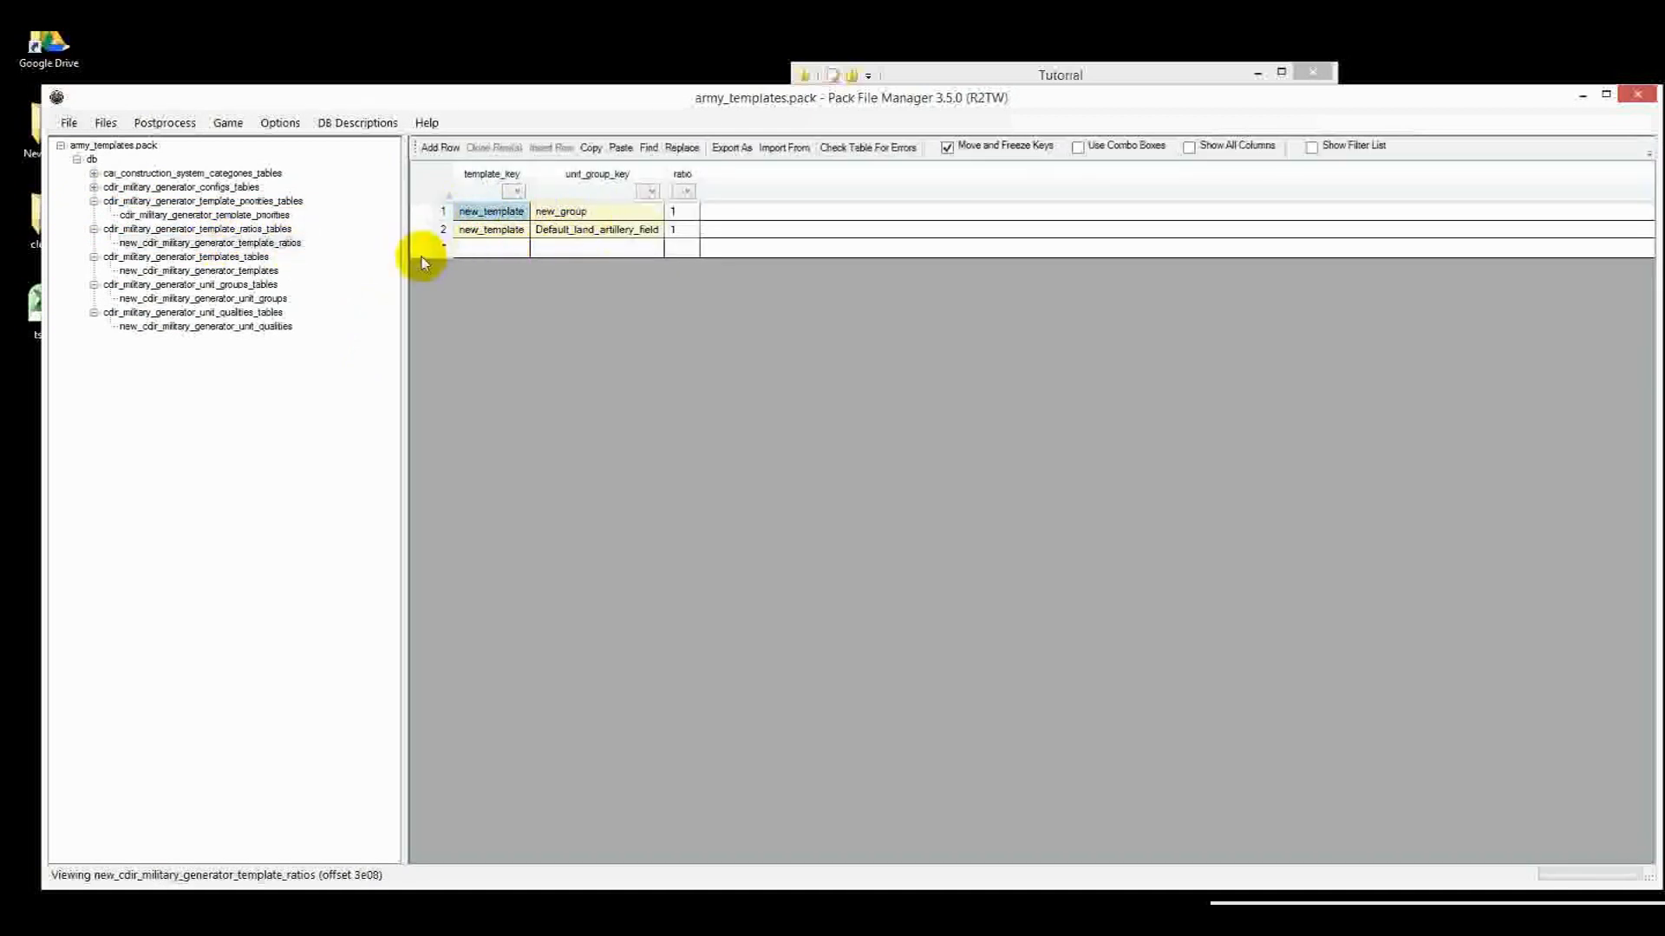
click(204, 214)
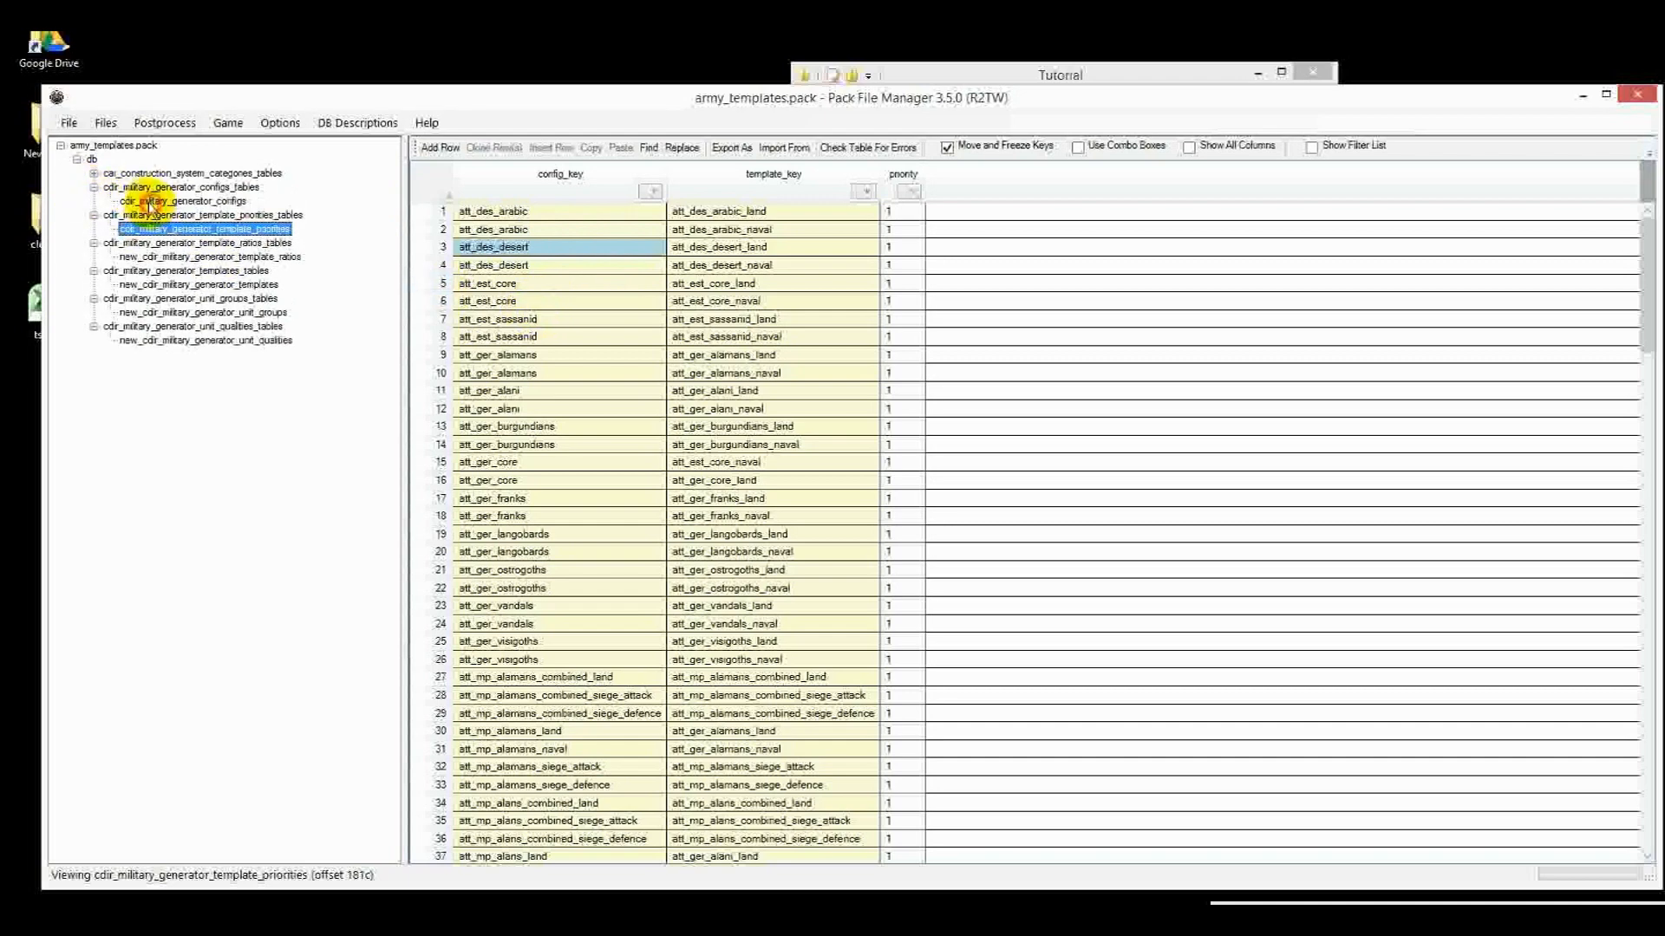
Change cdir_military_generator_configs to one row keyed new_config
click(188, 200)
text(new_)
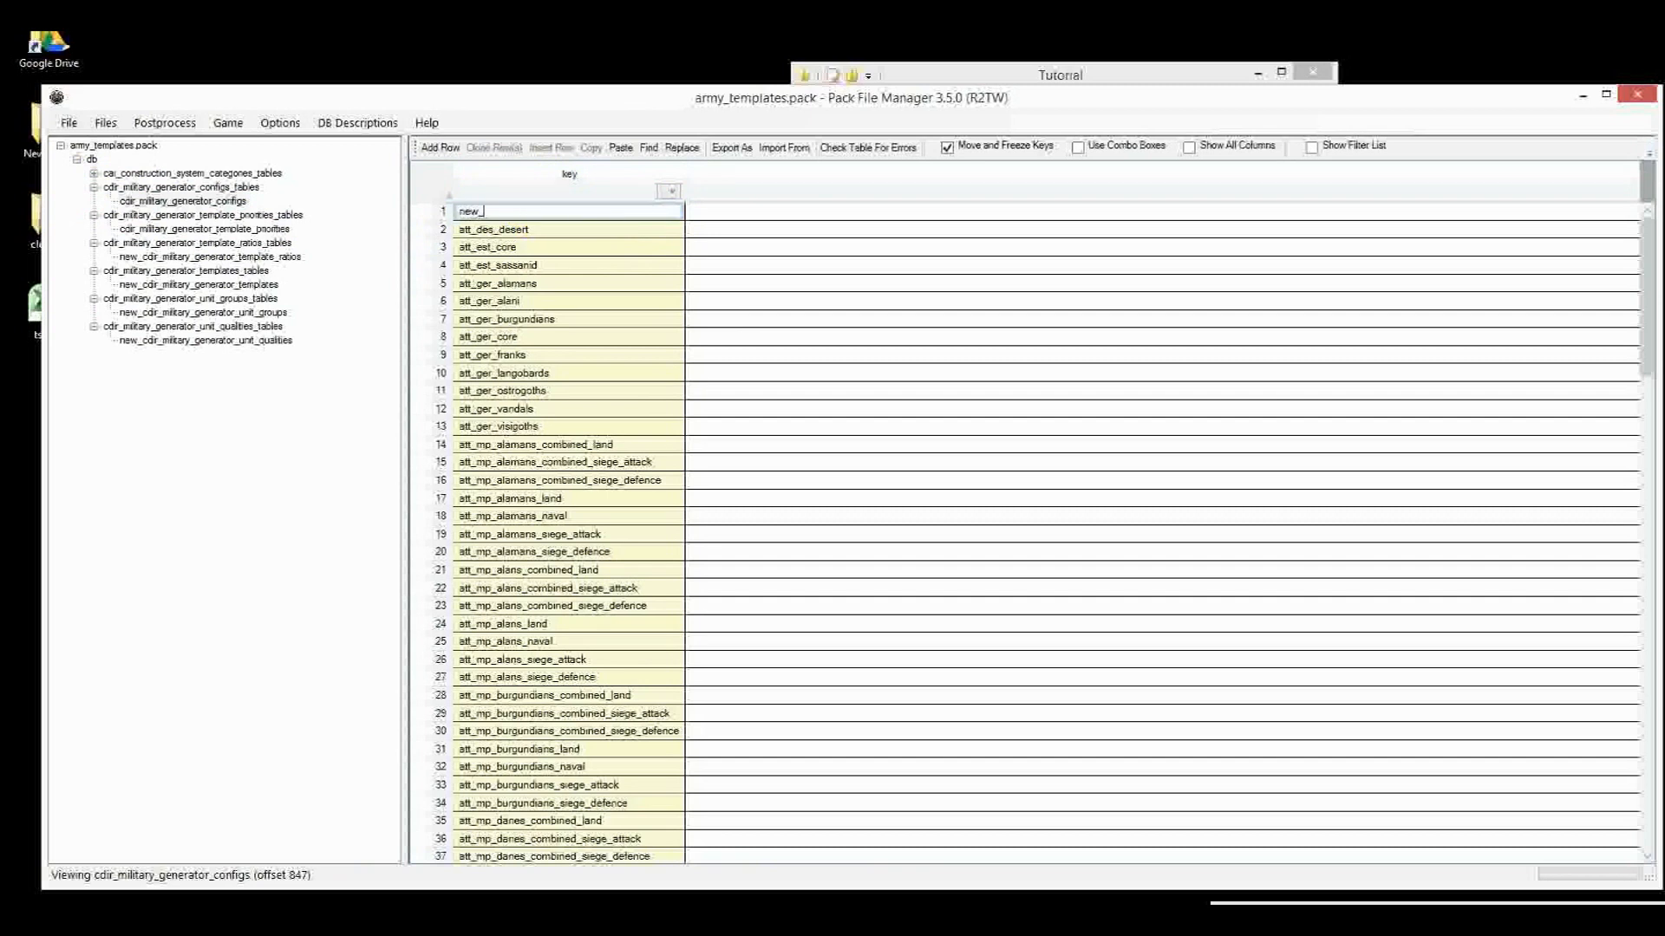
text(config)
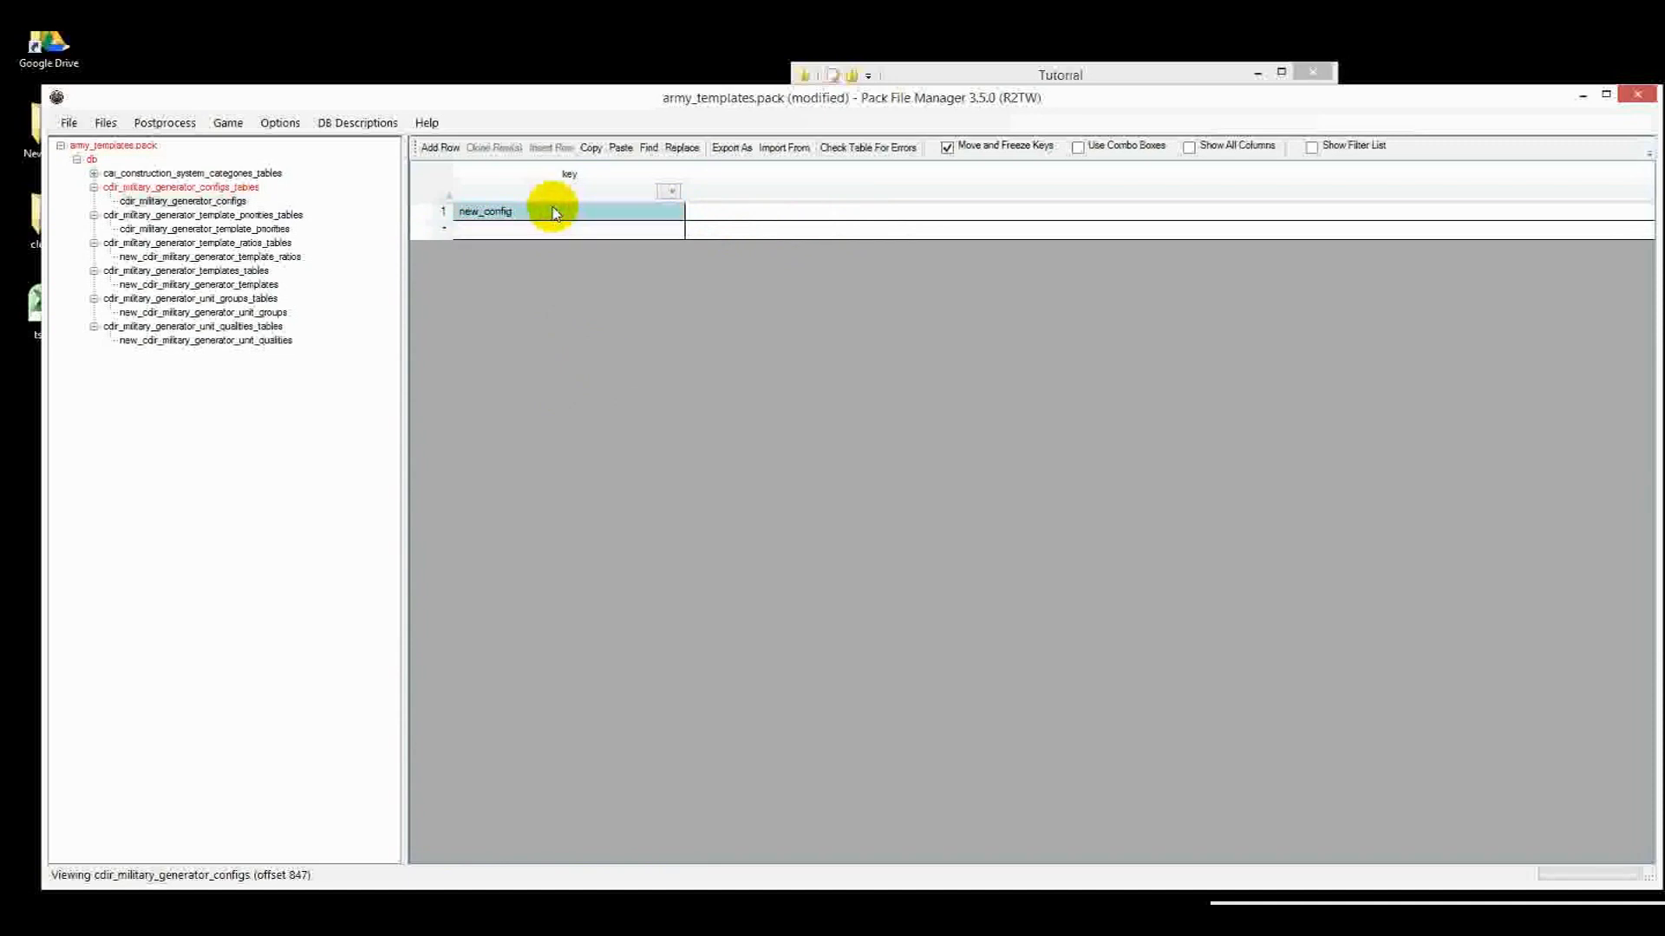
click(207, 228)
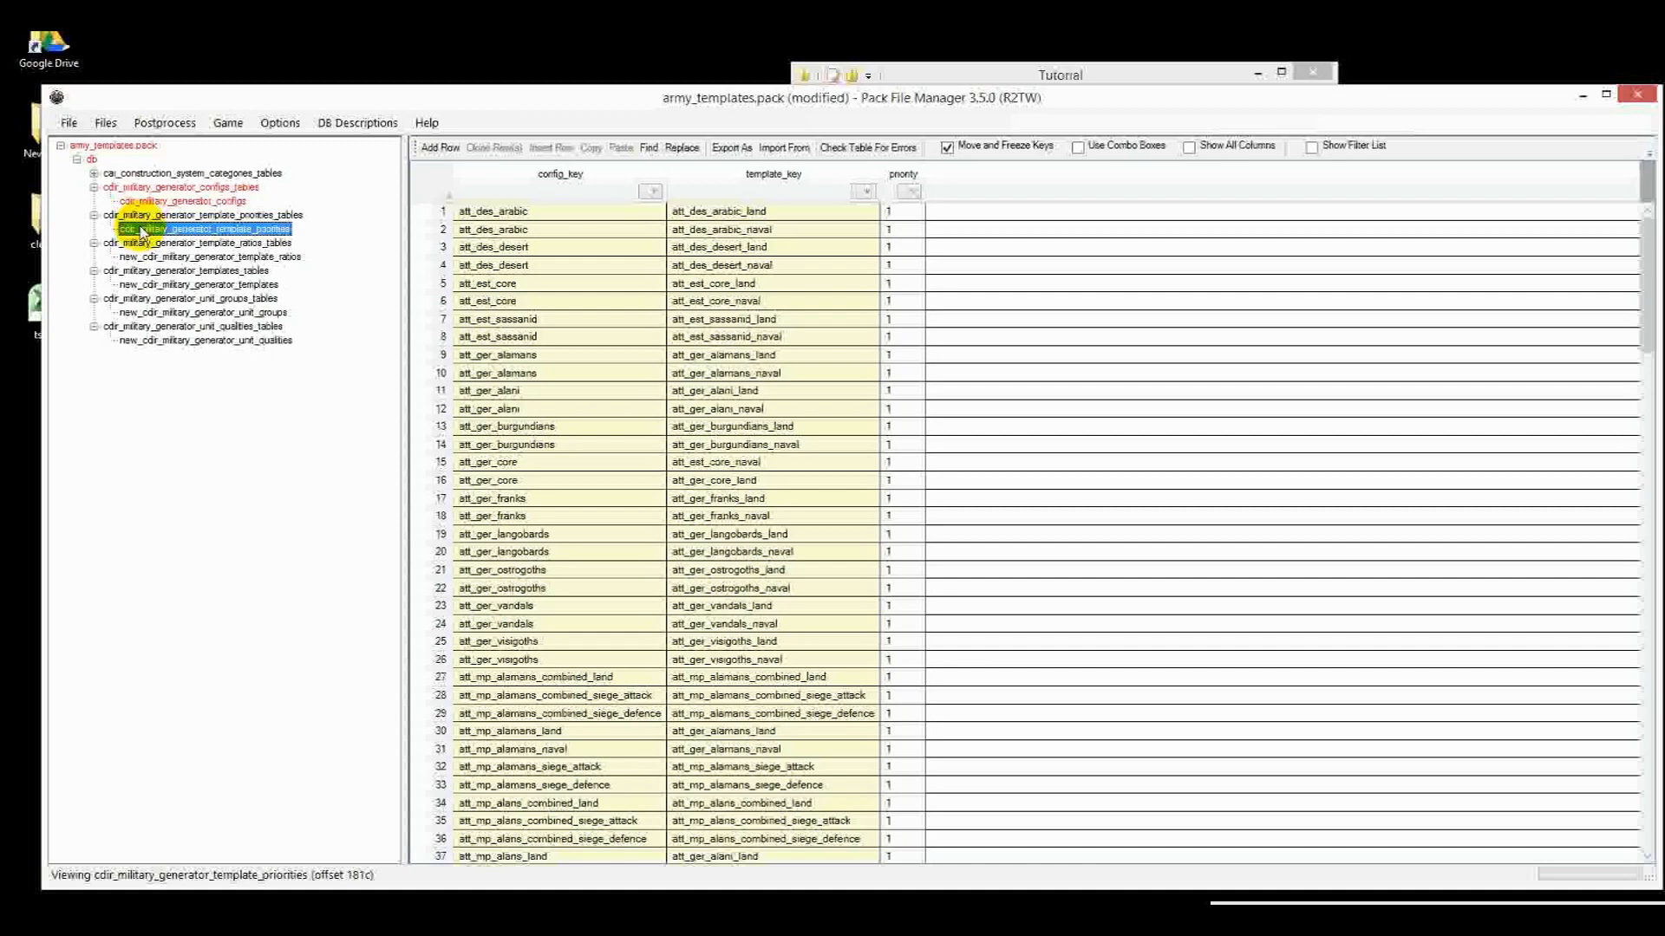
Trim template_priorities to new_config rows, first using new_template, renamed with new_ prefix
right_click(202, 228)
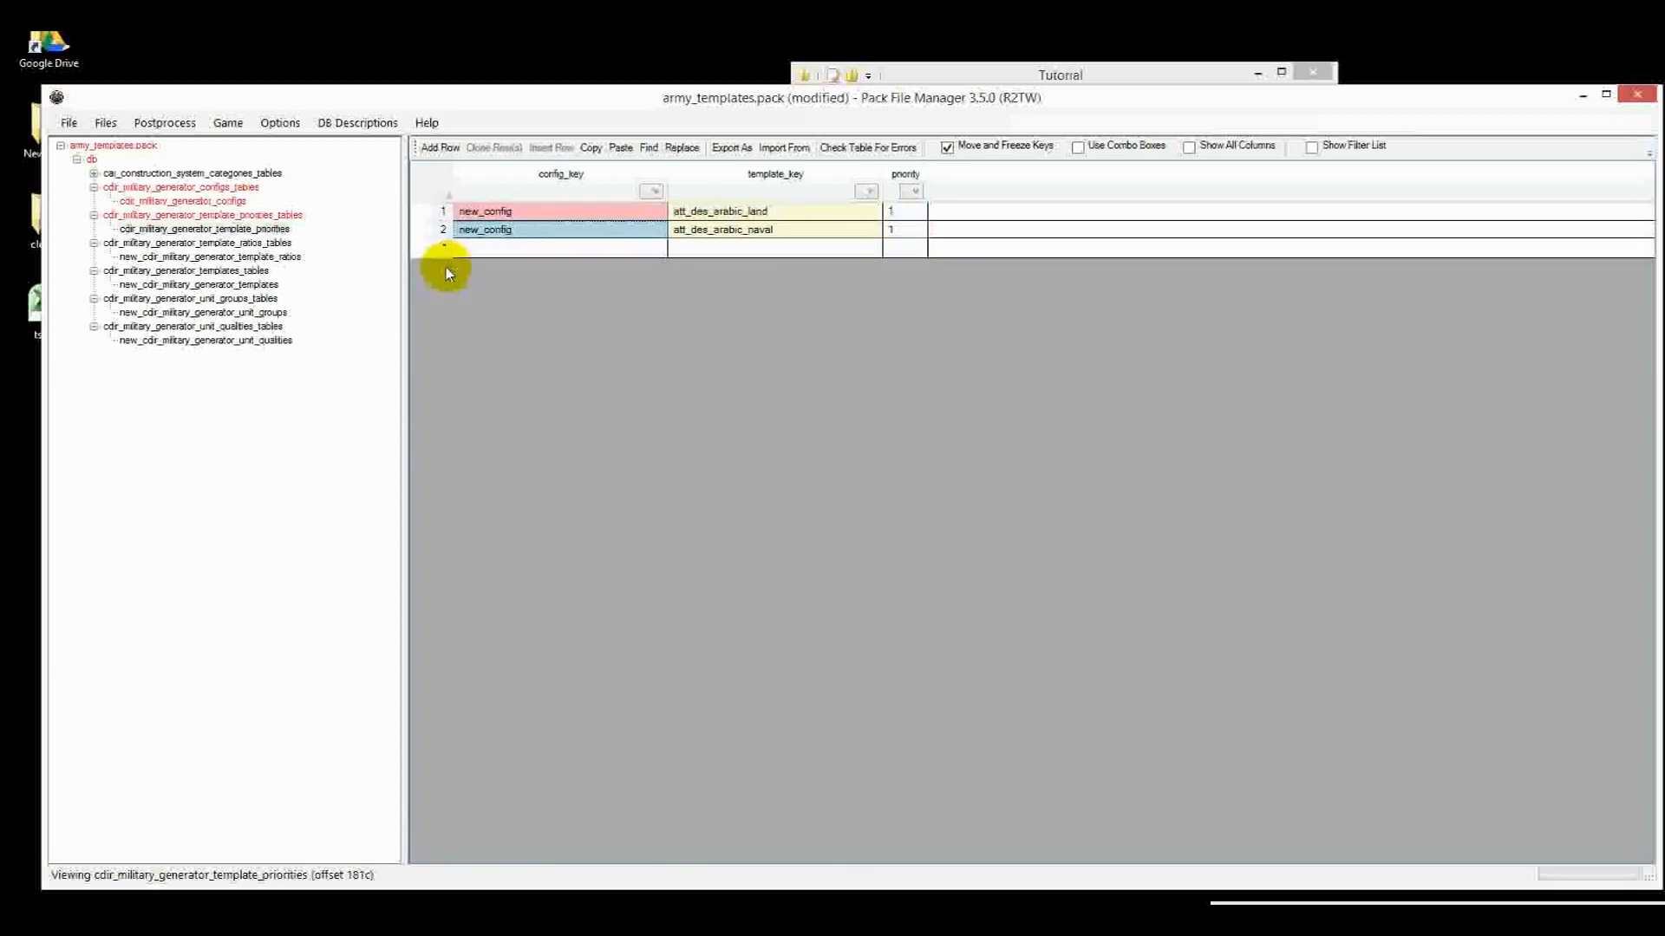
click(210, 256)
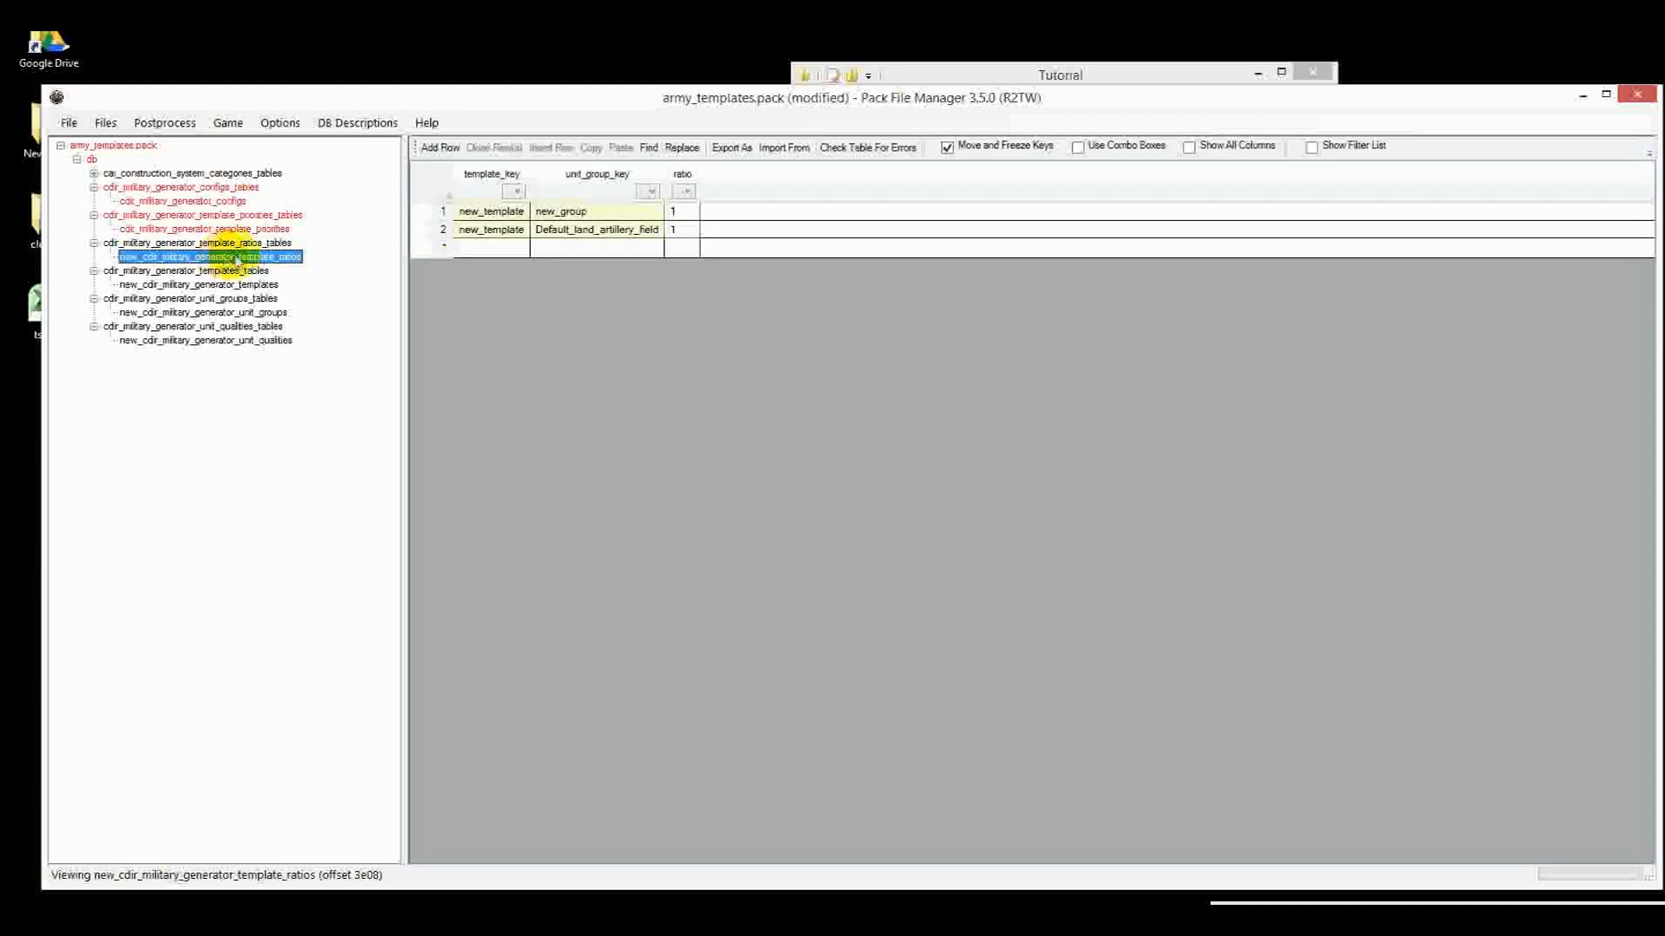
click(202, 228)
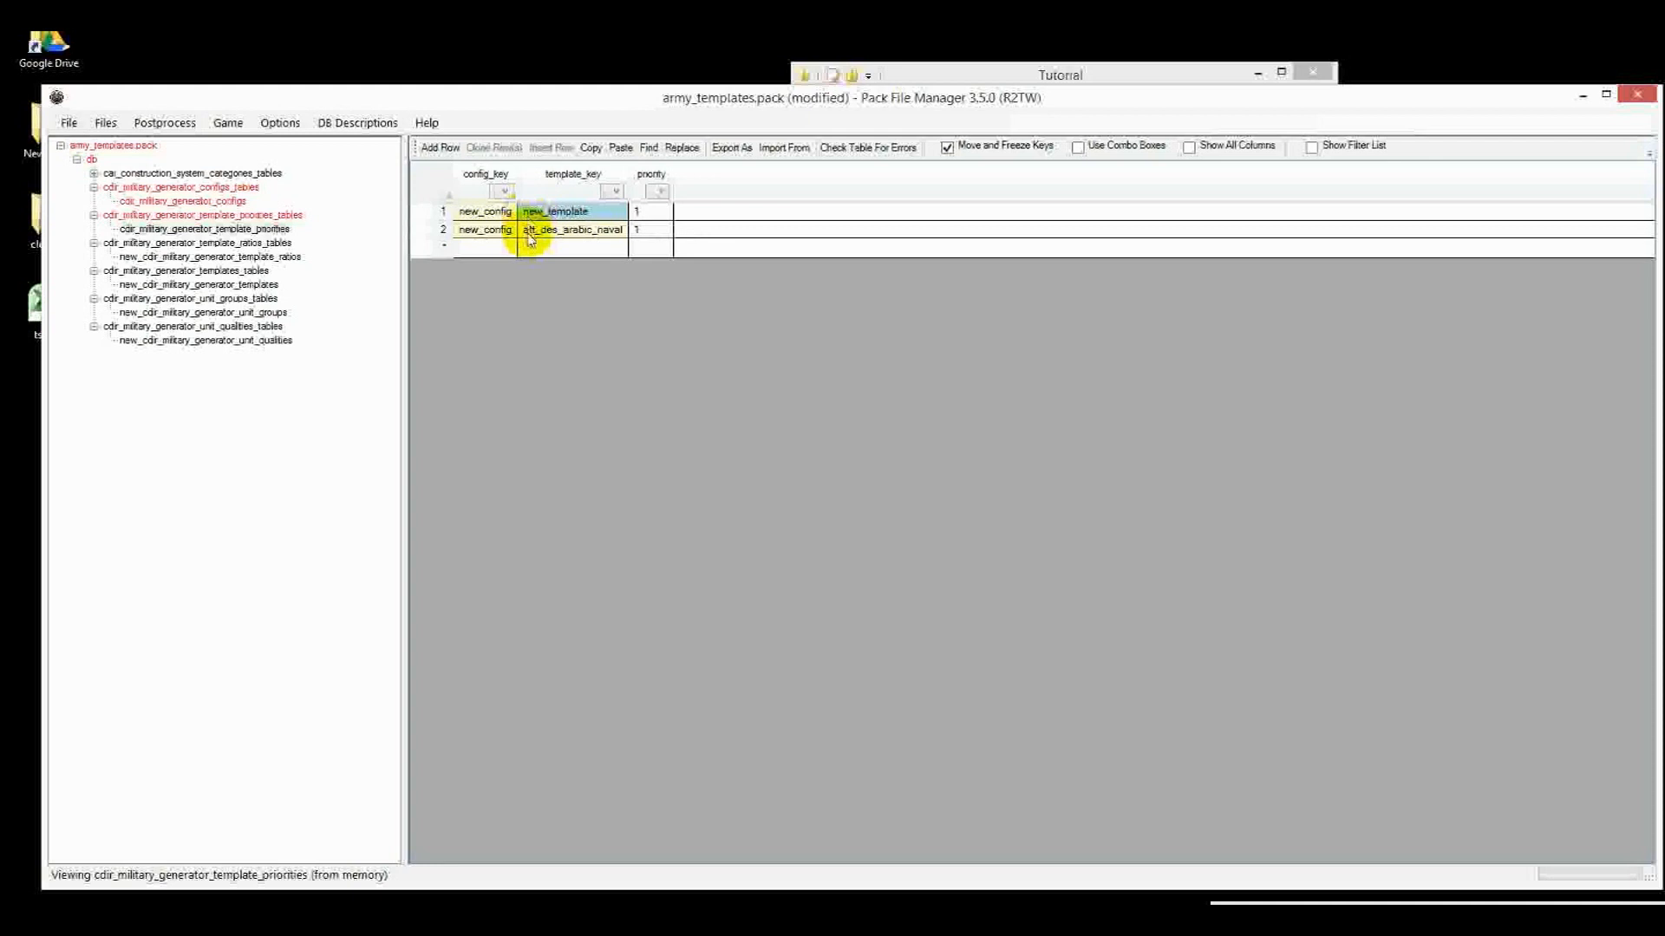
click(180, 187)
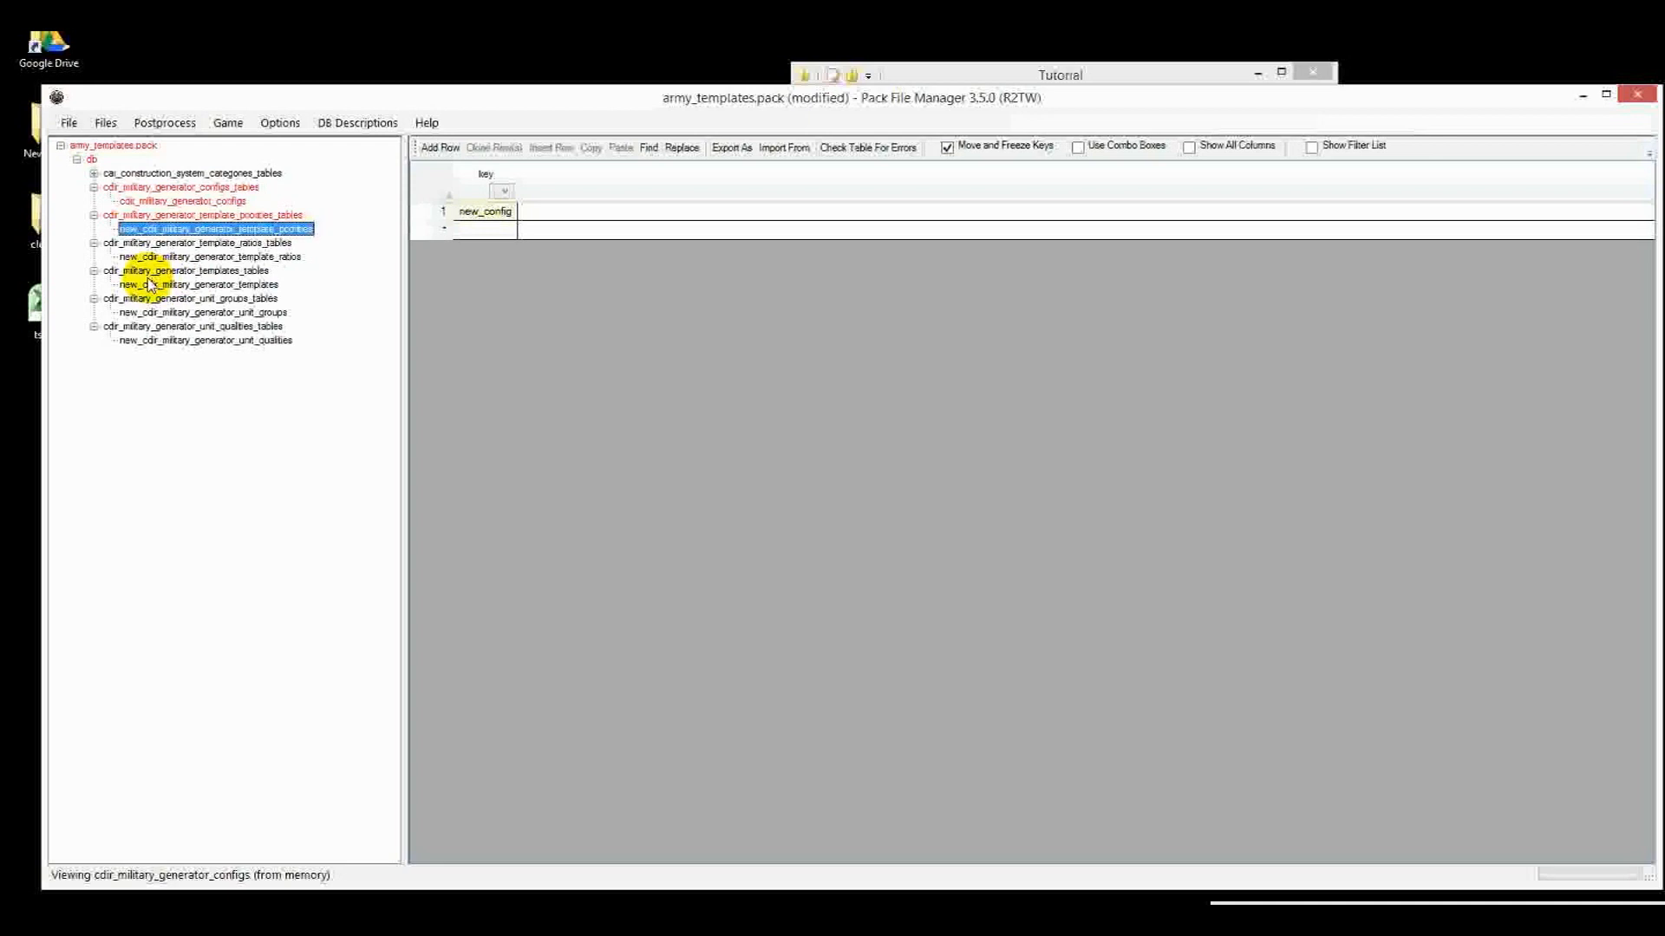
Rename the configs table to new_cdir_military_generator_configs and save the pack
click(183, 200)
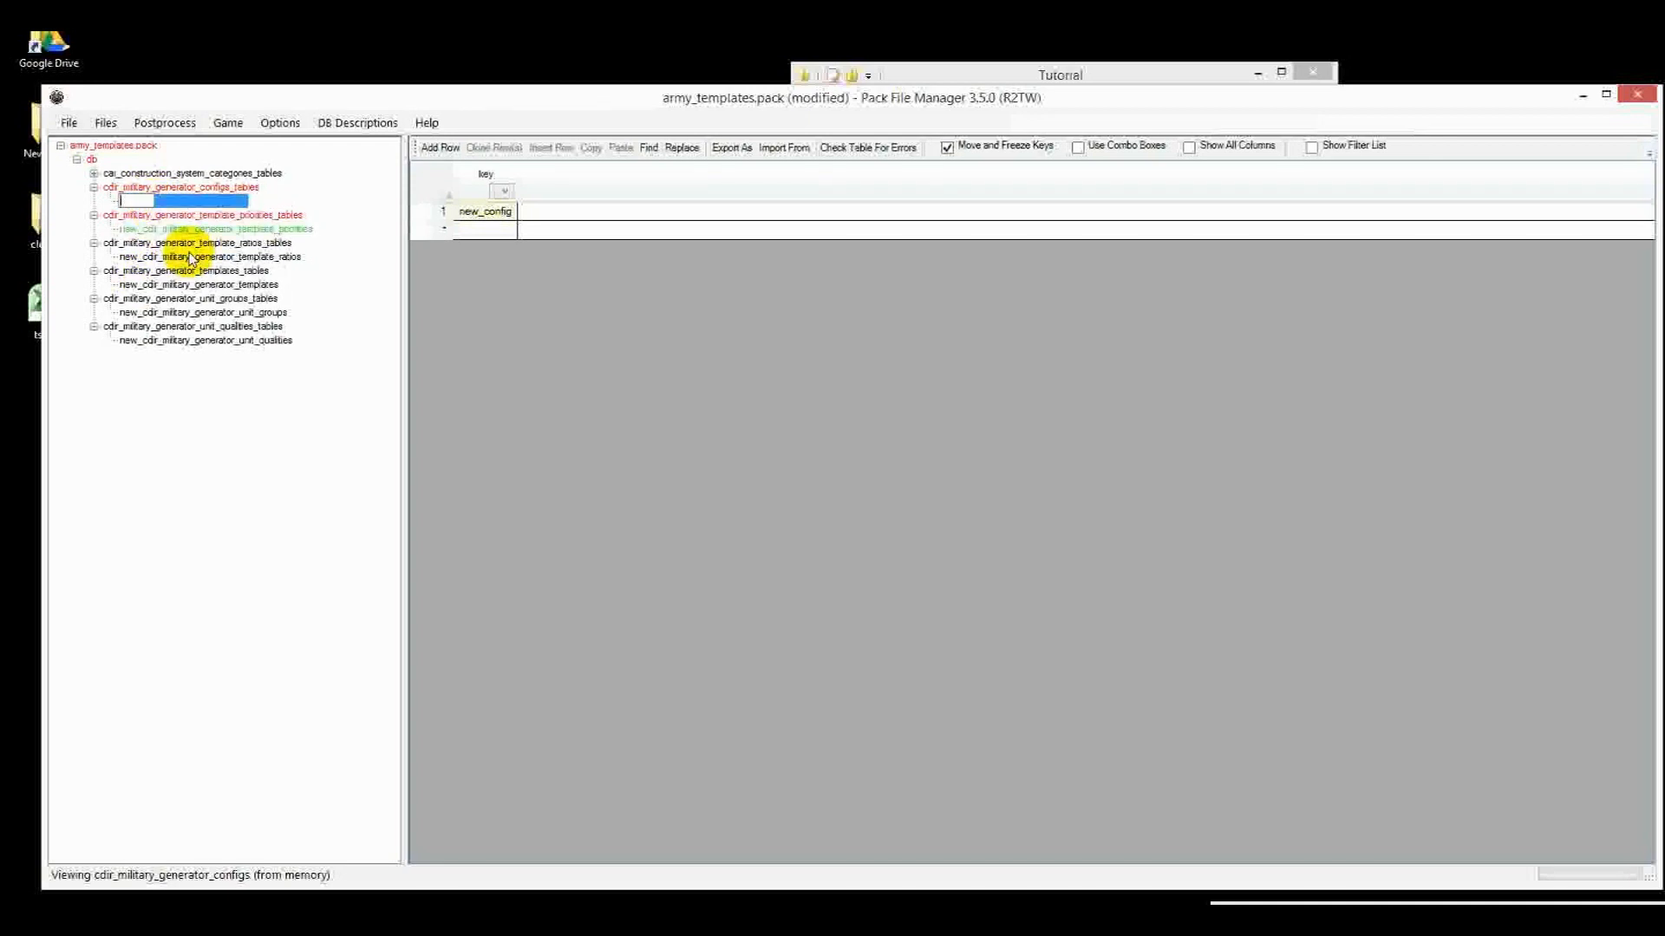
right_click(185, 201)
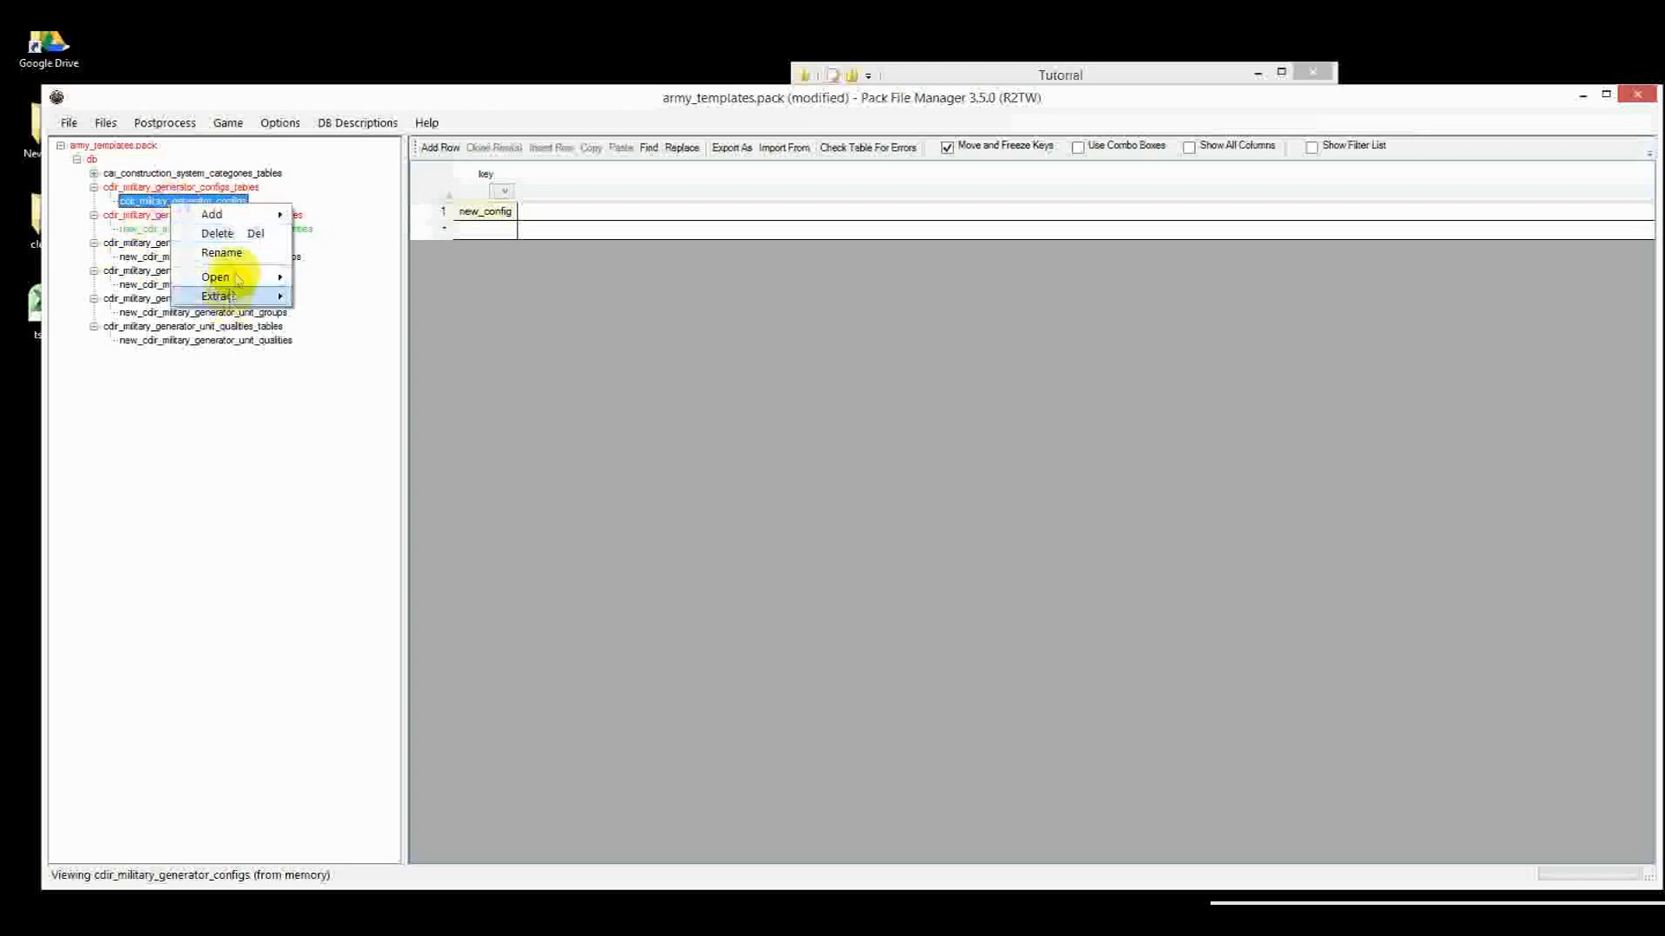
click(222, 253)
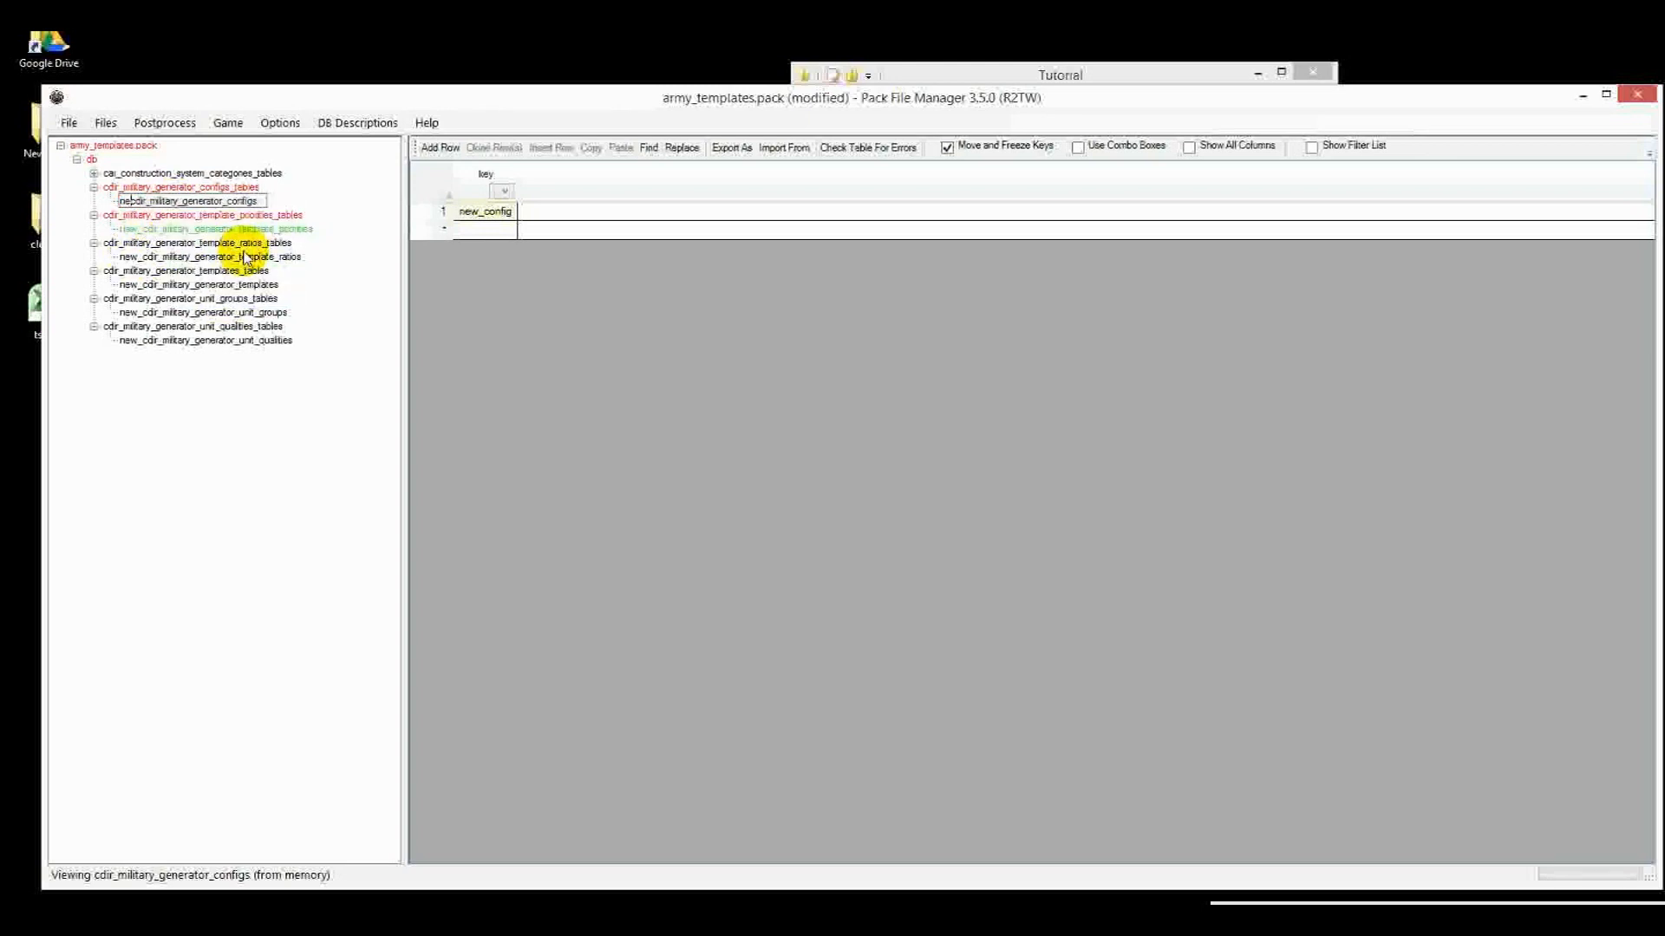
click(193, 200)
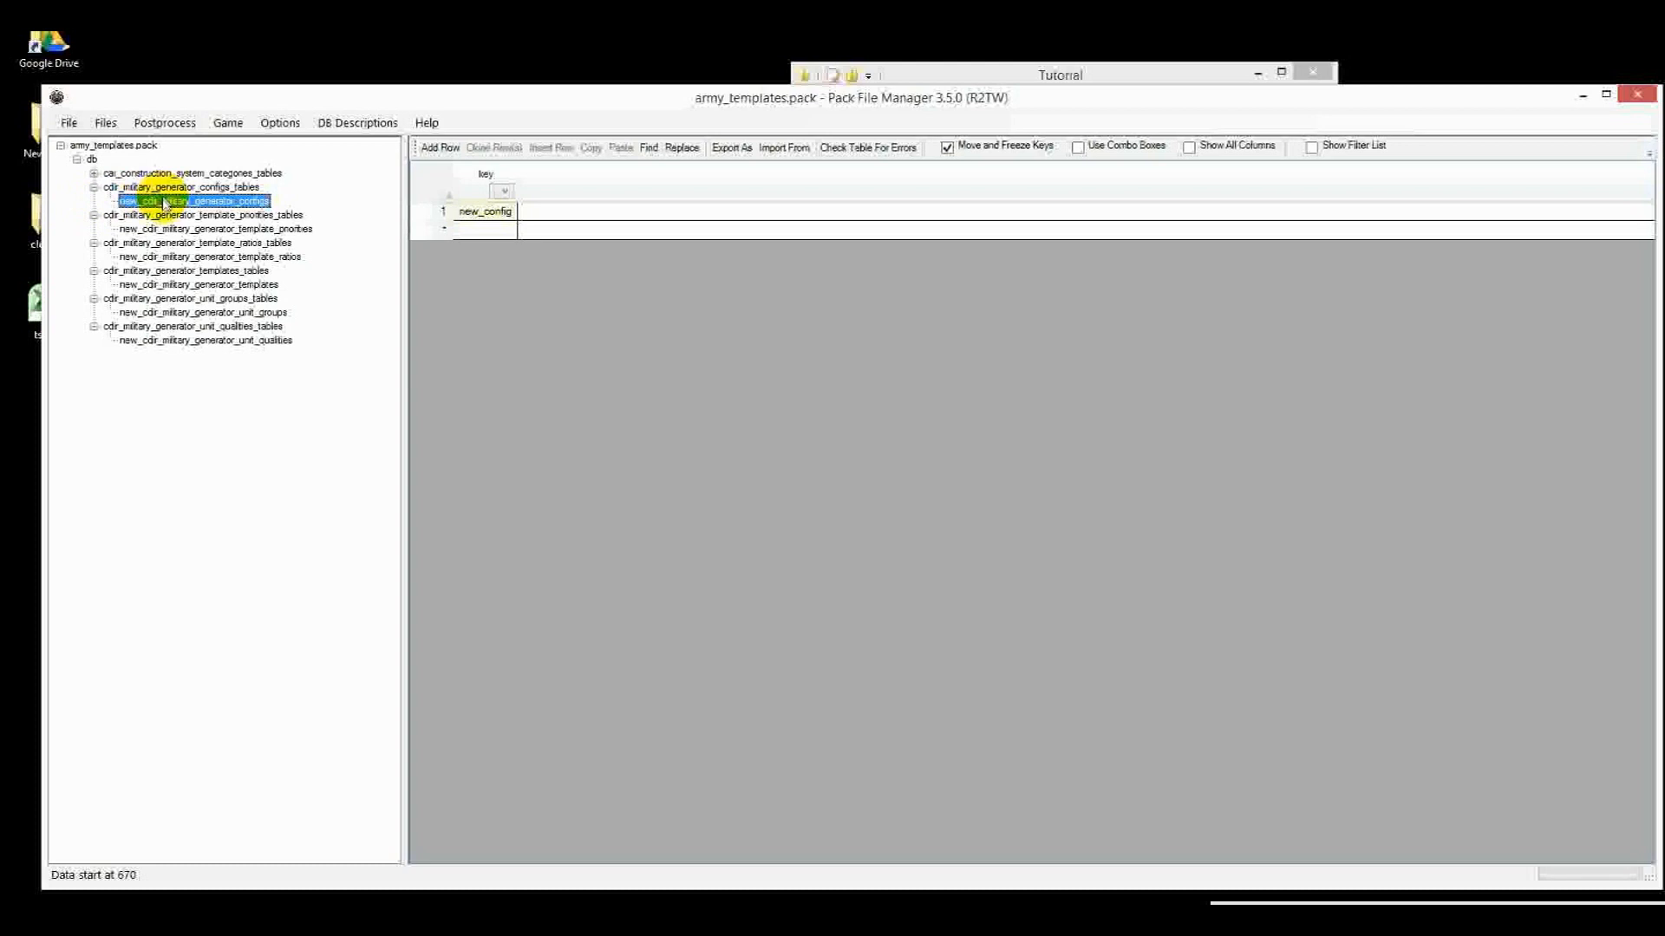
View the unit_groups and unit_qualities tables and reveal the construction categories table
click(202, 311)
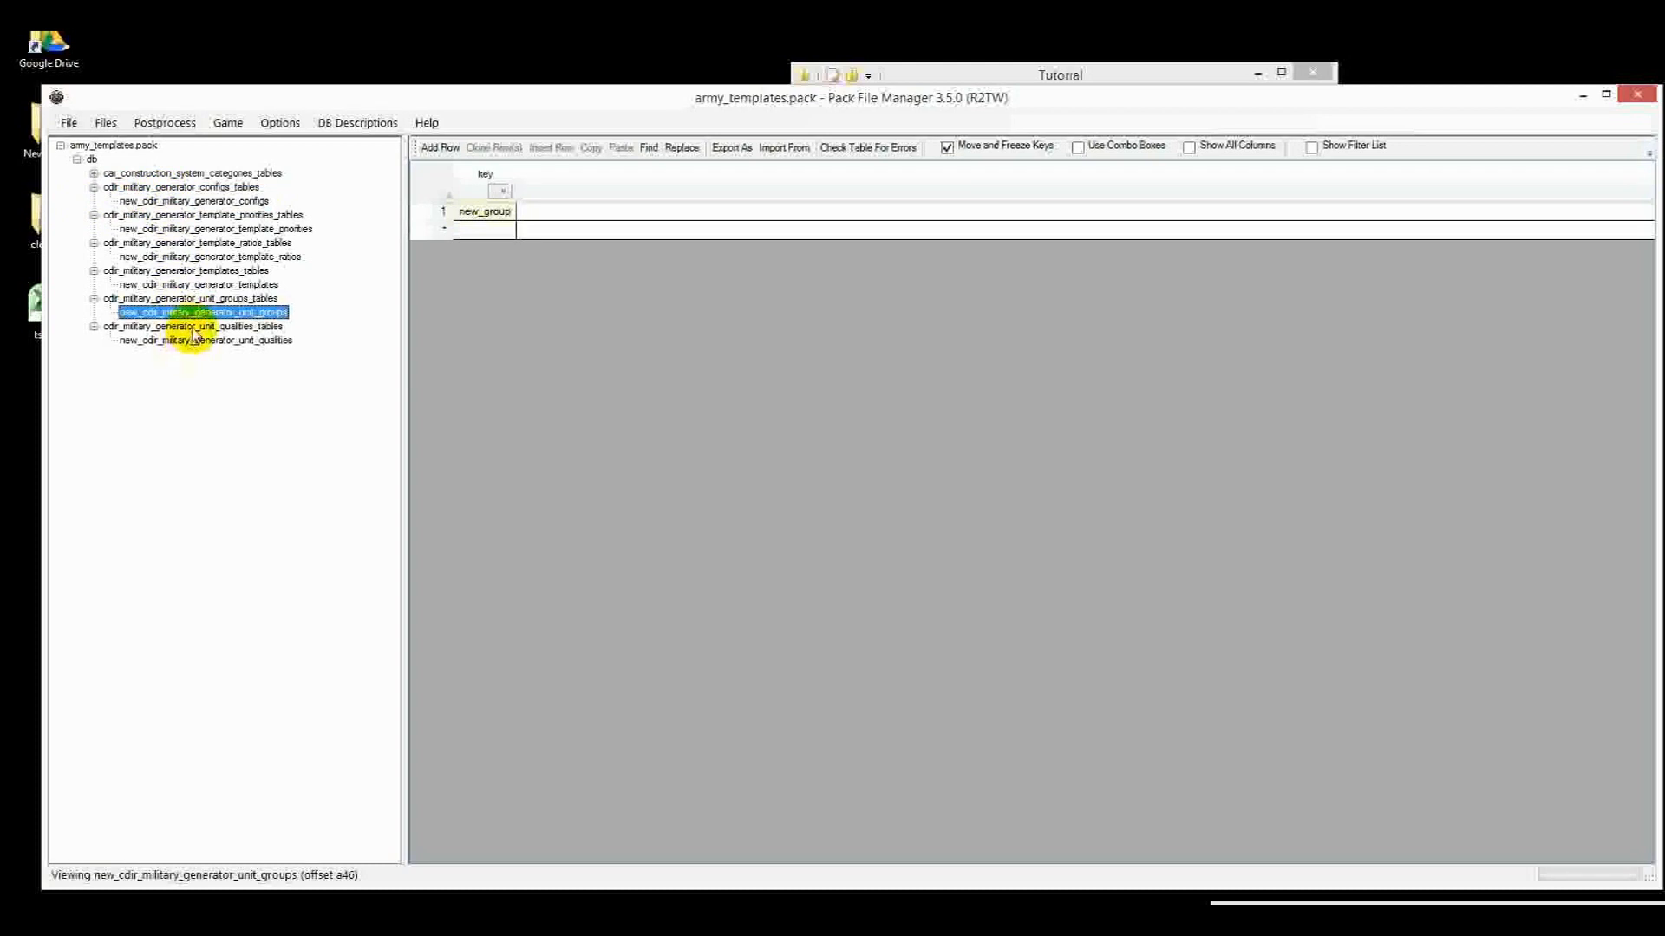
click(204, 340)
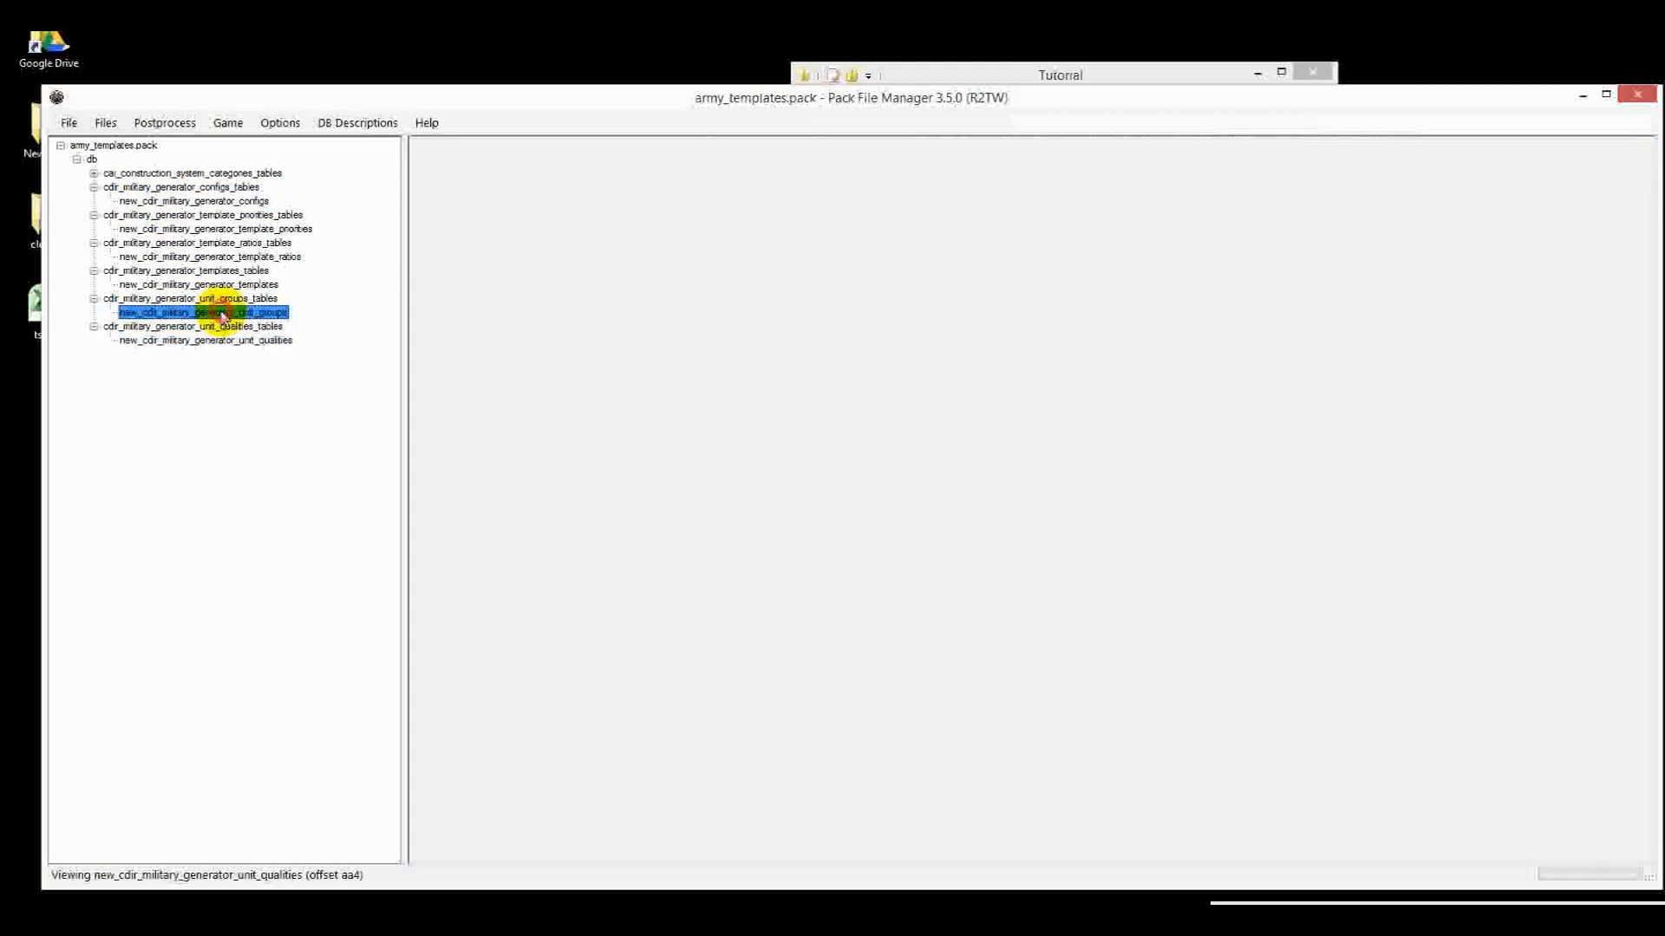
click(202, 312)
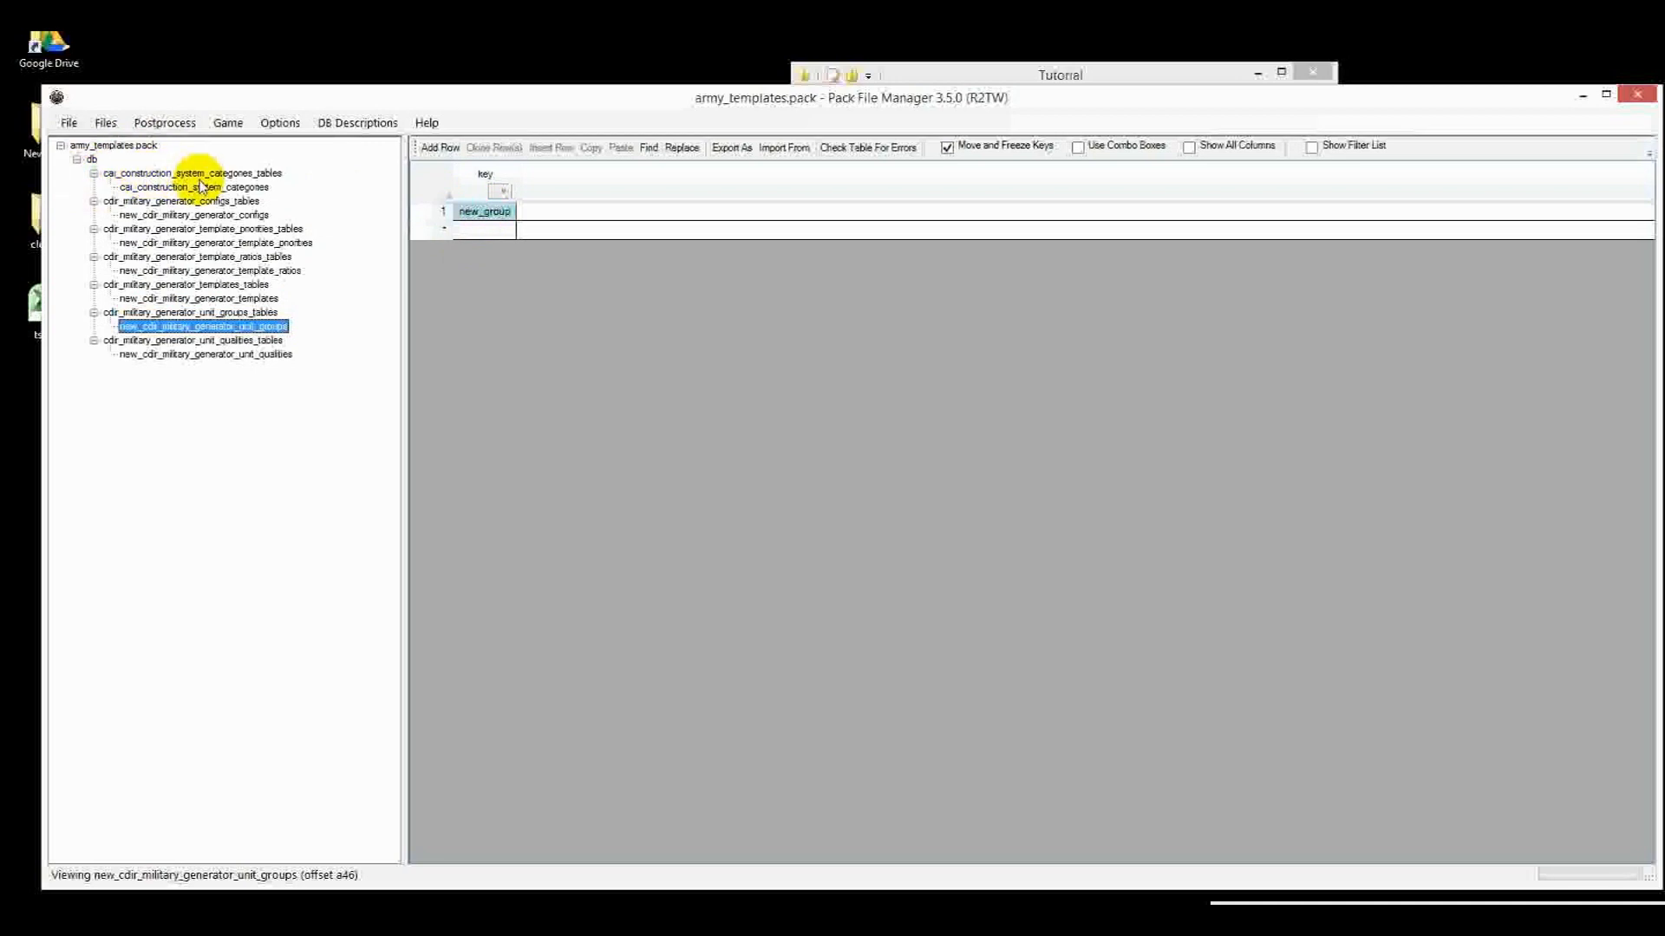
Clone artillery row 3 as new_group, delete rows 1–16, rename table new_cai_construction_system_categories
click(191, 187)
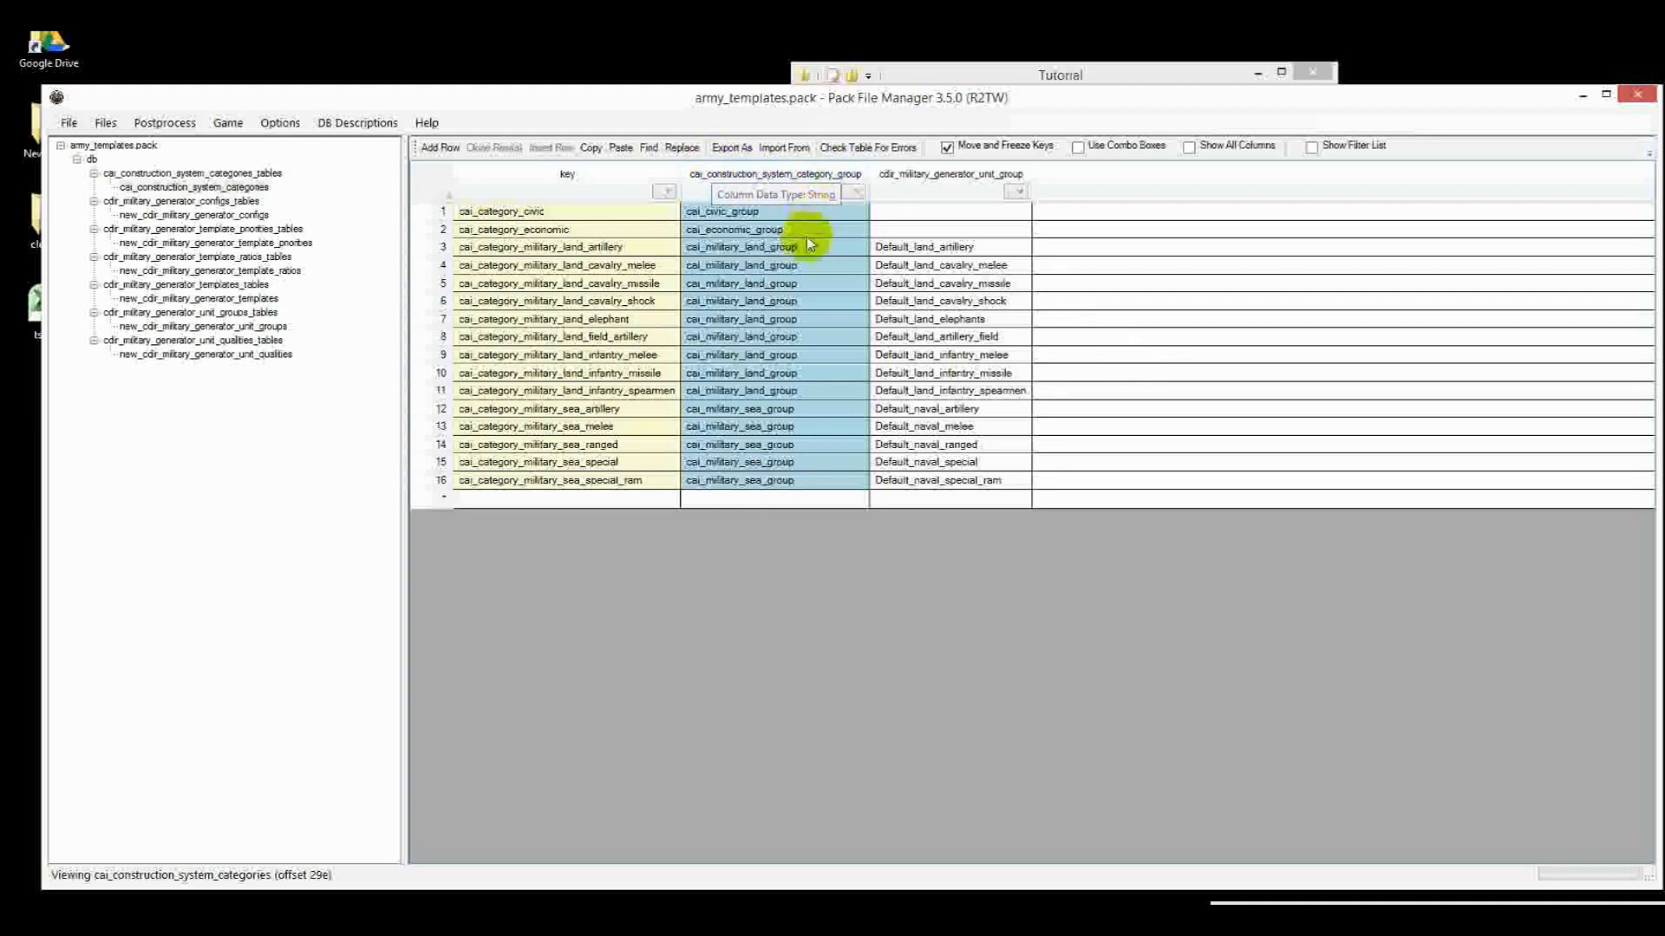
mouse_move(772, 328)
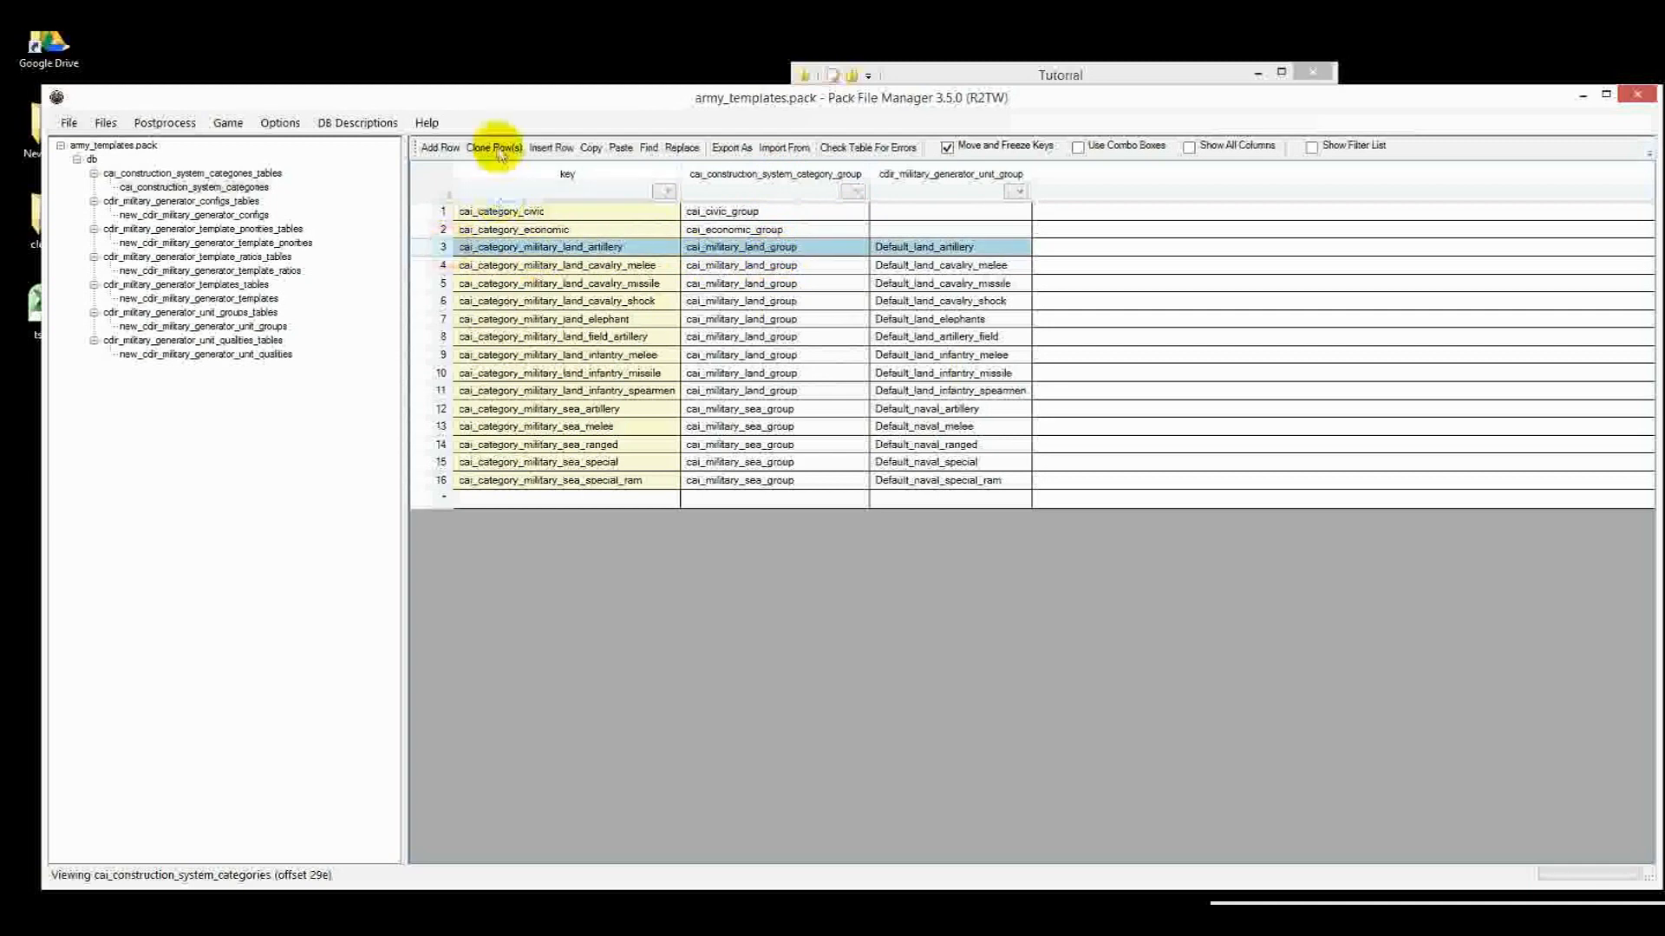
click(491, 147)
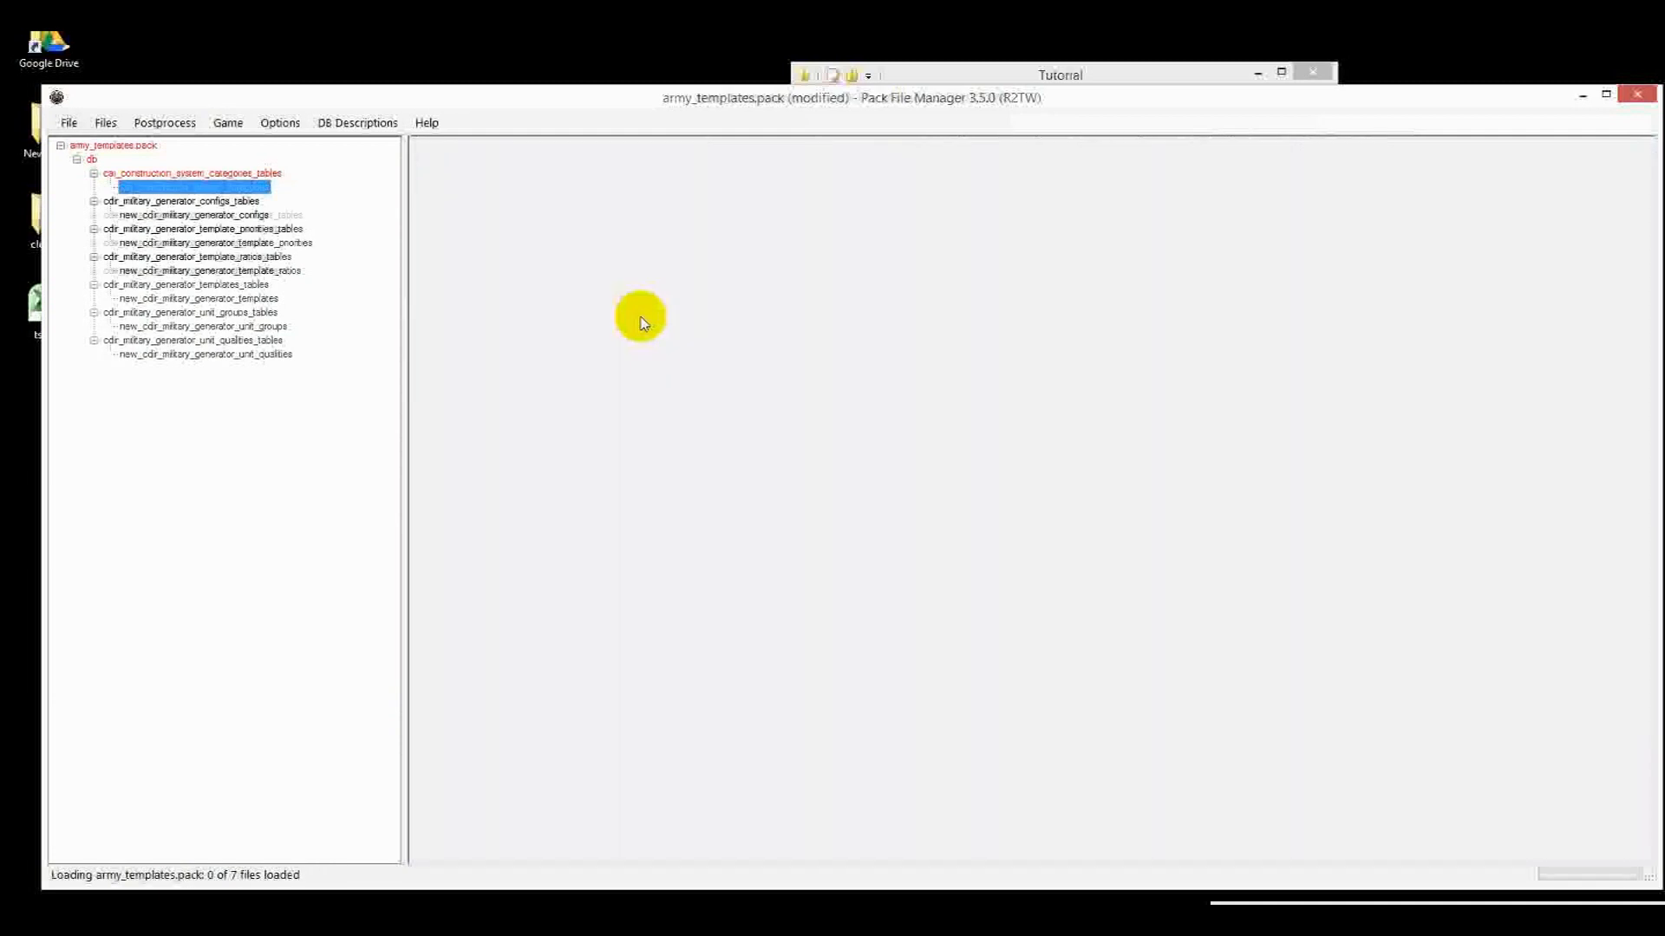
double_click(191, 187)
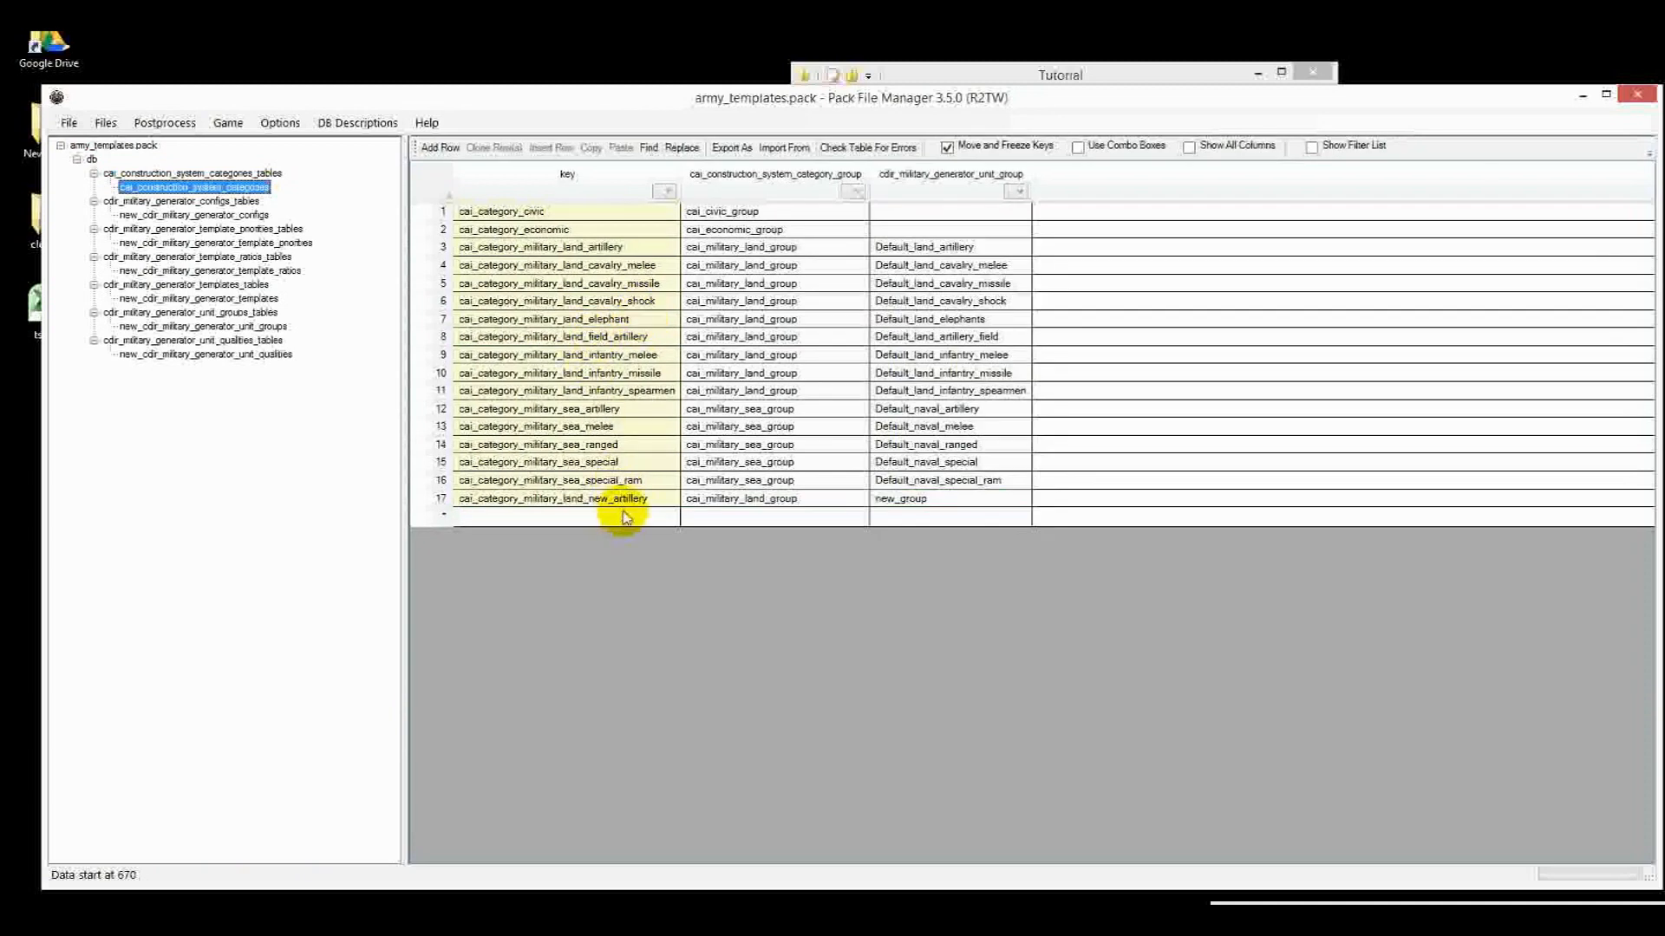
click(741, 498)
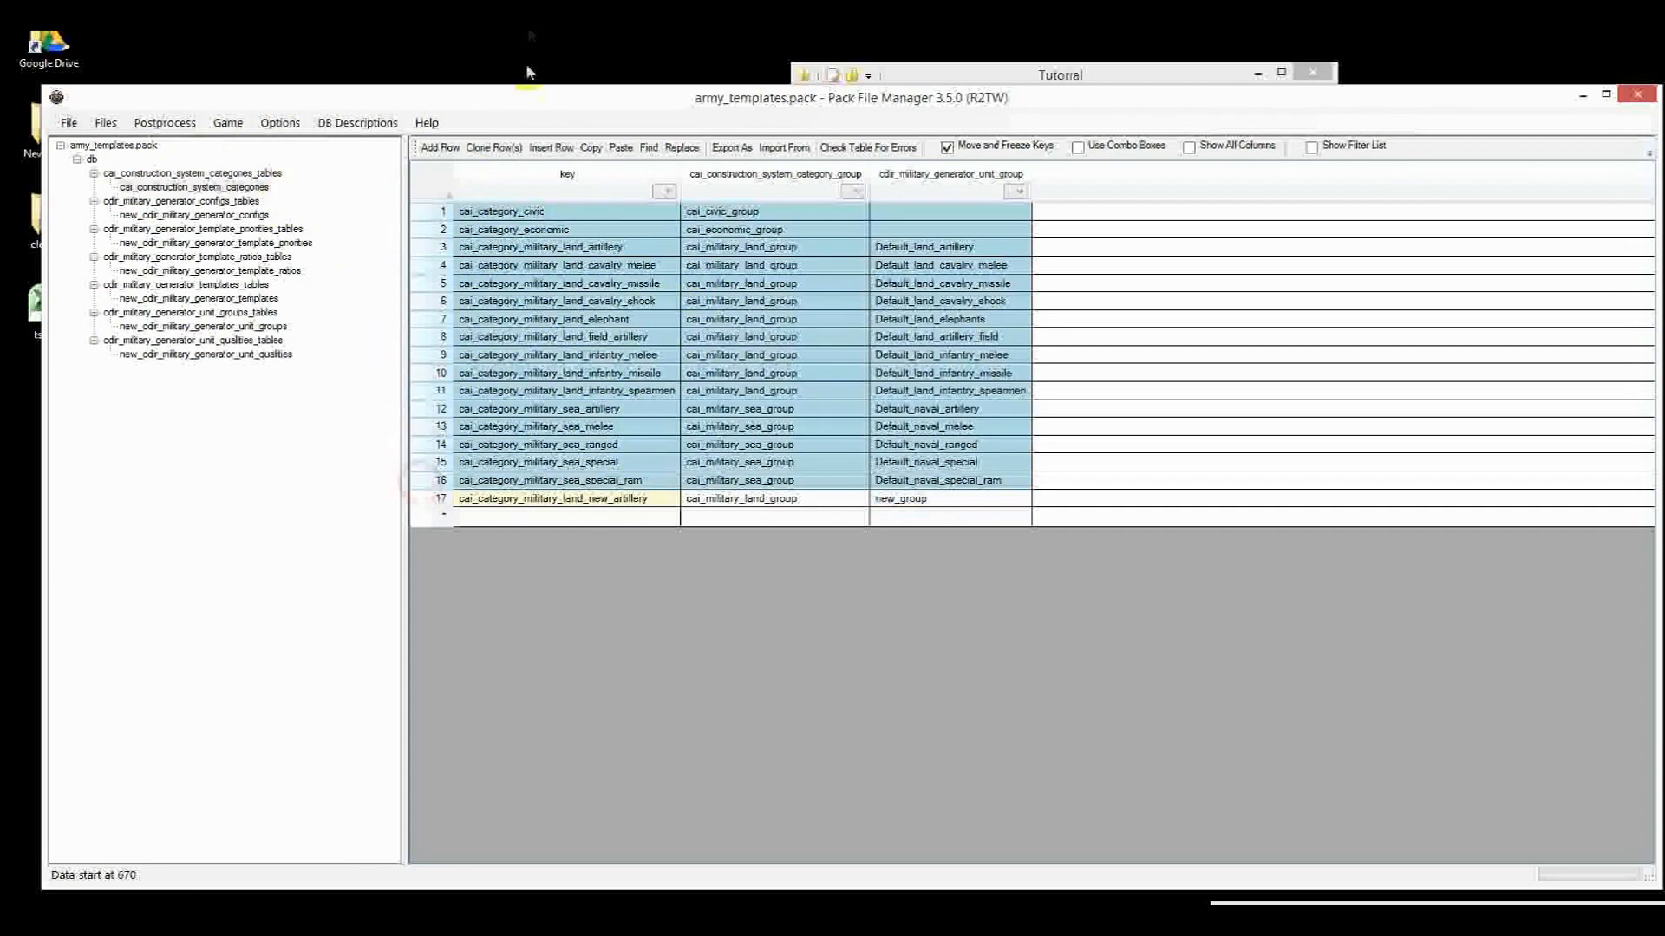
right_click(154, 187)
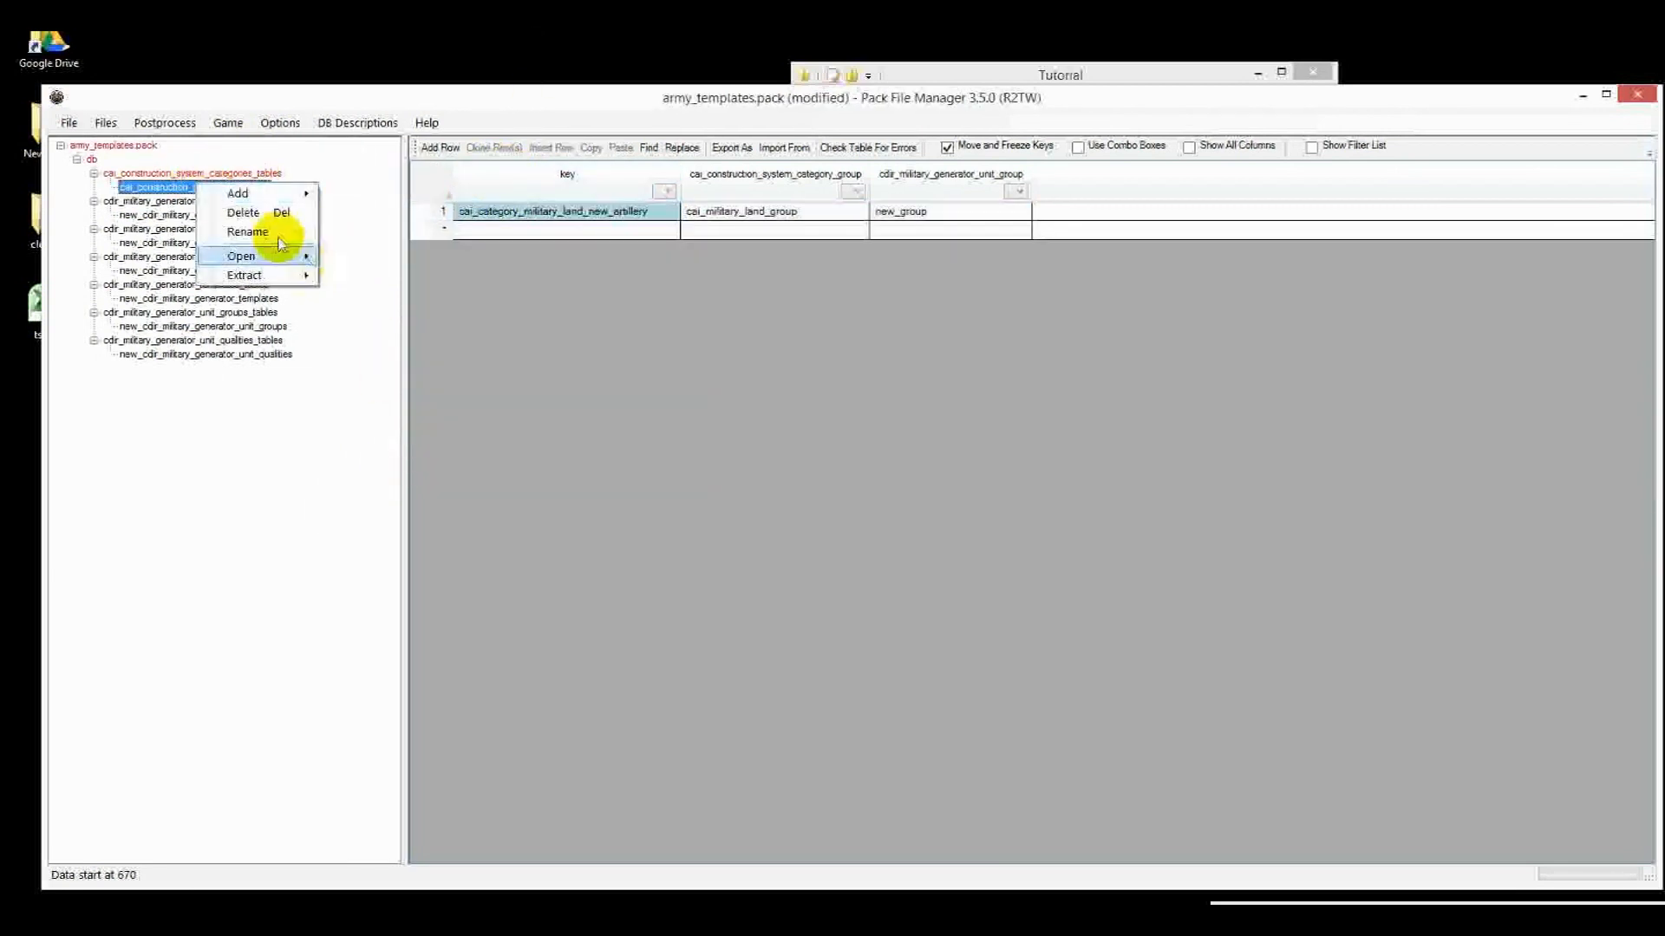
click(246, 232)
text(new_)
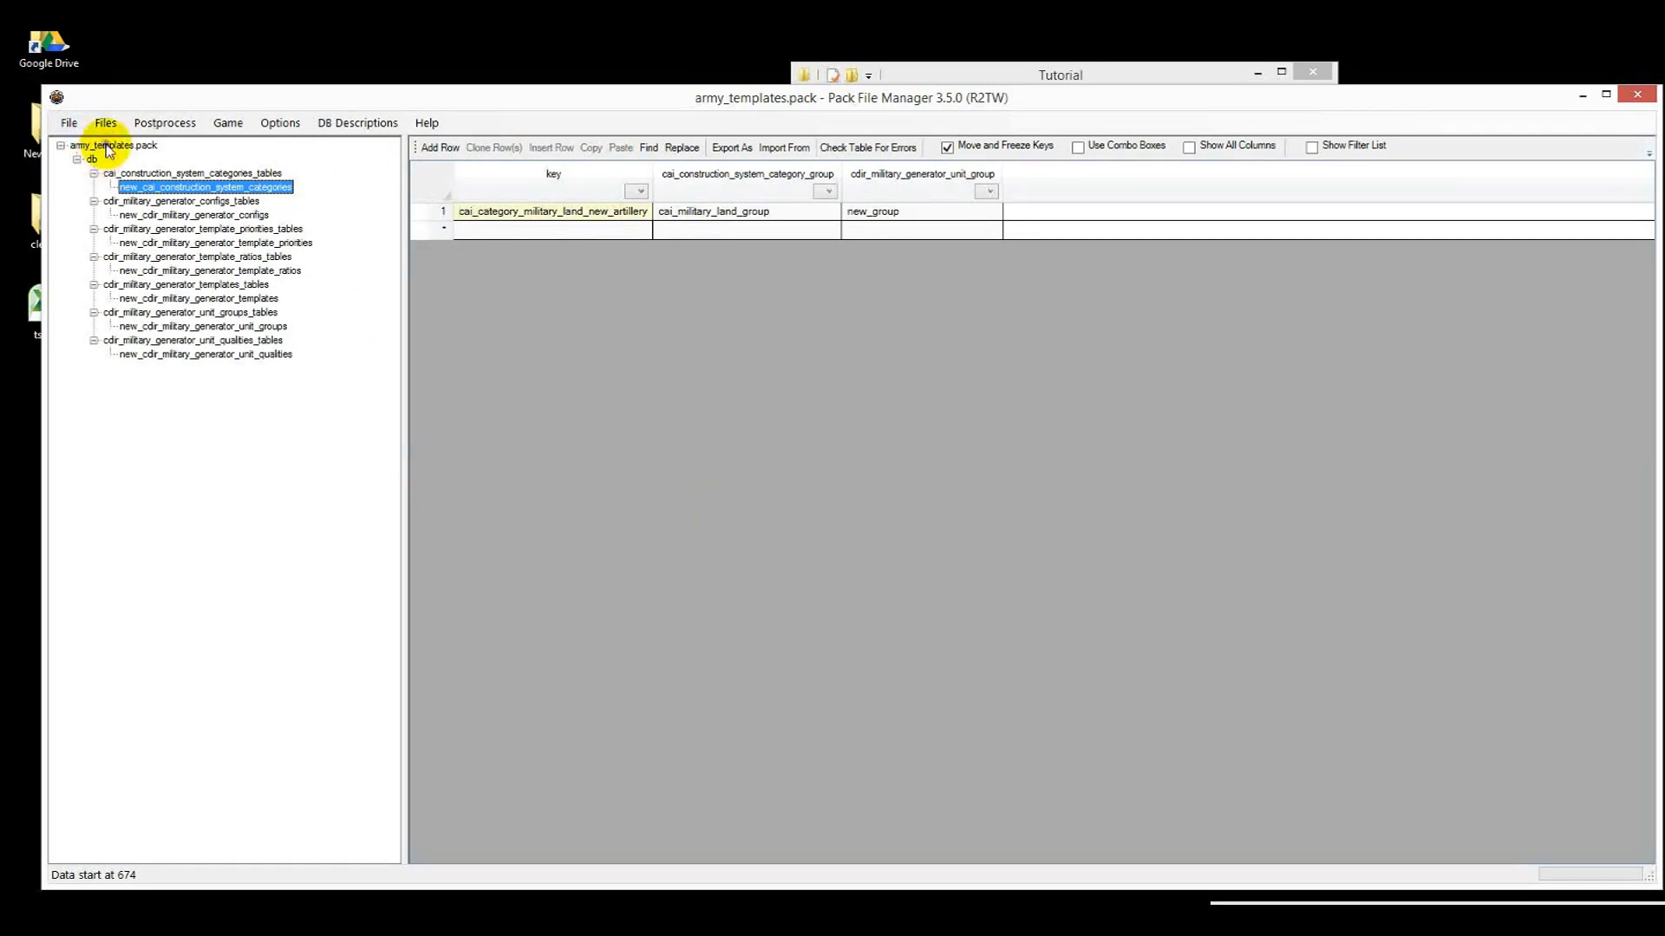
Add an empty folder named campaigns at the pack root
click(68, 123)
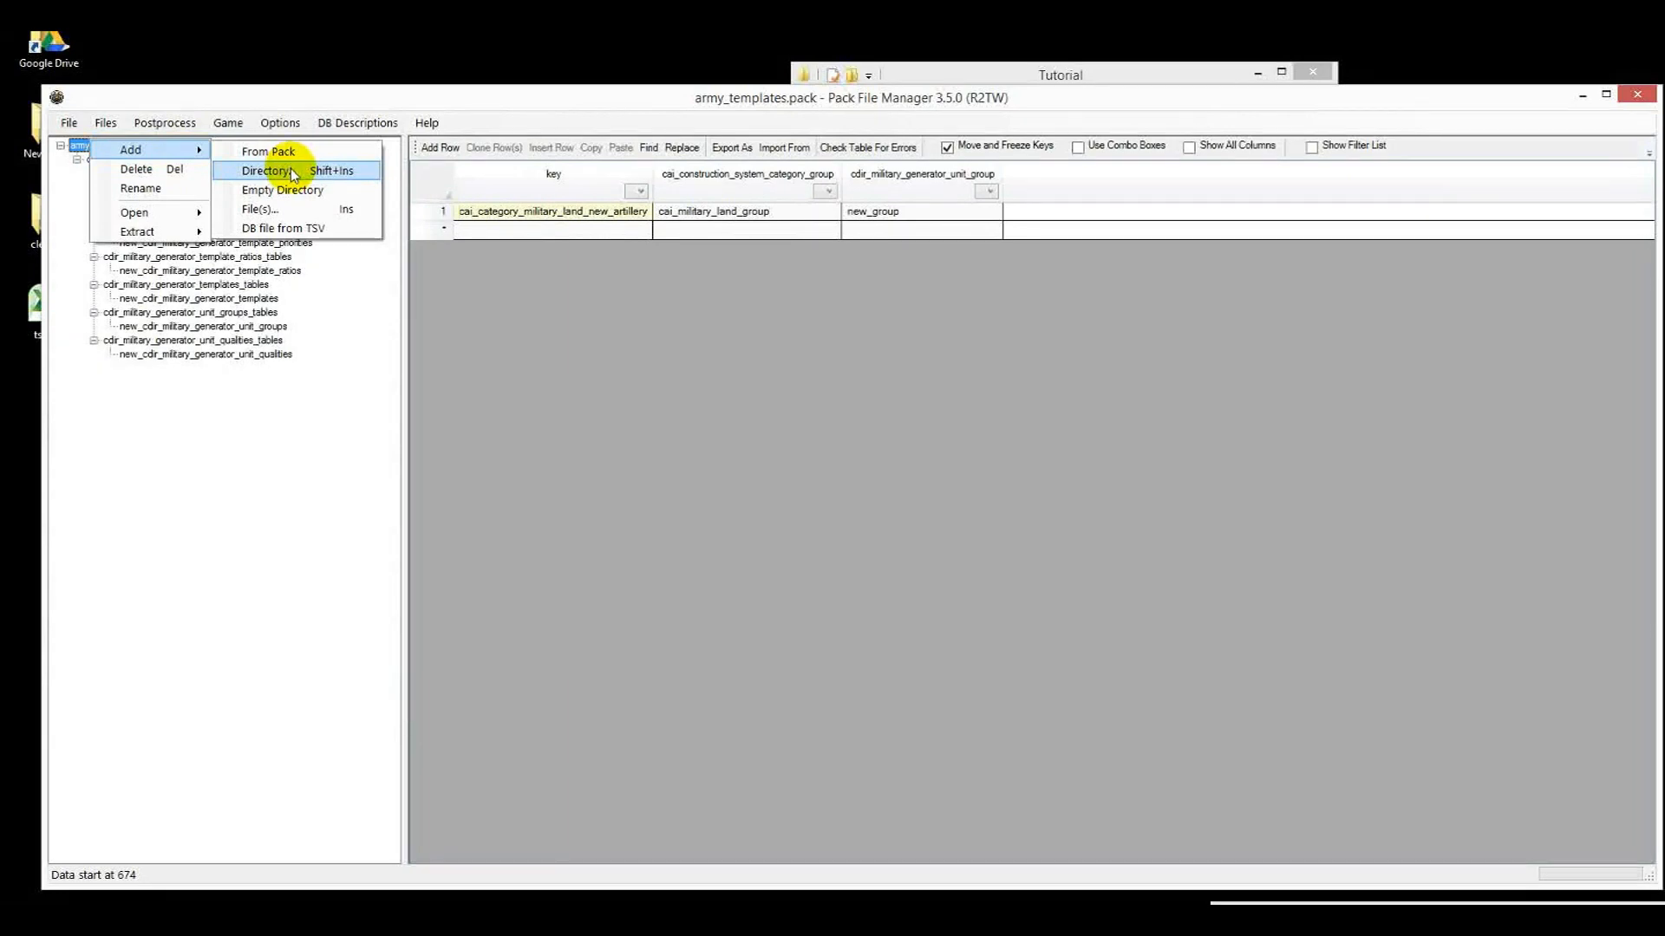
click(281, 189)
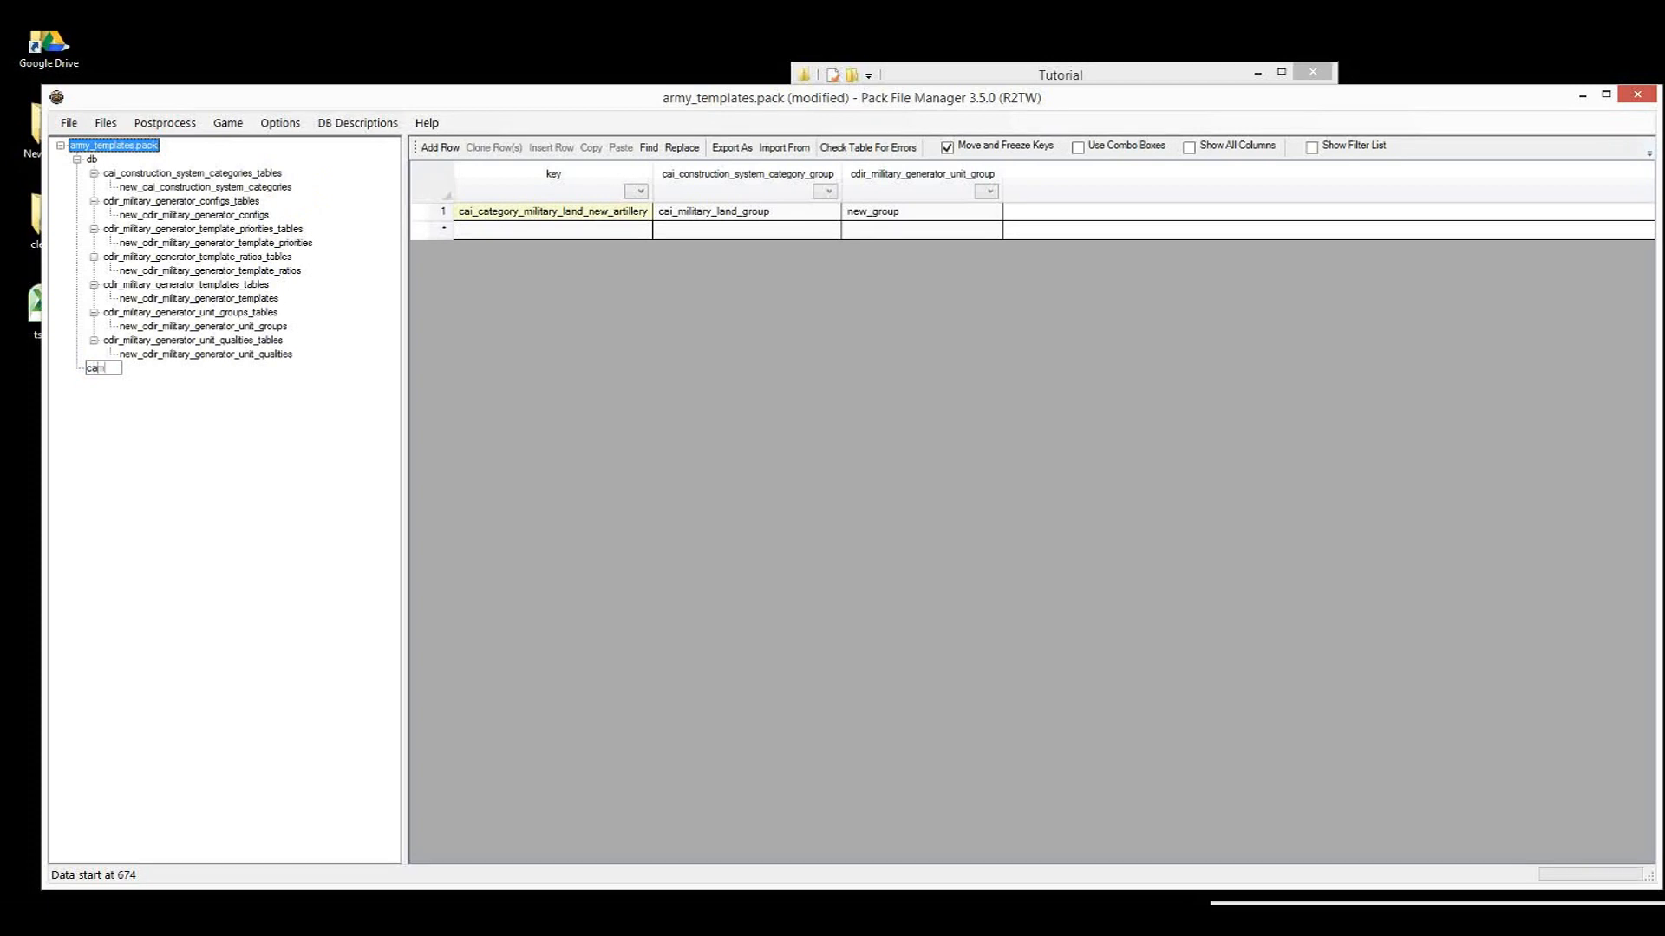
text(campaigns)
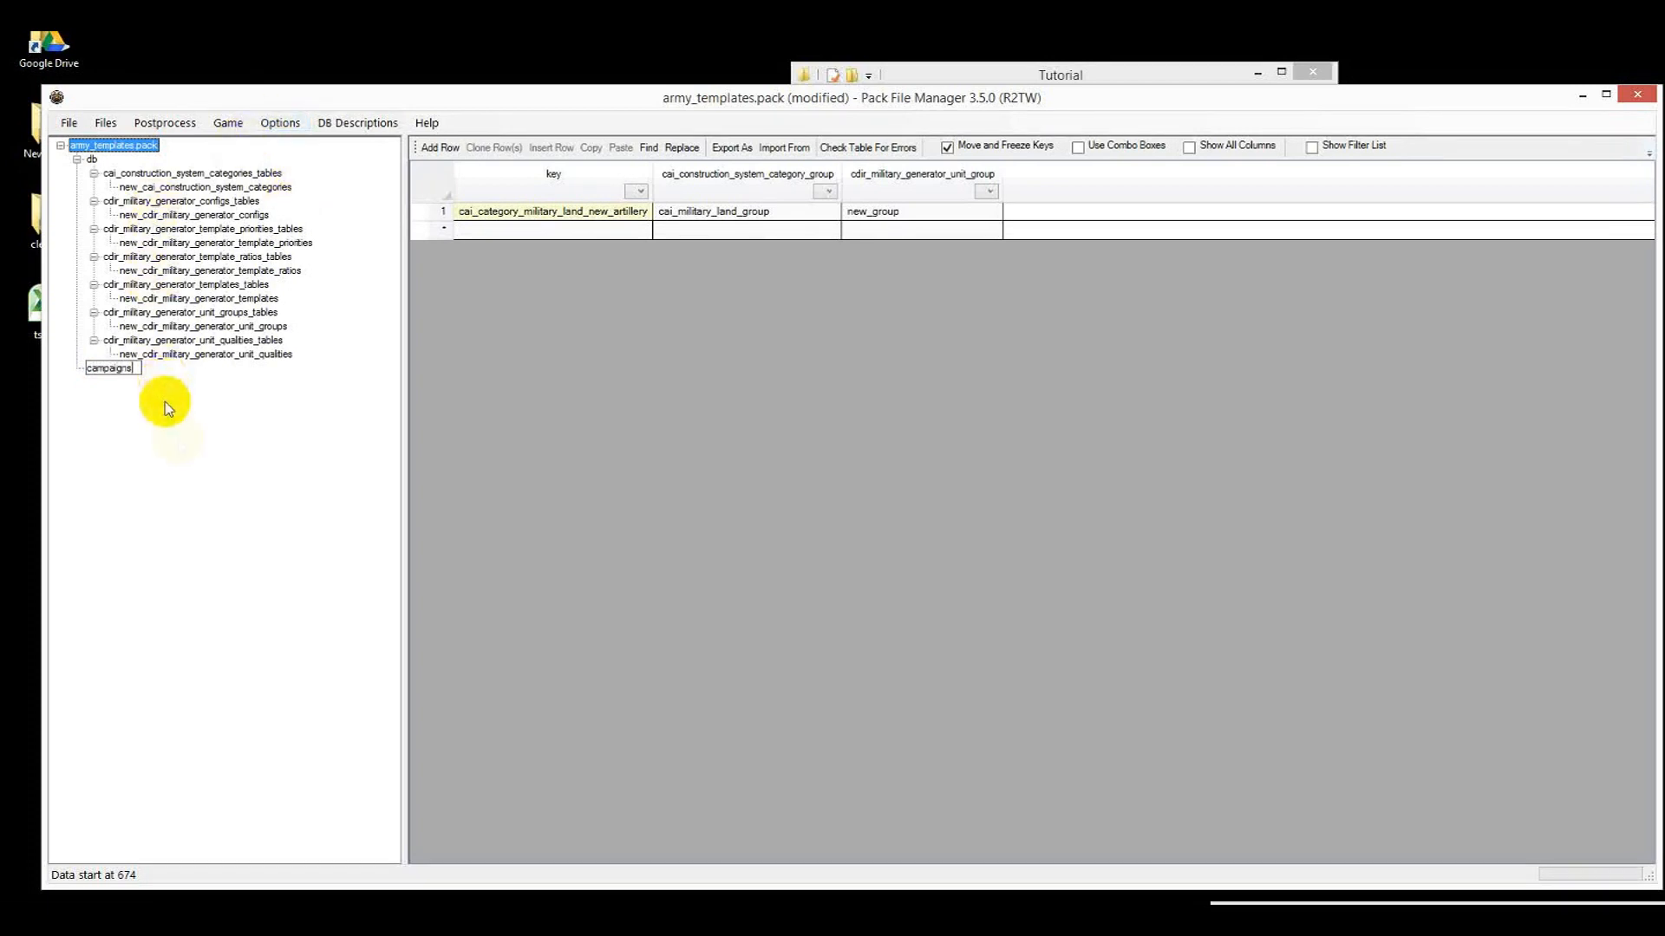
Add the game's Total War Attila\data\campaigns directory from disk into the pack
right_click(109, 368)
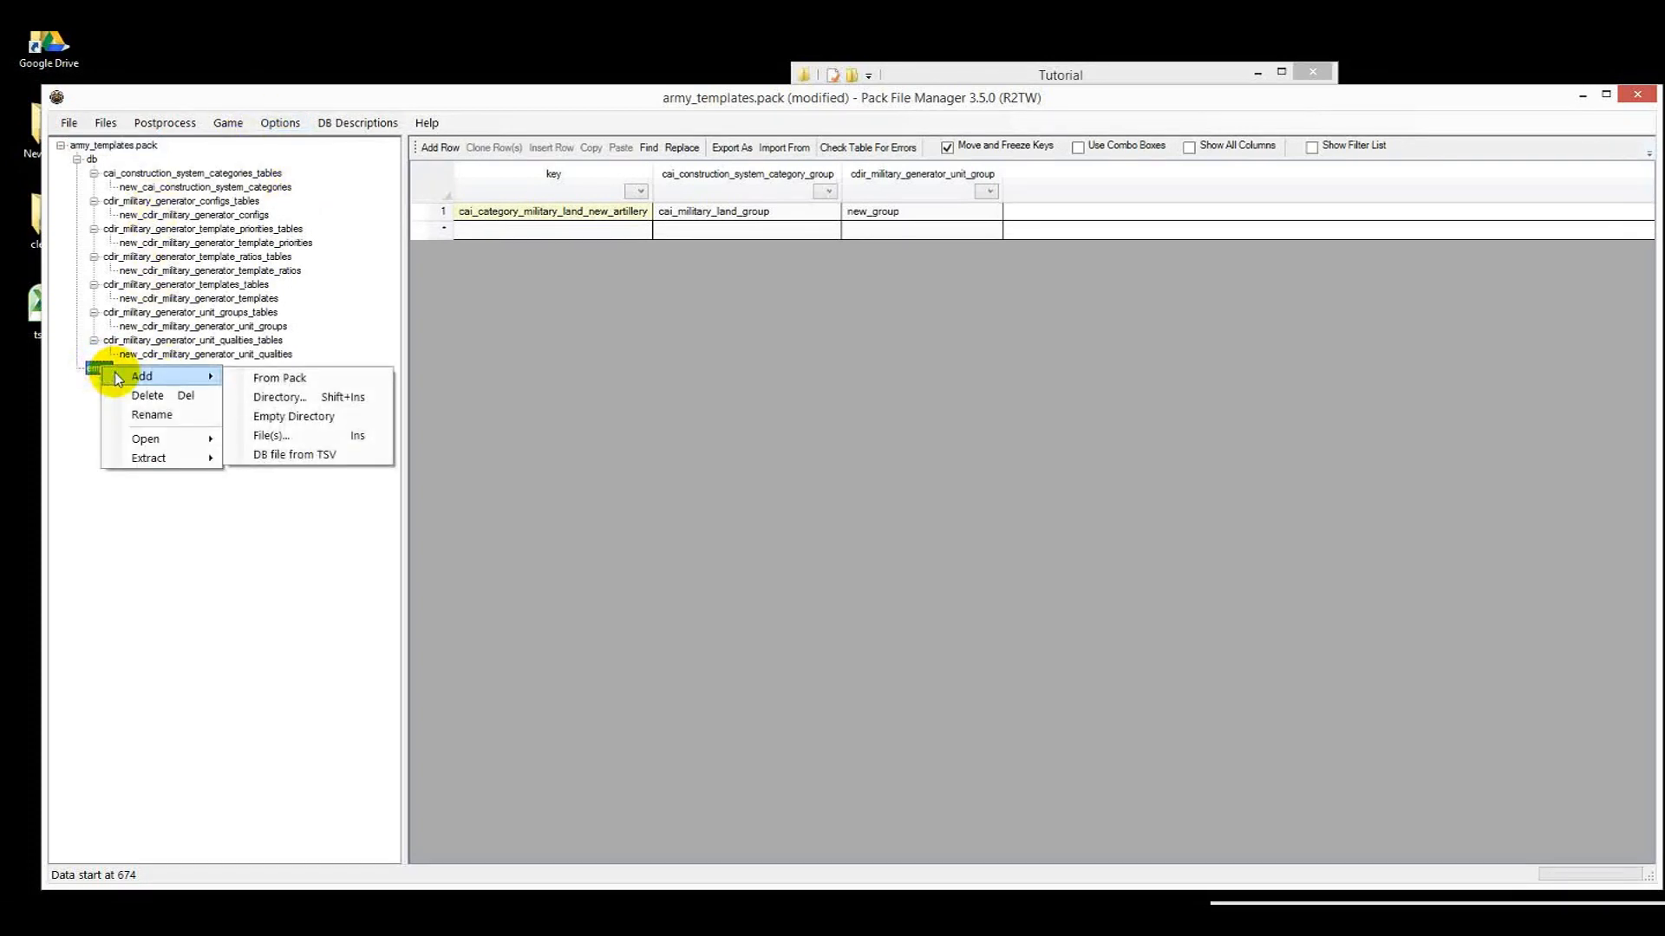
mouse_move(278, 397)
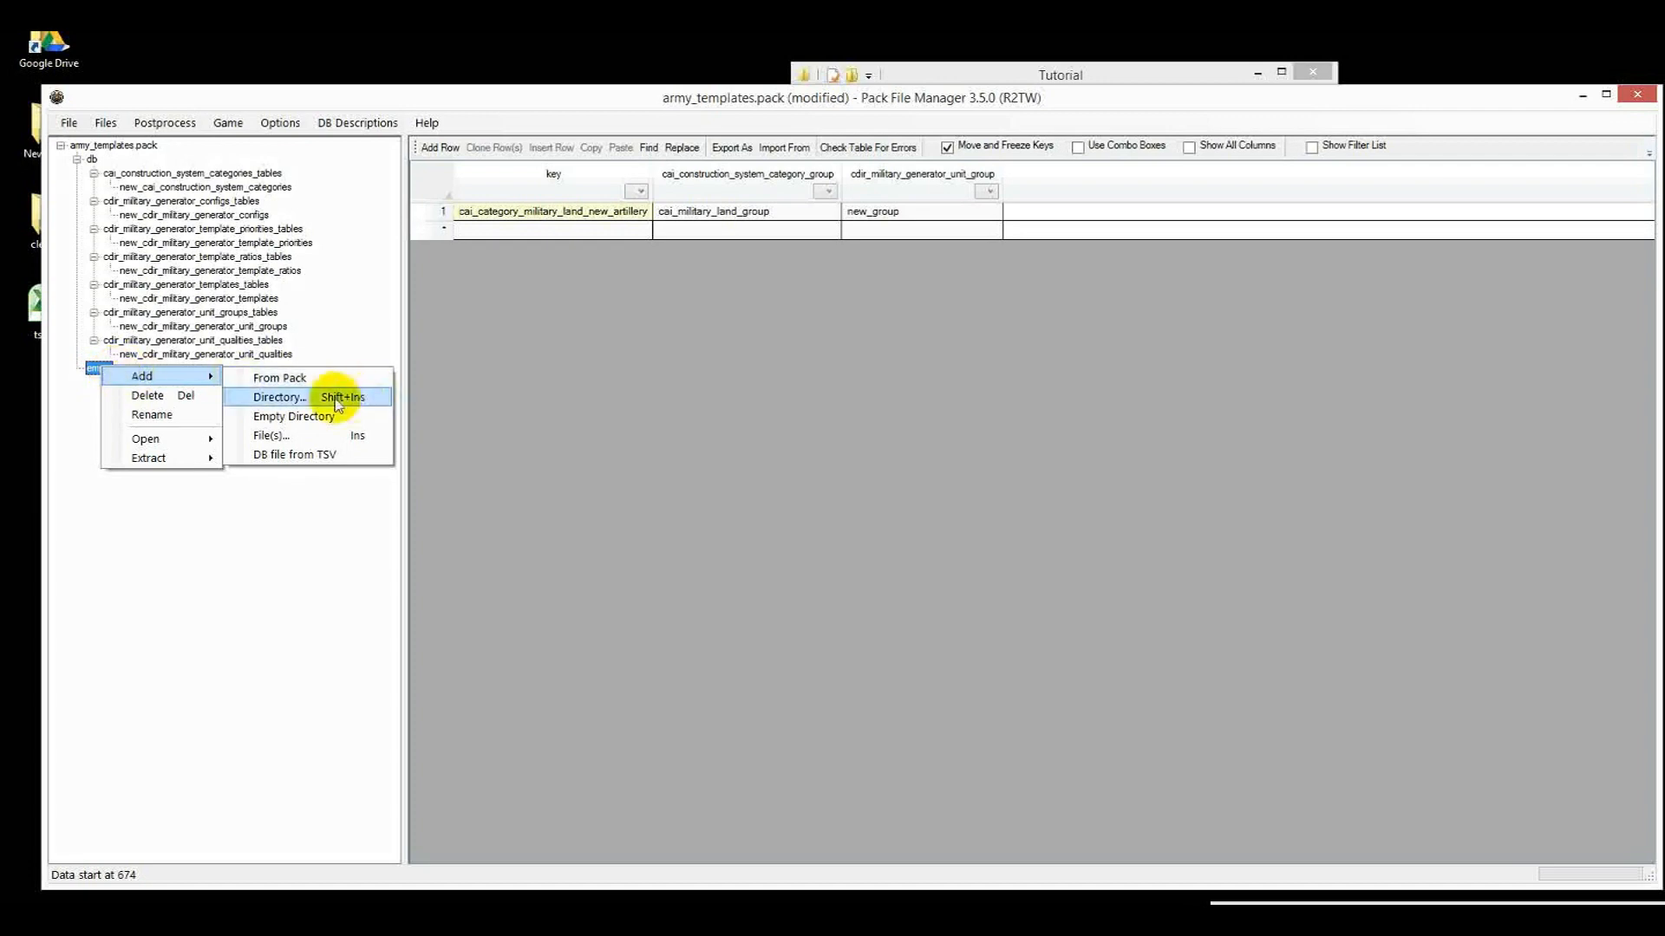
click(279, 397)
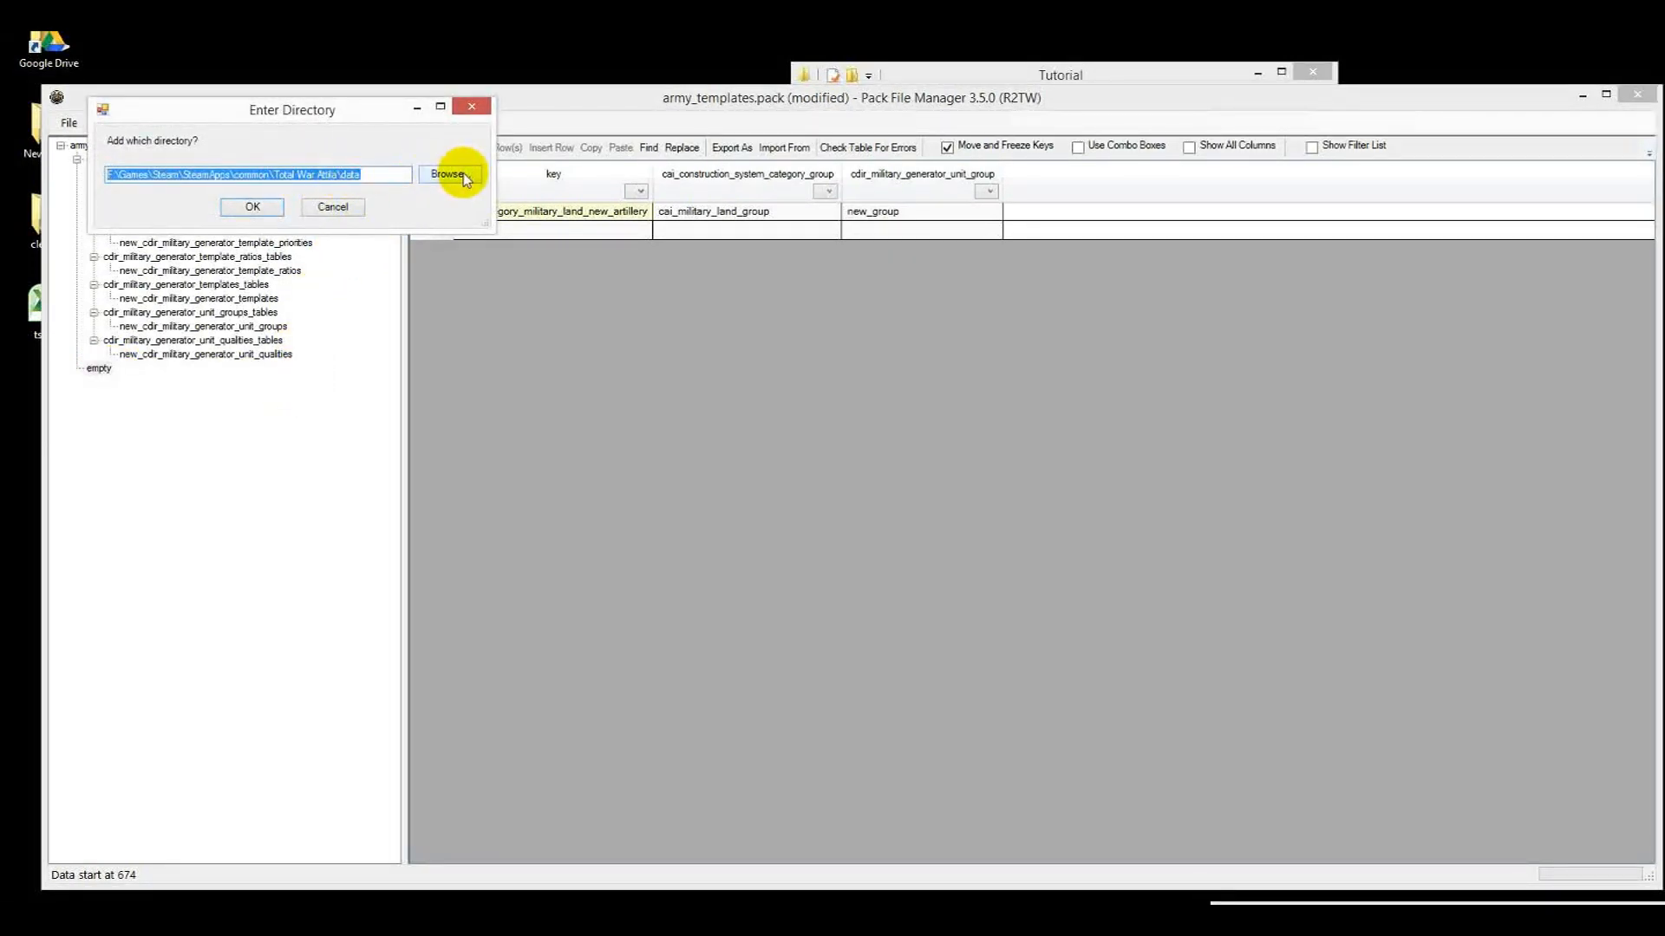
click(449, 175)
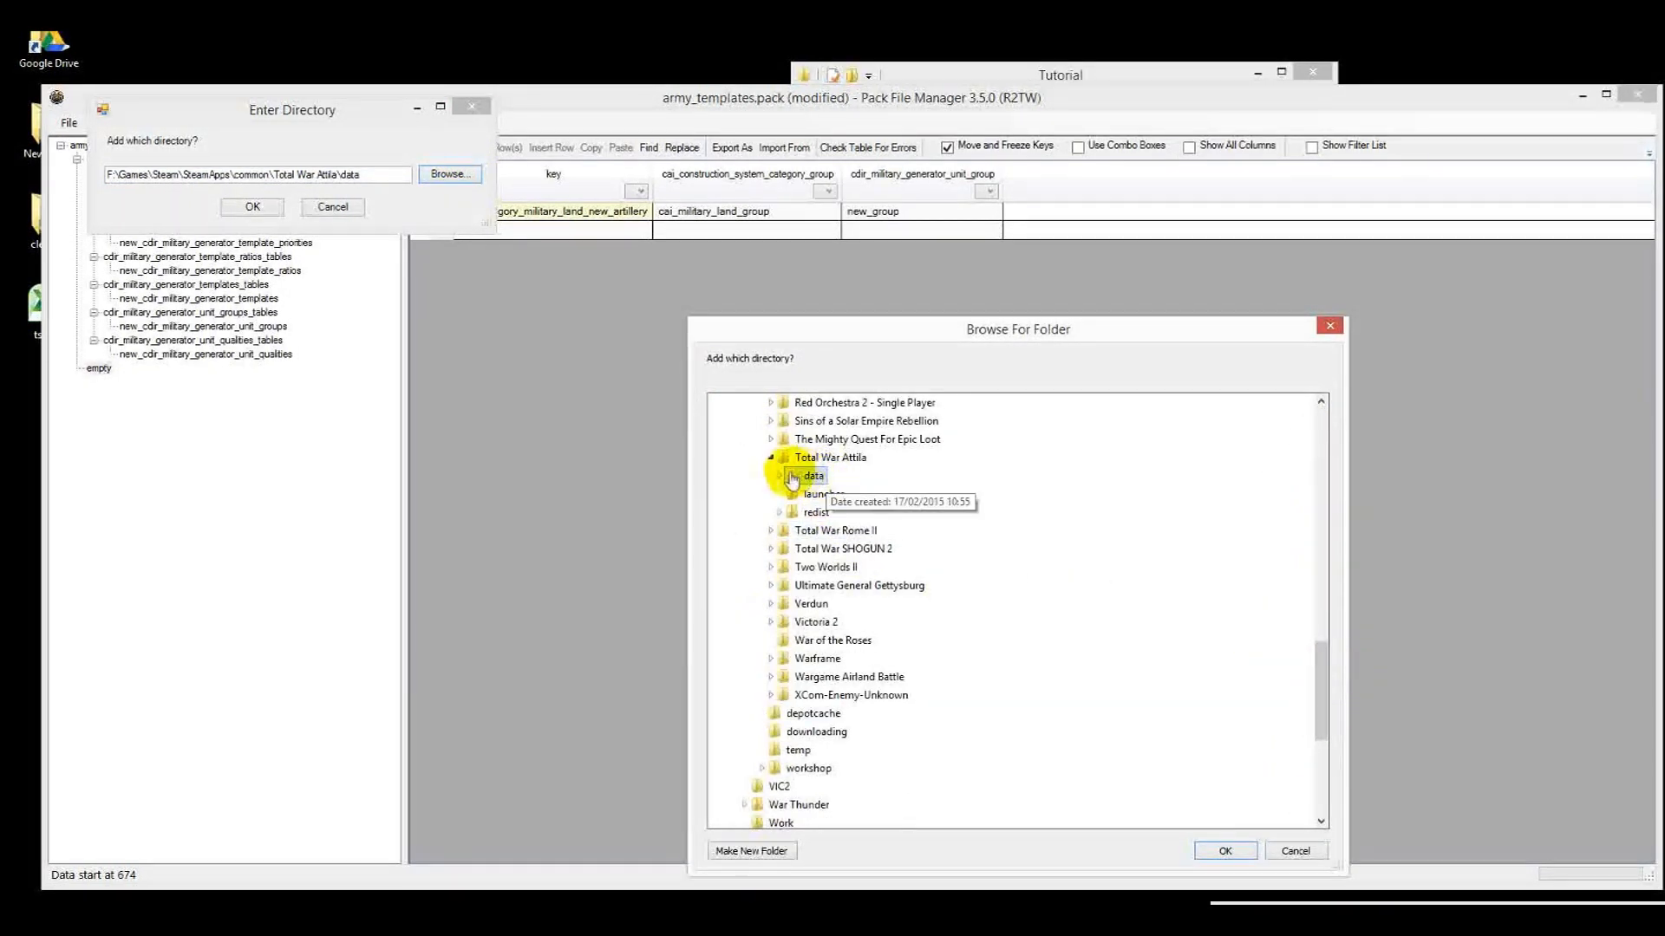
click(781, 475)
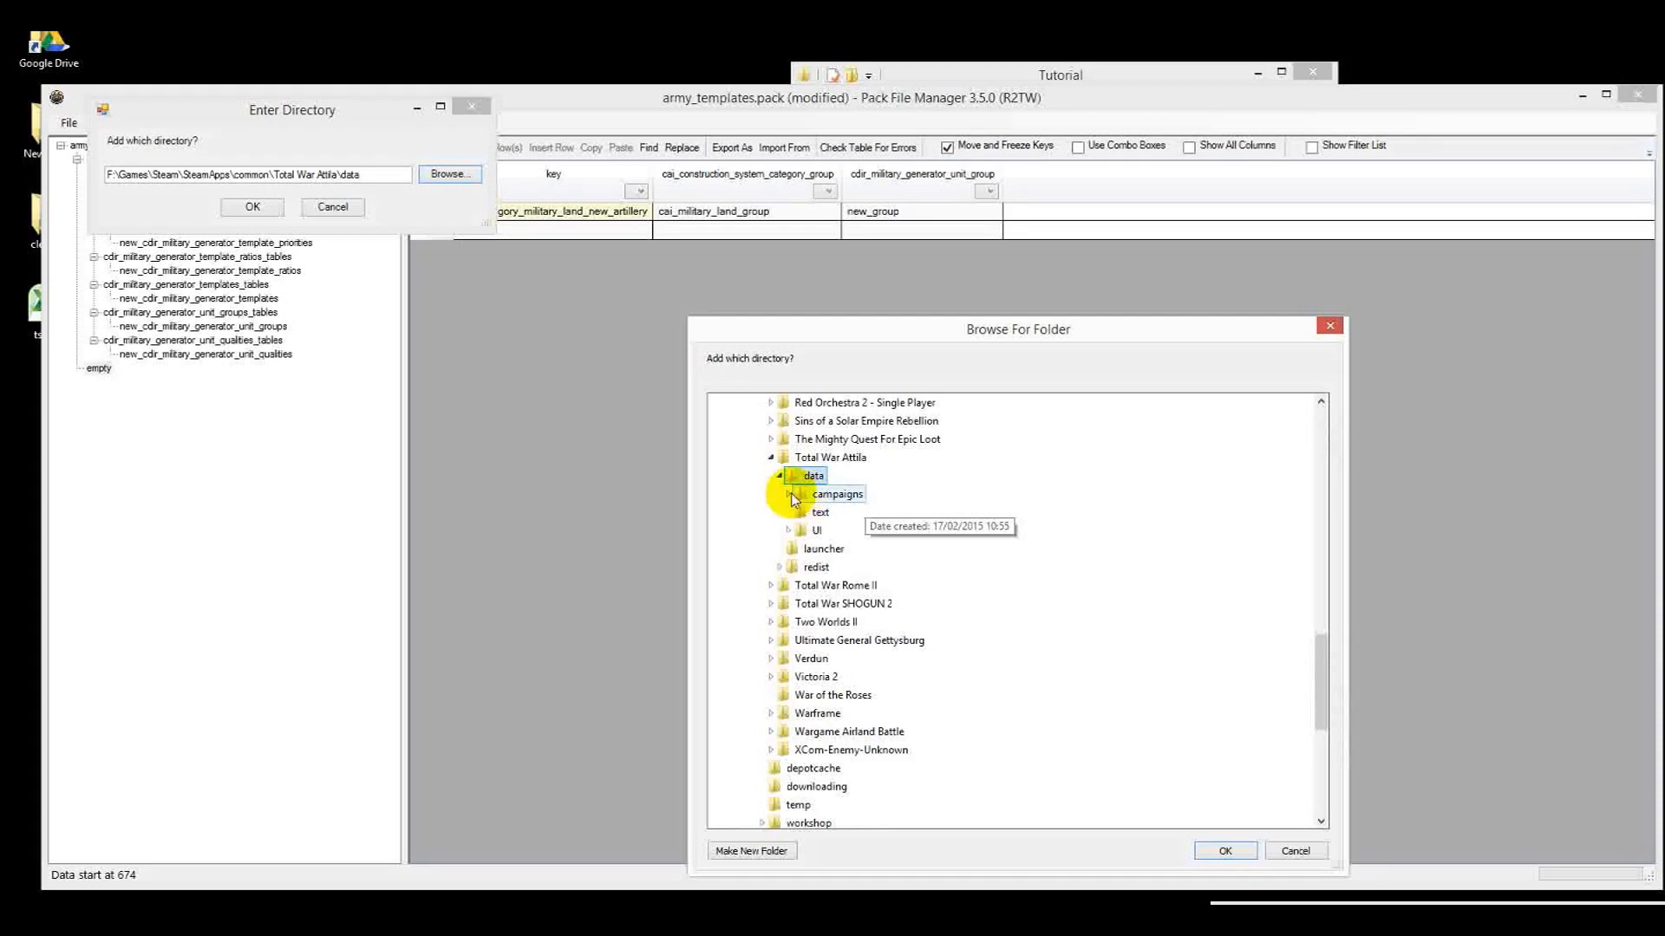
click(790, 493)
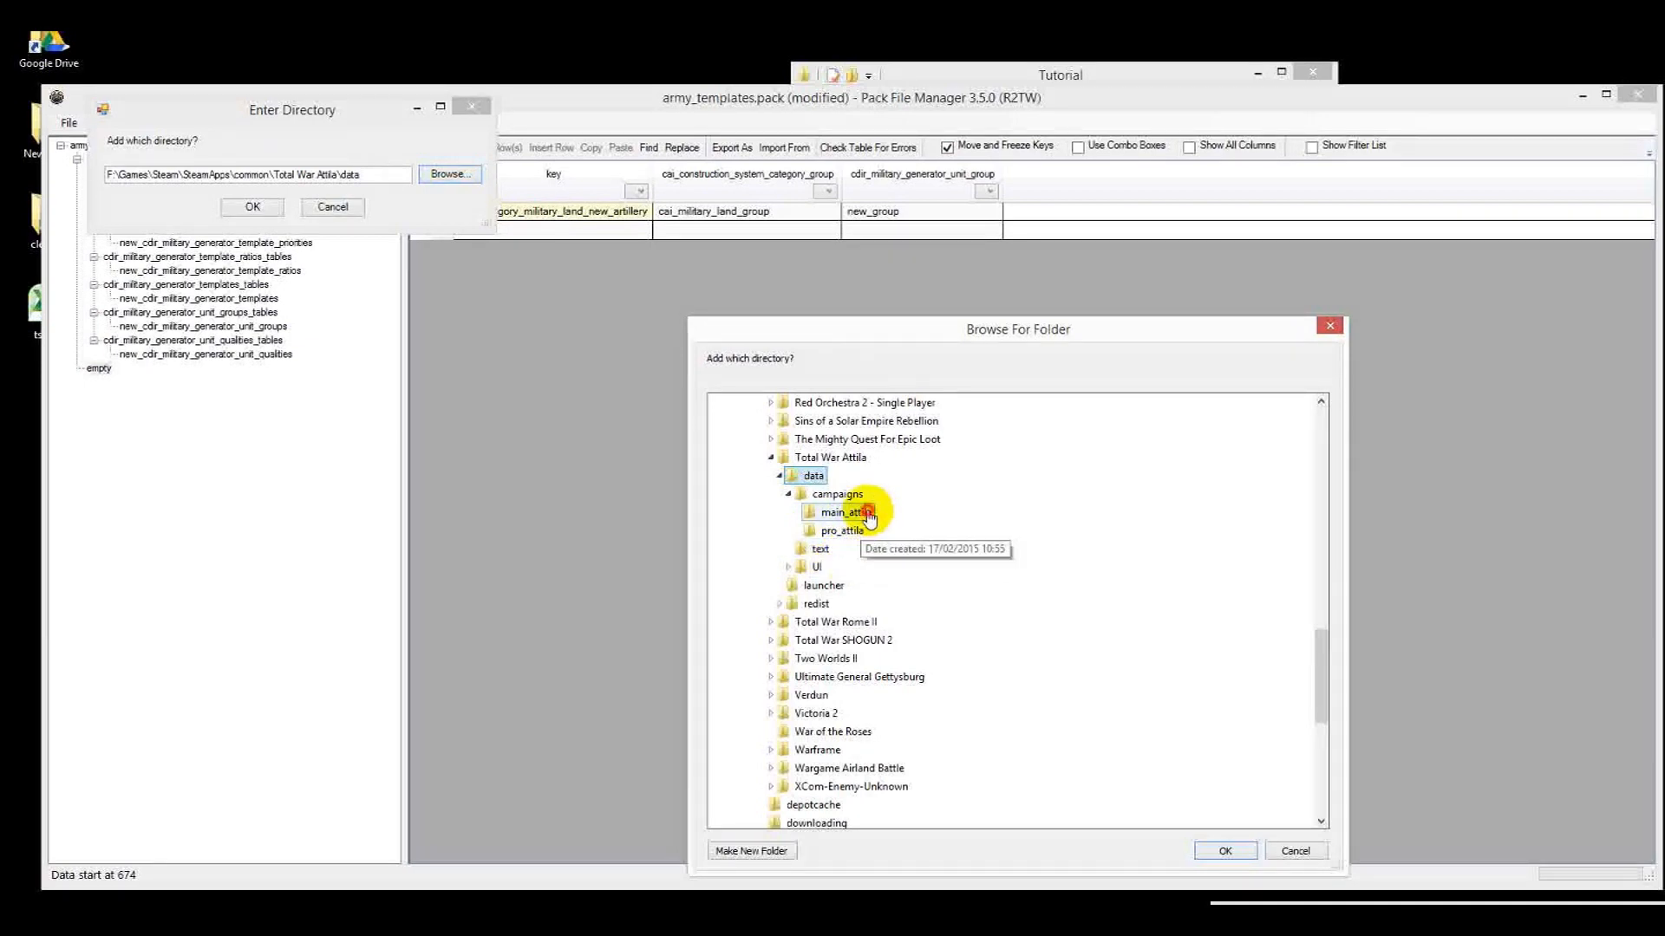
click(1221, 851)
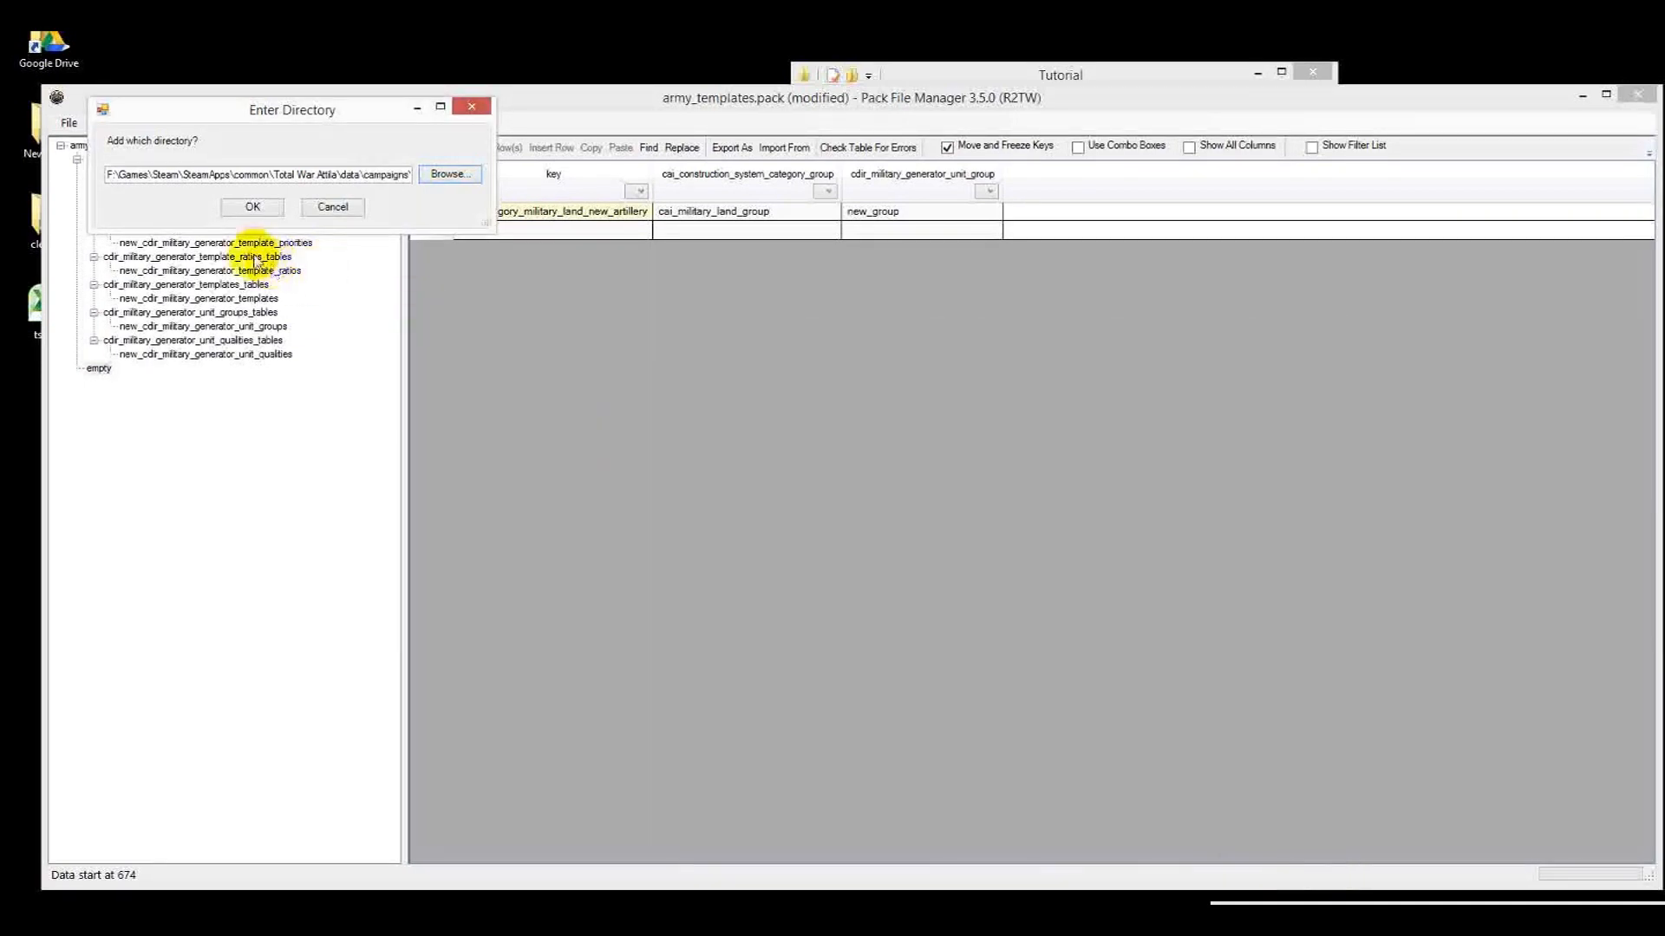
click(251, 206)
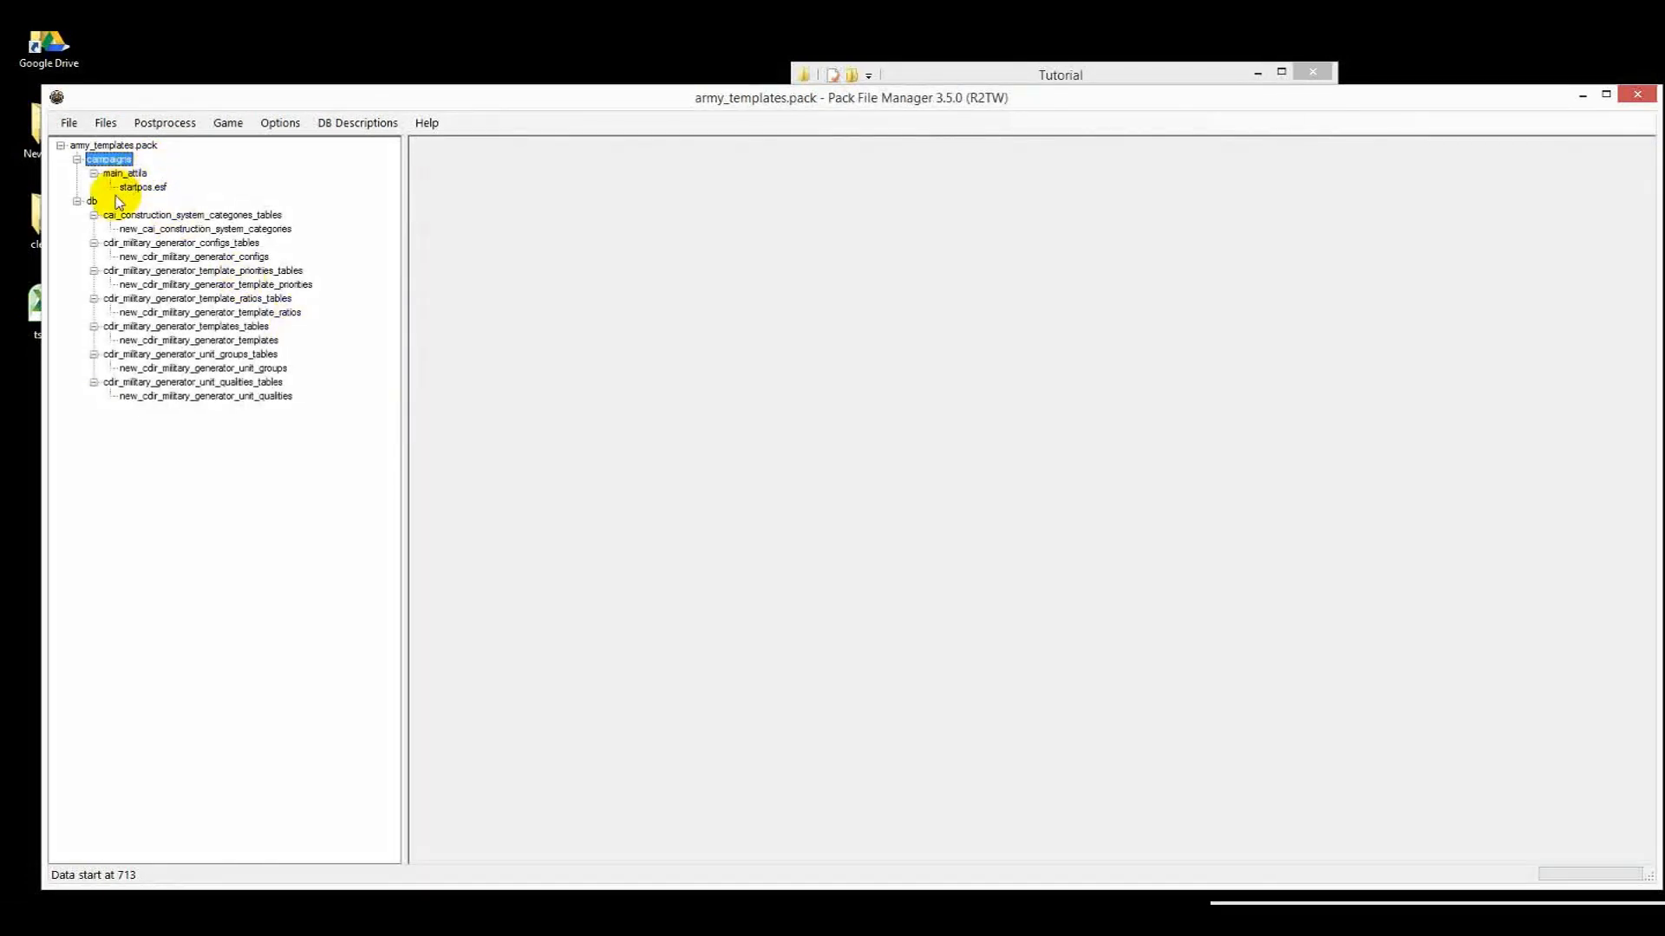
Browse startpos.esf down to FACTION_ARRAY - 0 and view the first faction's data
double_click(139, 187)
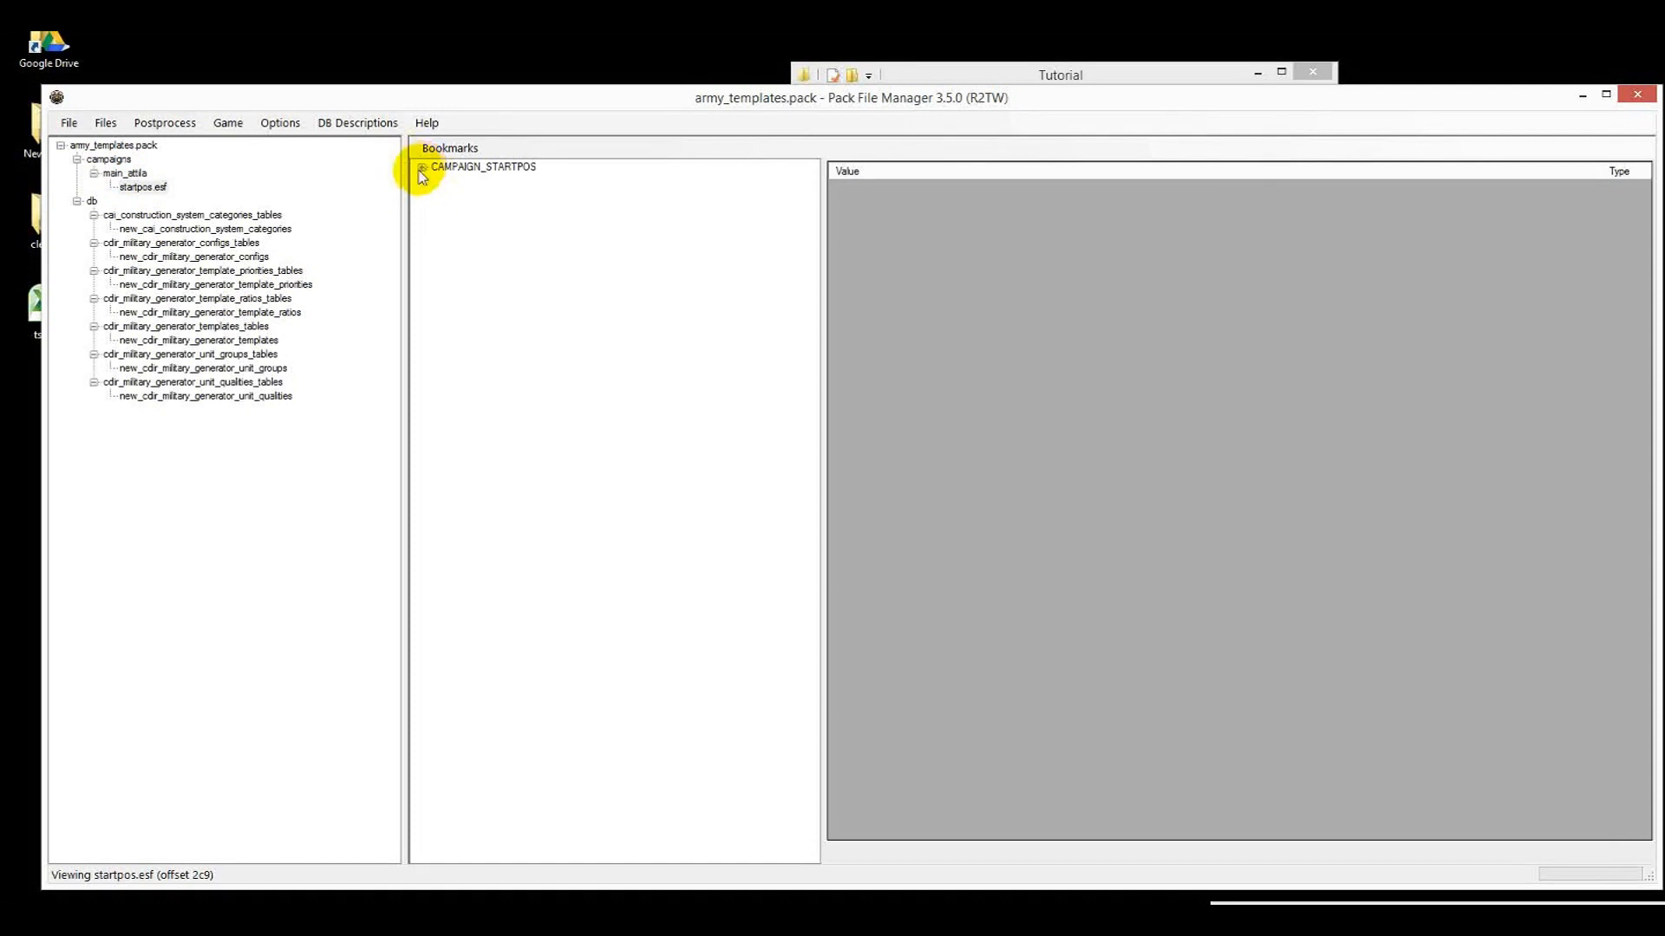
click(424, 167)
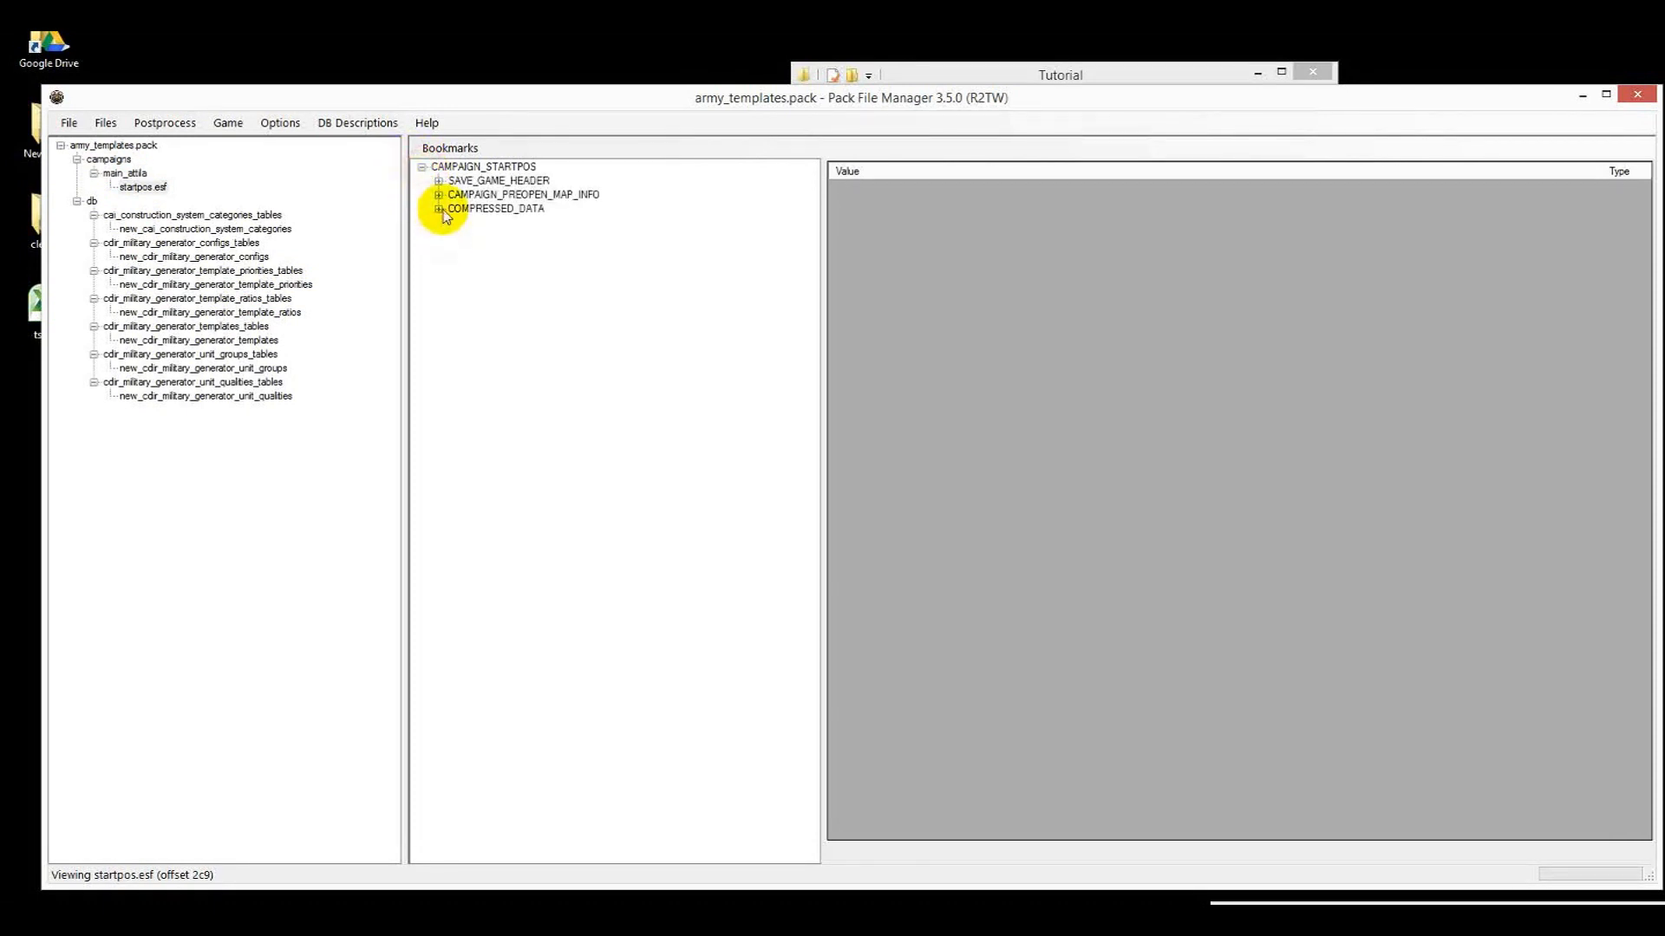
click(439, 209)
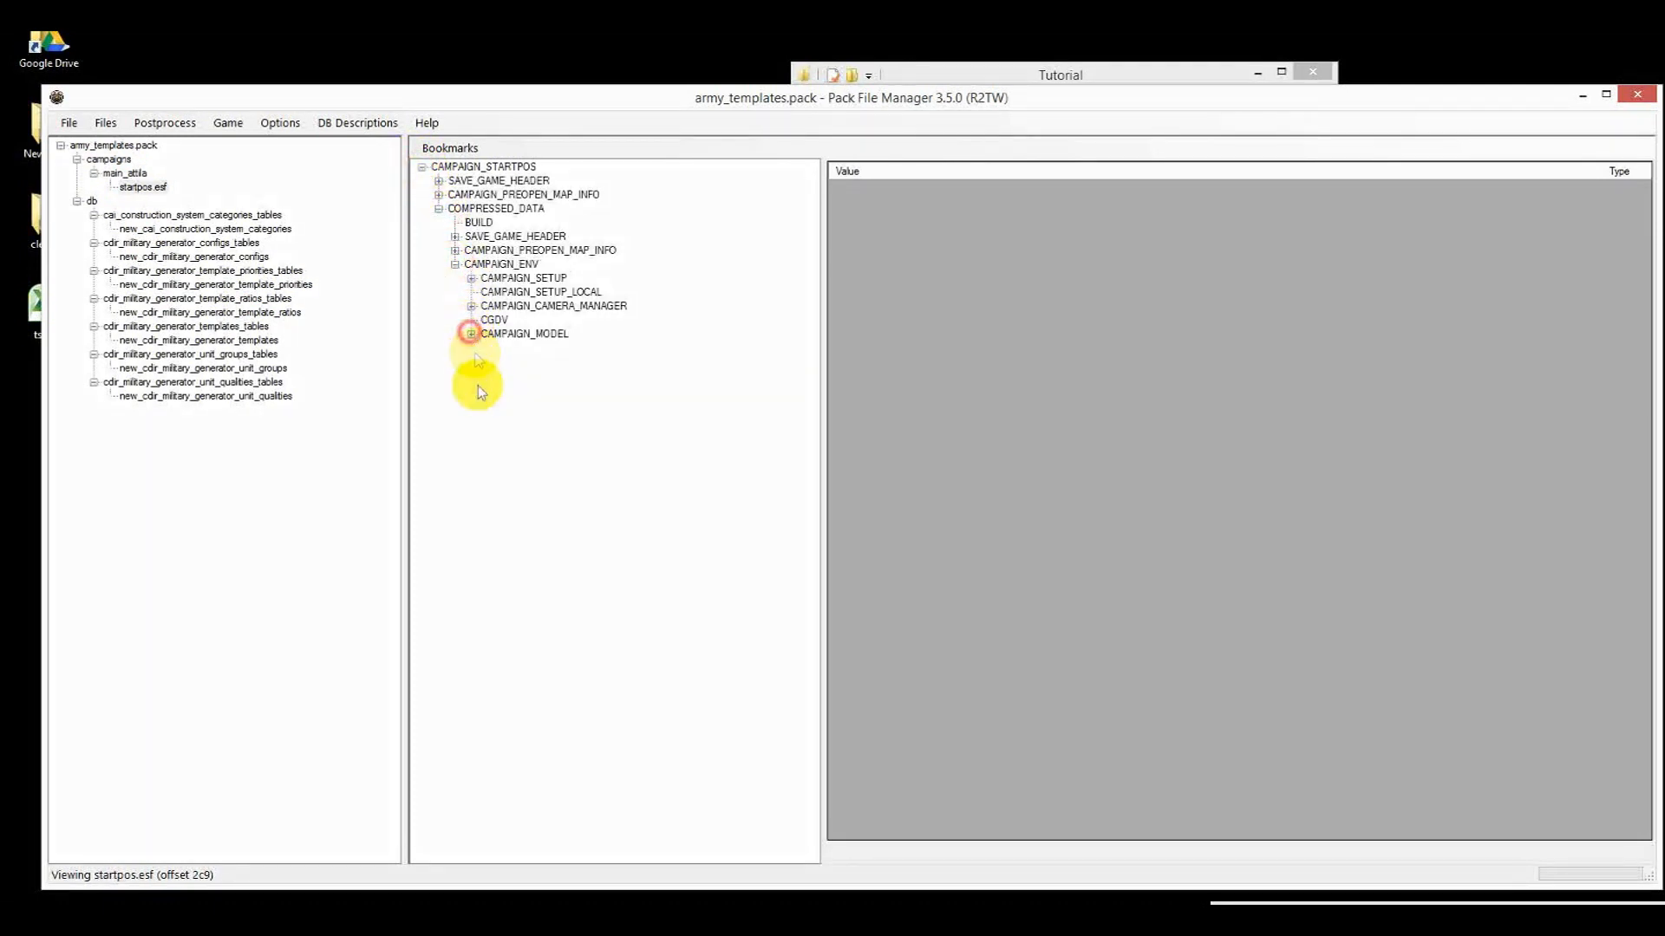
click(470, 333)
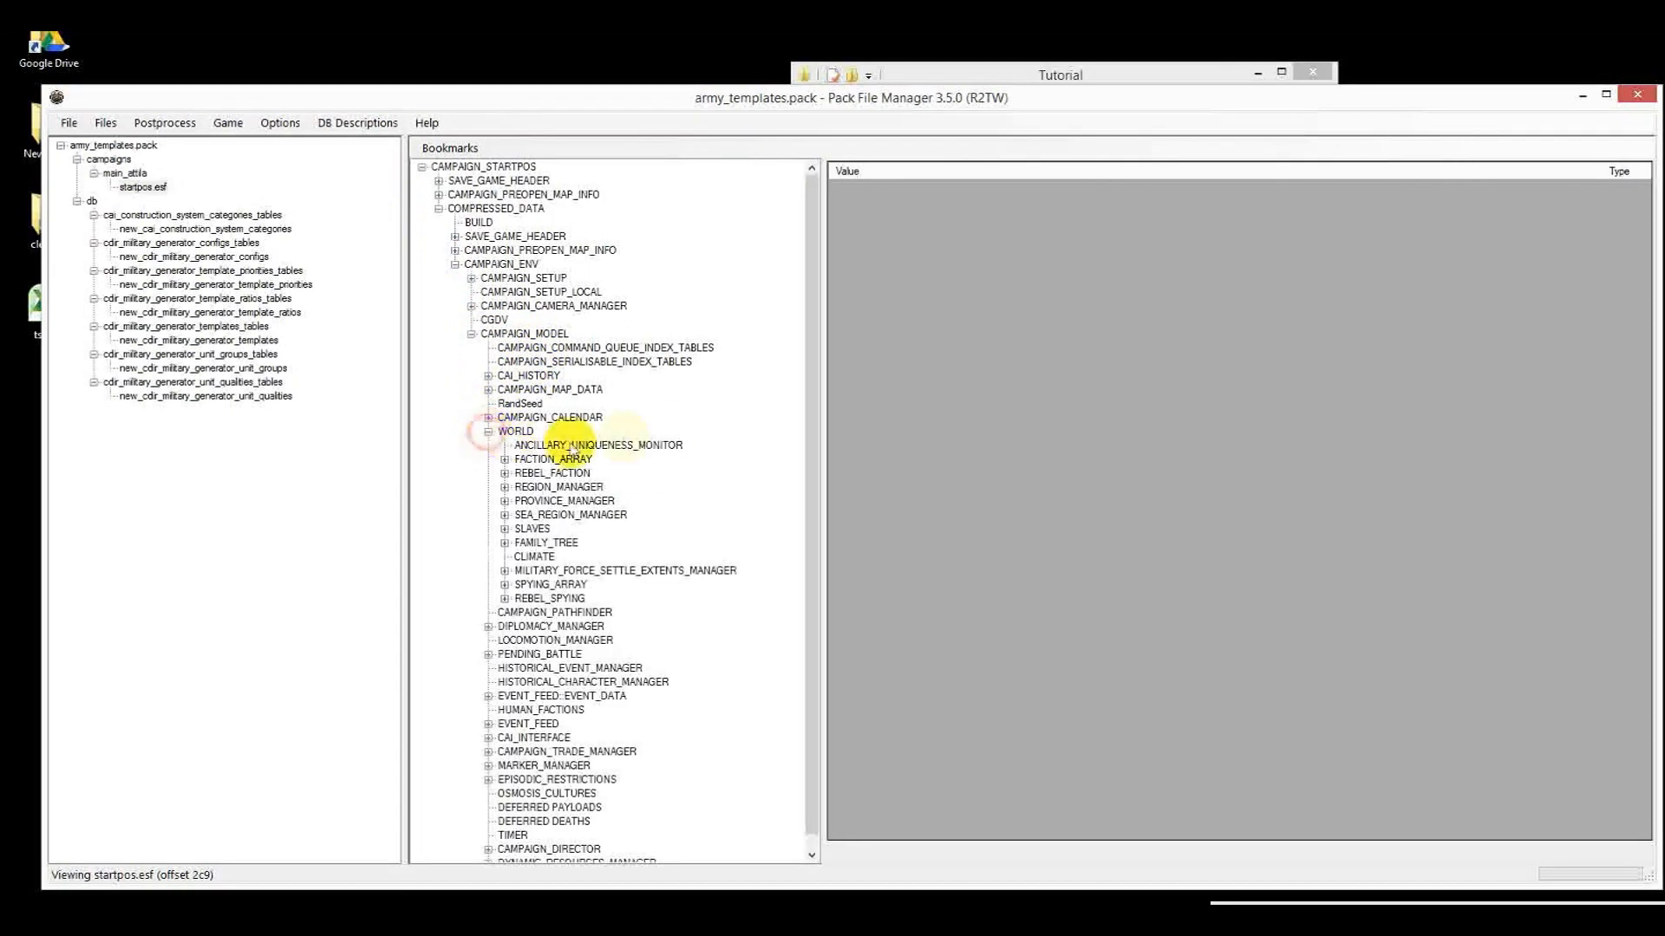
click(507, 459)
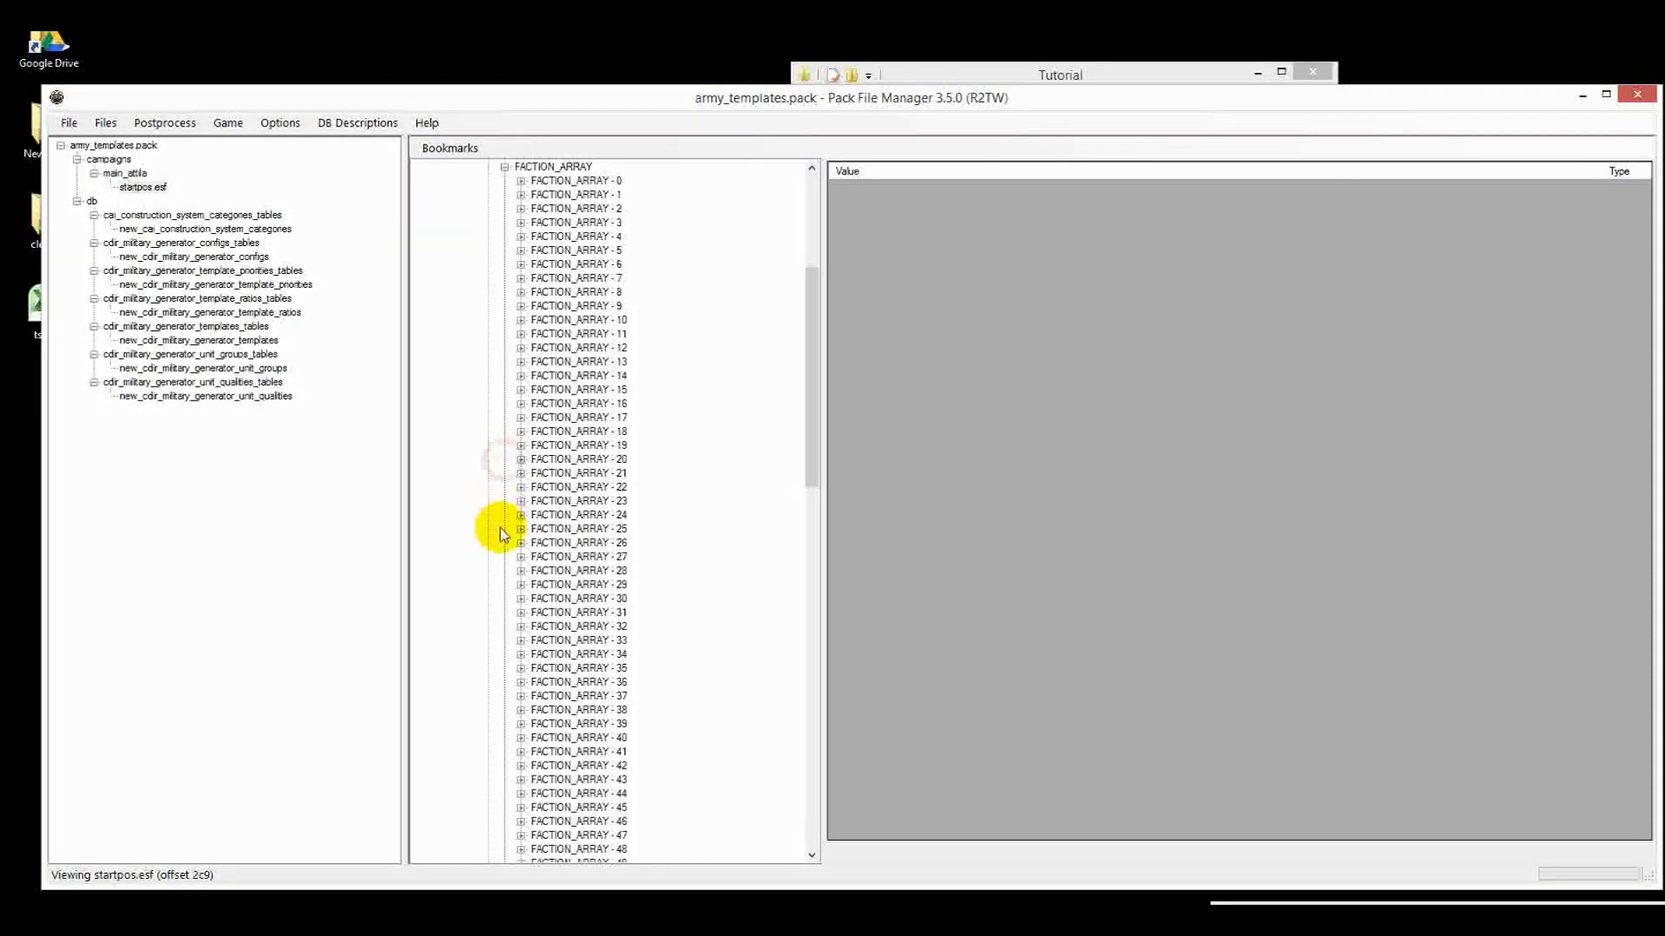
click(573, 180)
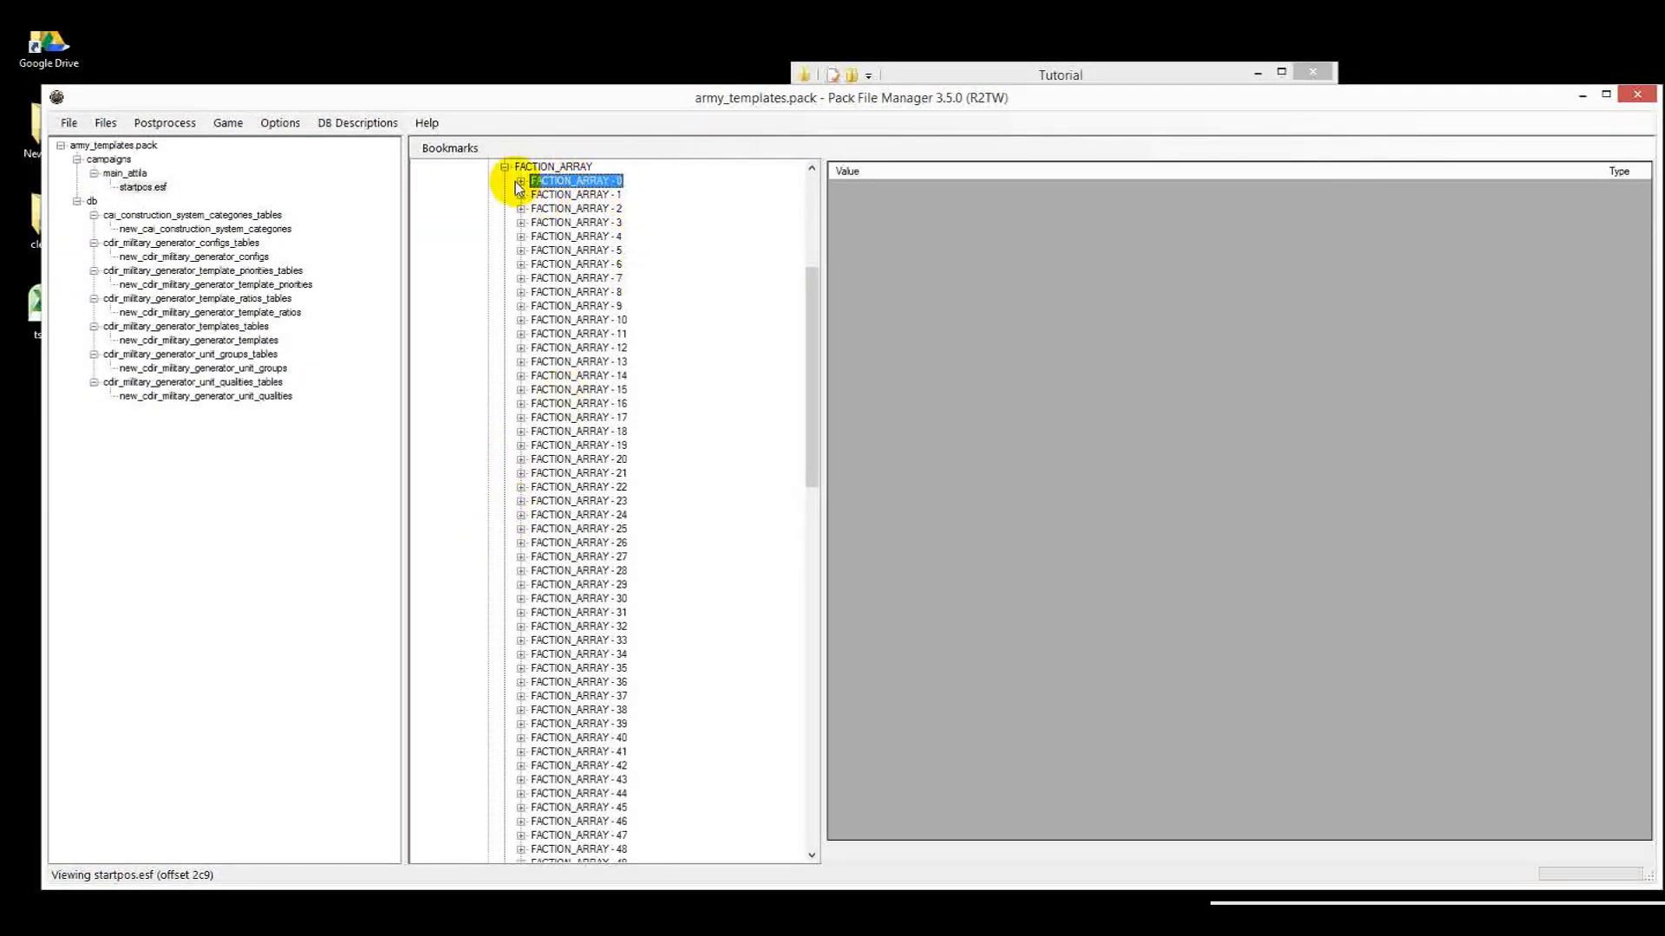
click(520, 181)
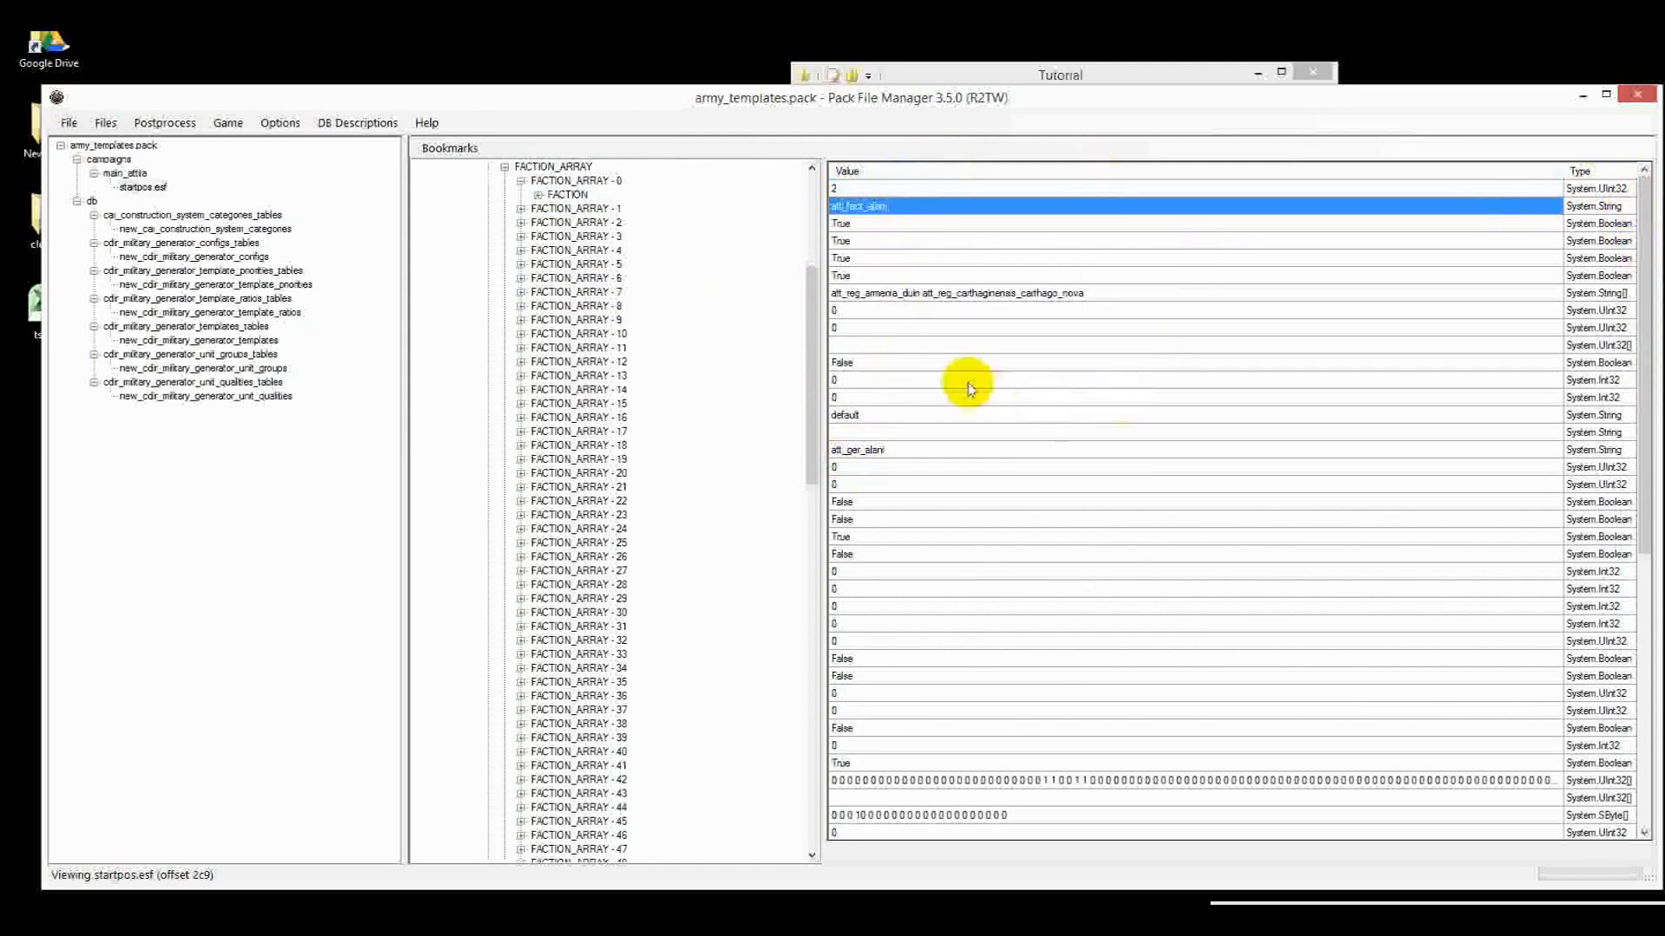
click(924, 449)
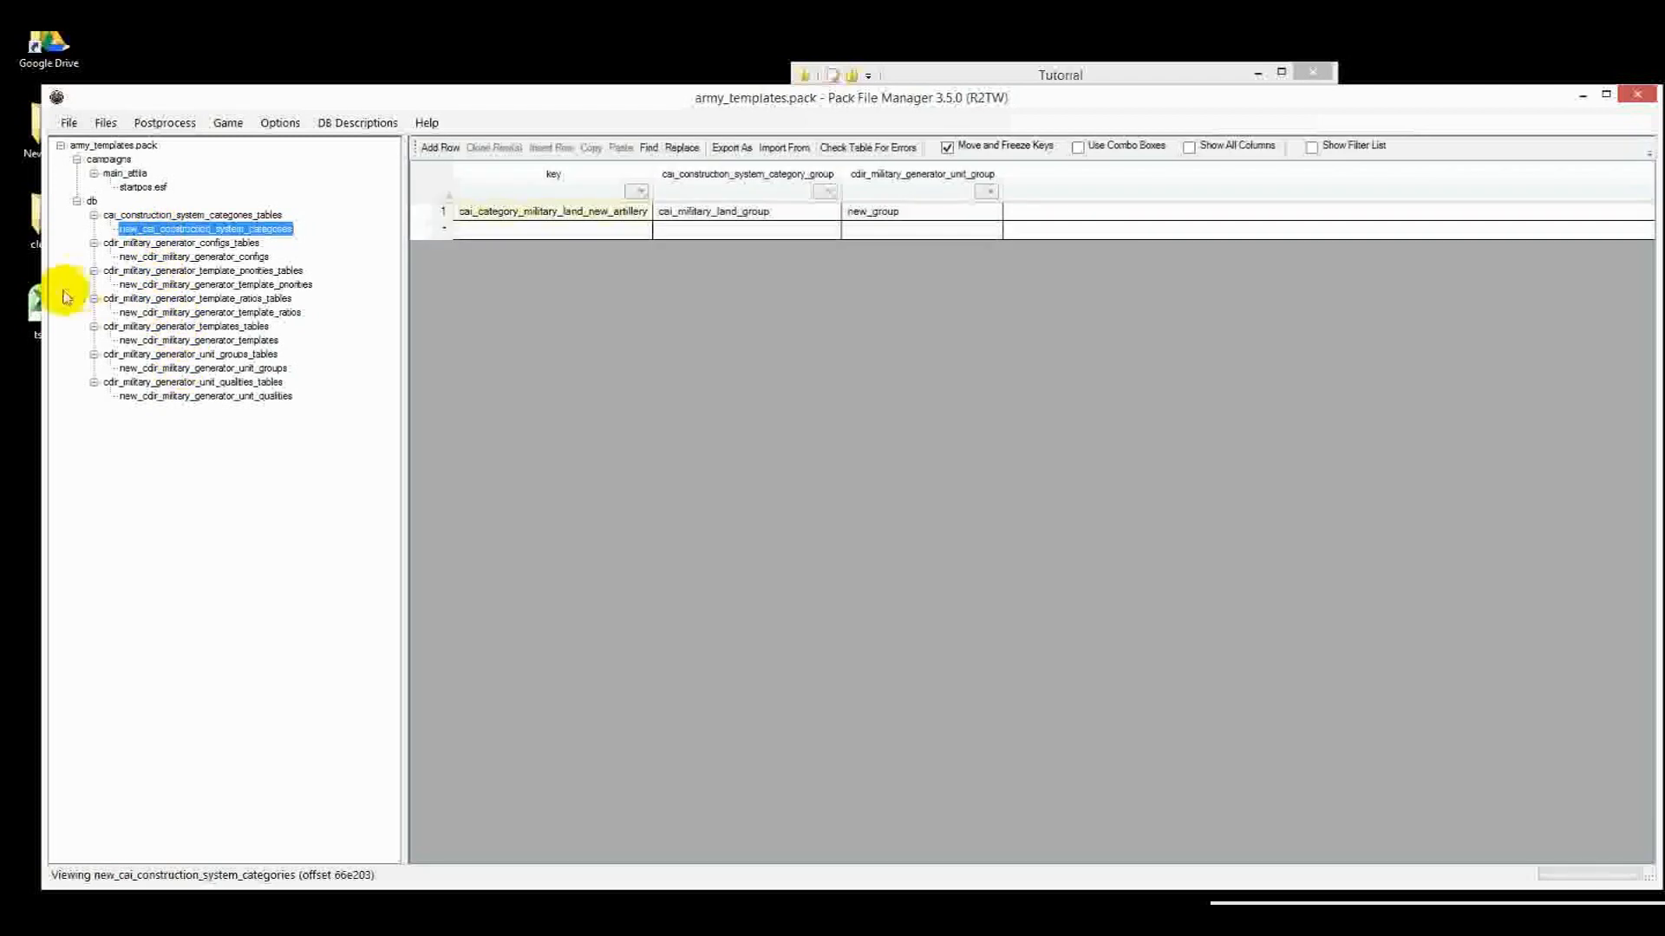
Open new_cdir_military_generator_configs and select its new_config key for copying
click(194, 256)
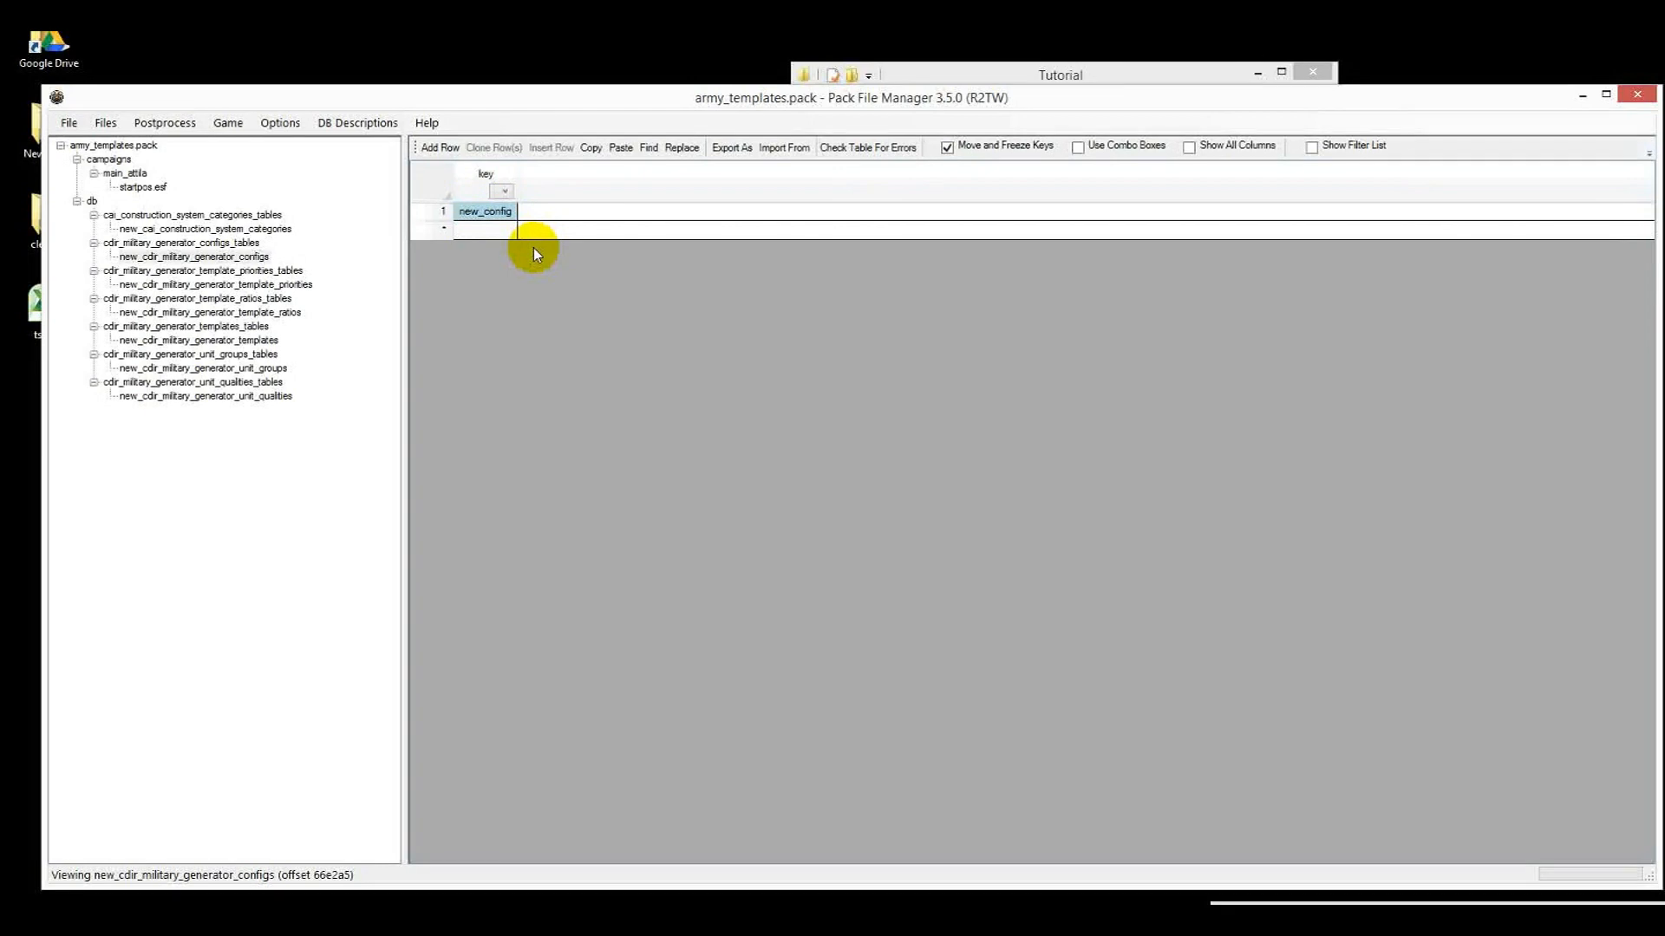
double_click(486, 211)
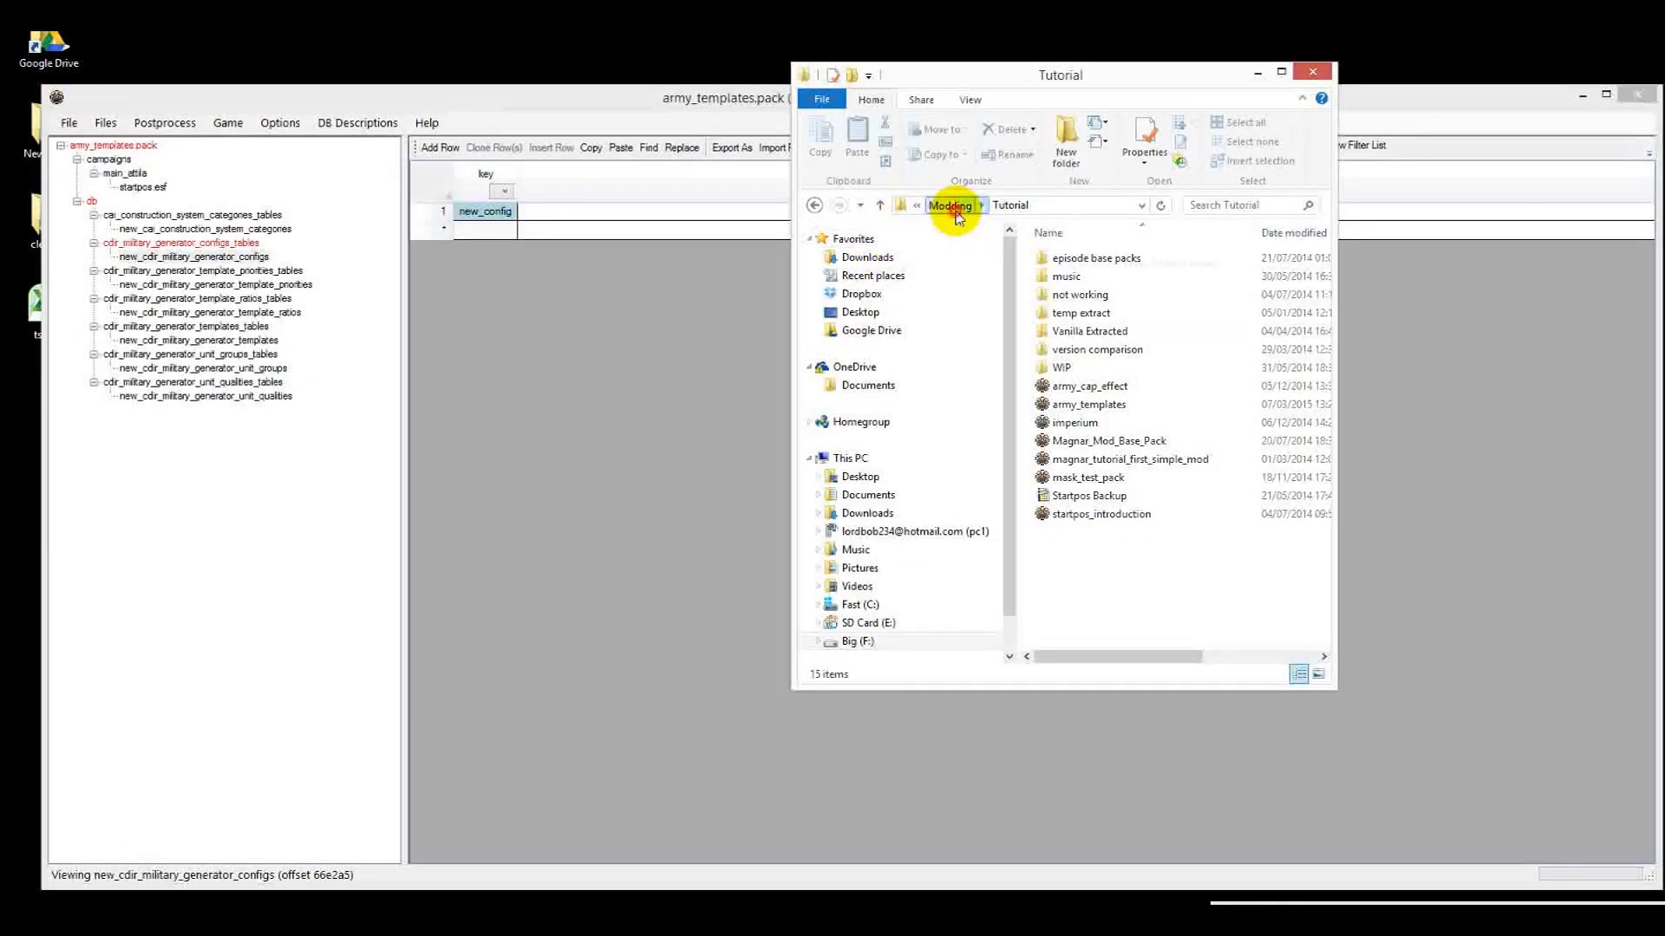
Browse from Modding up to Programming, enter the Notepad++ folder, and launch notepad++.exe
click(947, 205)
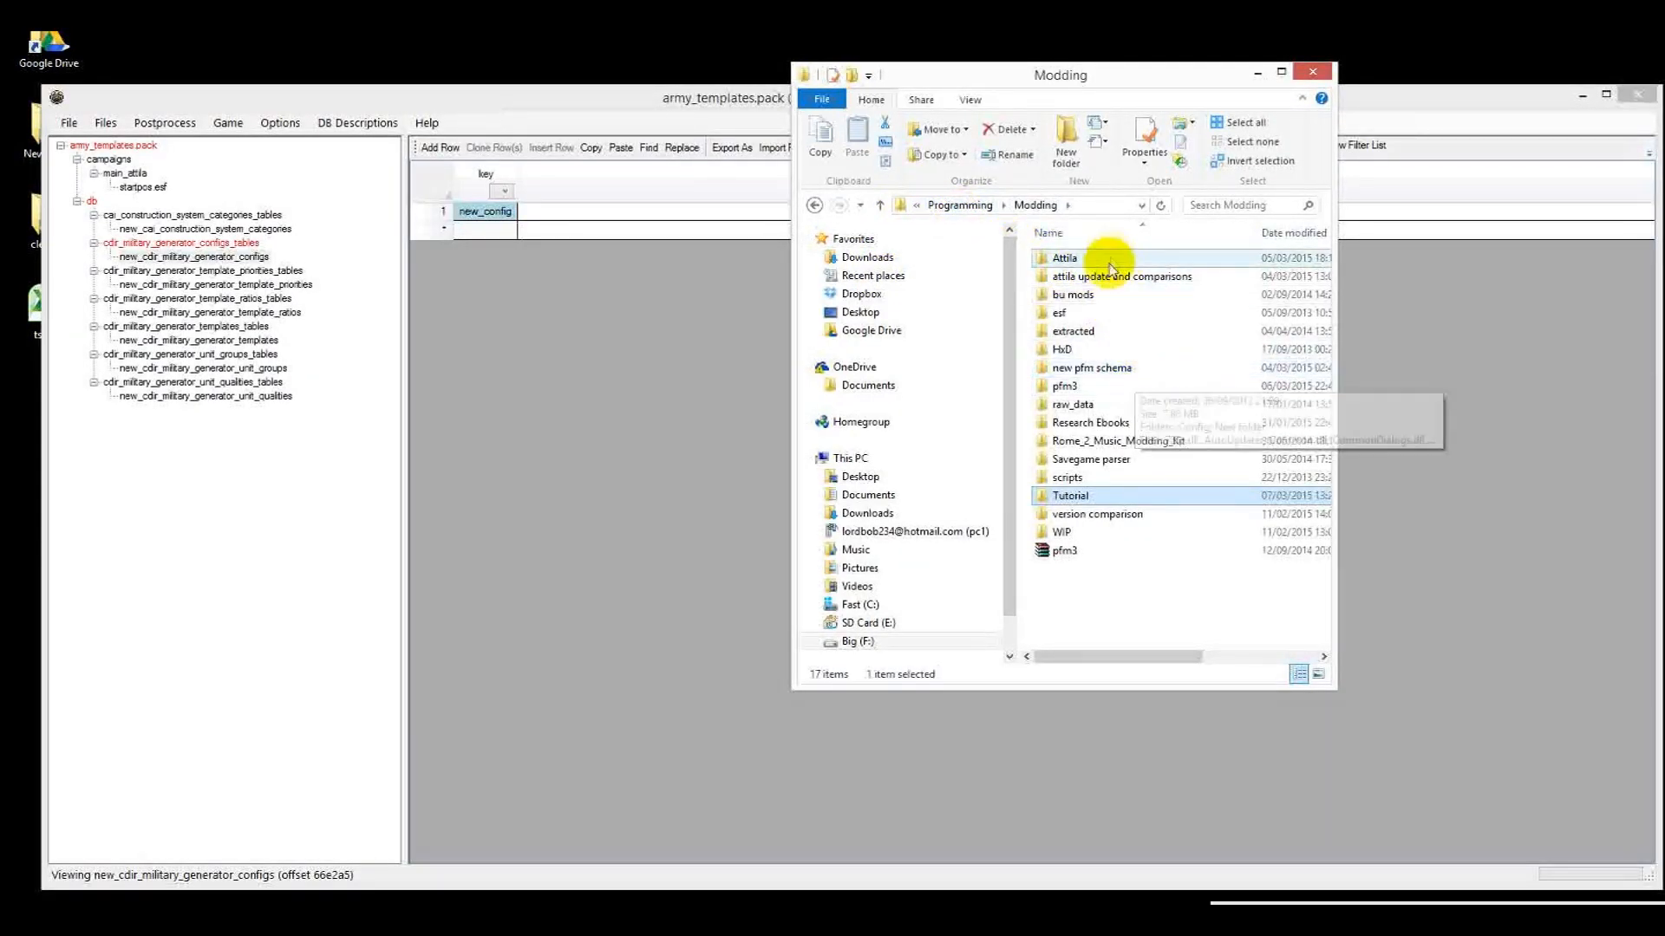
click(956, 205)
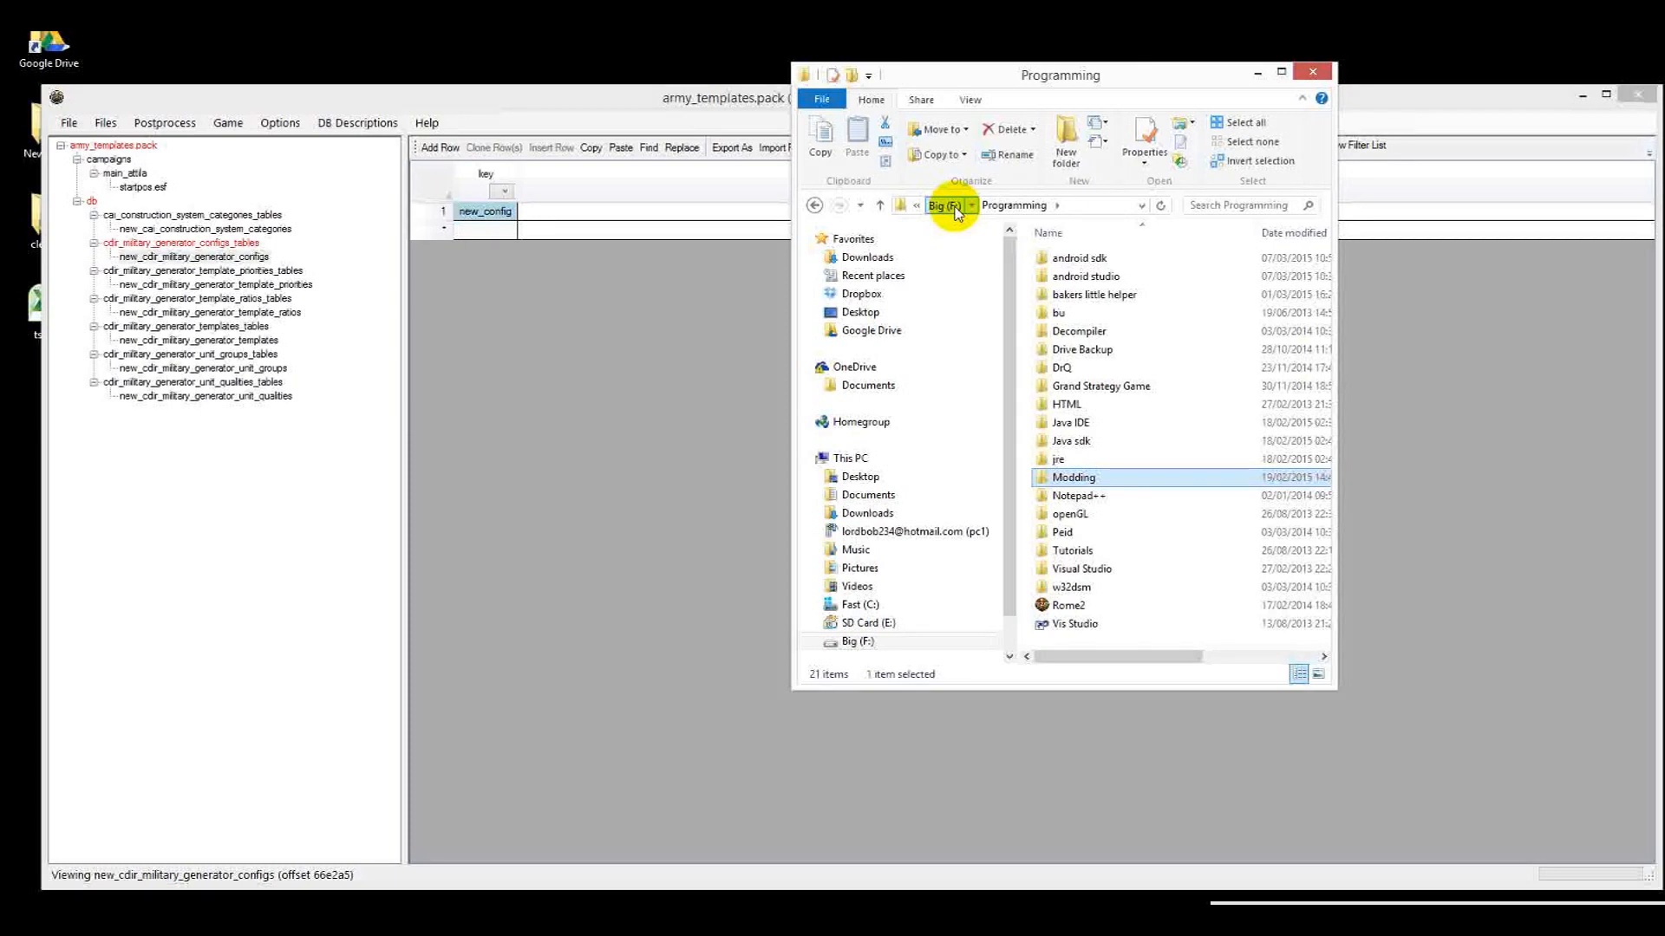
click(1078, 496)
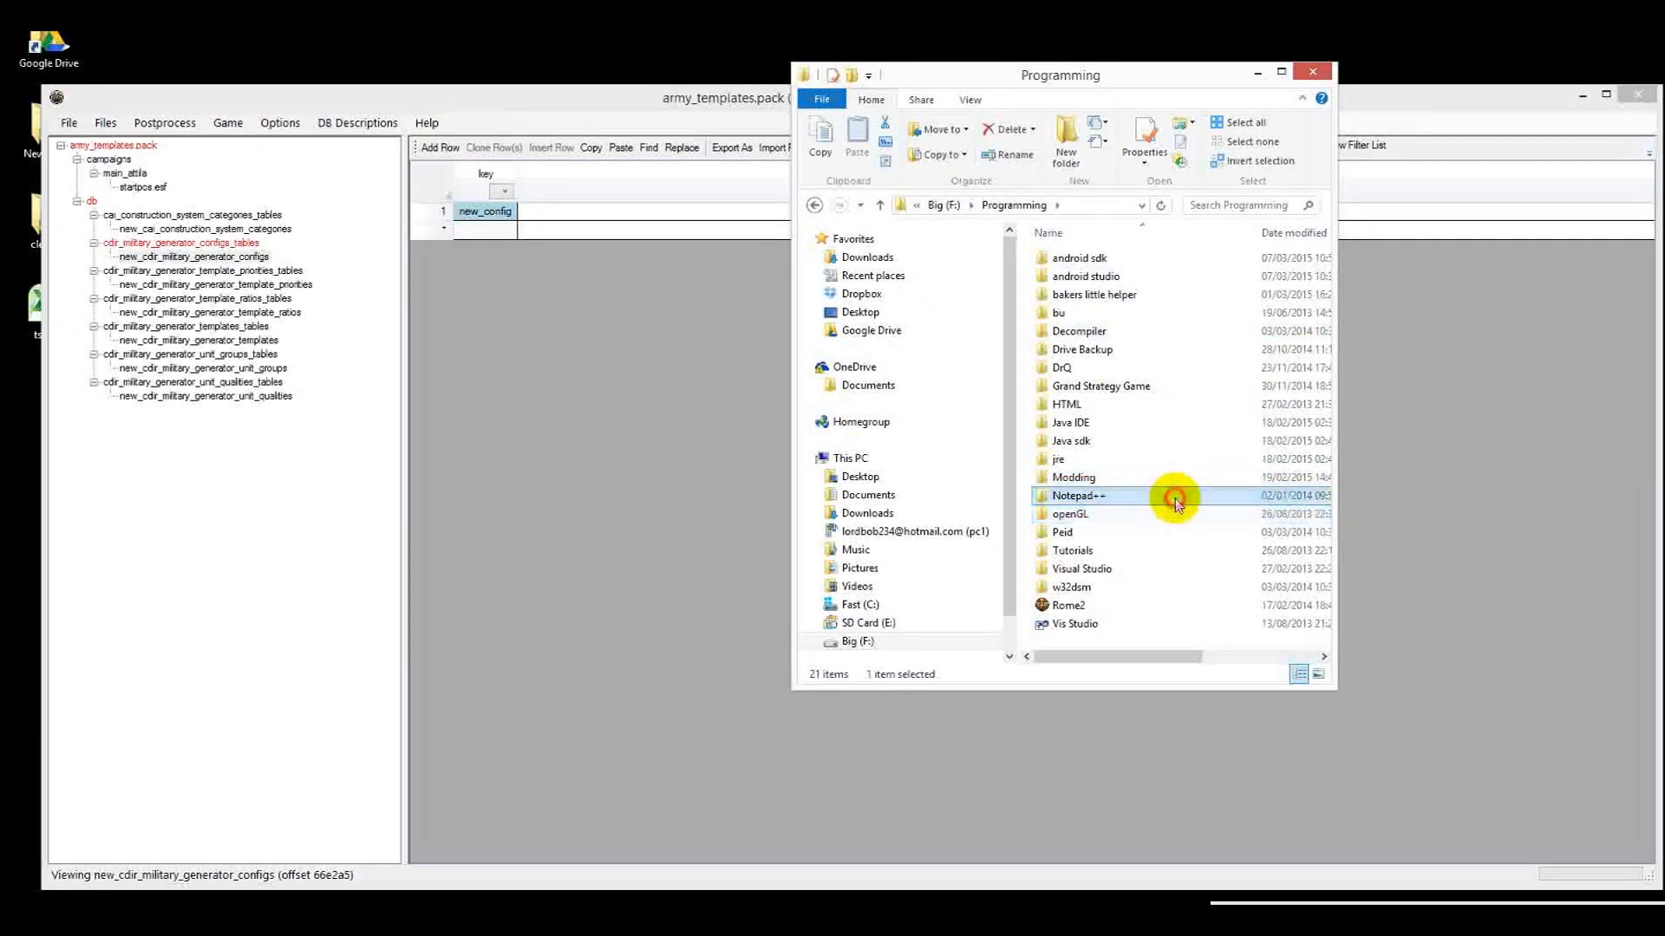
double_click(1078, 495)
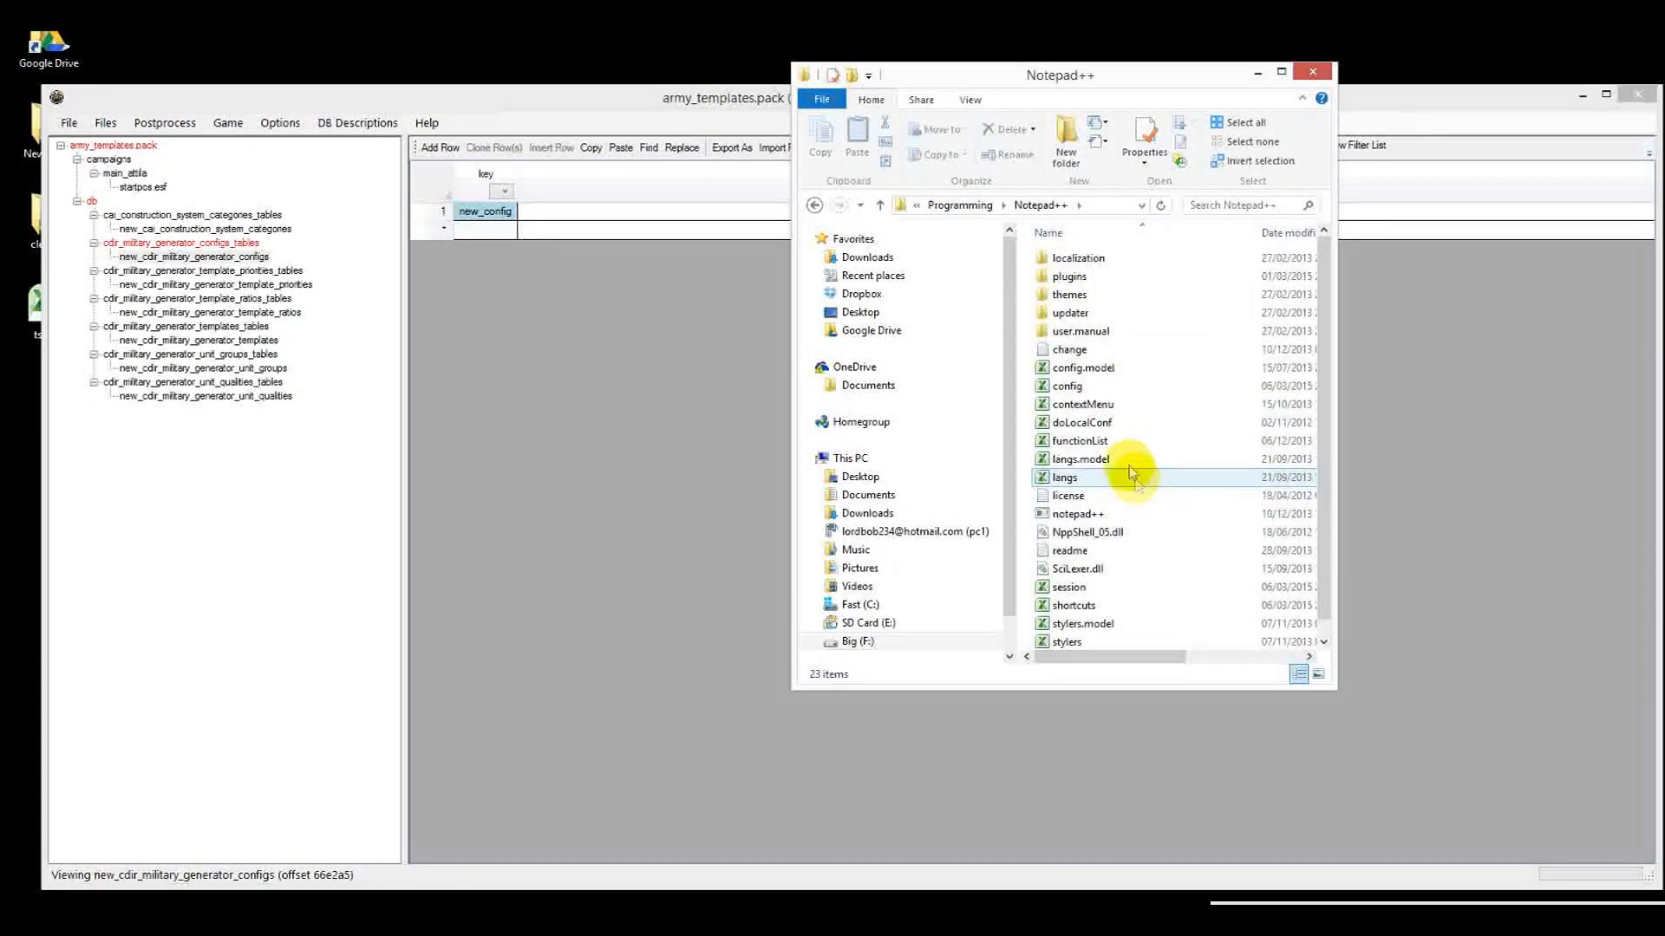
click(1076, 514)
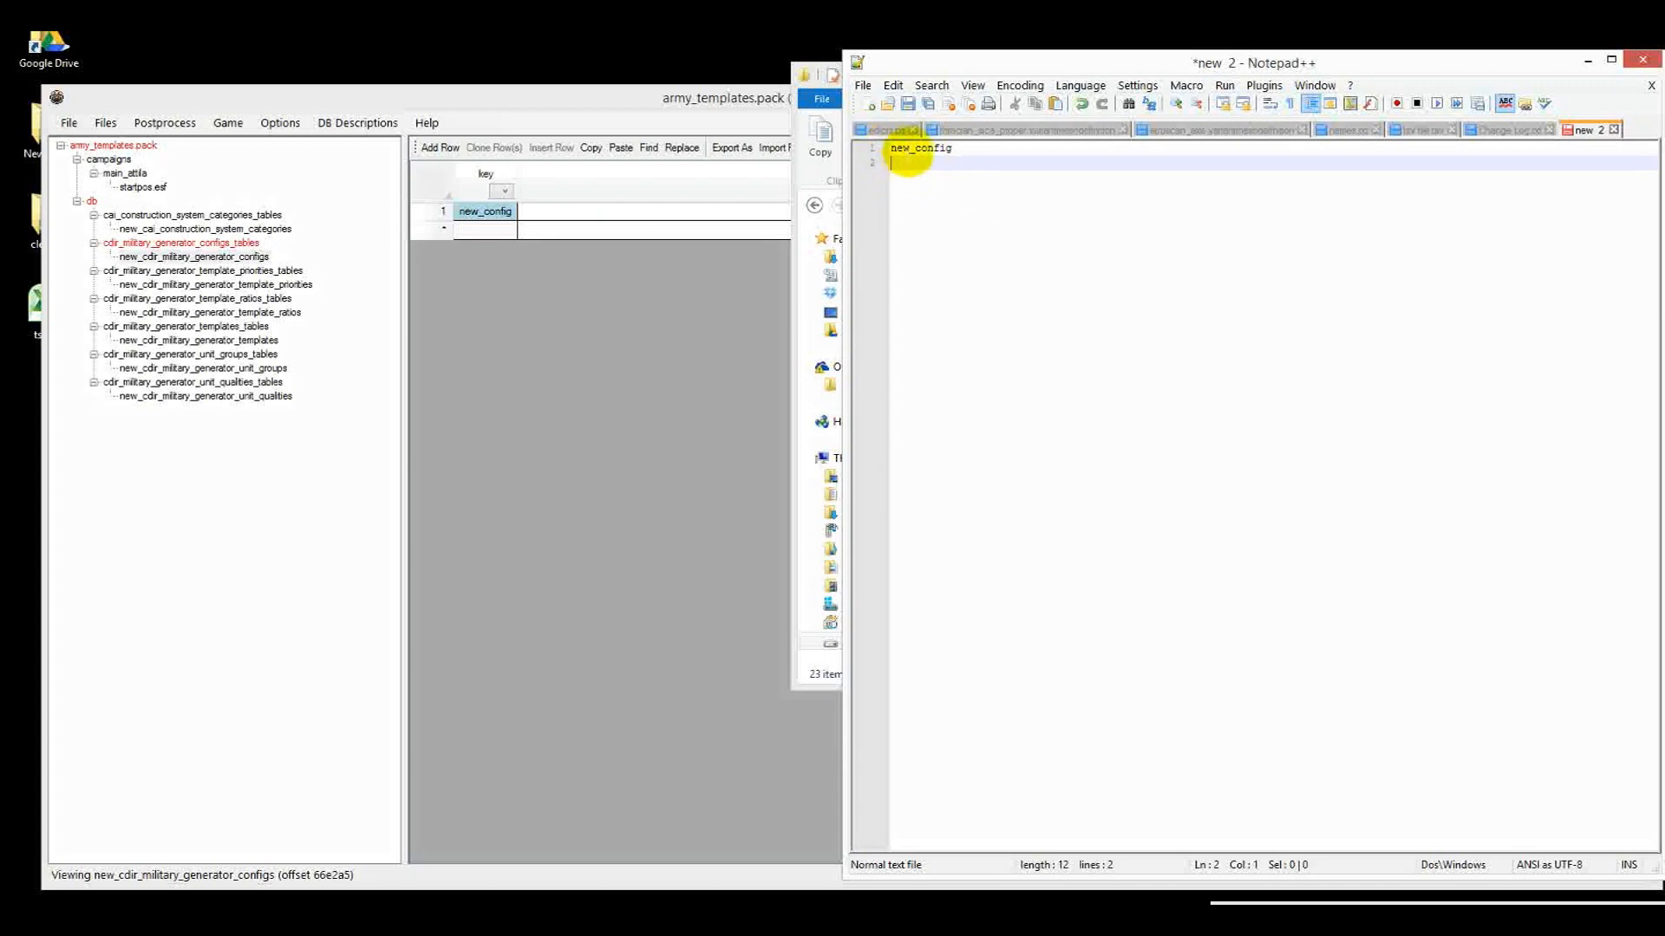
Copy the new_config key from the Notepad++ scratch note and return to Pack File Manager
double_click(919, 147)
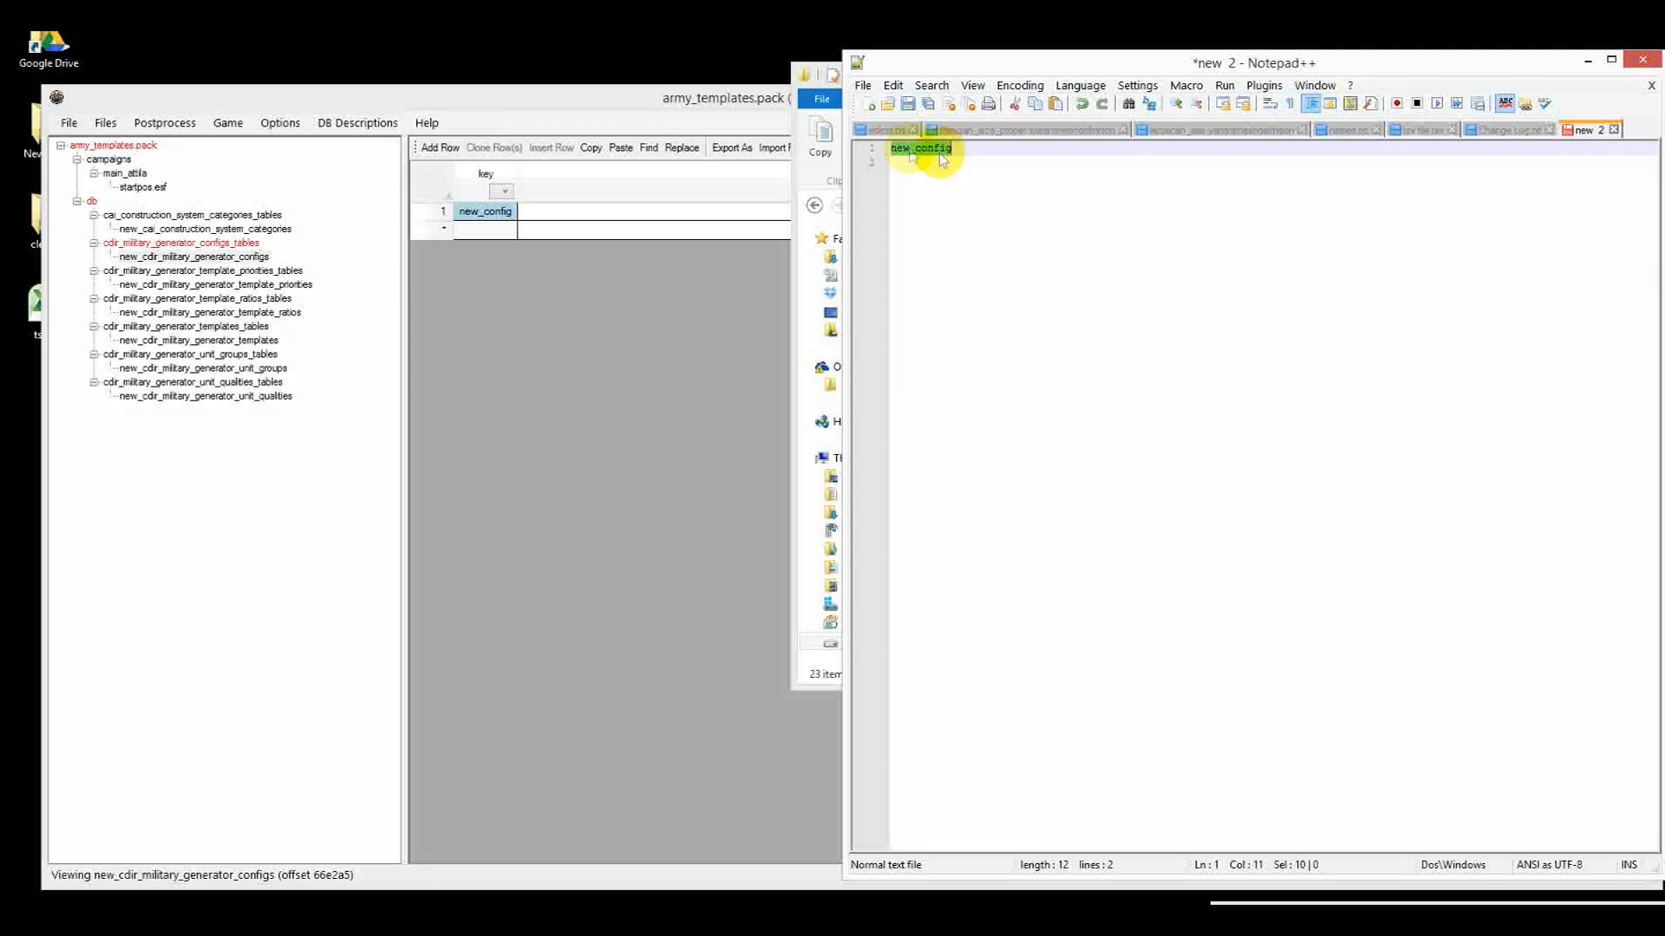
click(138, 188)
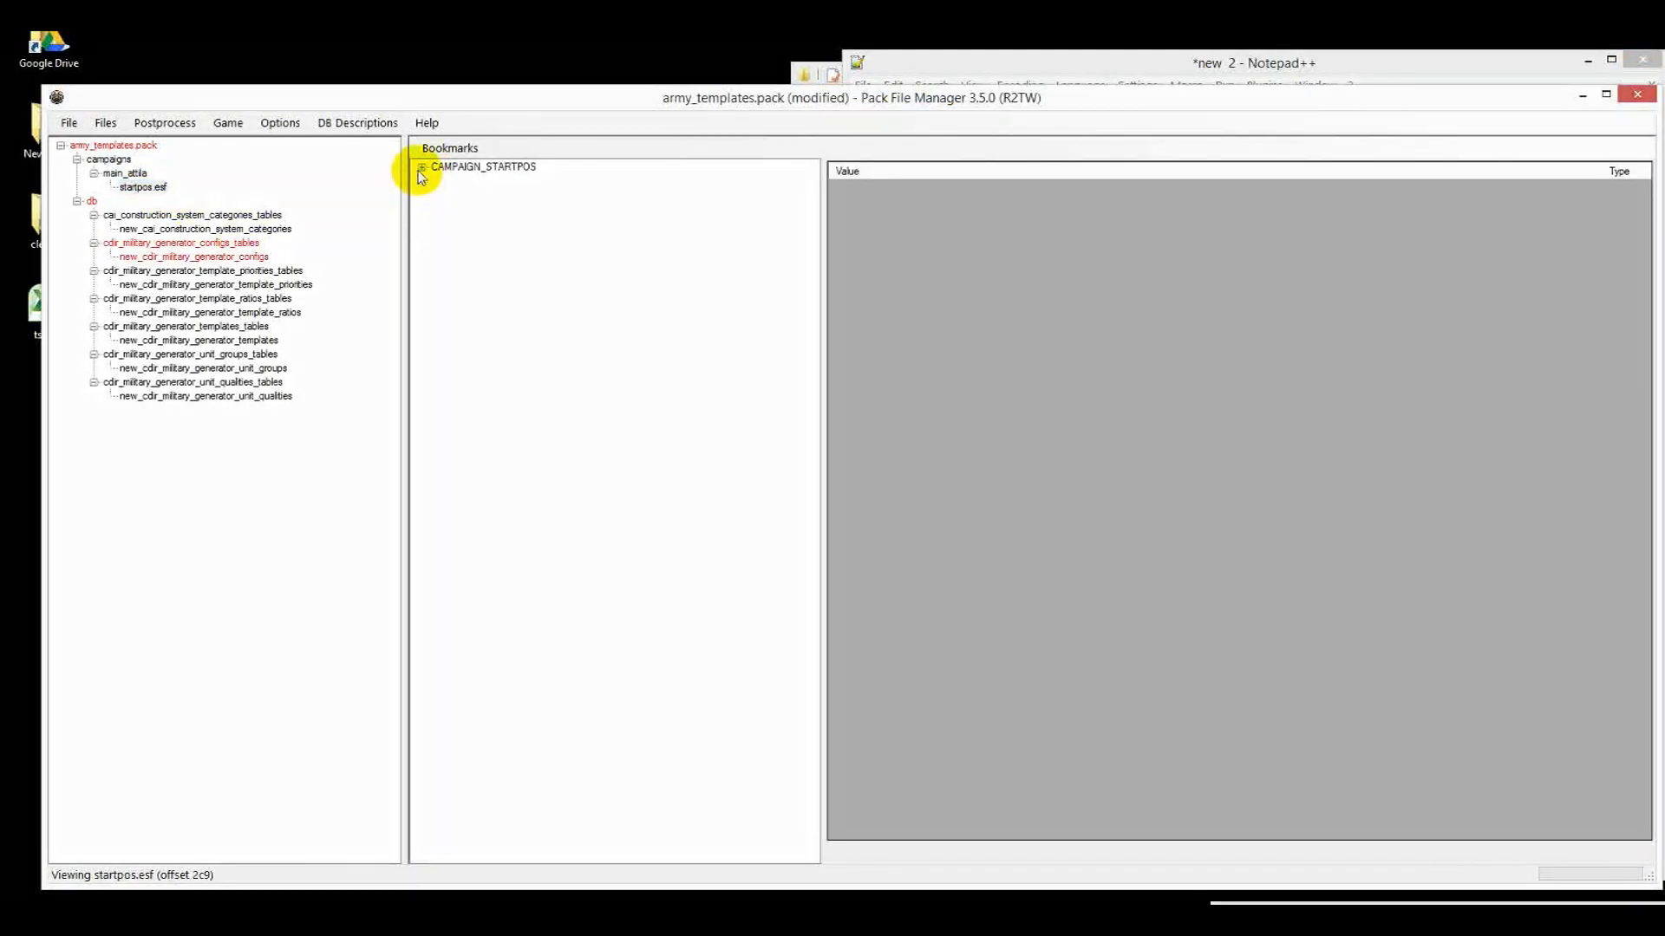
Replace the first faction's att_ger_alani config value in startpos.esf with new_config
click(422, 166)
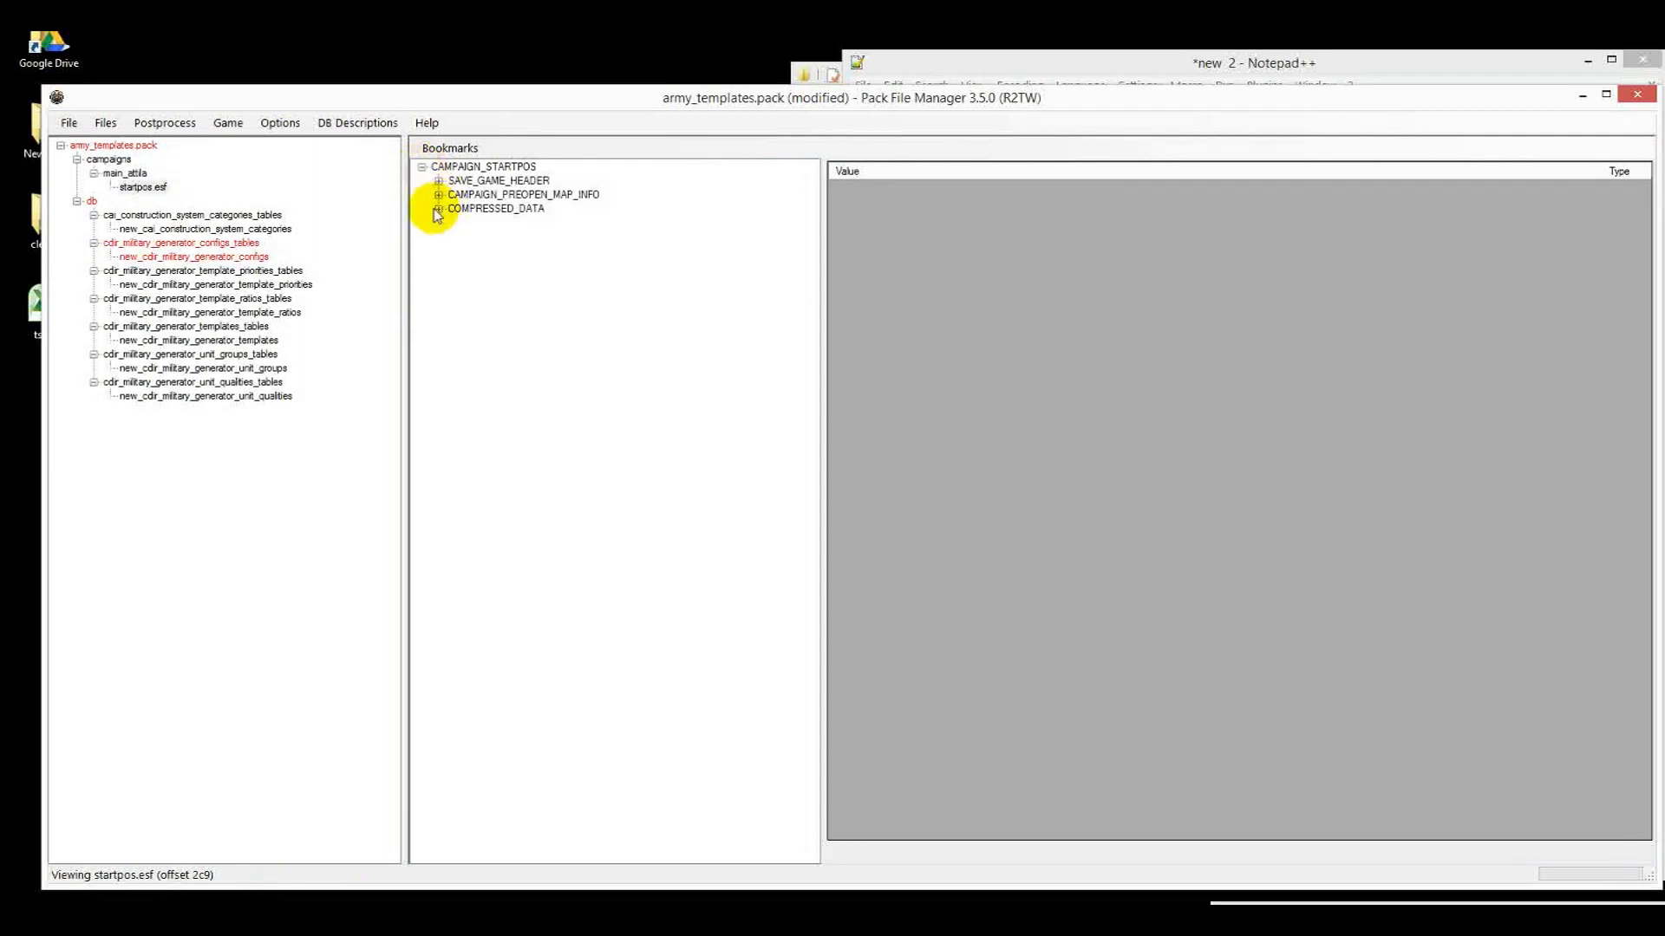
click(439, 208)
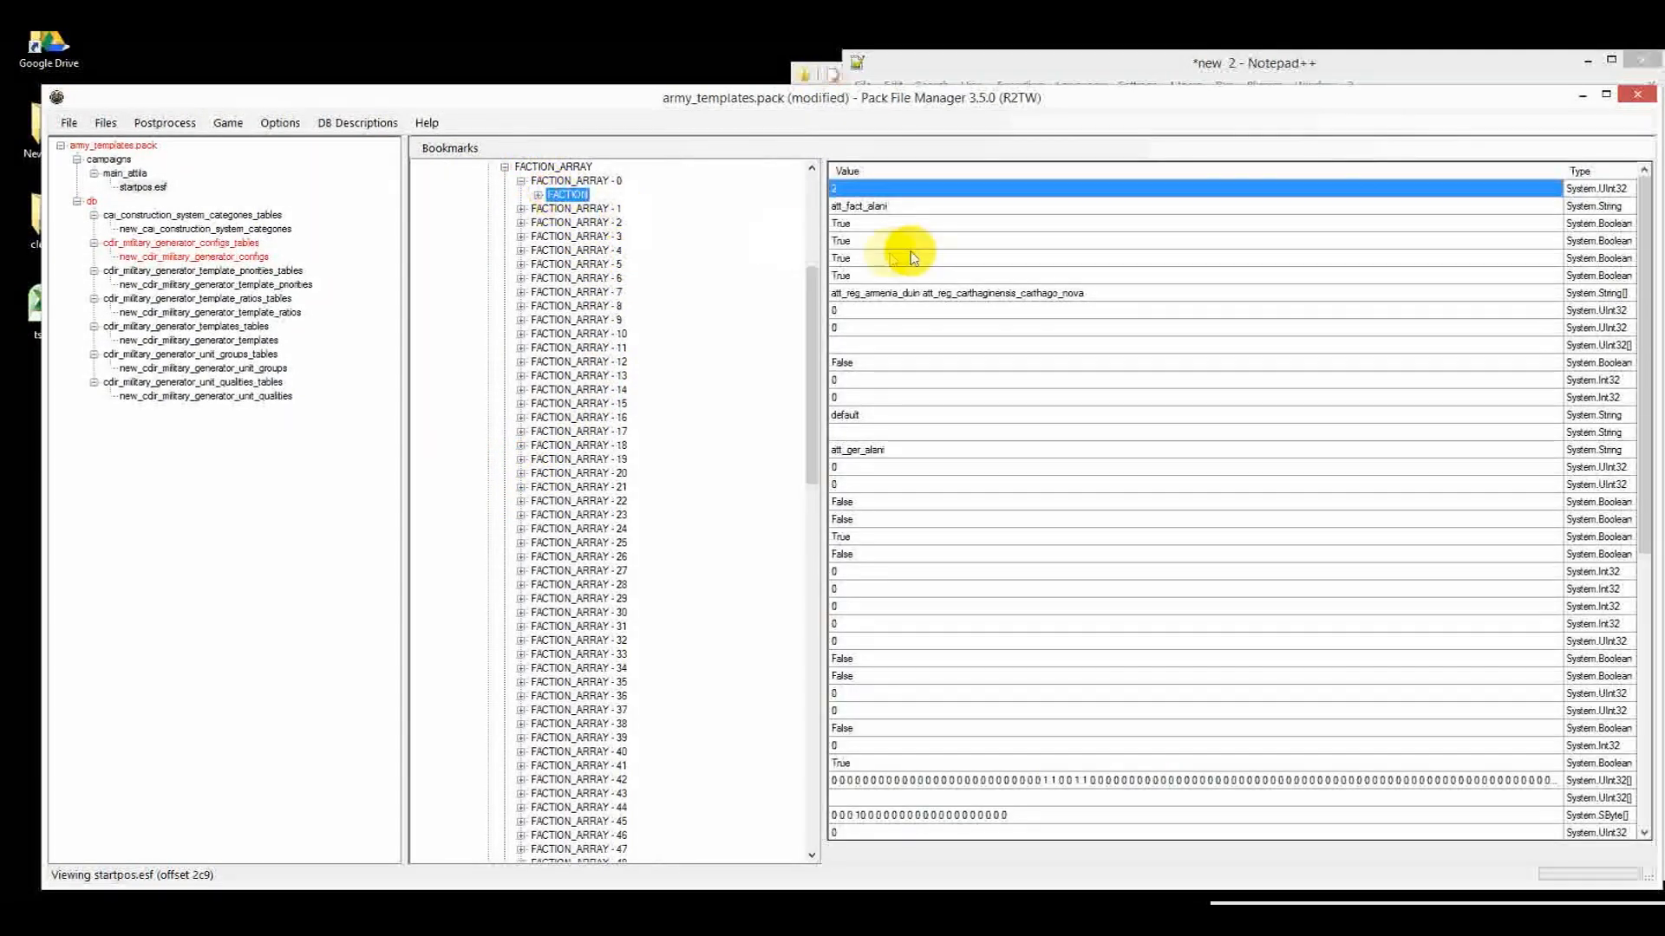
double_click(856, 450)
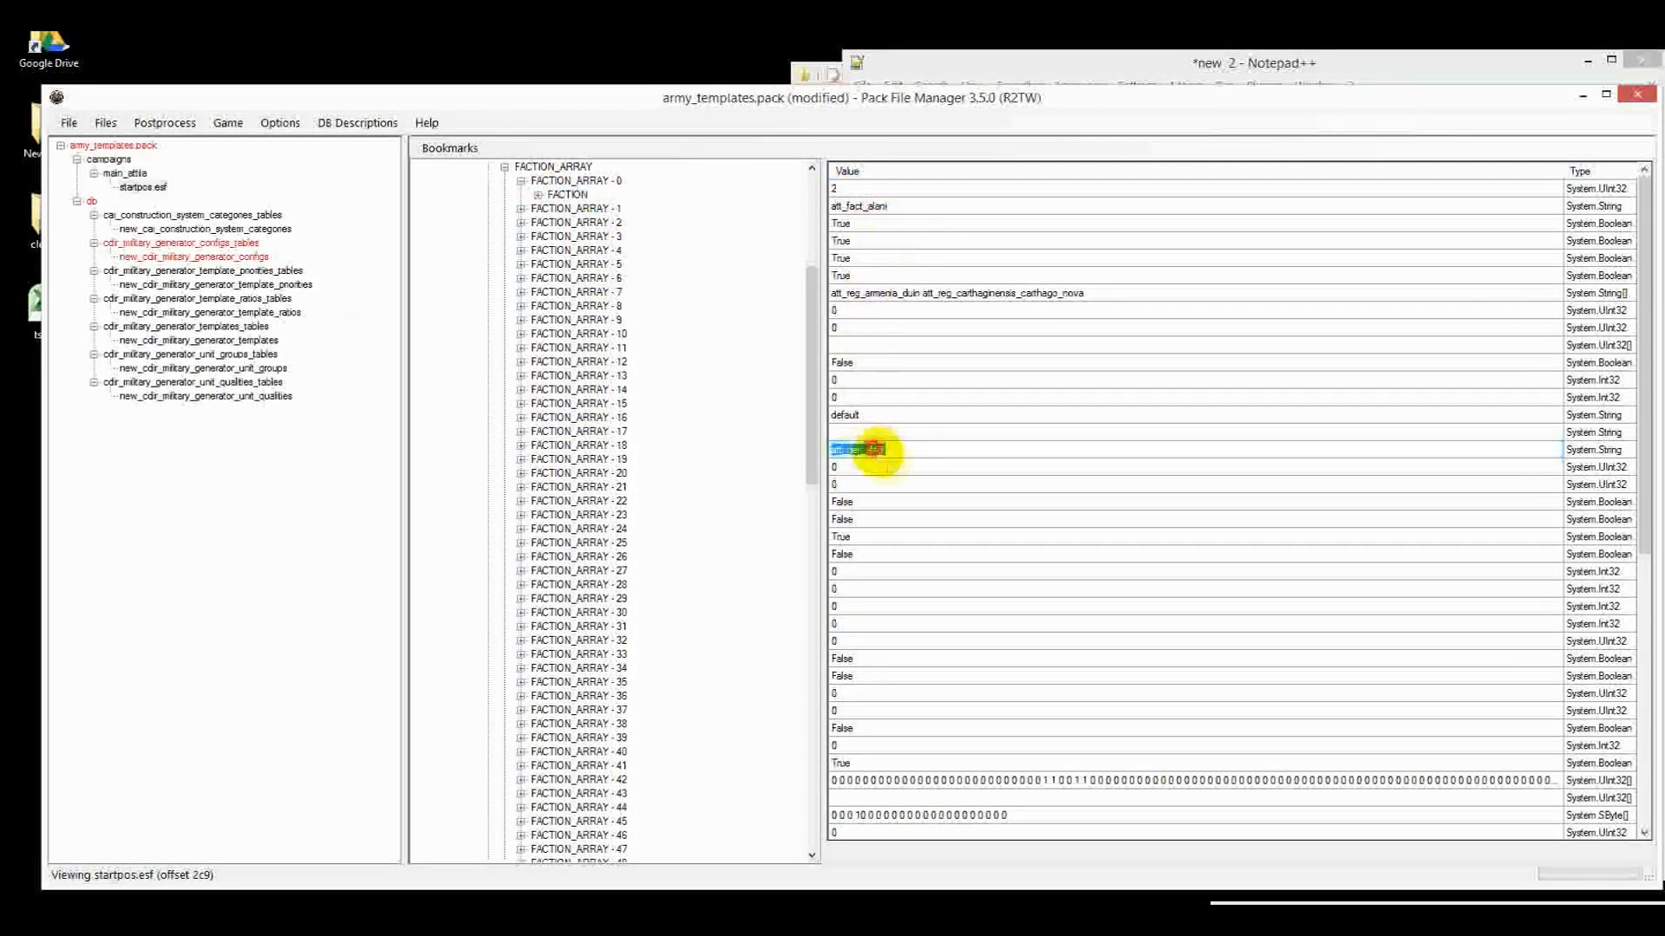
text(new_config)
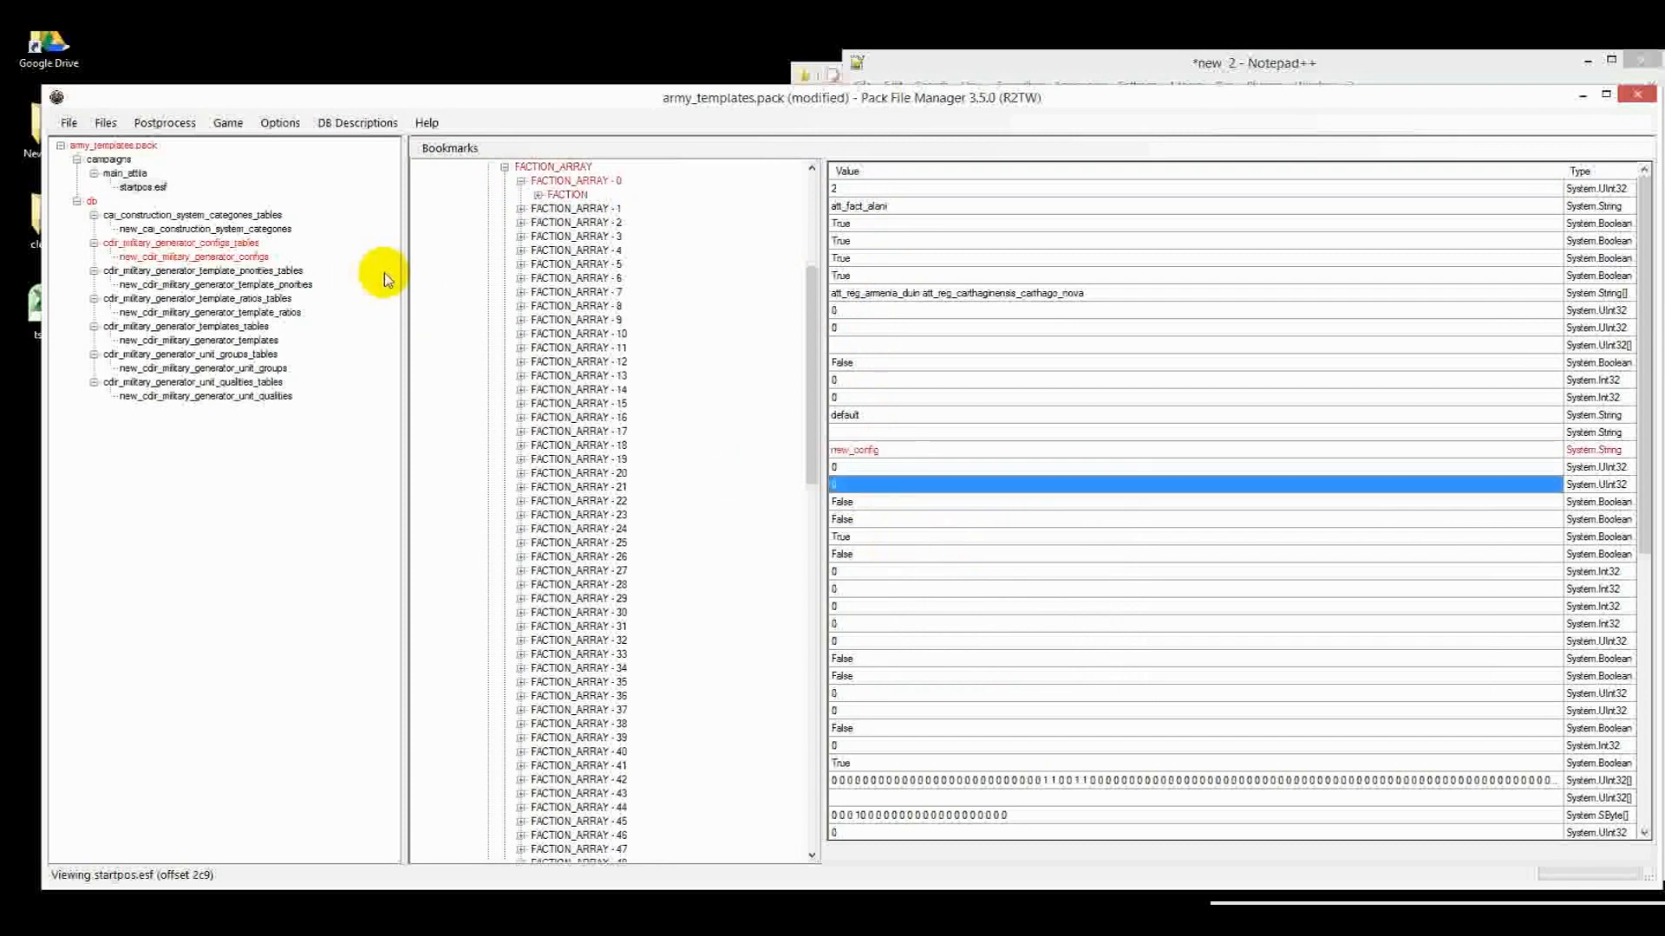
mouse_move(658, 341)
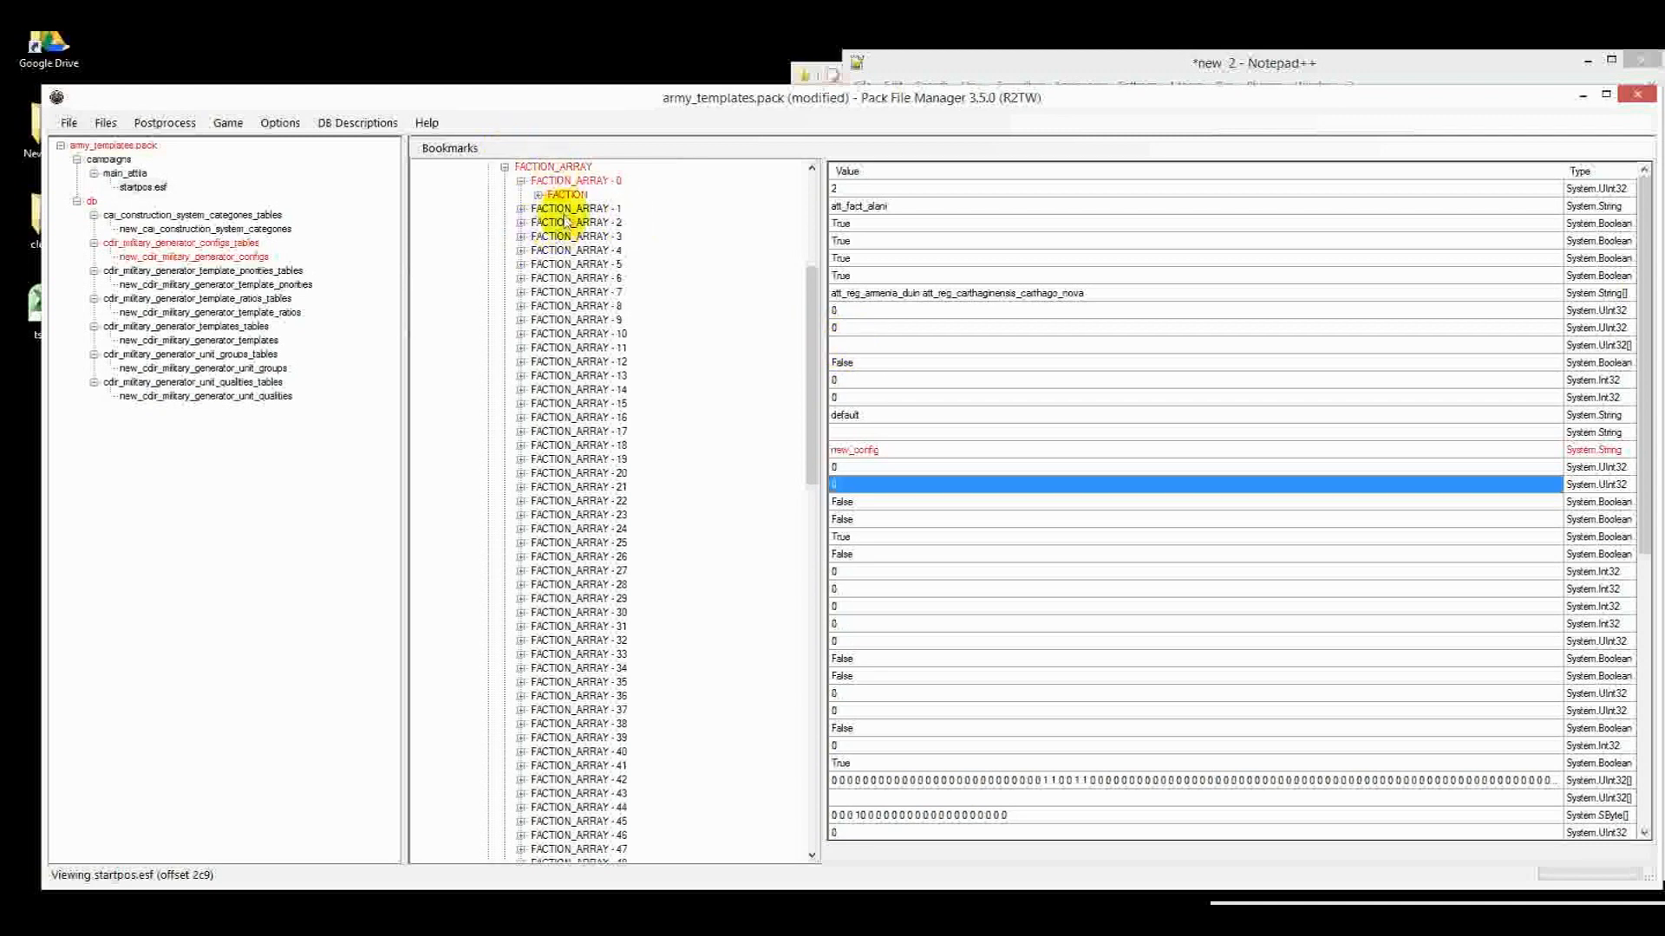
click(105, 158)
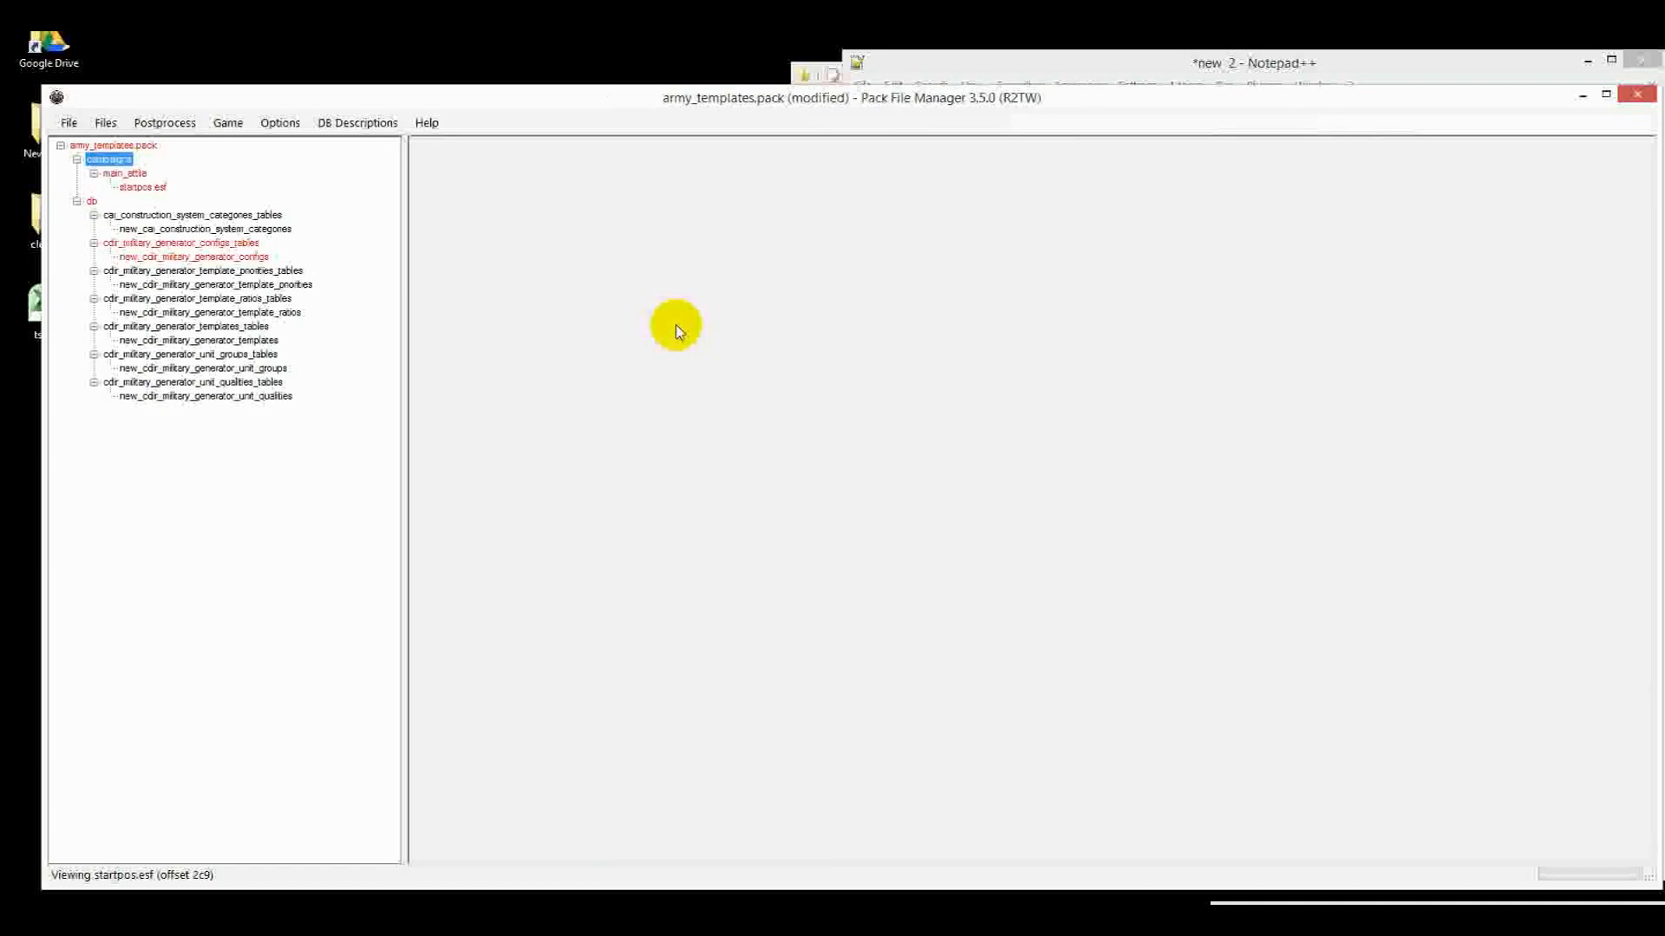
mouse_move(269, 179)
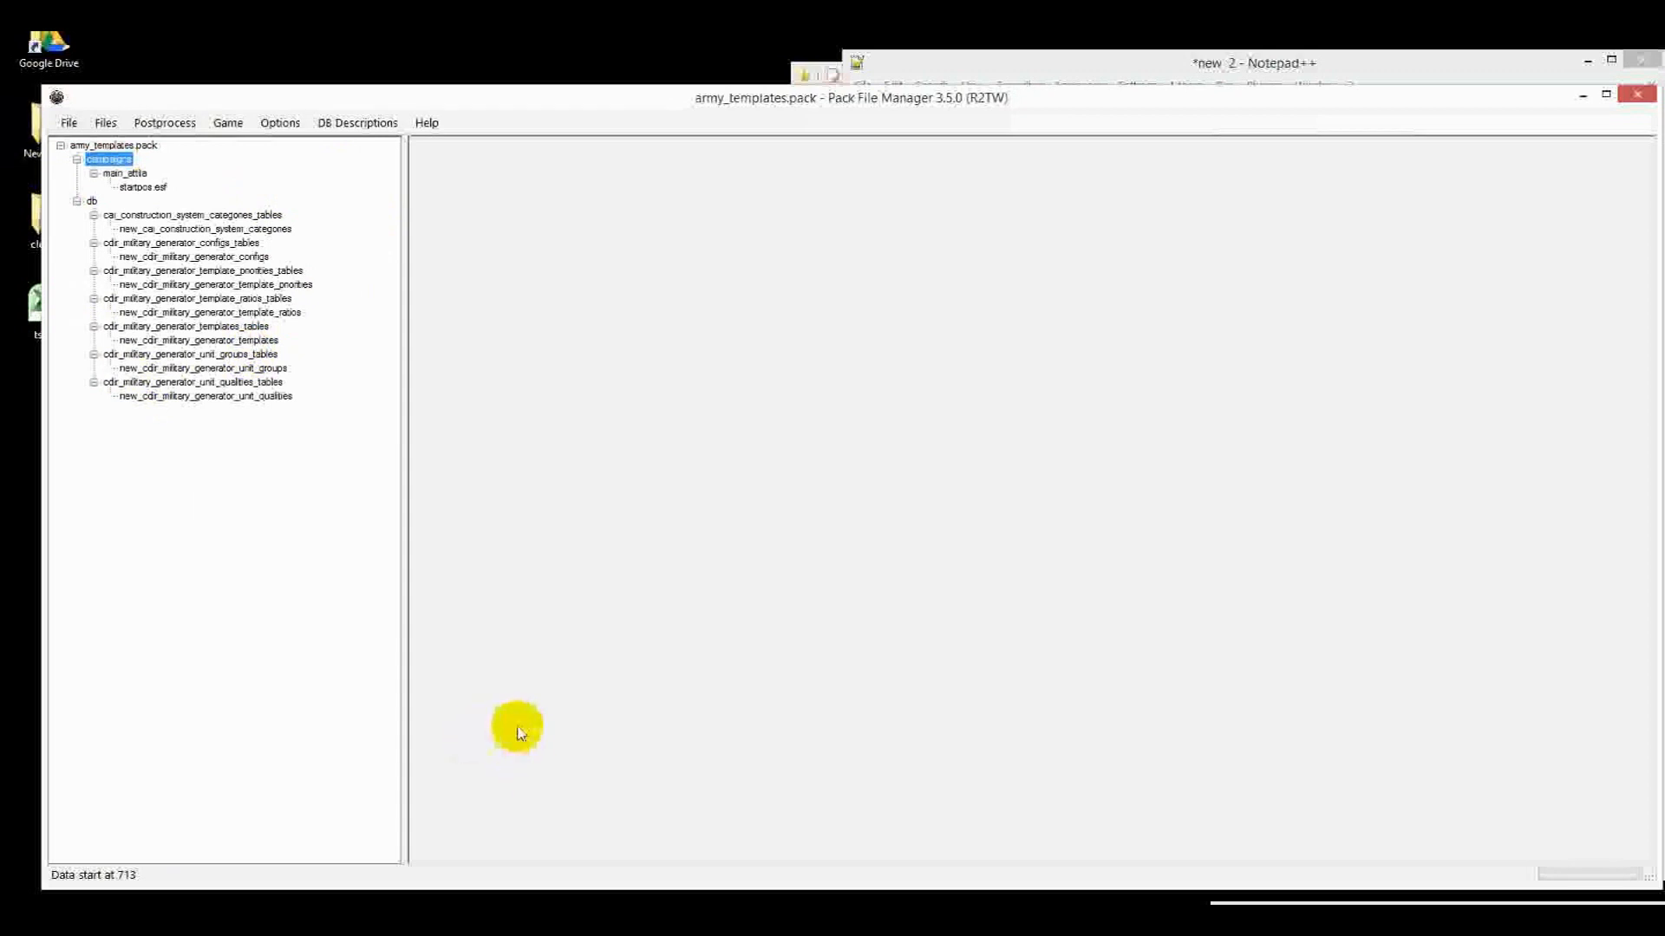
mouse_move(518, 729)
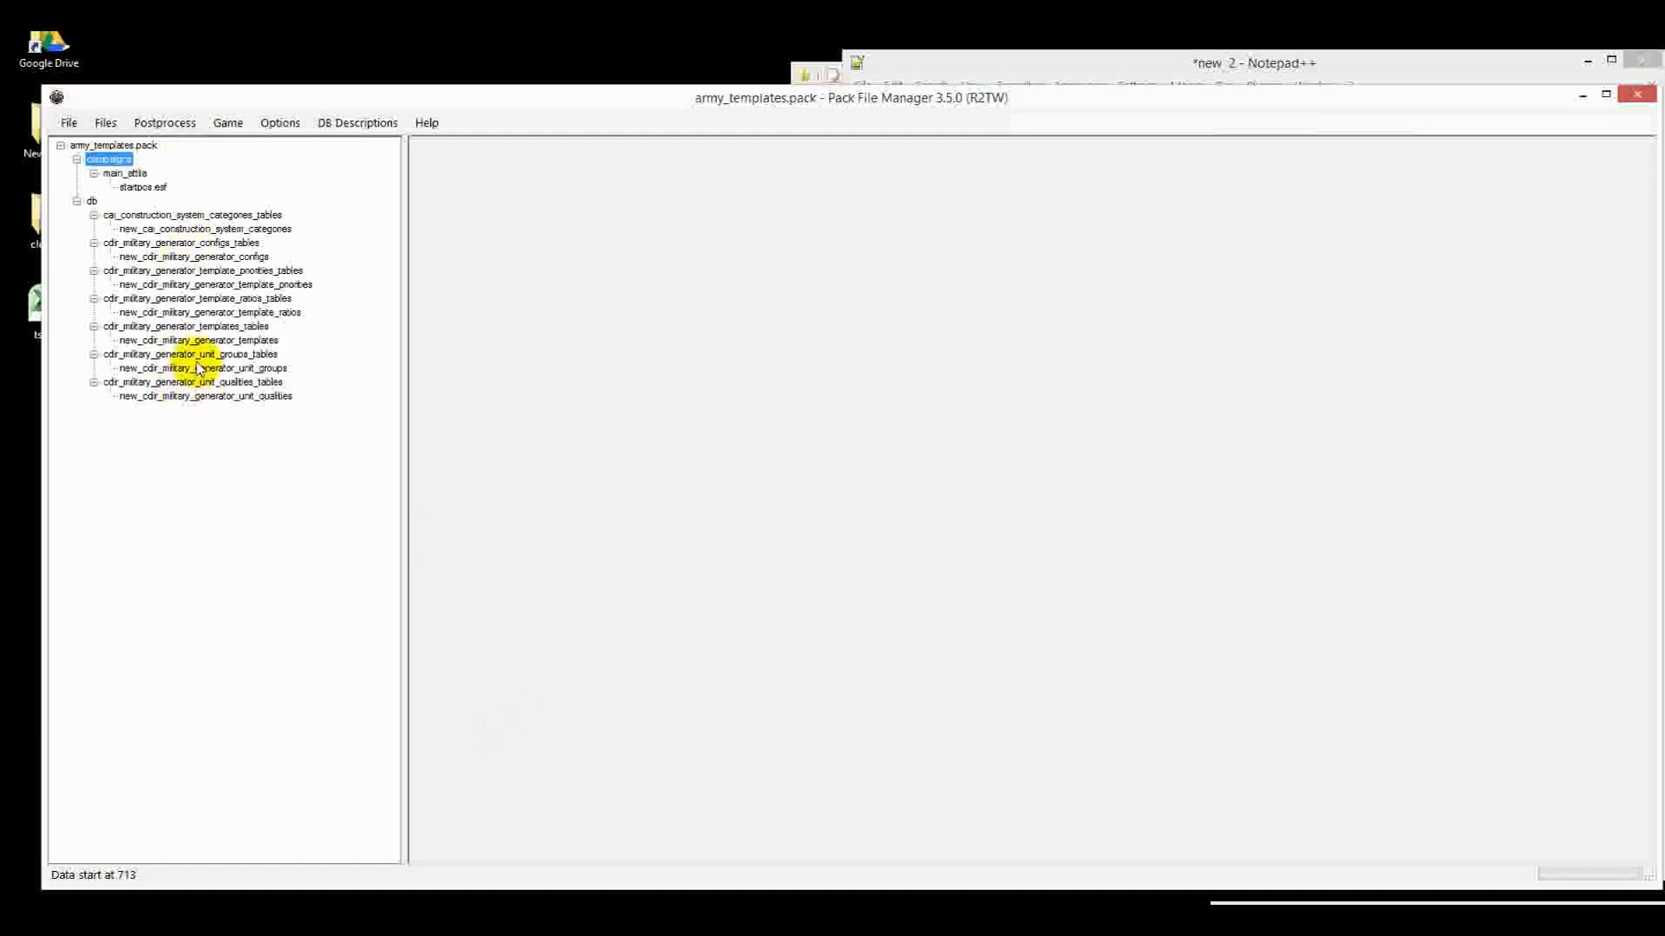
Open the new_cdir_military_generator_unit_qualities table showing both new_group onager rows
click(204, 395)
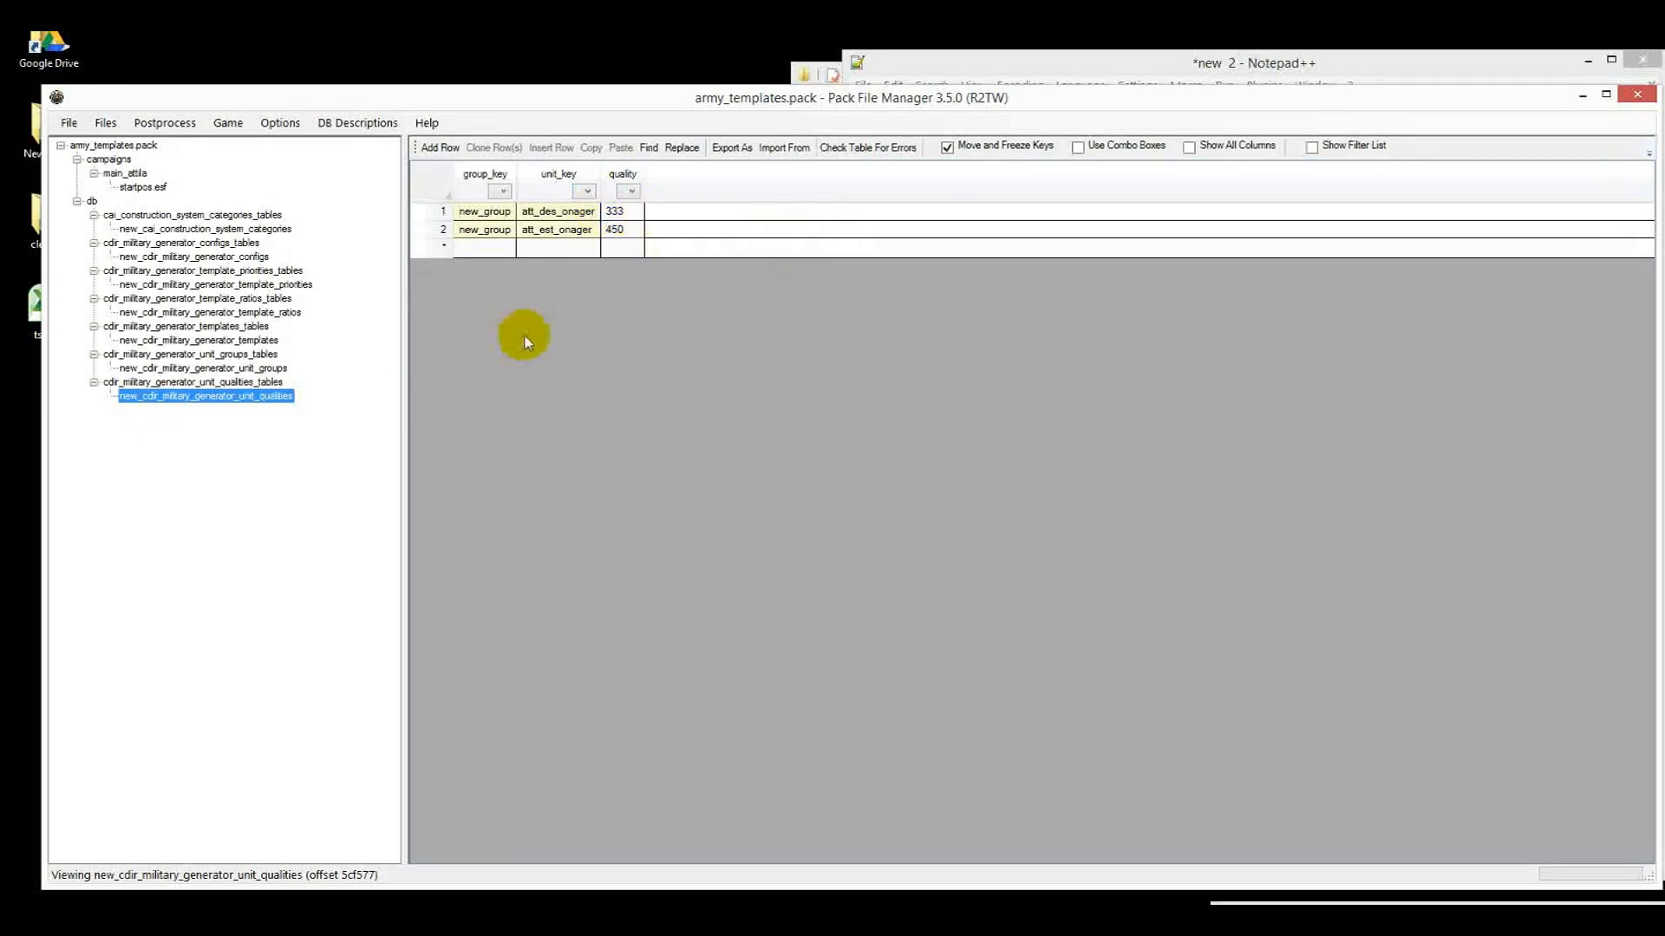
mouse_move(239, 322)
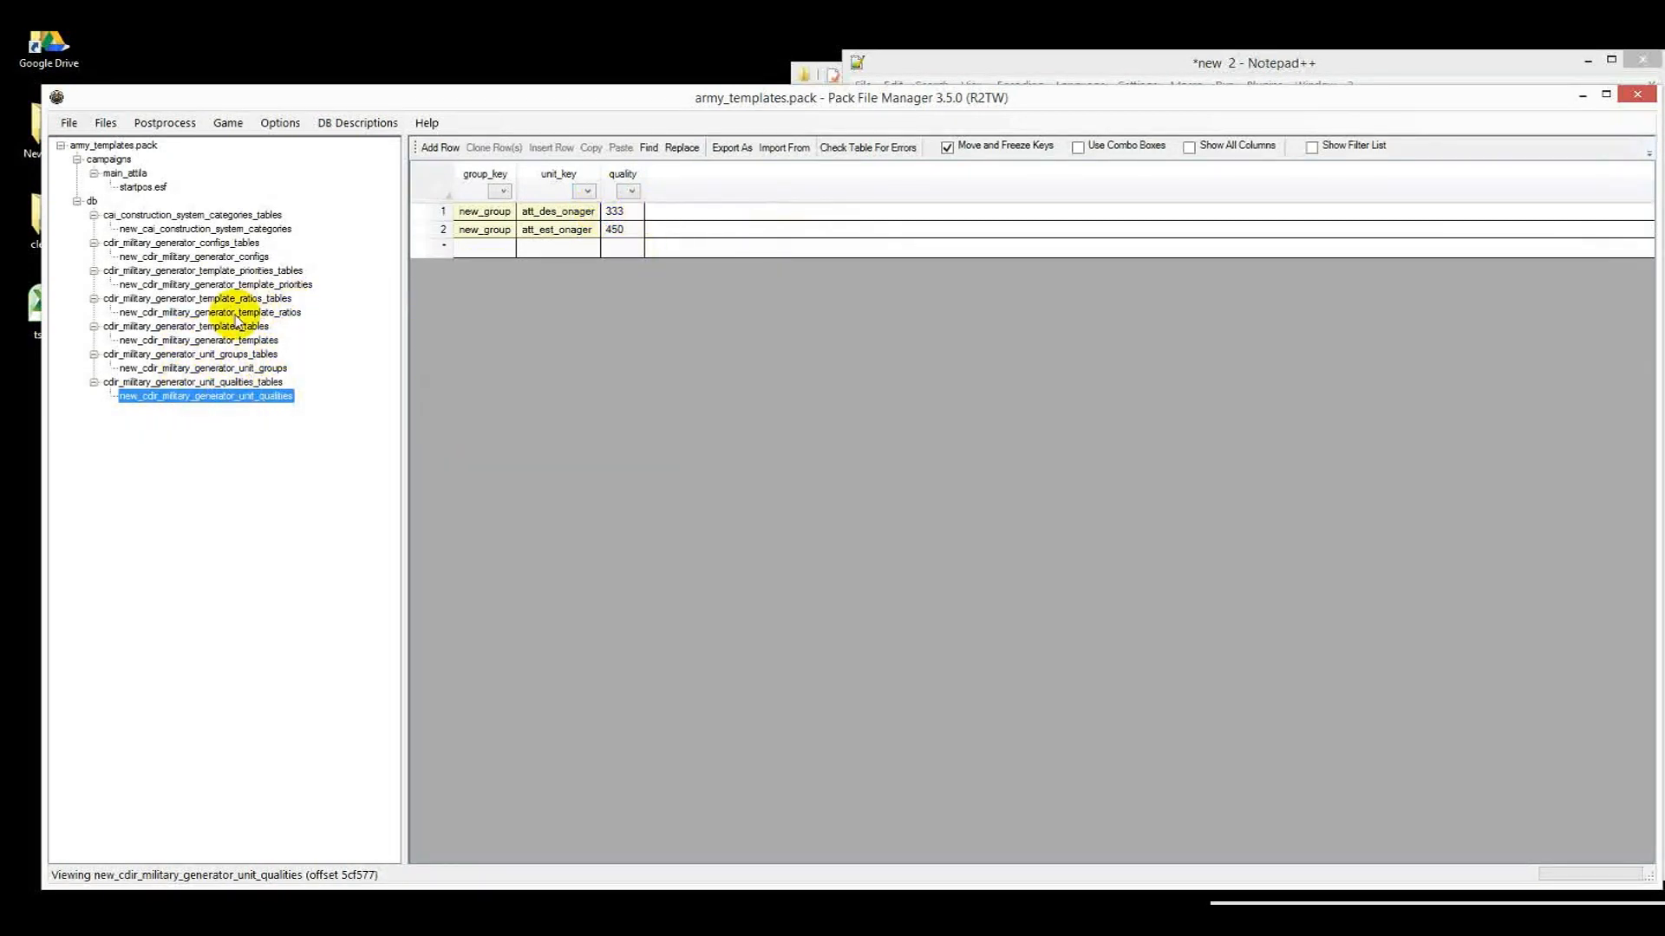